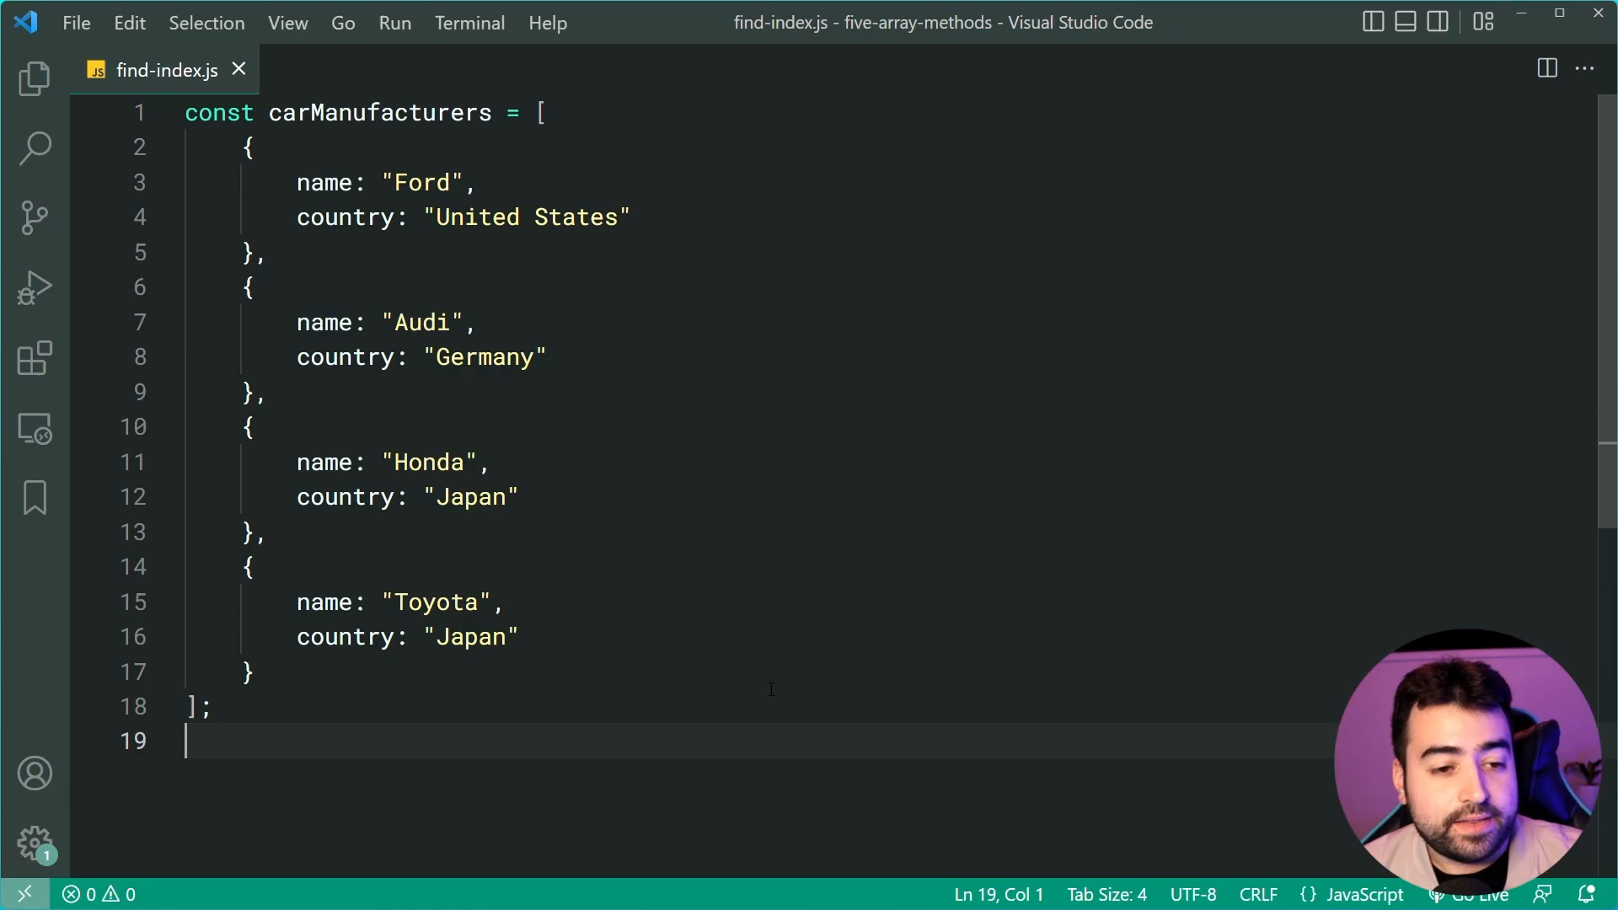
Review the carManufacturers array (Ford, Audi, ...) and place the caret after its closing bracket.
{"action": "left_click", "coordinate": [540, 113]}
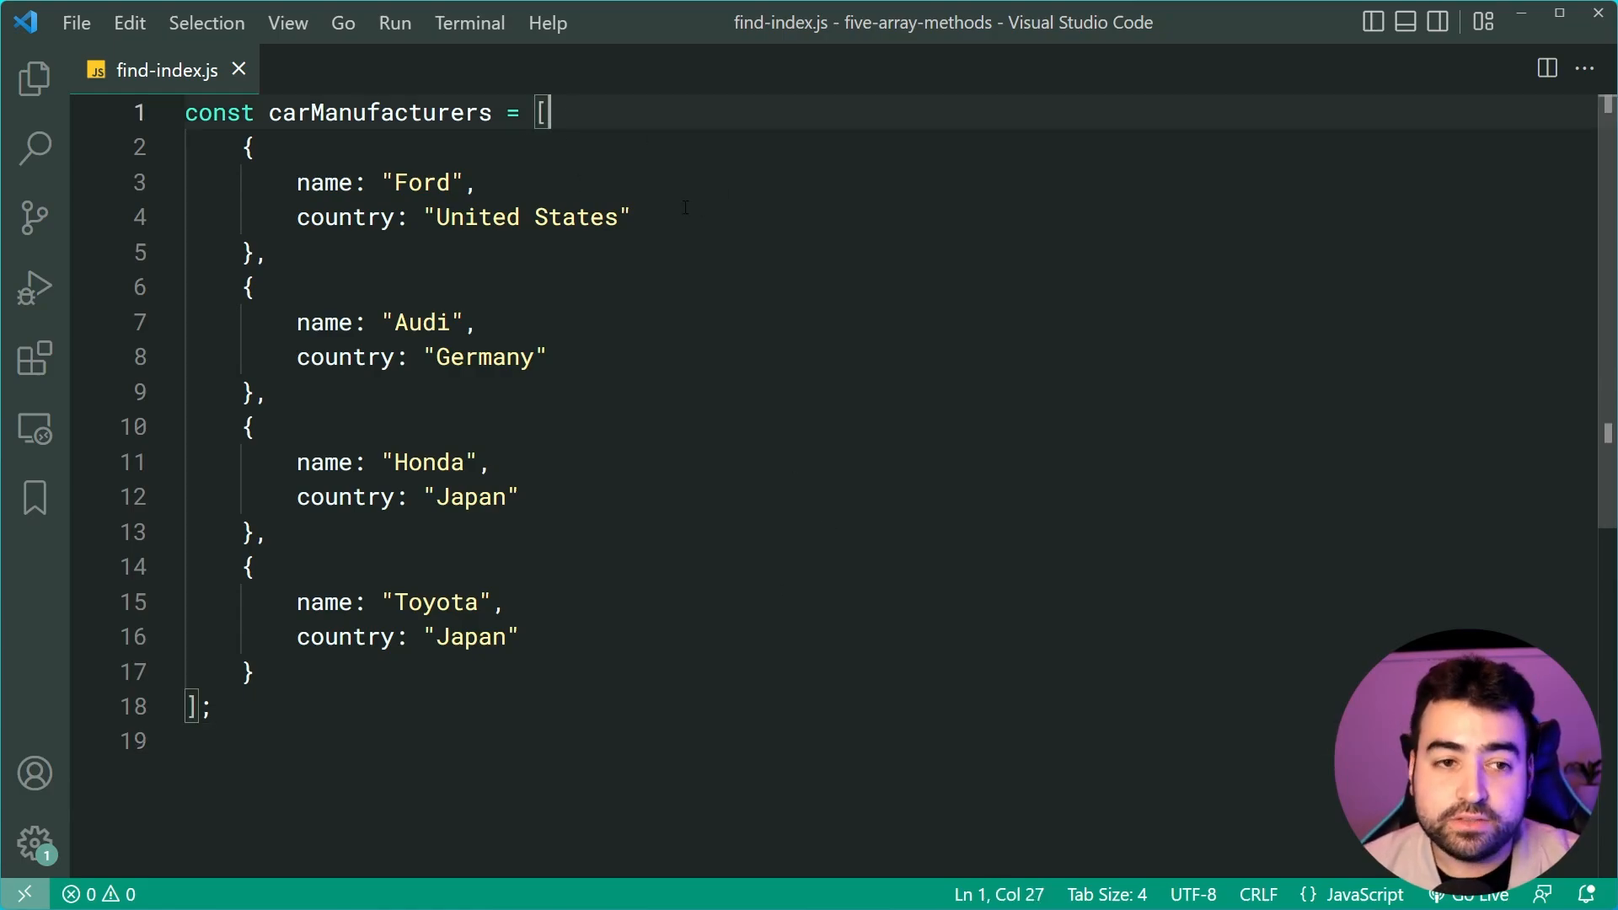
{"action": "left_click", "coordinate": [477, 182]}
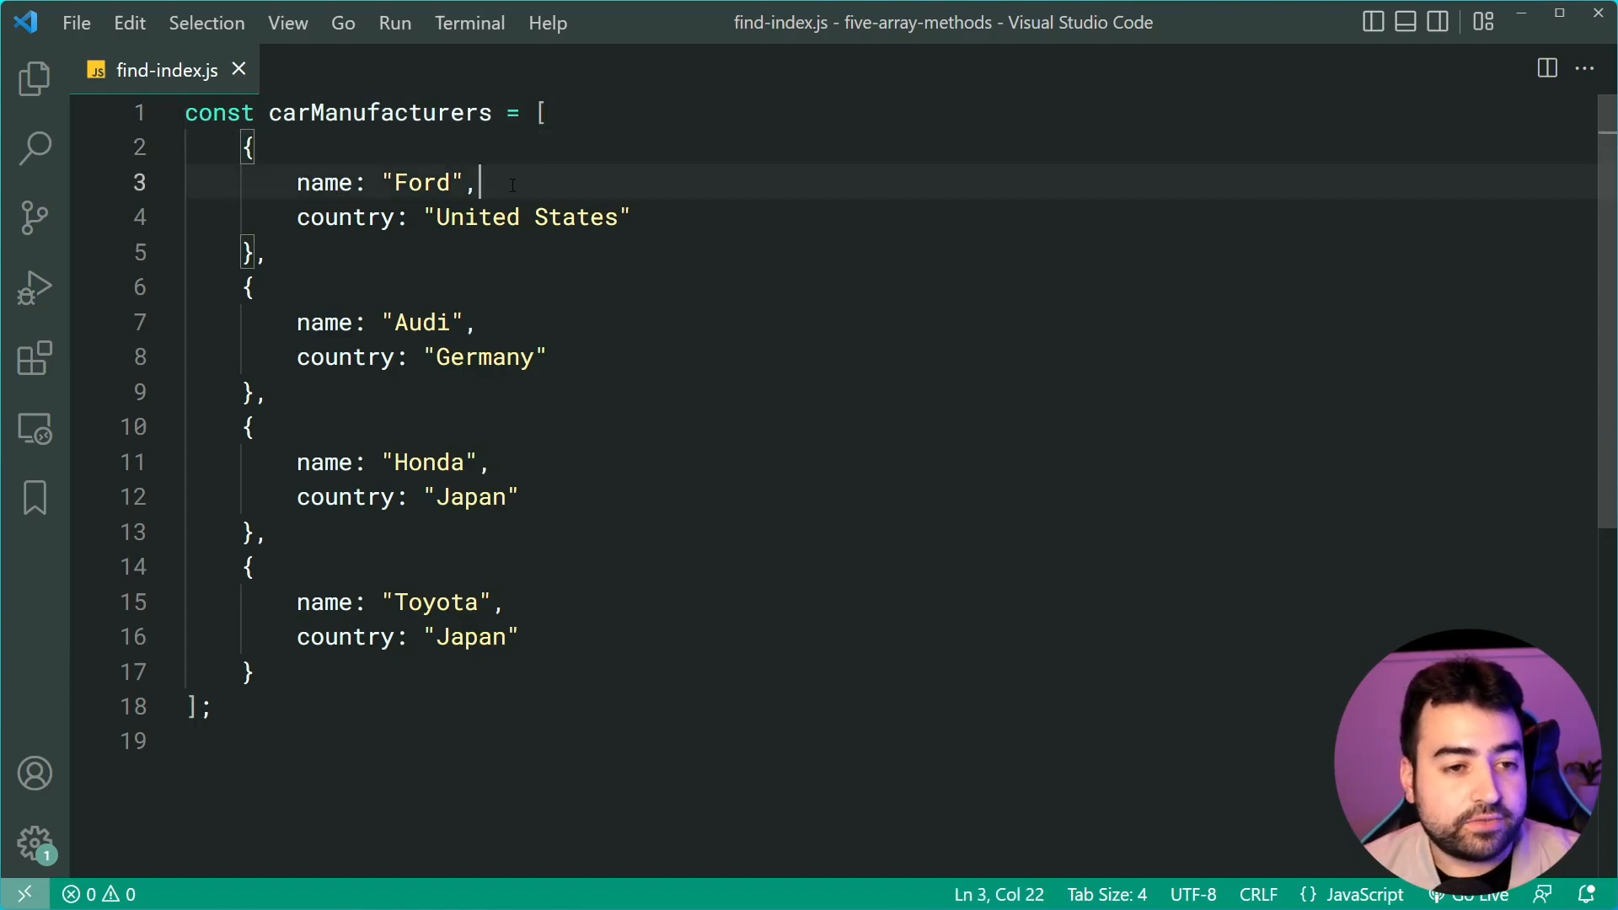
{"action": "left_click", "coordinate": [476, 322]}
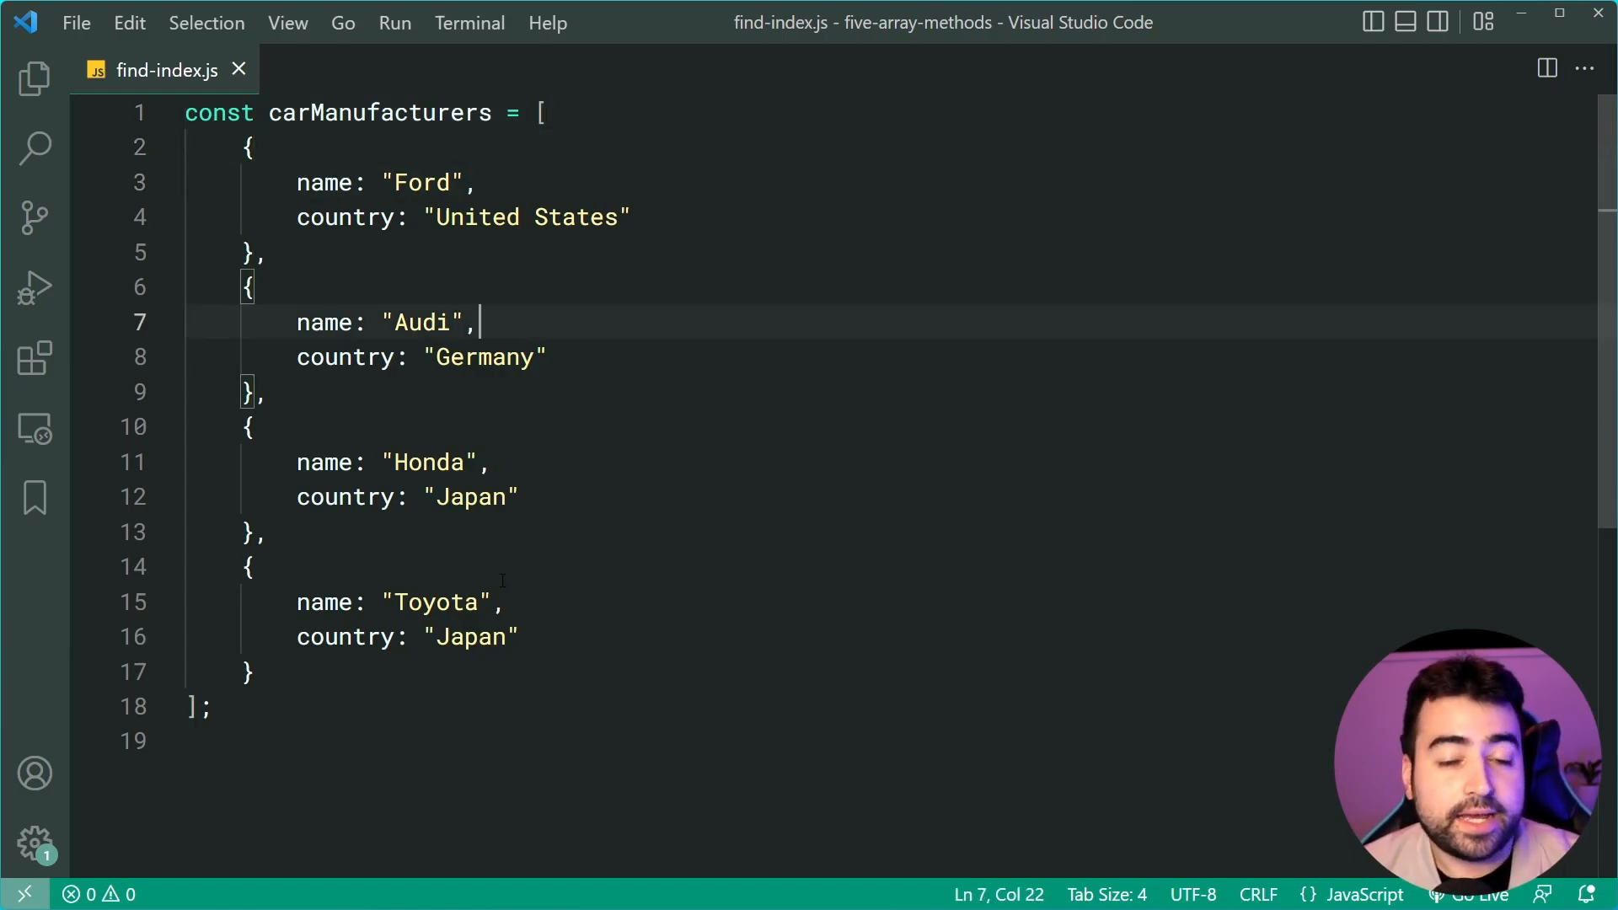
{"action": "left_click", "coordinate": [206, 706]}
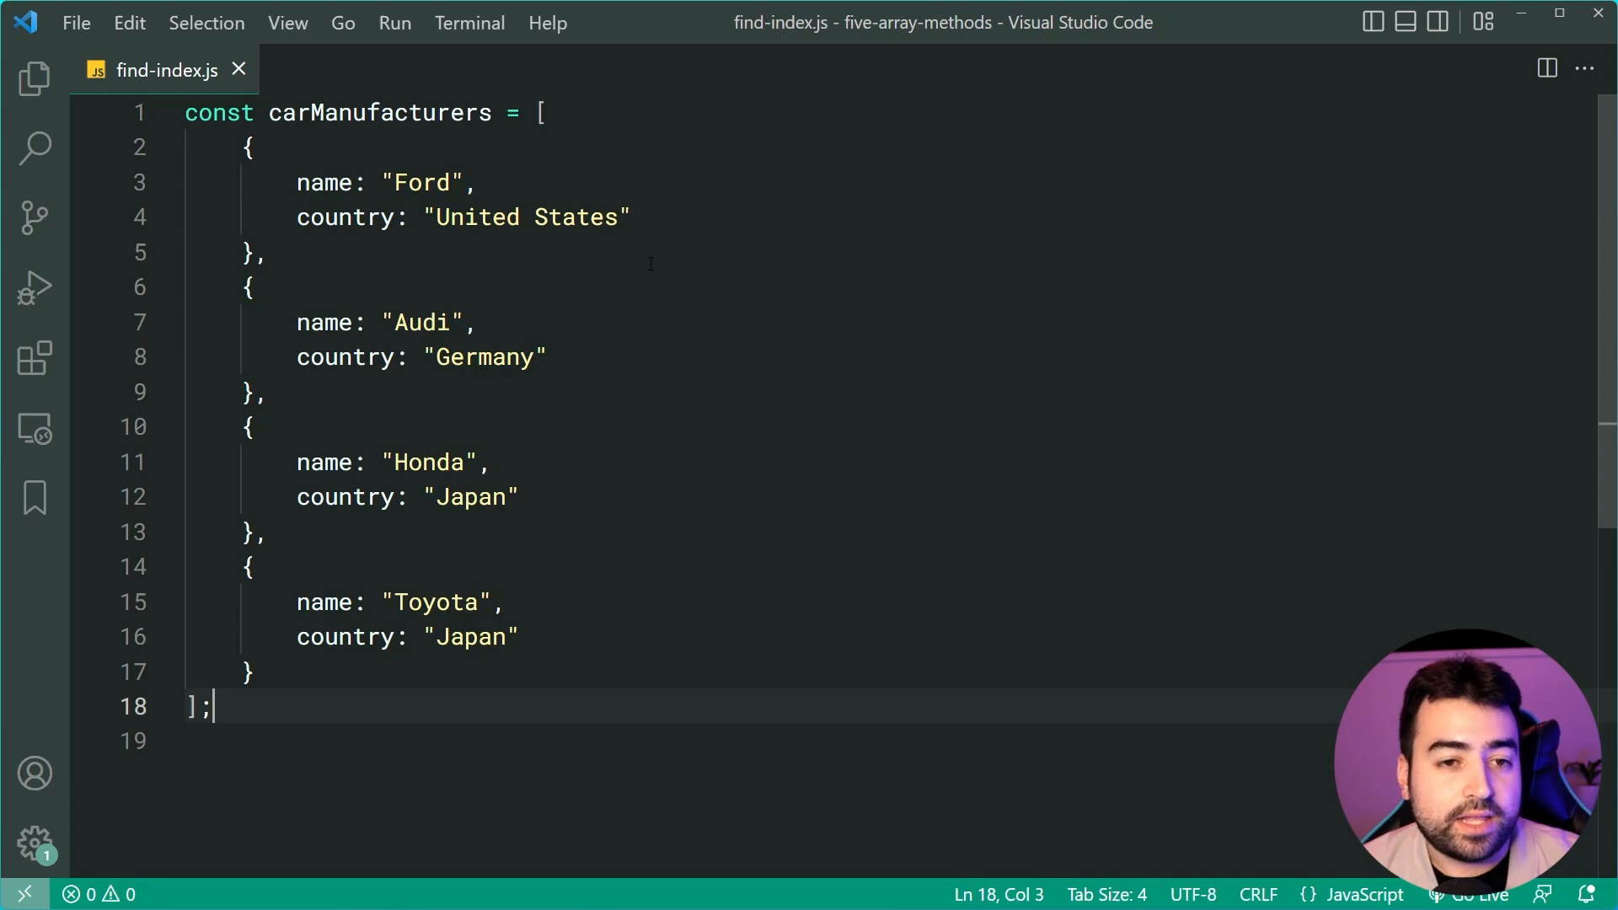
{"action": "mouse_move", "coordinate": [749, 254]}
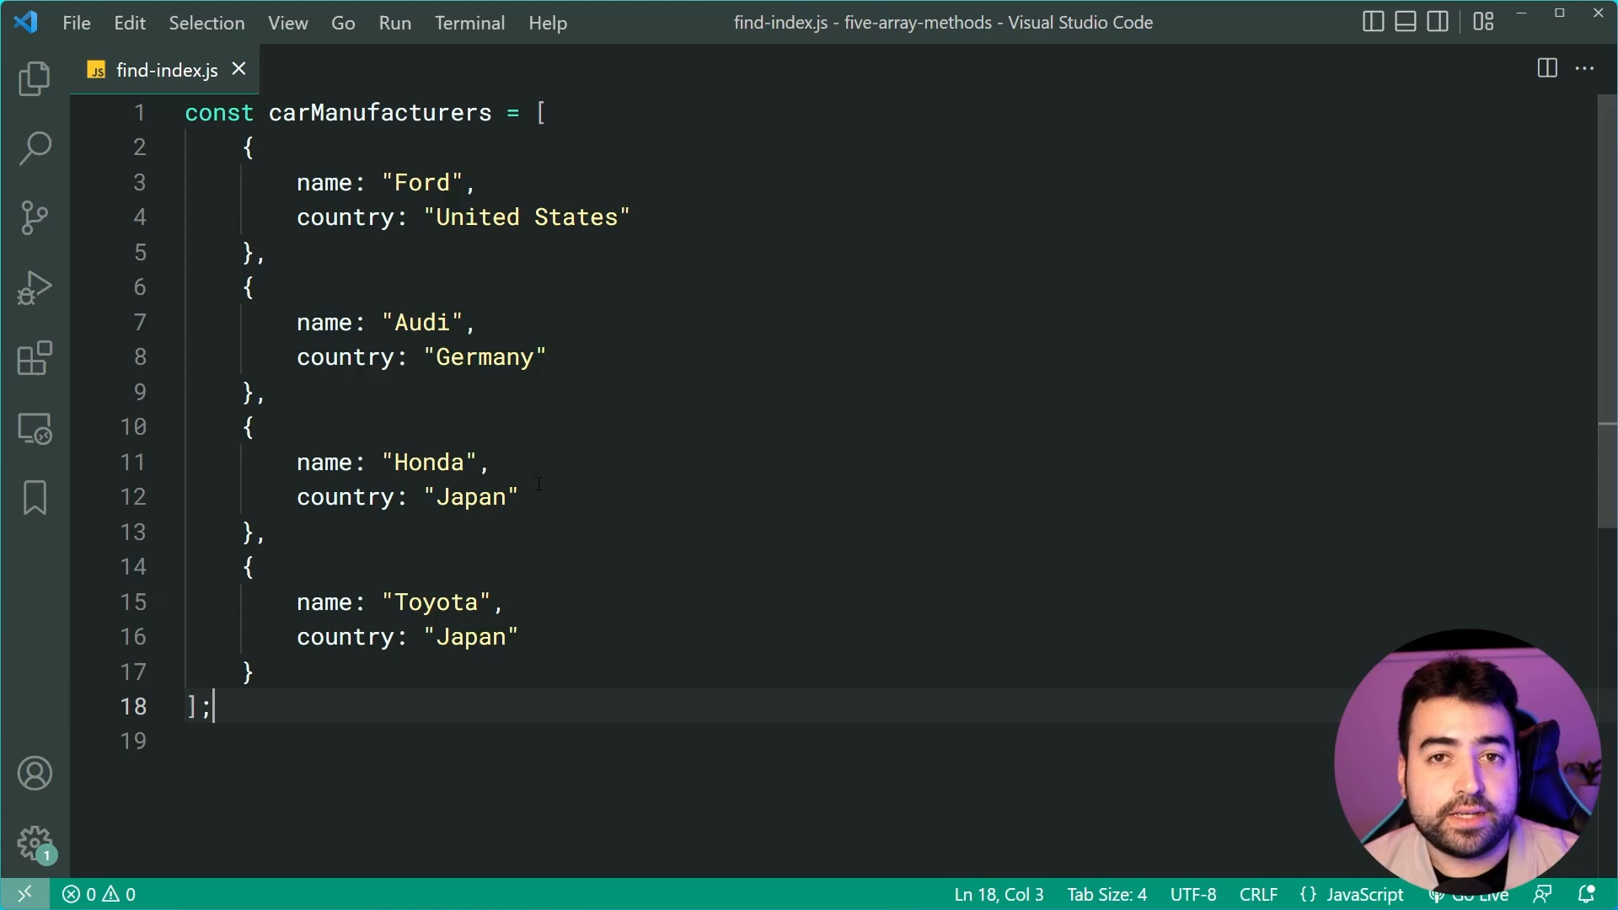
{"action": "mouse_move", "coordinate": [730, 484]}
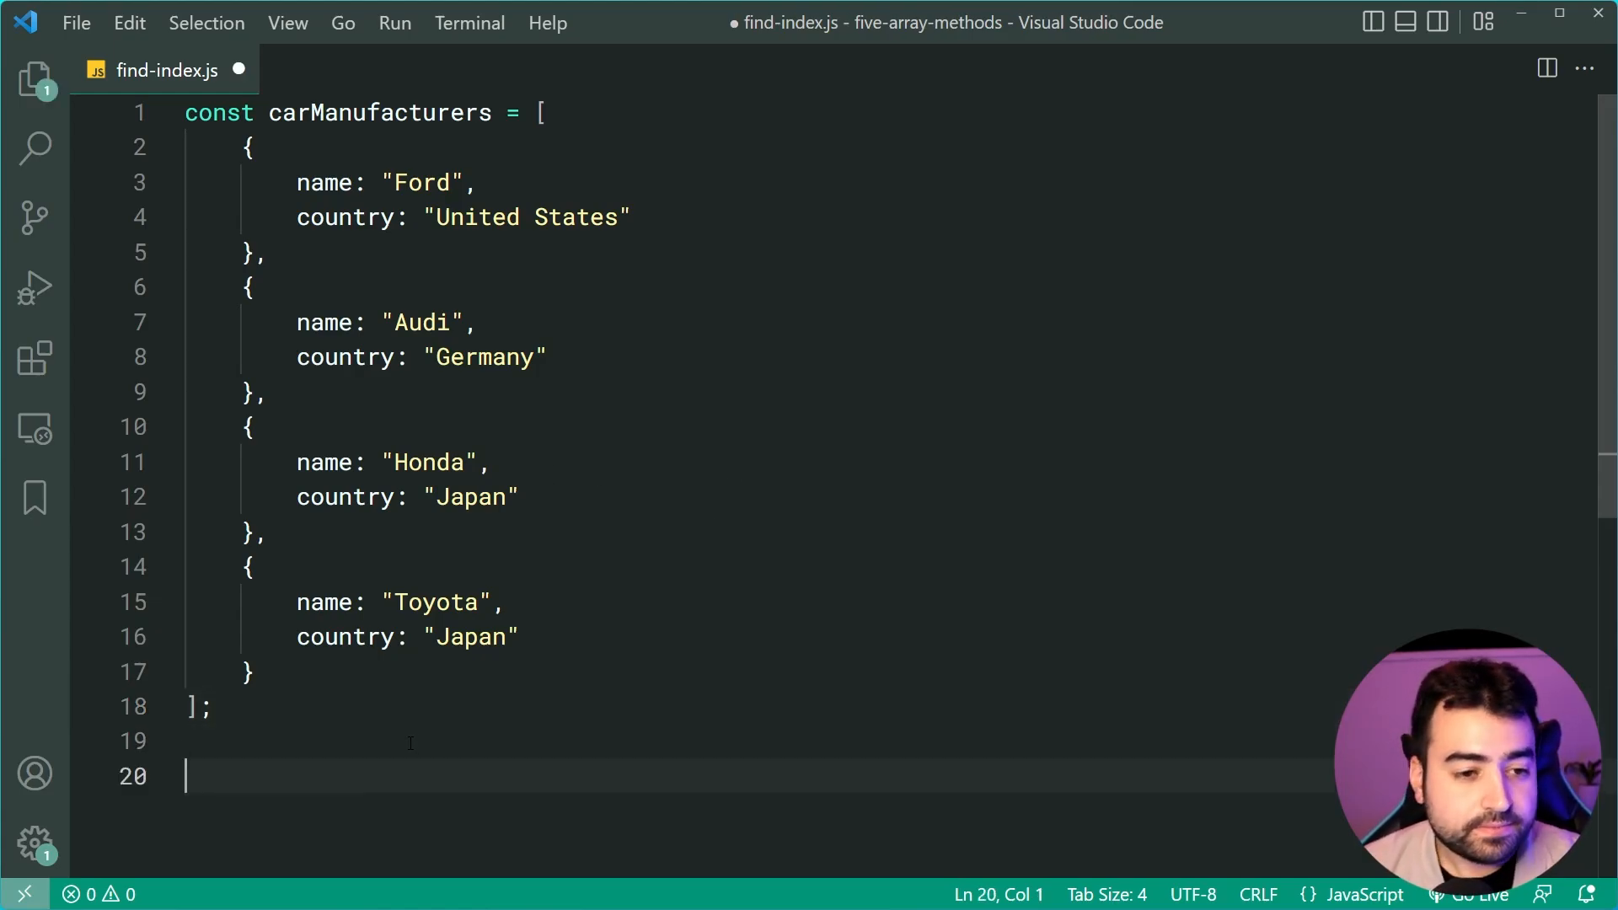
Write const i = carManufacturers.findIndex(manufacturer => { return manufacturer.country === "Japan"; }); and save.
{"action": "type", "text": "const"}
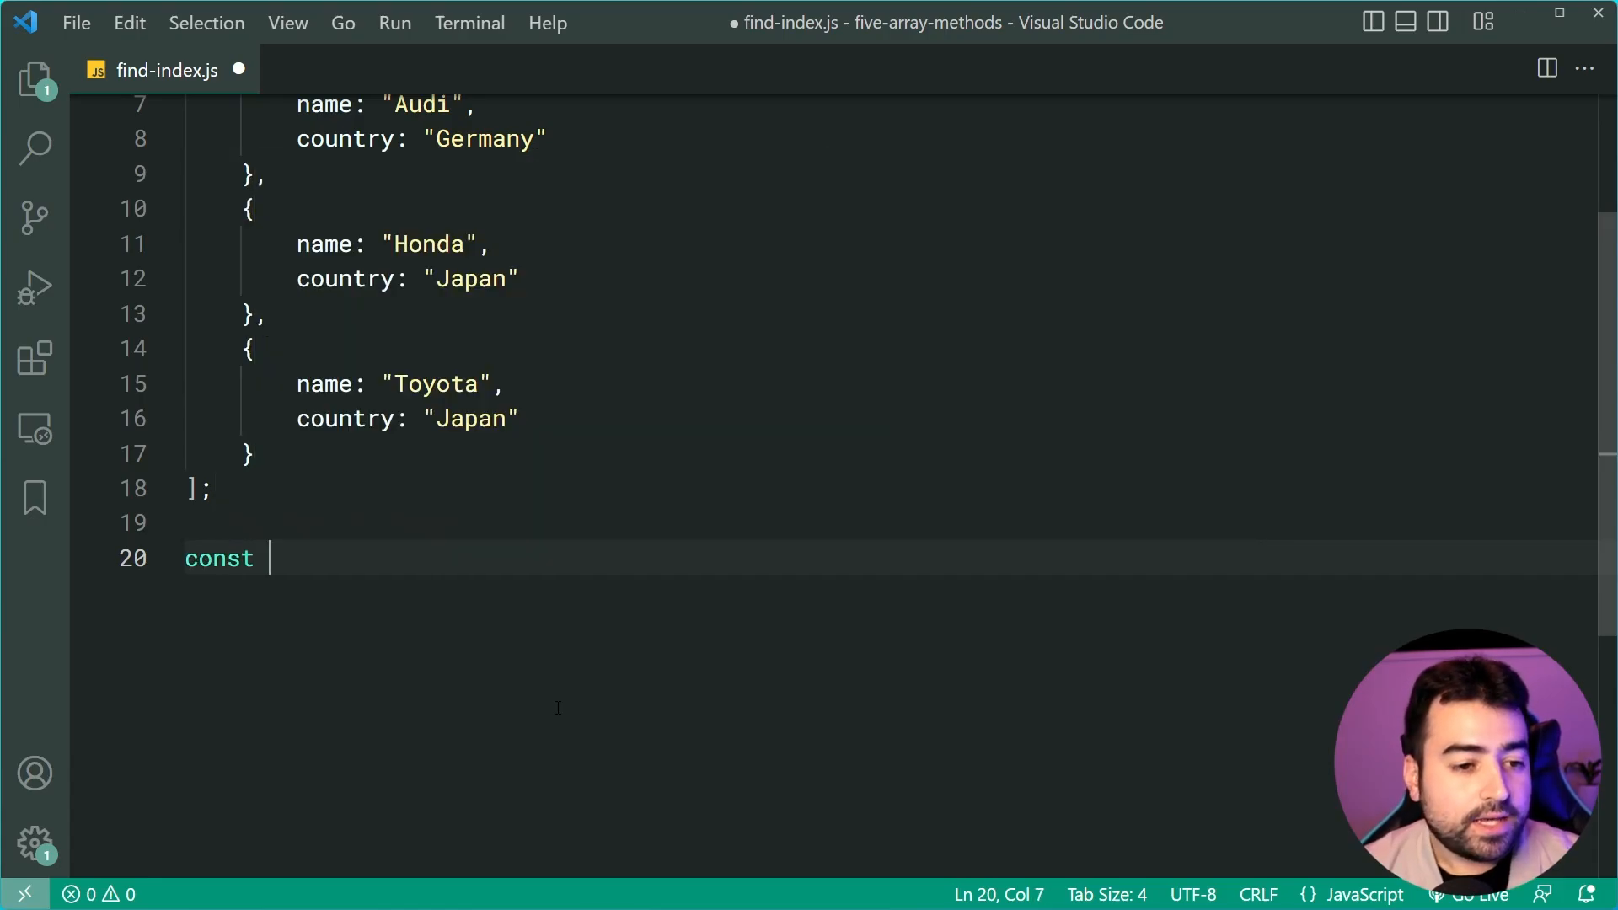
{"action": "type", "text": "i"}
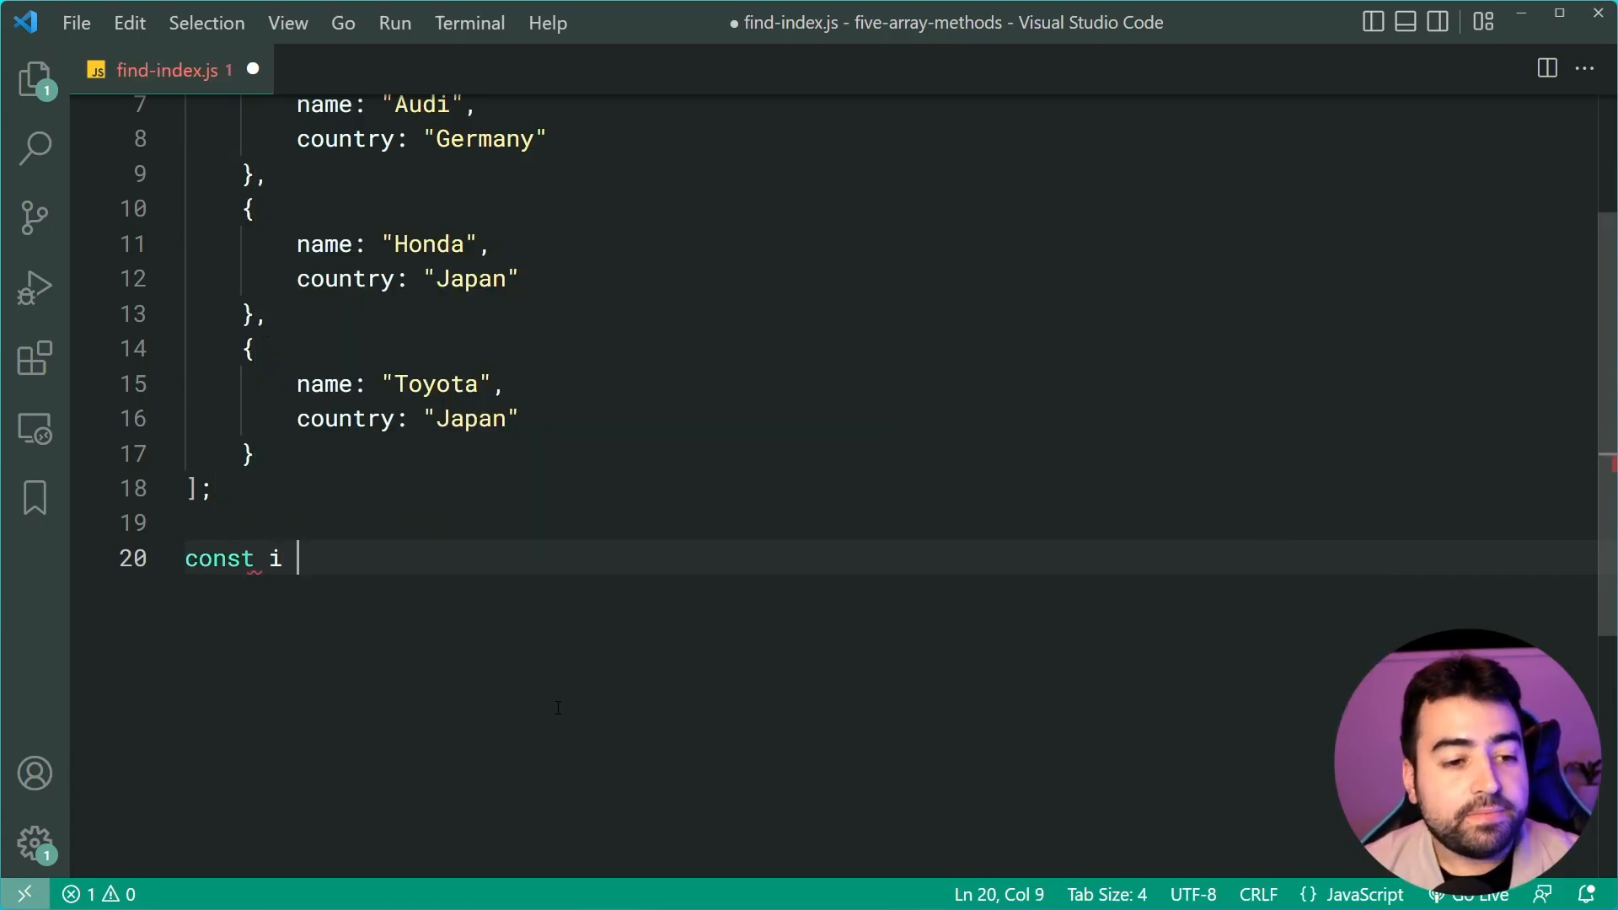
{"action": "type", "text": "="}
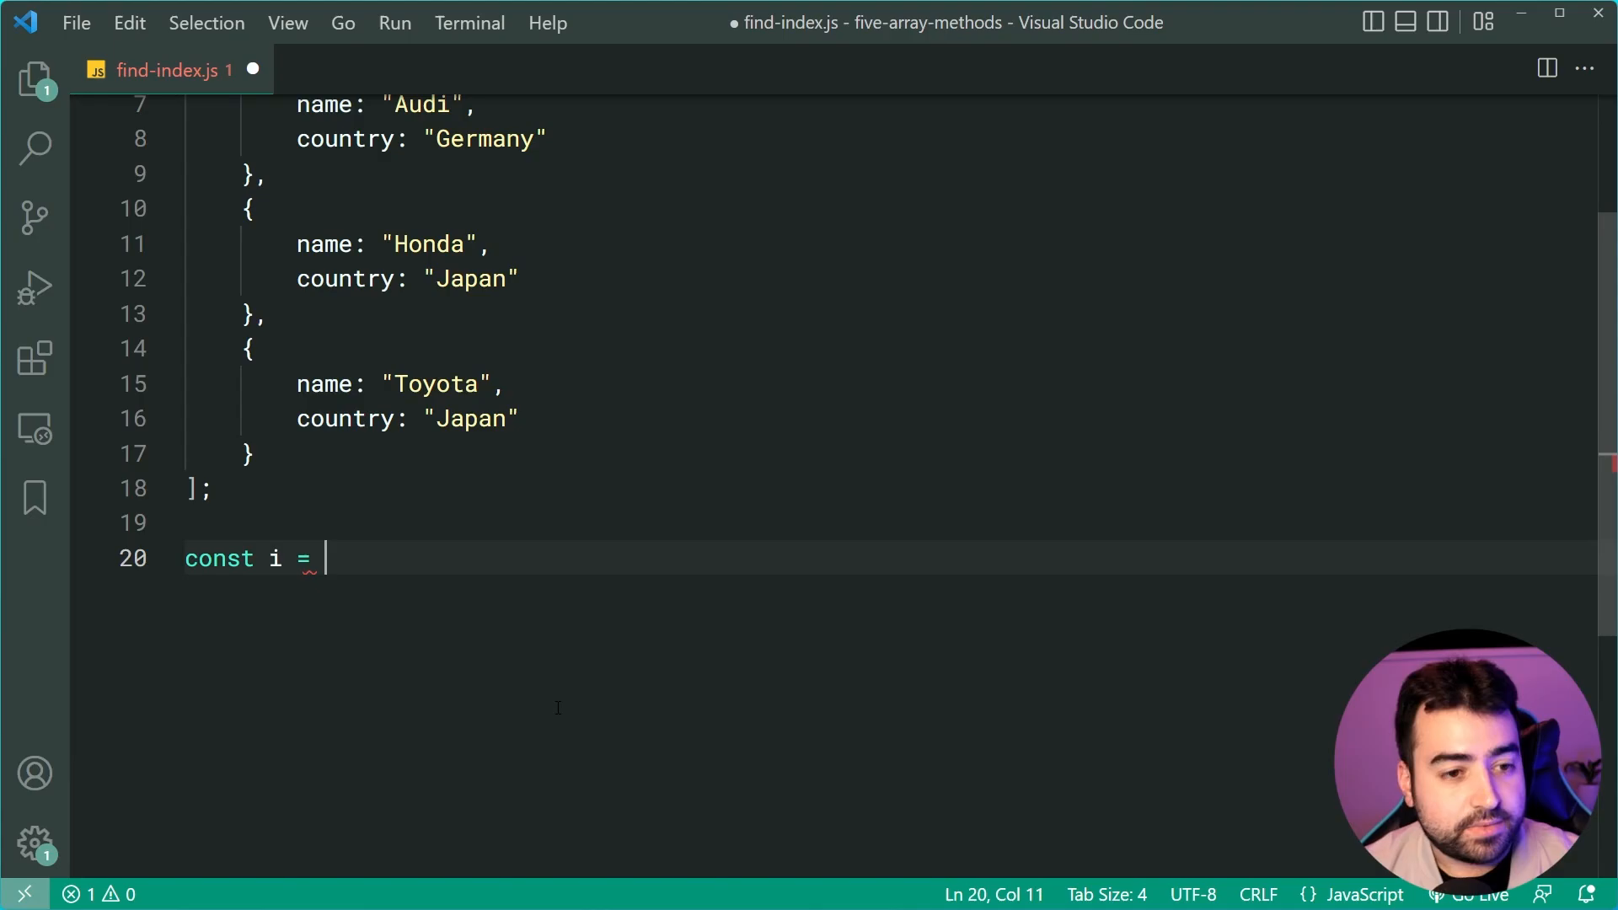
{"action": "type", "text": "carManufacturers.findIndex"}
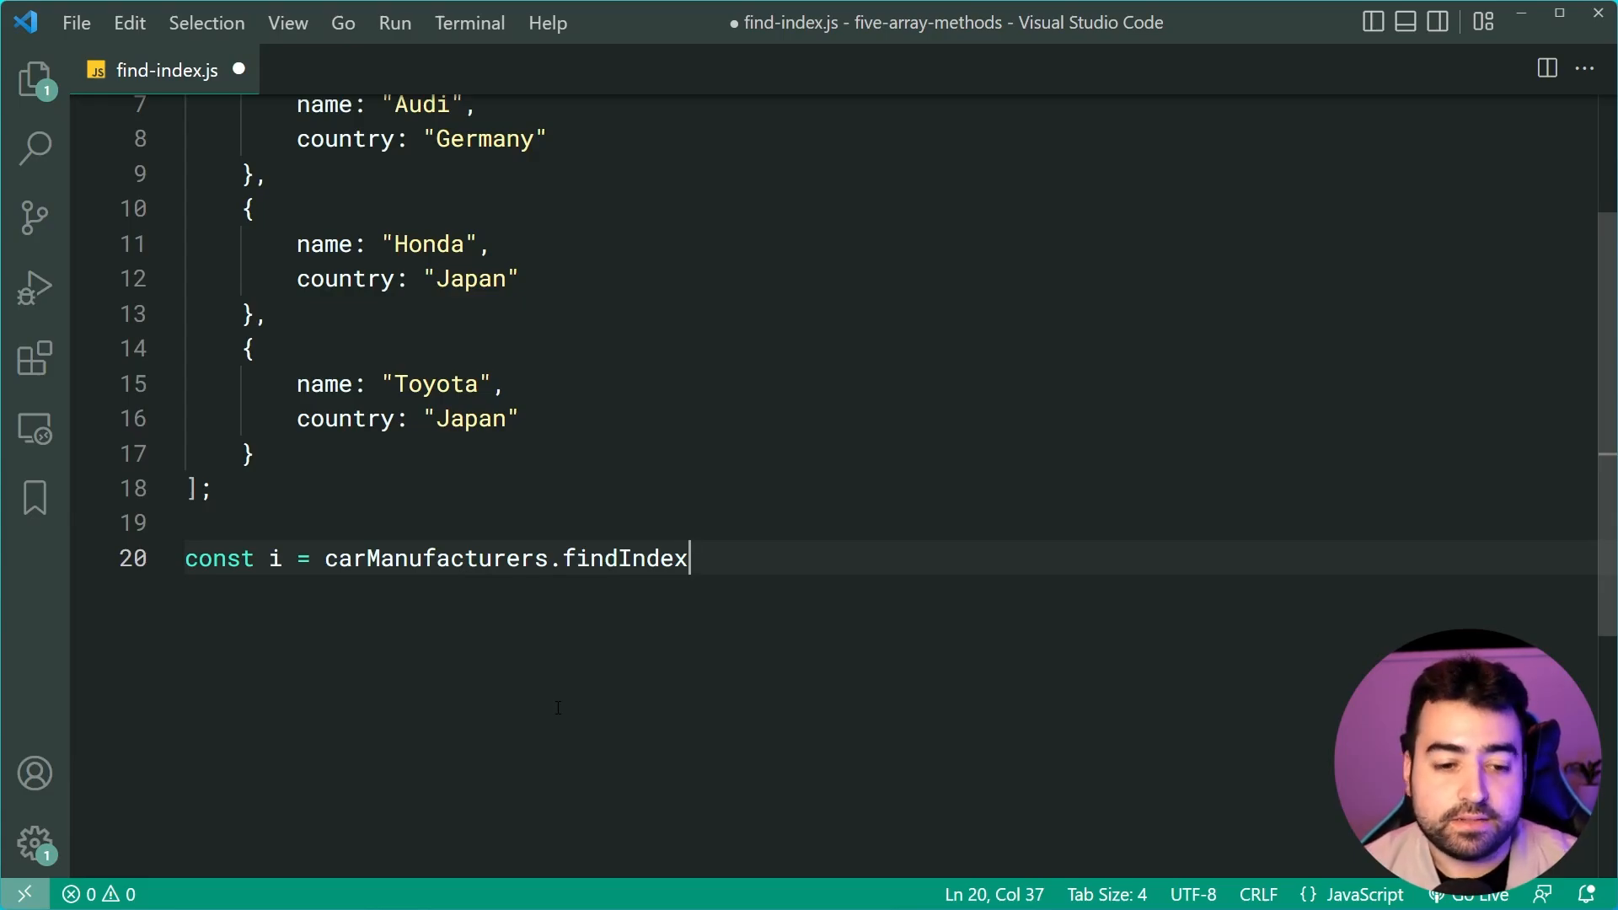
{"action": "type", "text": "("}
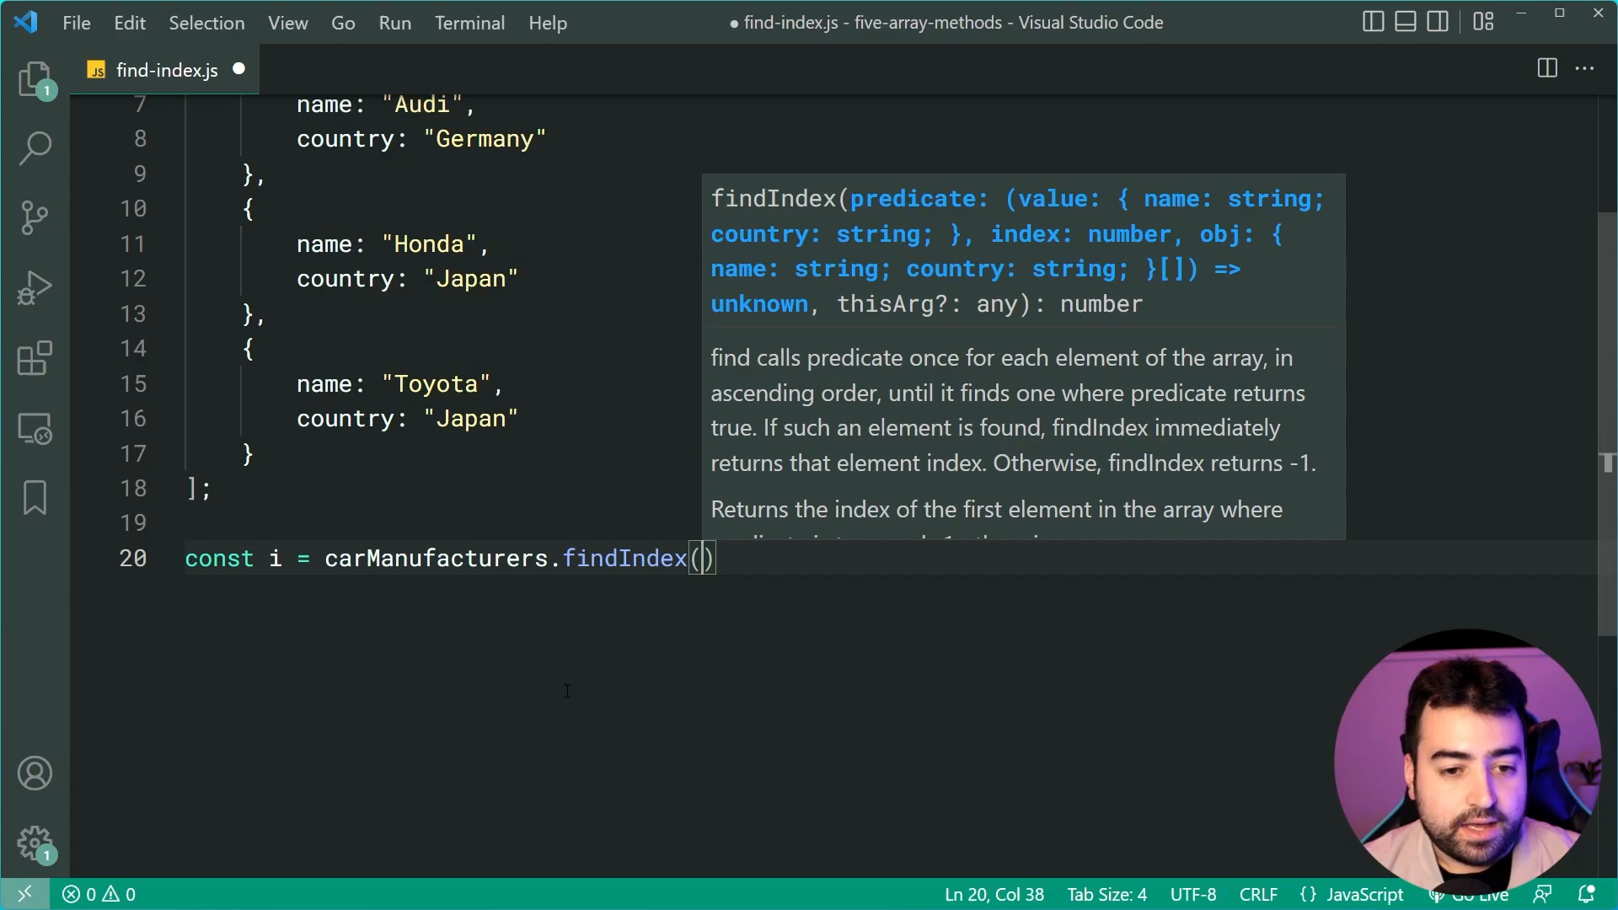
{"action": "type", "text": "manufacturer => {"}
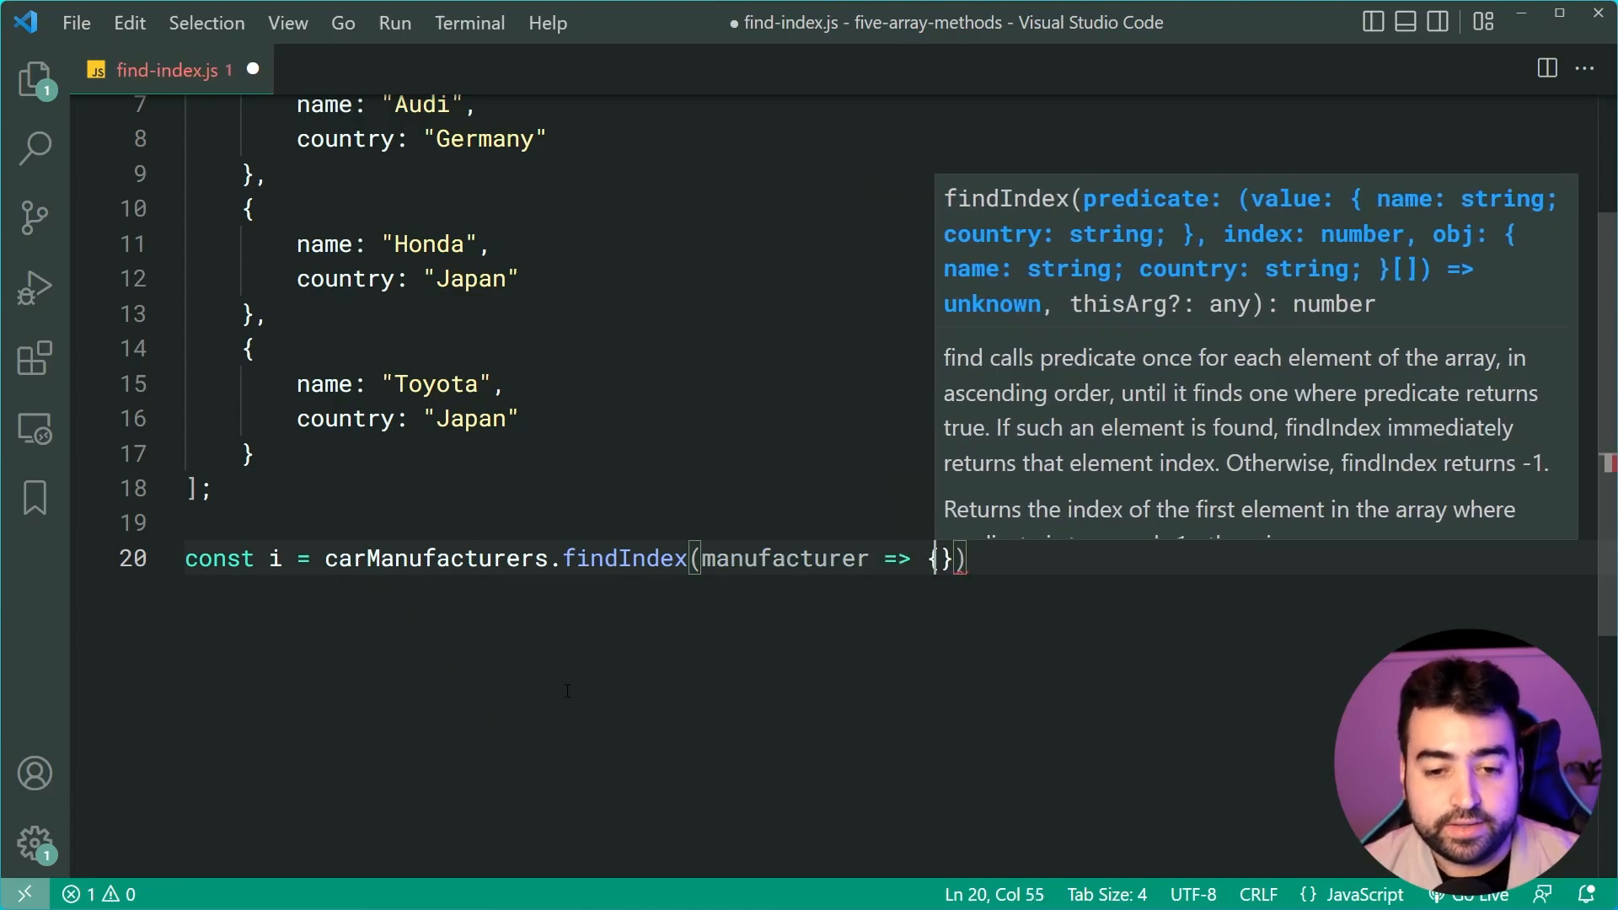
{"action": "key", "text": "Enter"}
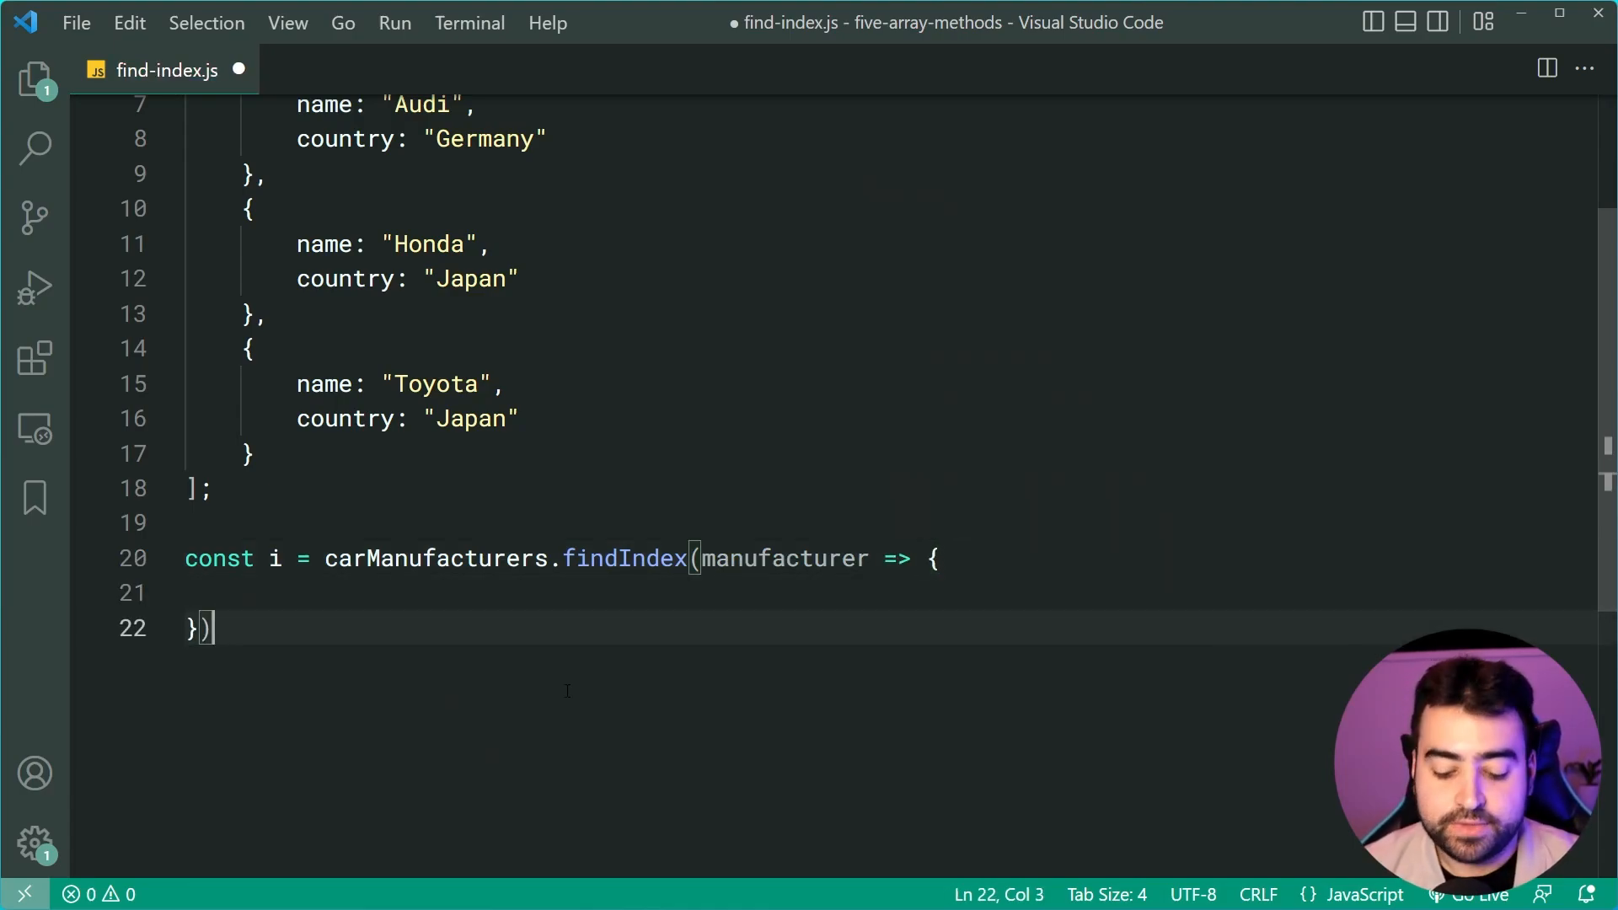
{"action": "type", "text": "retur"}
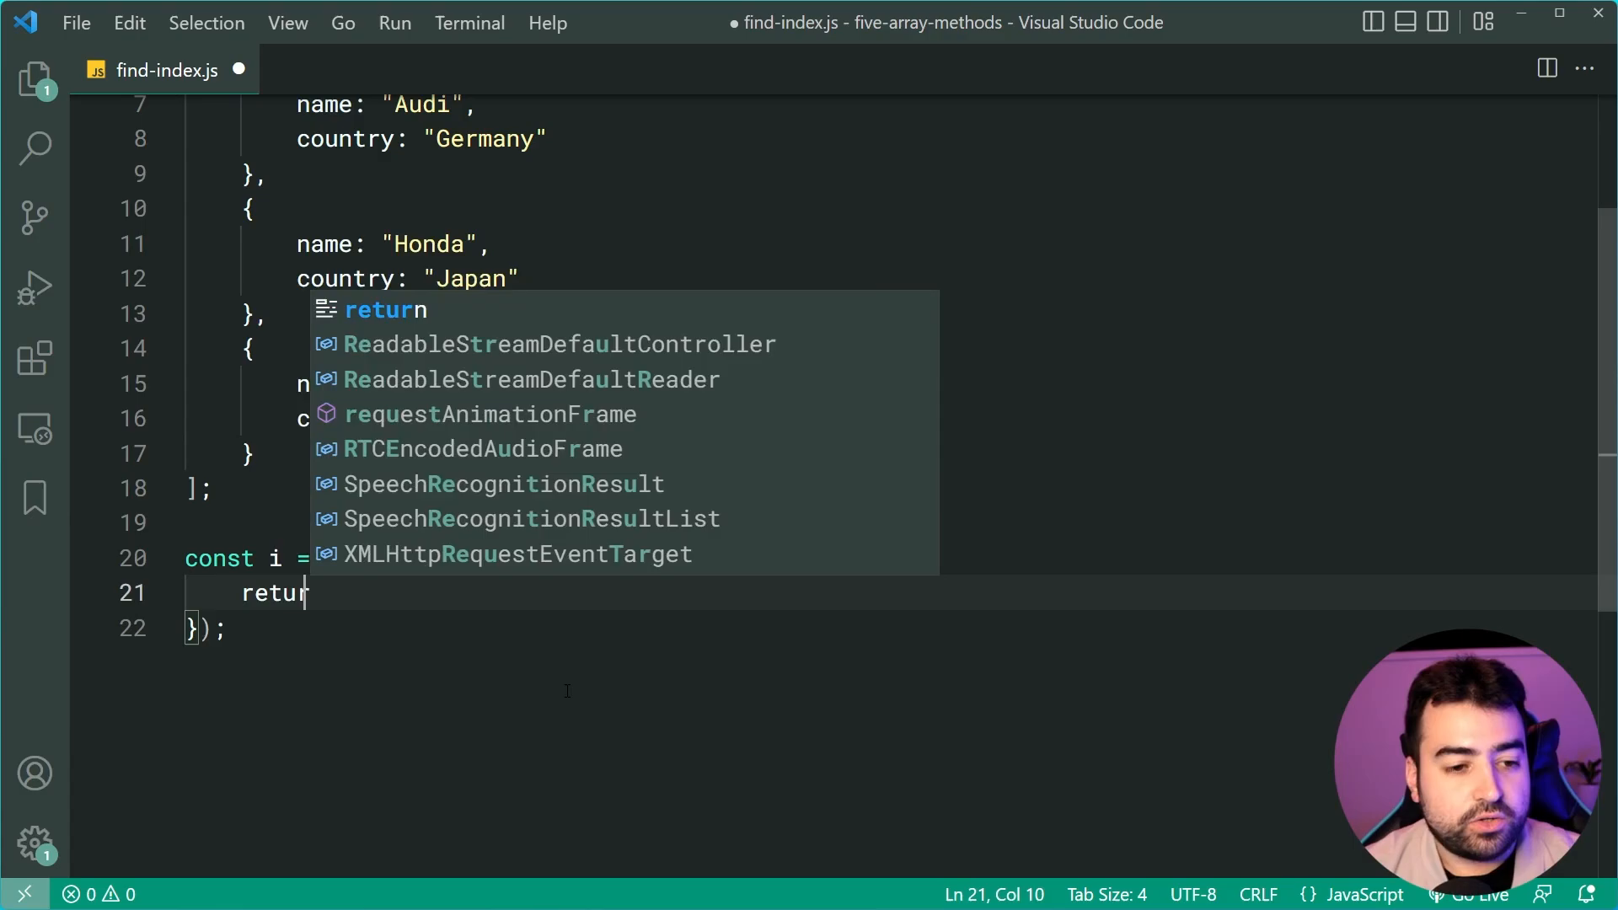
{"action": "type", "text": "manufacturer"}
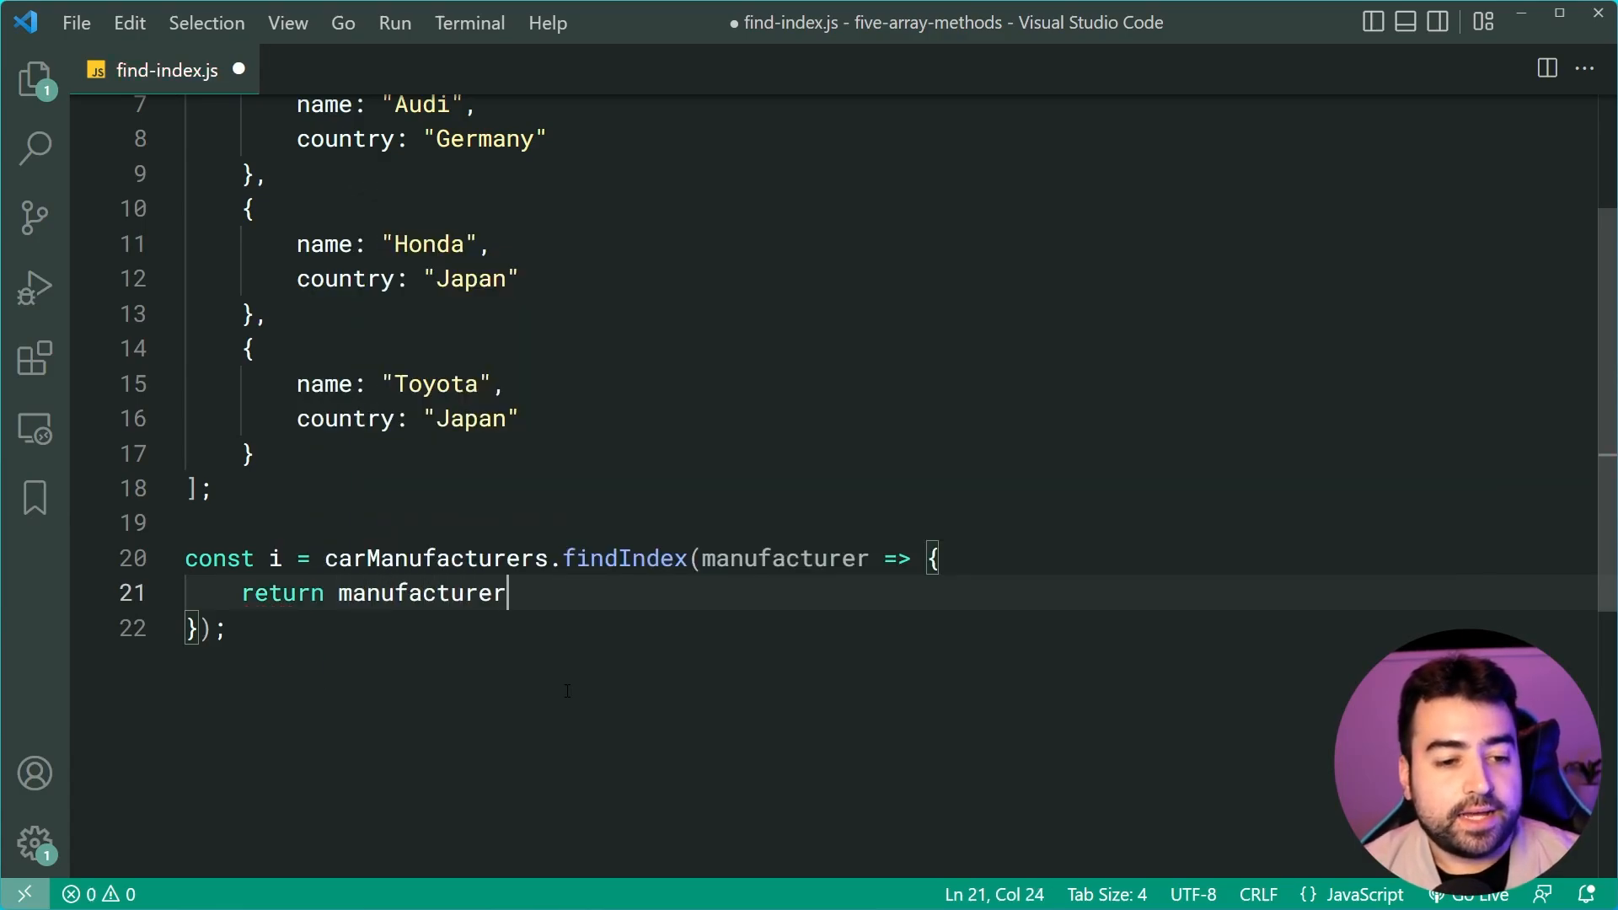
{"action": "type", "text": ".country === \"Japan\";"}
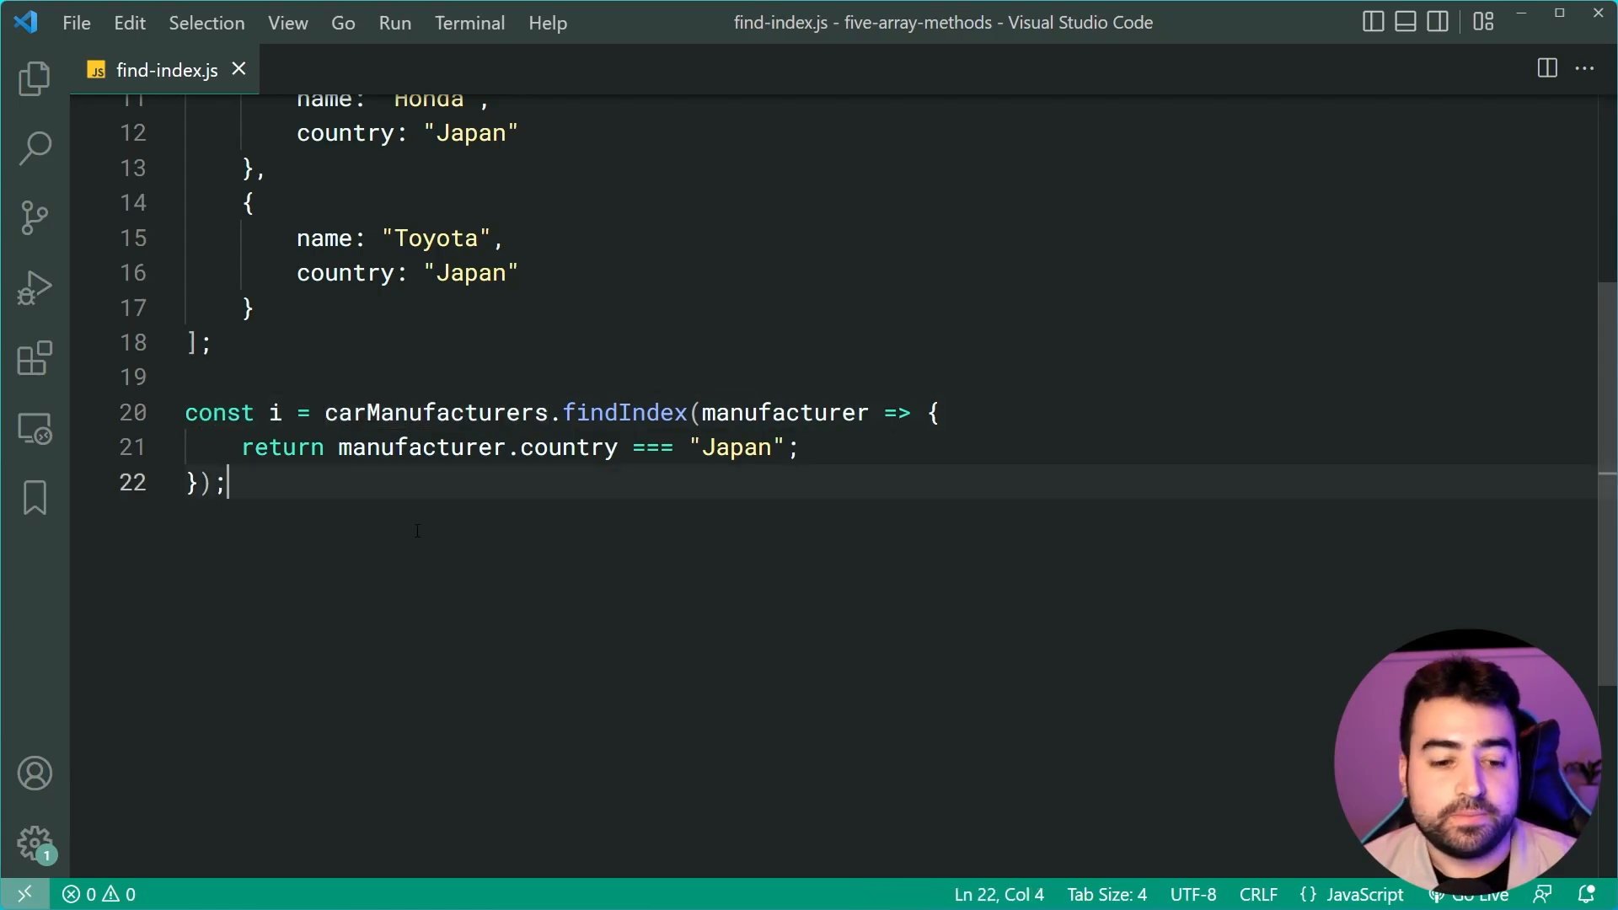
{"action": "type", "text": "c"}
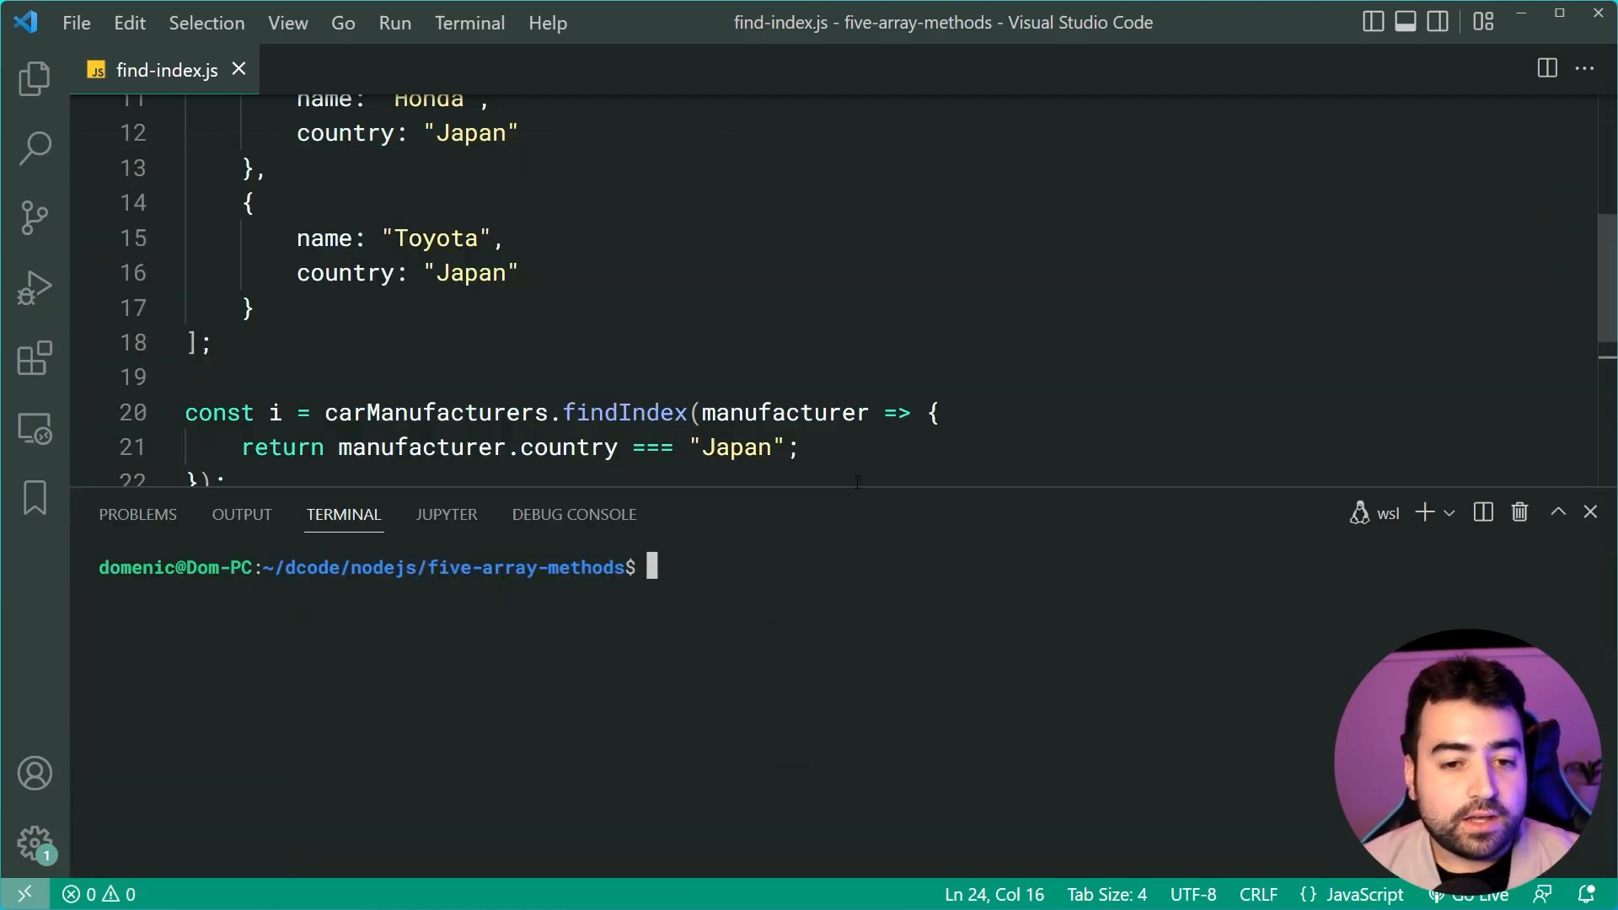
Run node find-index.js to print 2, then log carManufacturers[i] instead of the index.
{"action": "type", "text": "node find-index.js"}
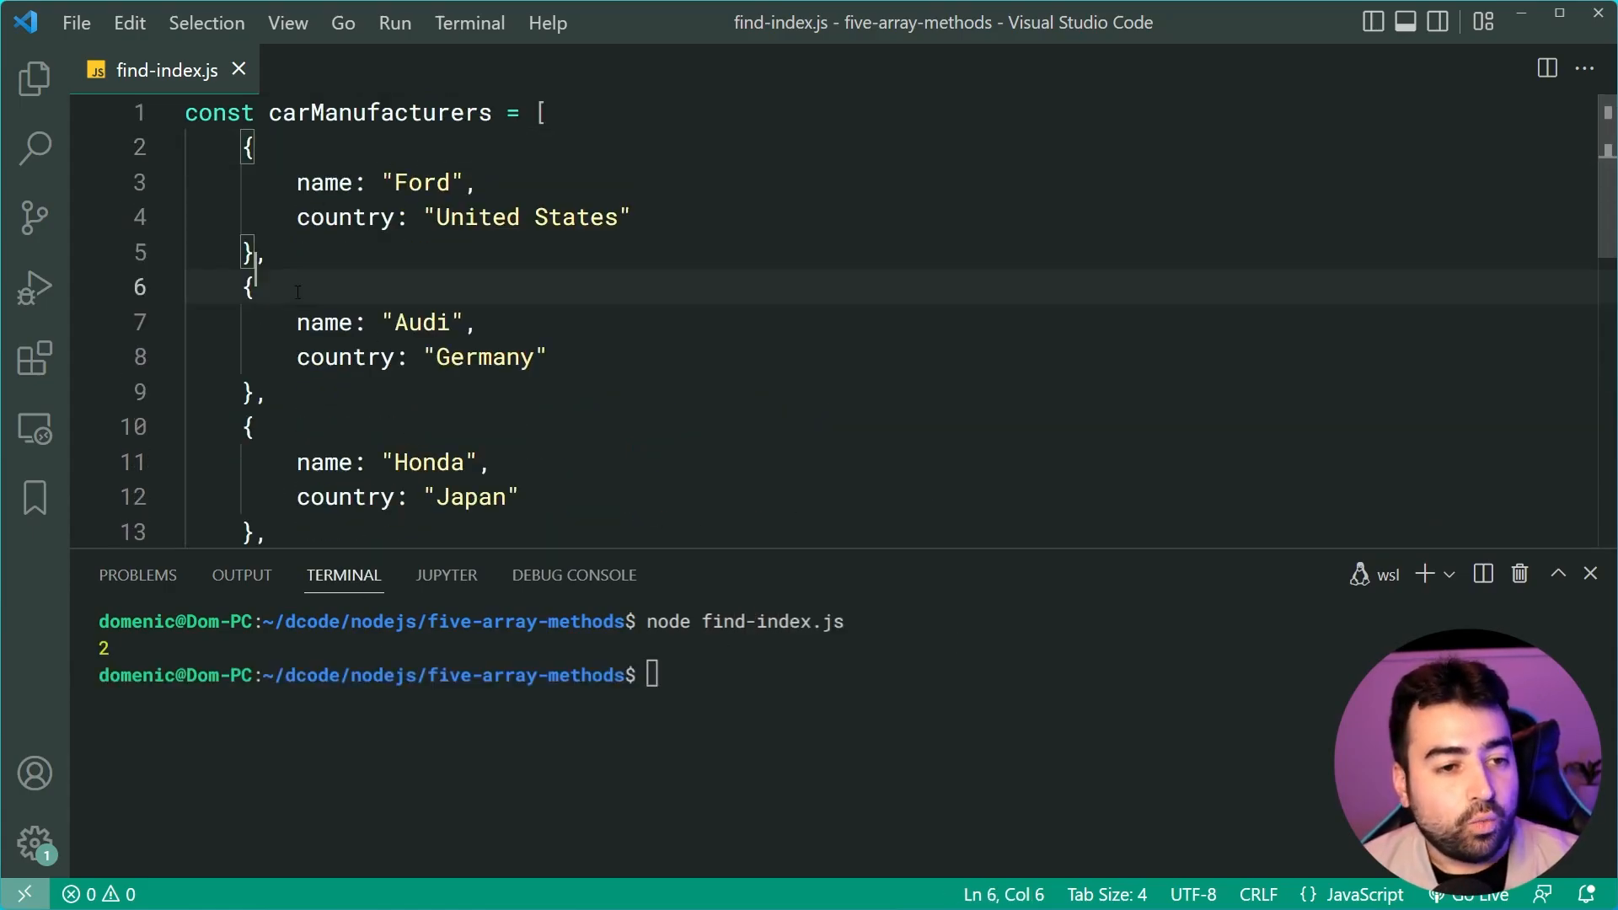
{"action": "scroll", "scroll_direction": "down", "scroll_amount": 3}
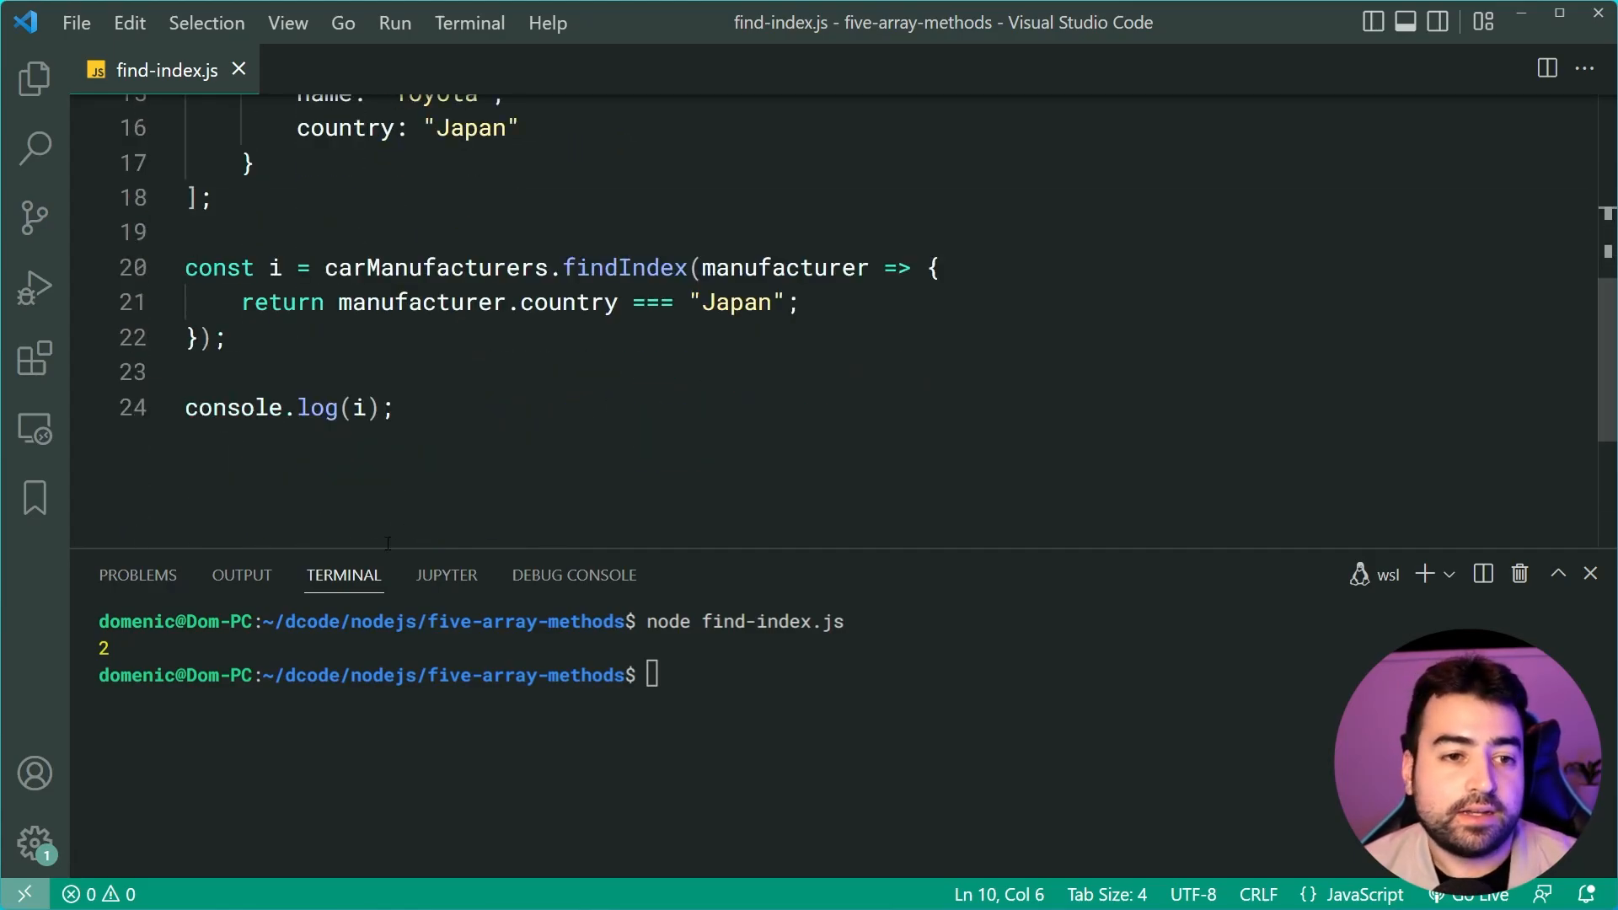
{"action": "type", "text": "carManufacturers[i"}
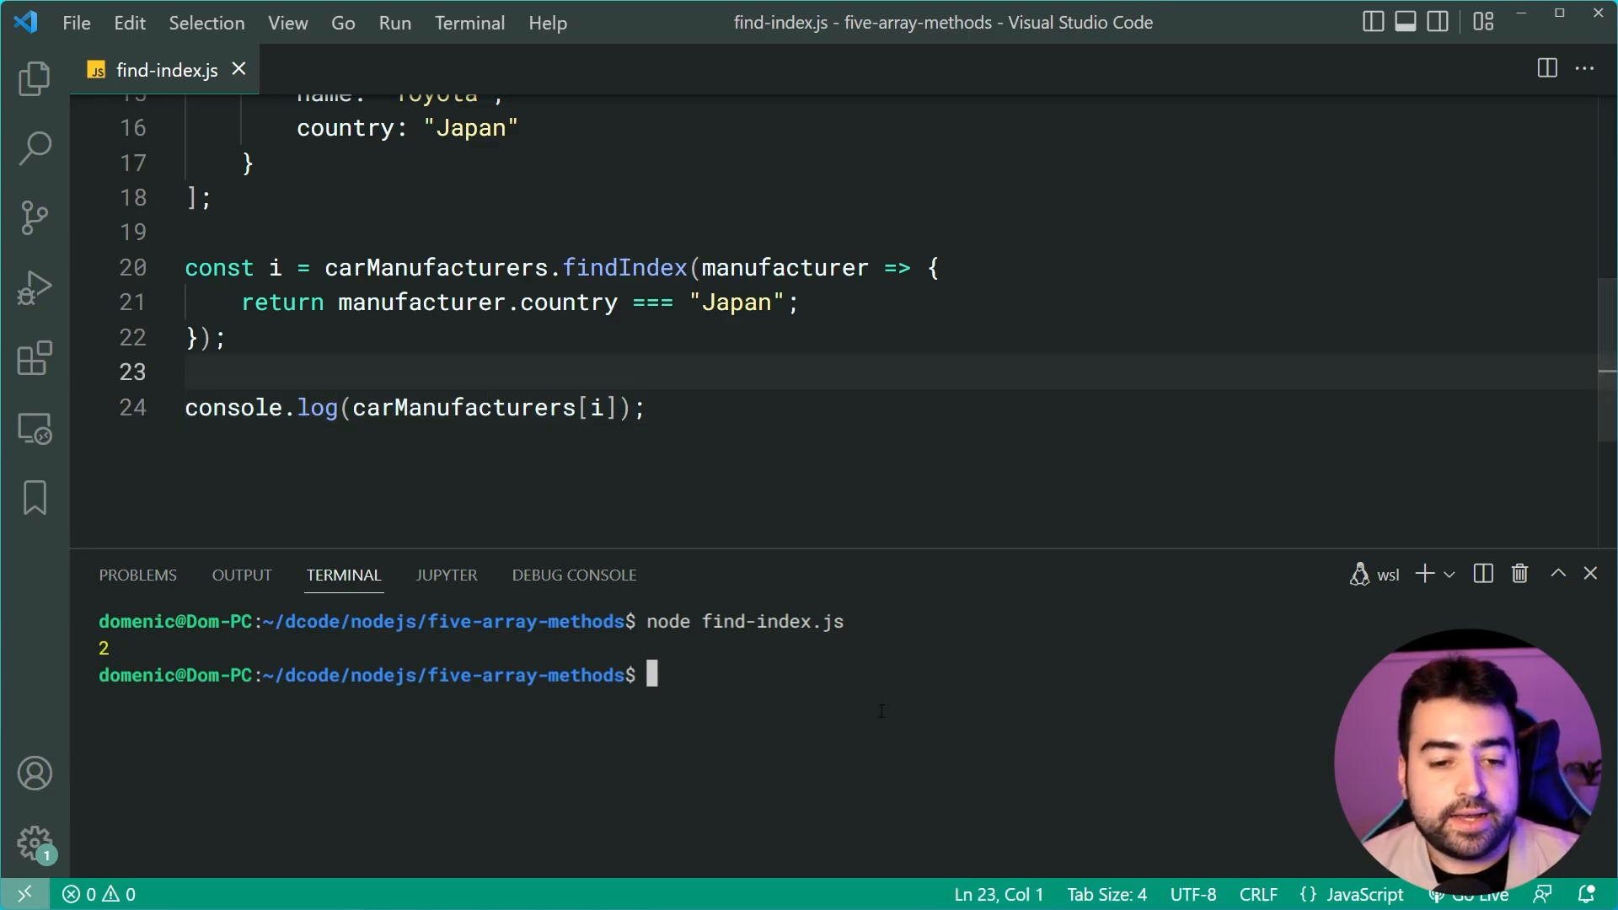
{"action": "key", "text": "Return"}
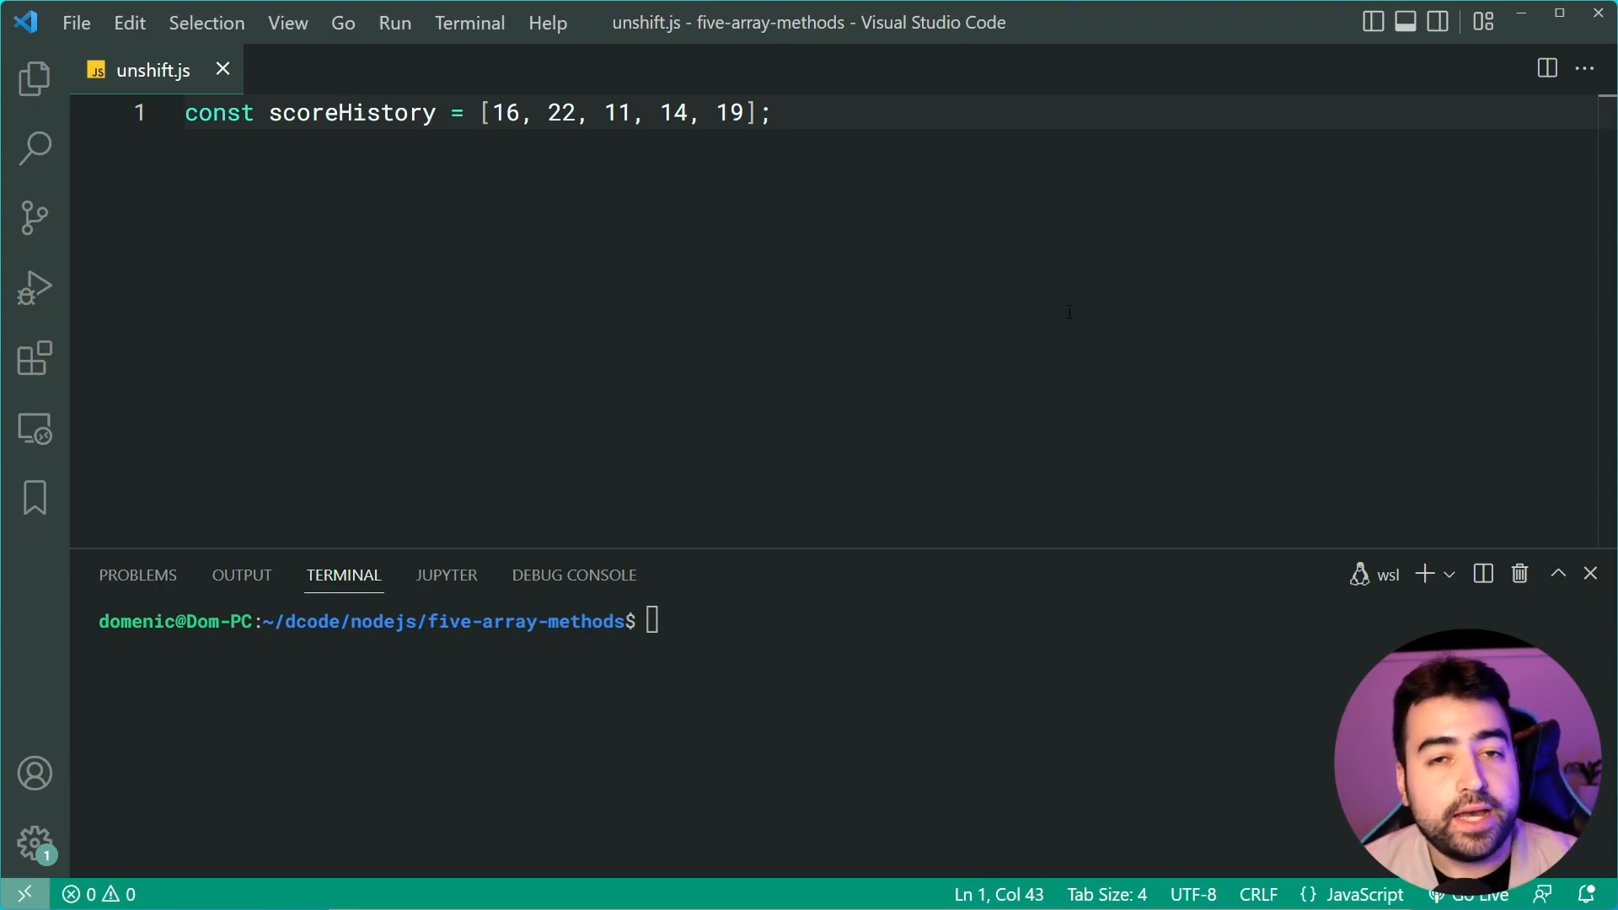
{"action": "mouse_move", "coordinate": [568, 142]}
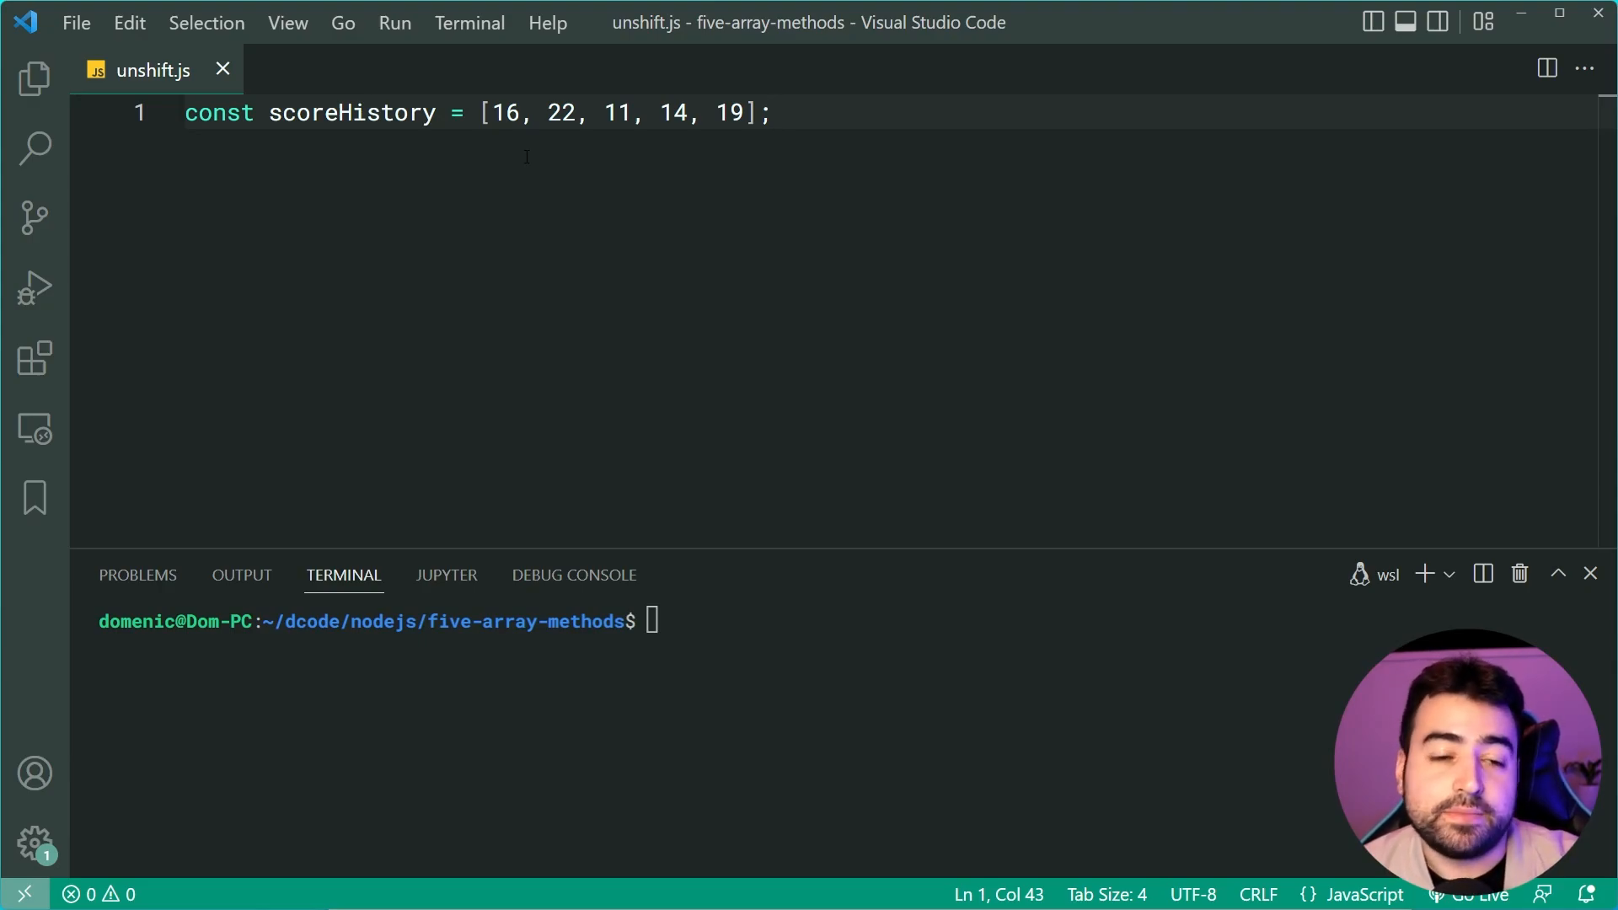
Highlight the first score, 16, in unshift.js's scoreHistory array.
{"action": "double_click", "coordinate": [504, 113]}
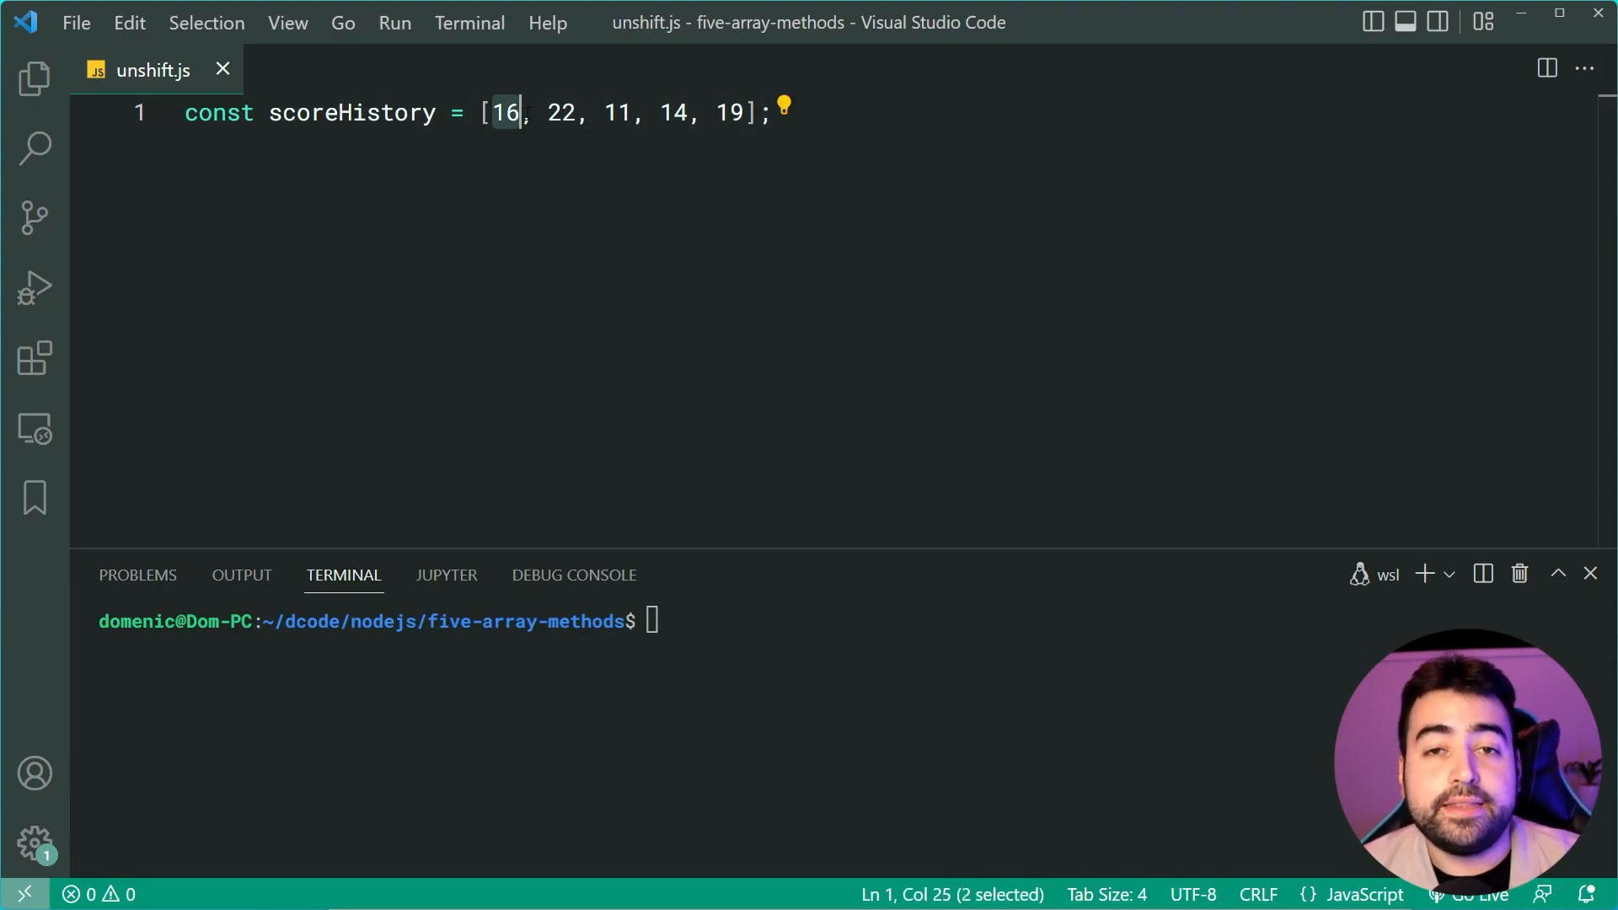
{"action": "mouse_move", "coordinate": [652, 405]}
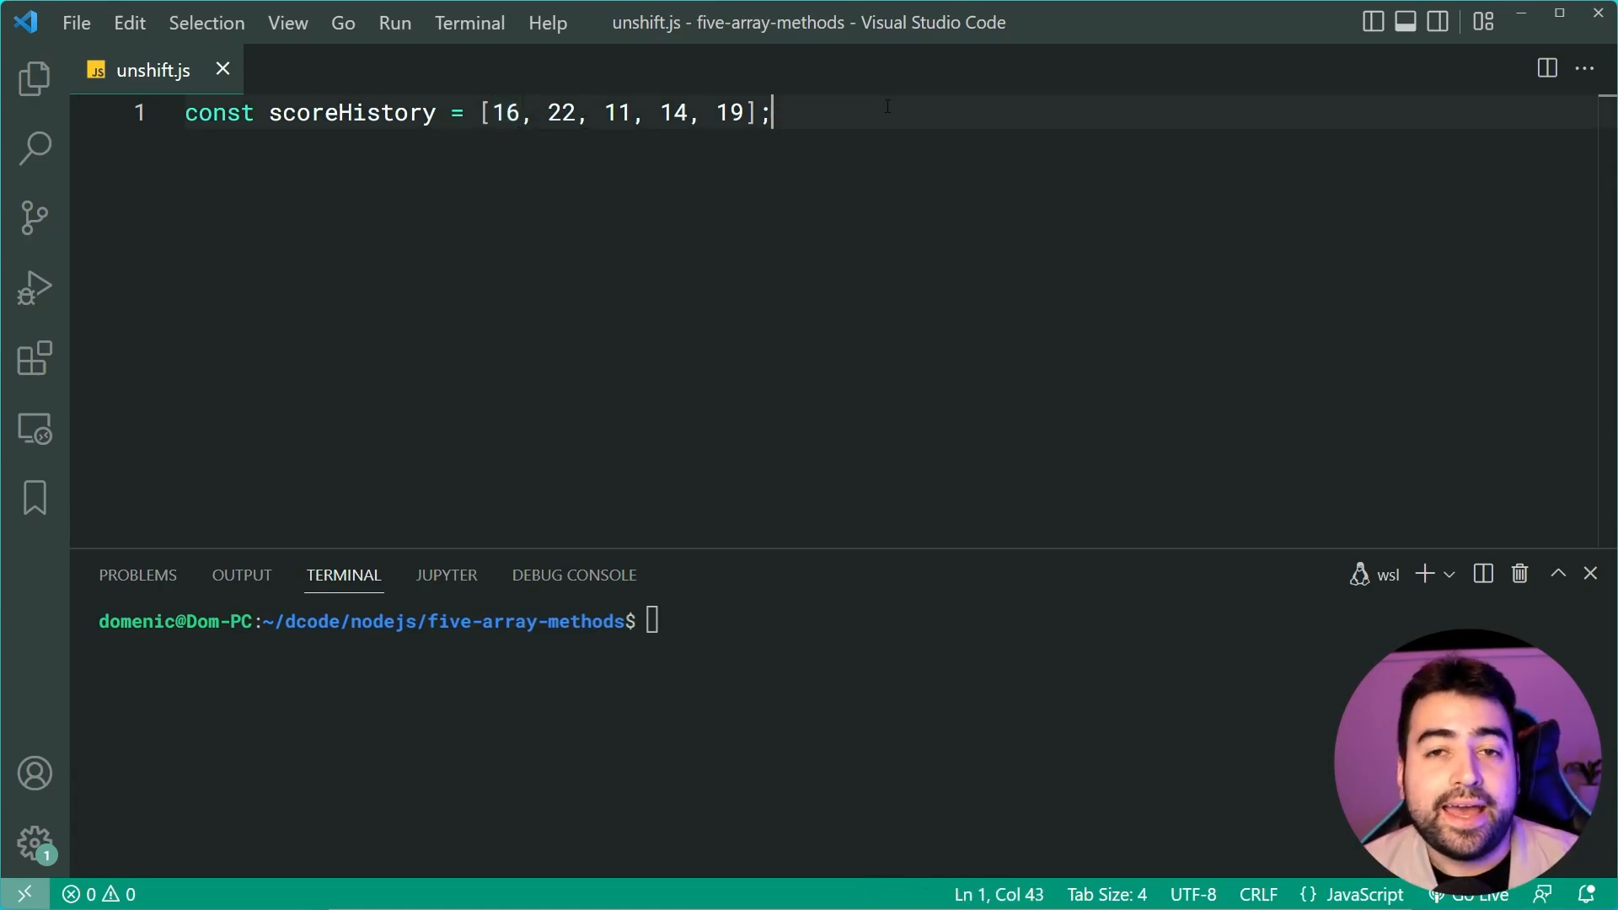
{"action": "mouse_move", "coordinate": [871, 201]}
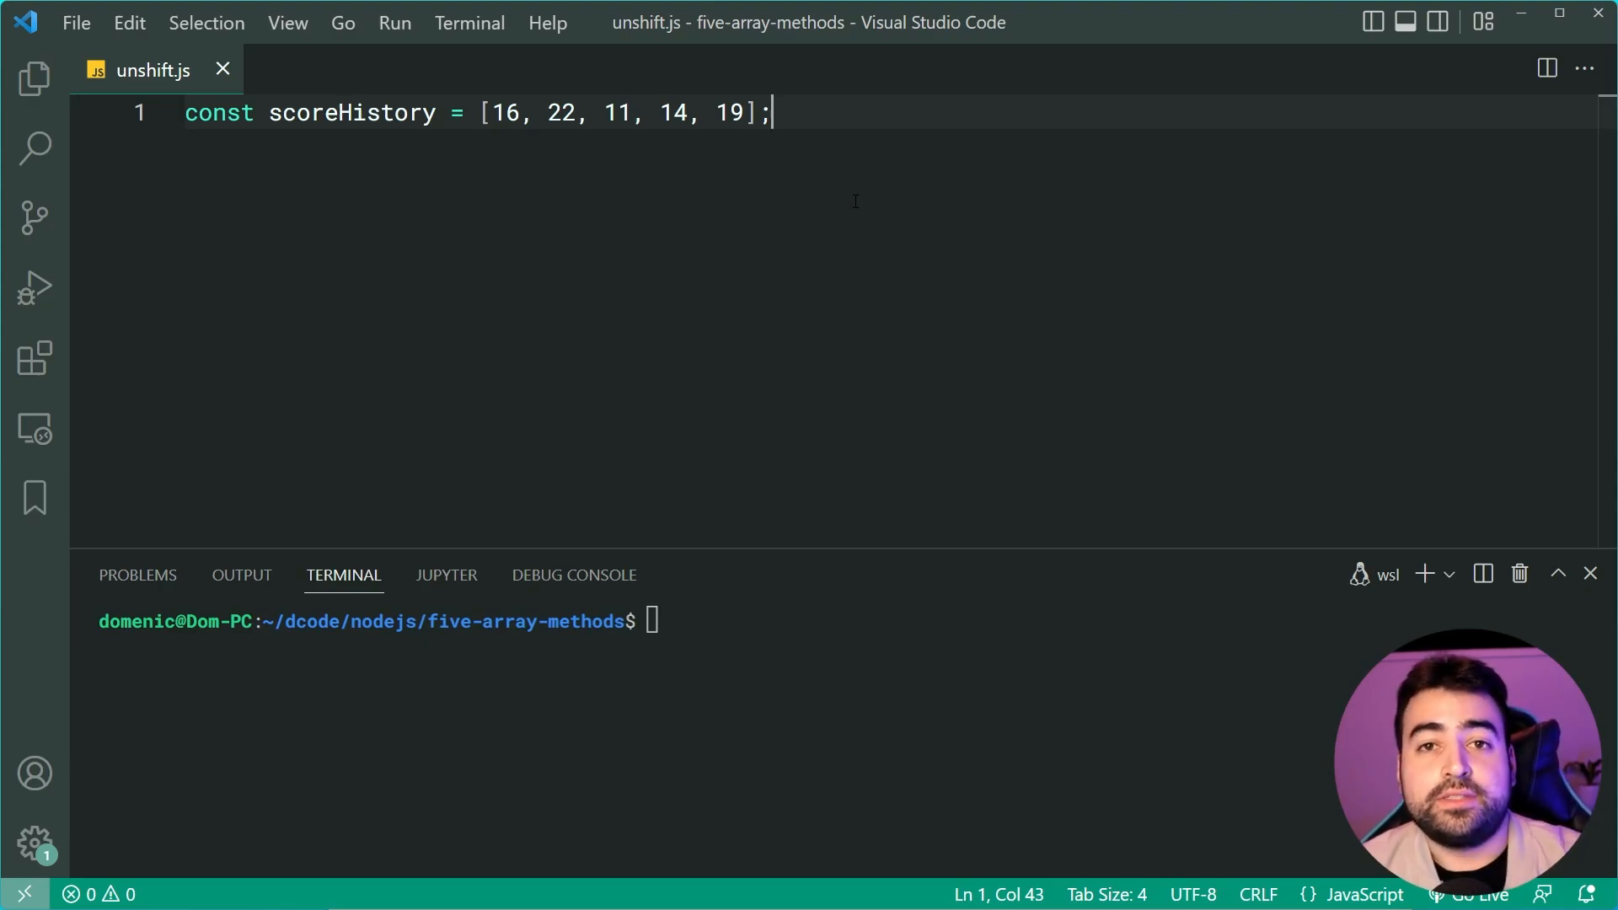
Define function addScore(score) that calls scoreHistory.unshift(score).
{"action": "key", "text": "Enter"}
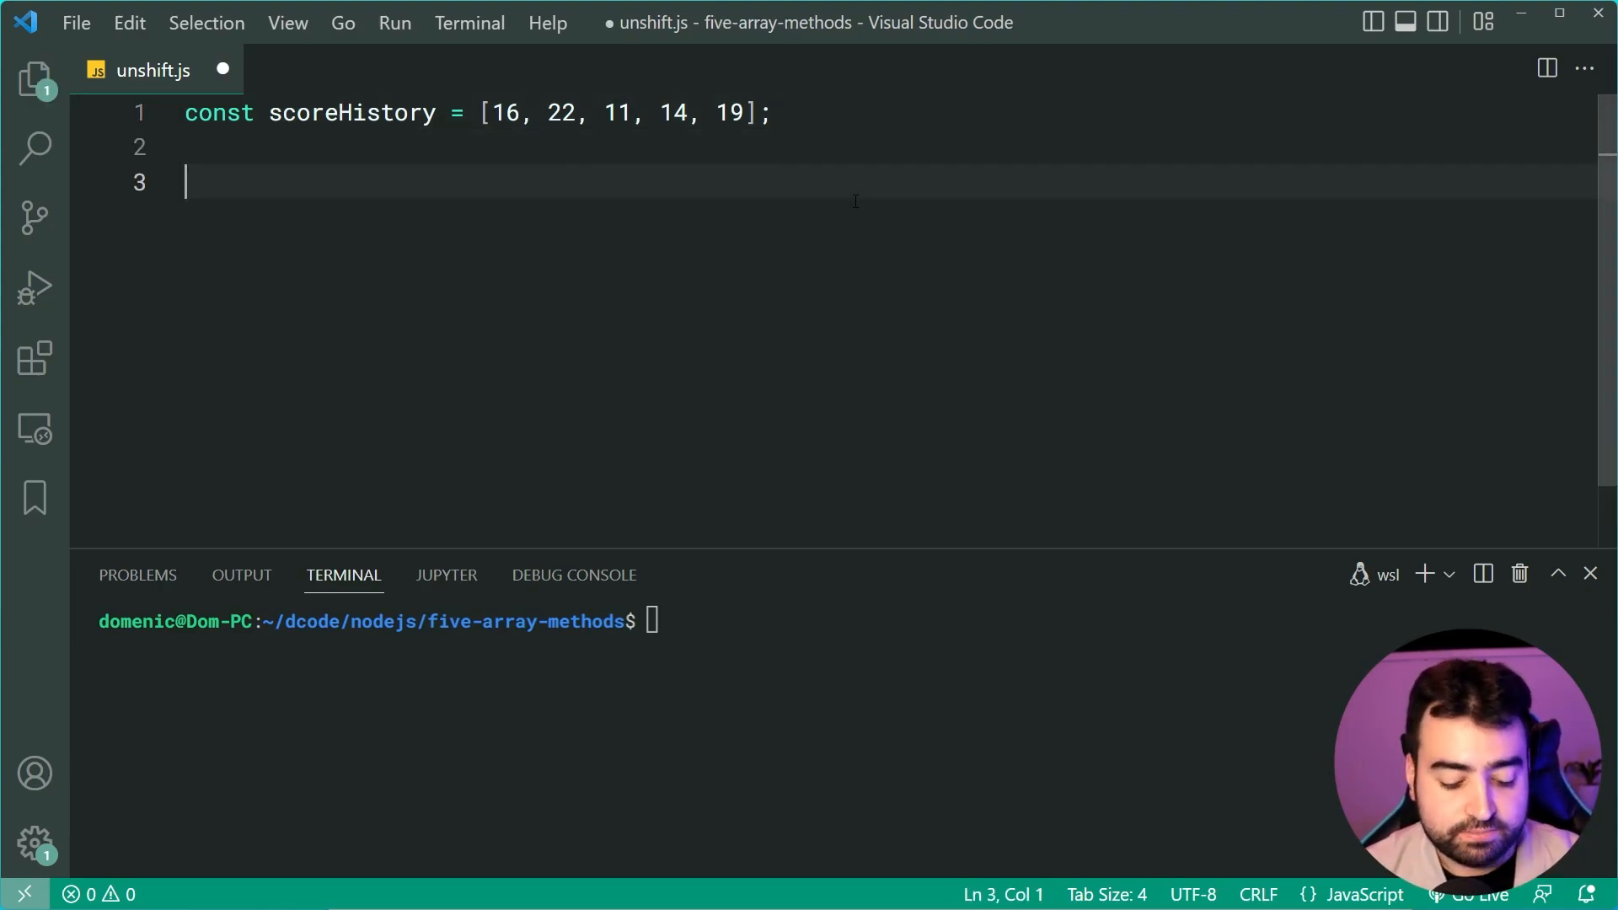
{"action": "type", "text": "function addScor"}
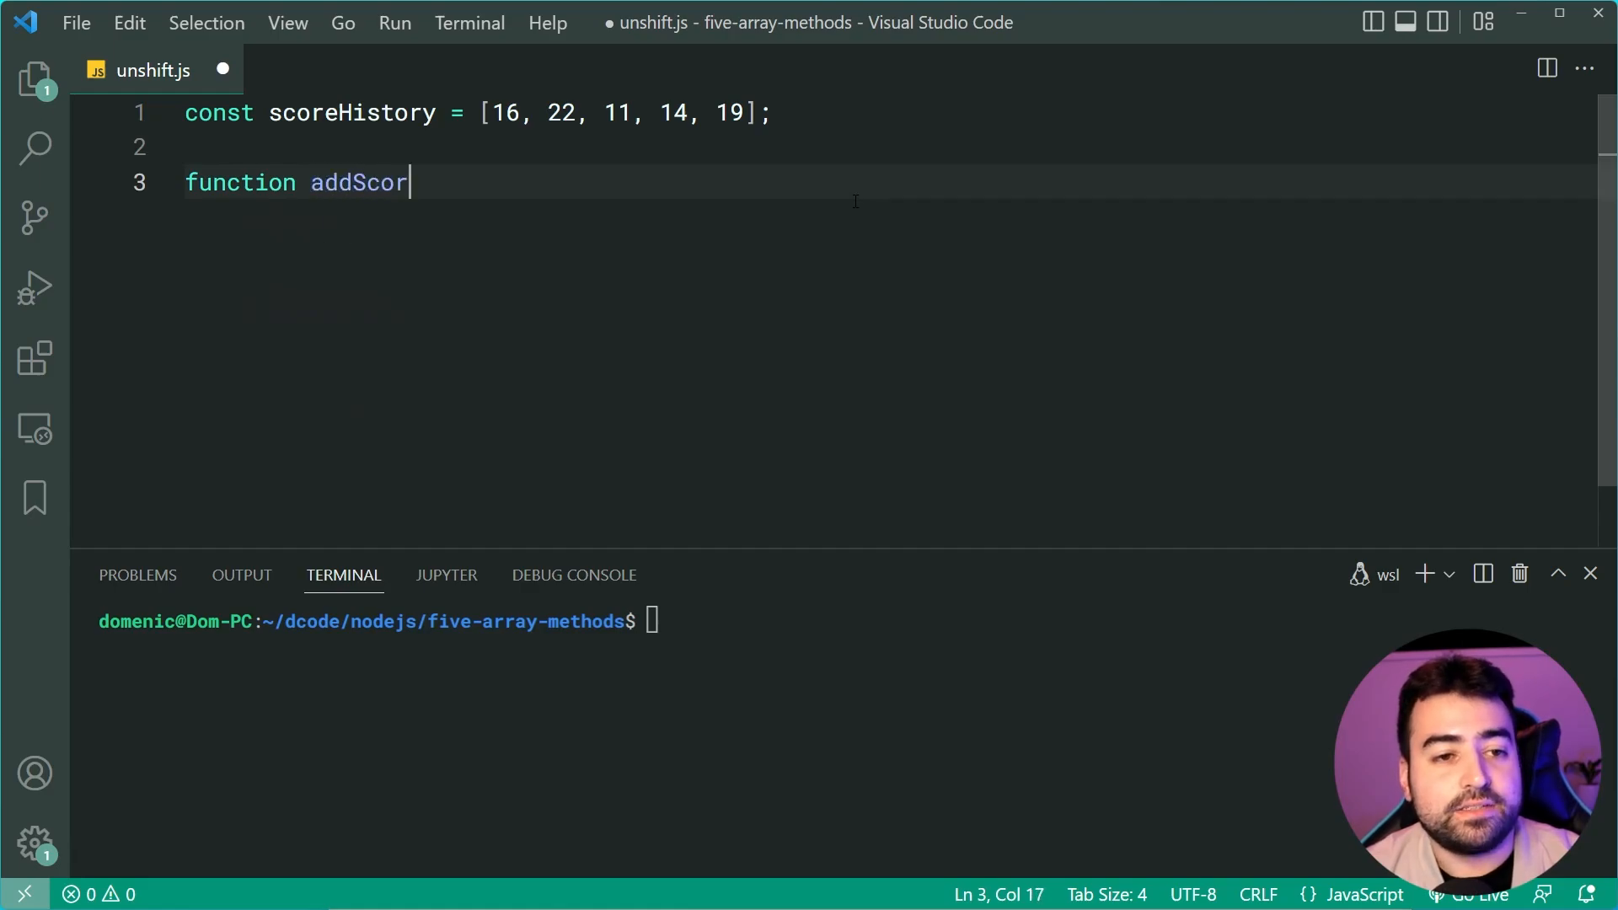
{"action": "type", "text": "e()"}
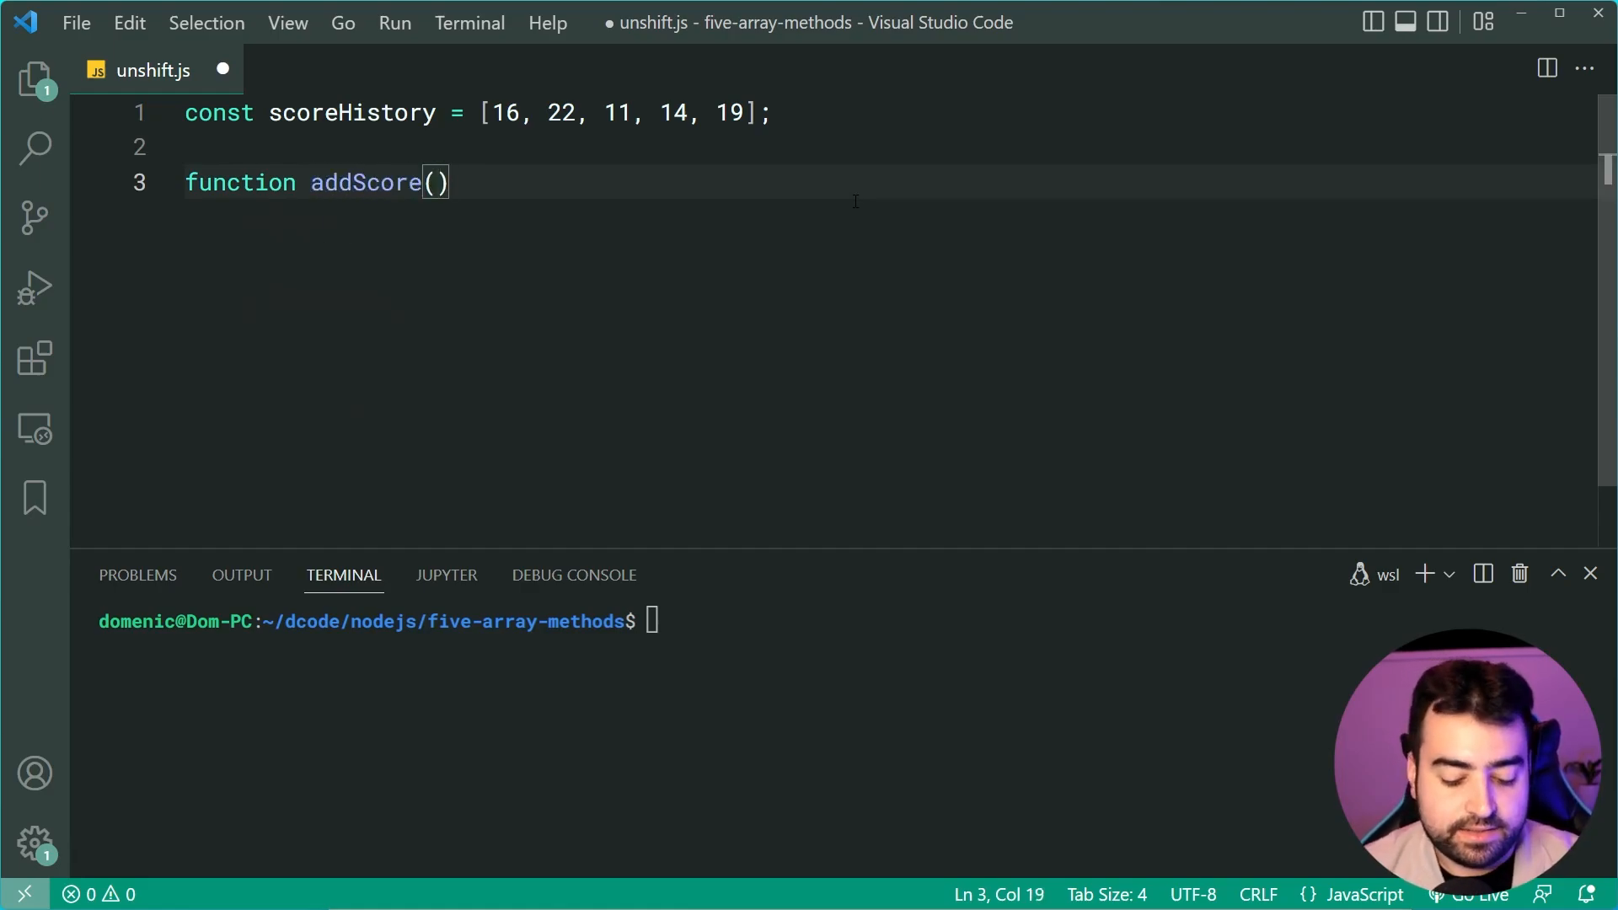
{"action": "type", "text": "score) {"}
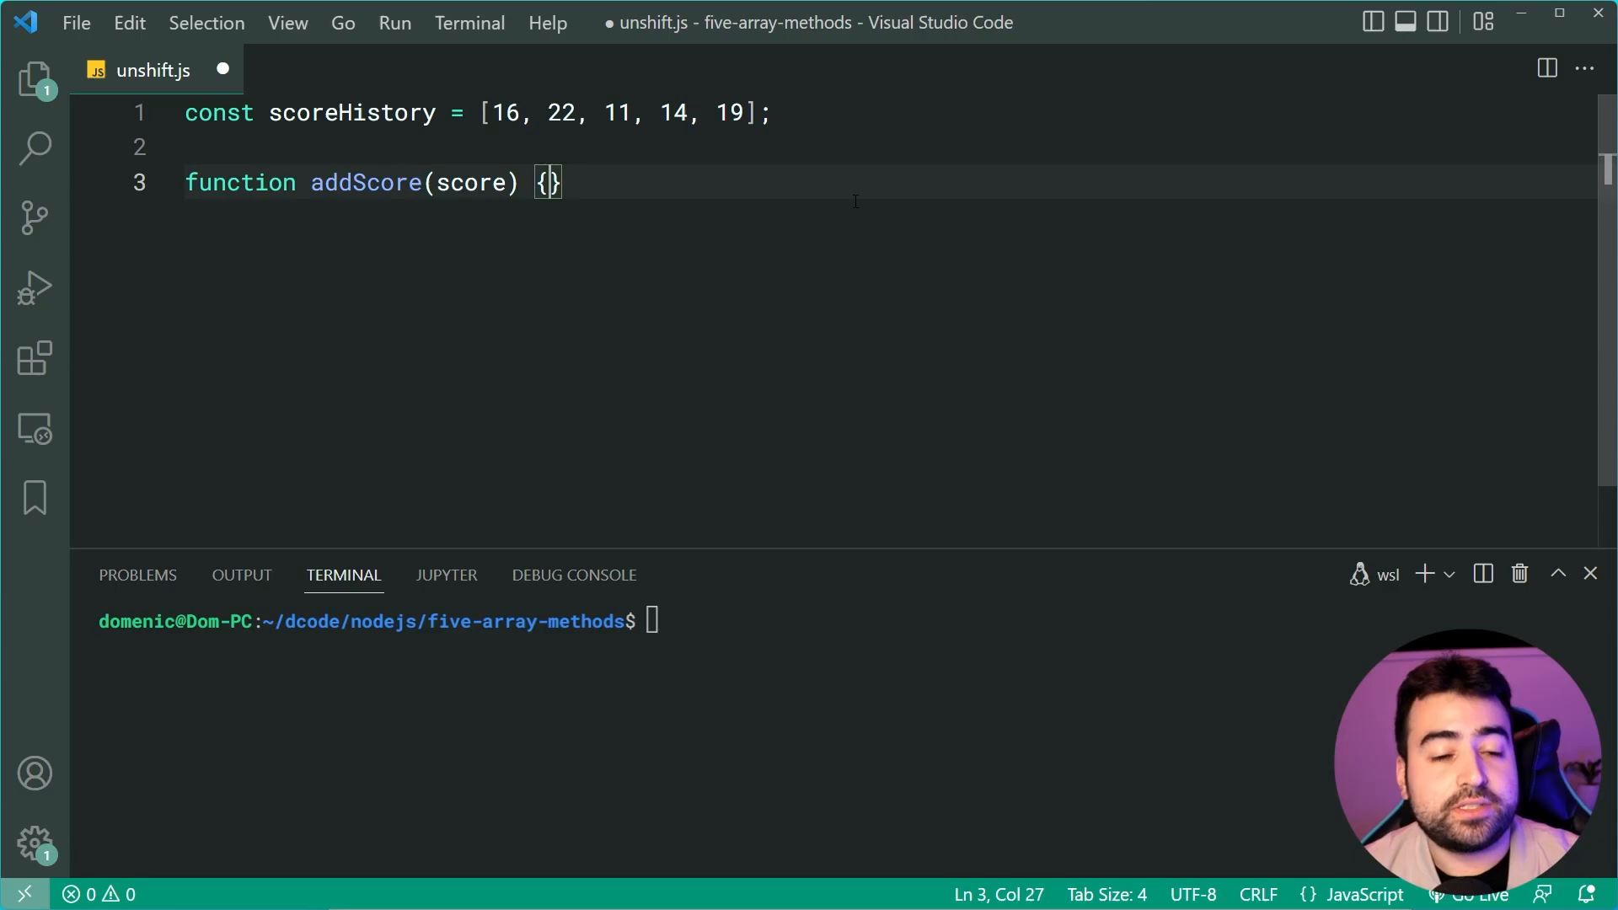
{"action": "key", "text": "Return"}
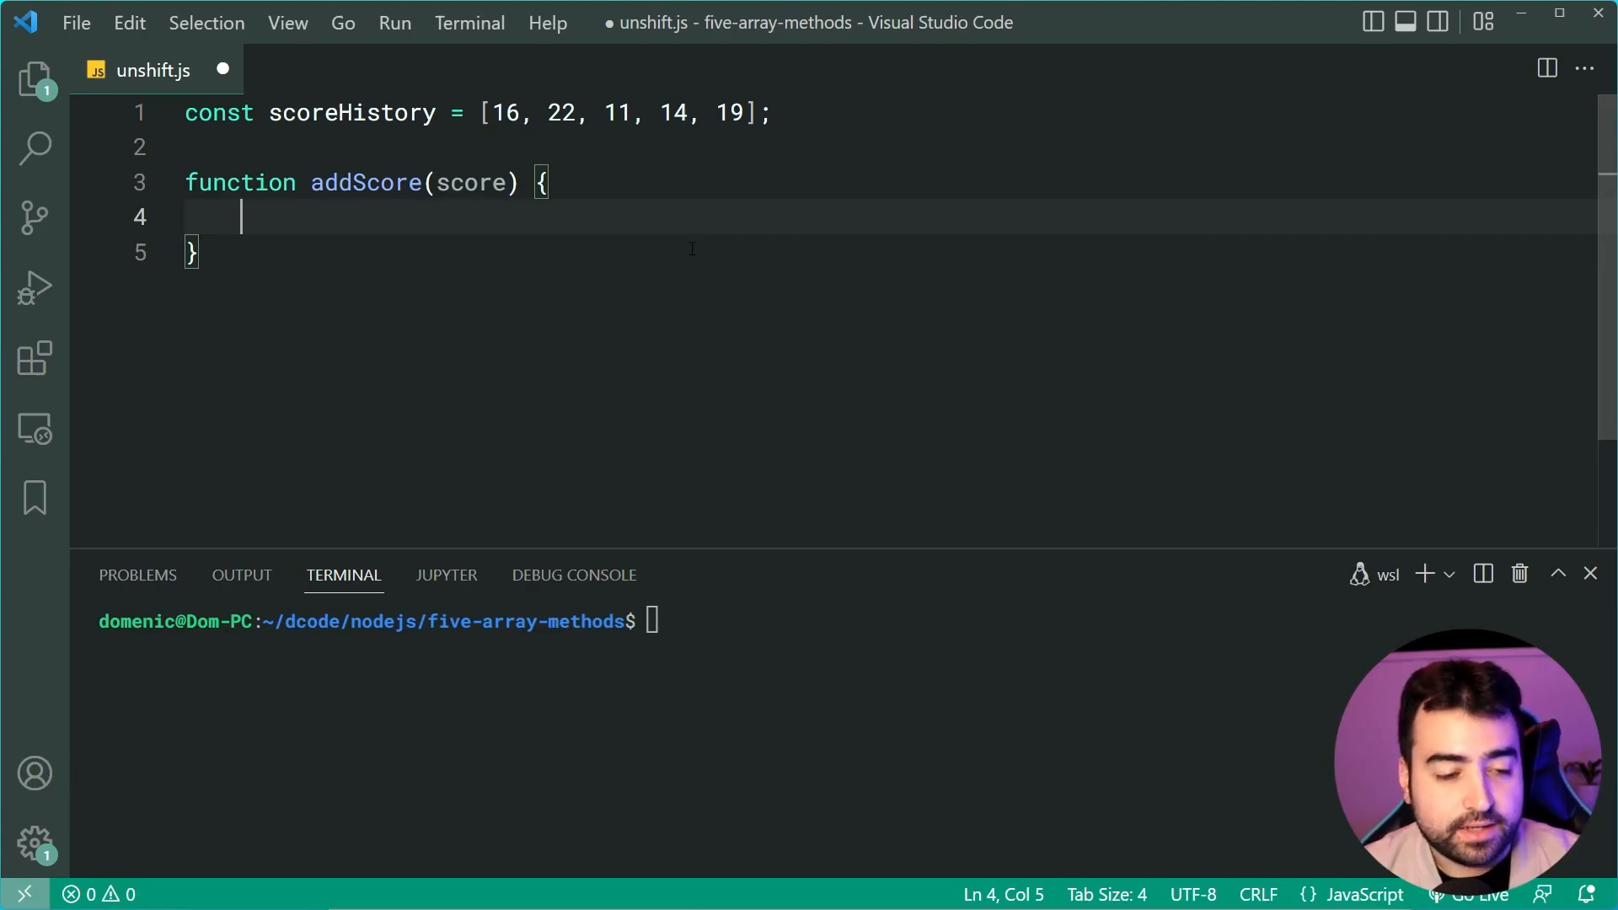
{"action": "type", "text": "scoreHistory.unshift(score);"}
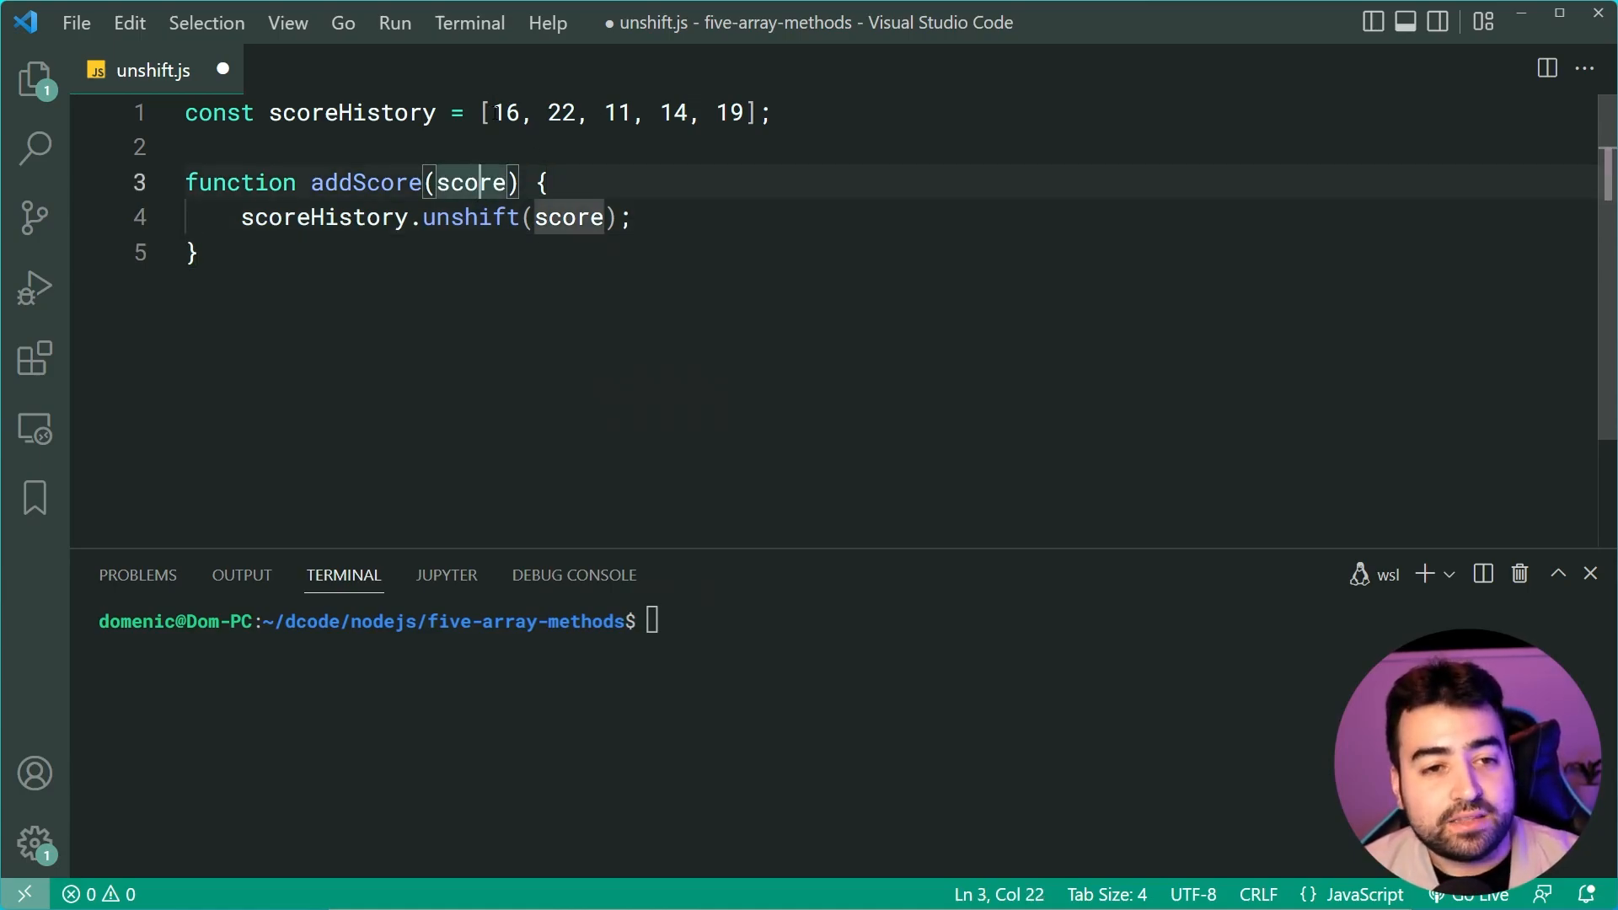
{"action": "left_click", "coordinate": [733, 112]}
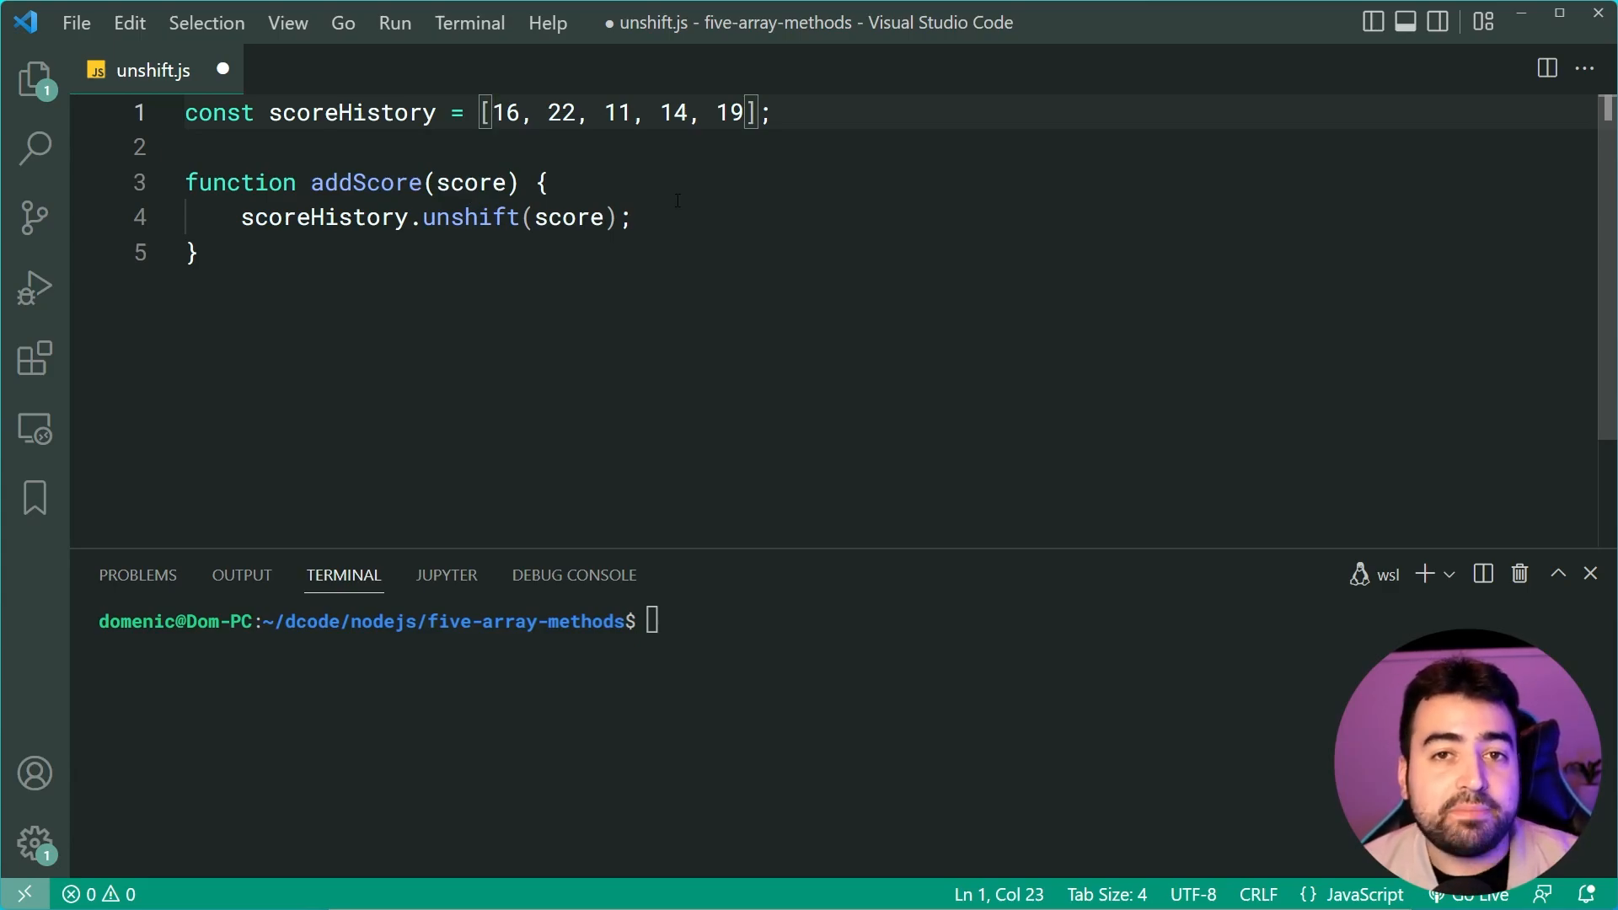
{"action": "mouse_move", "coordinate": [770, 273]}
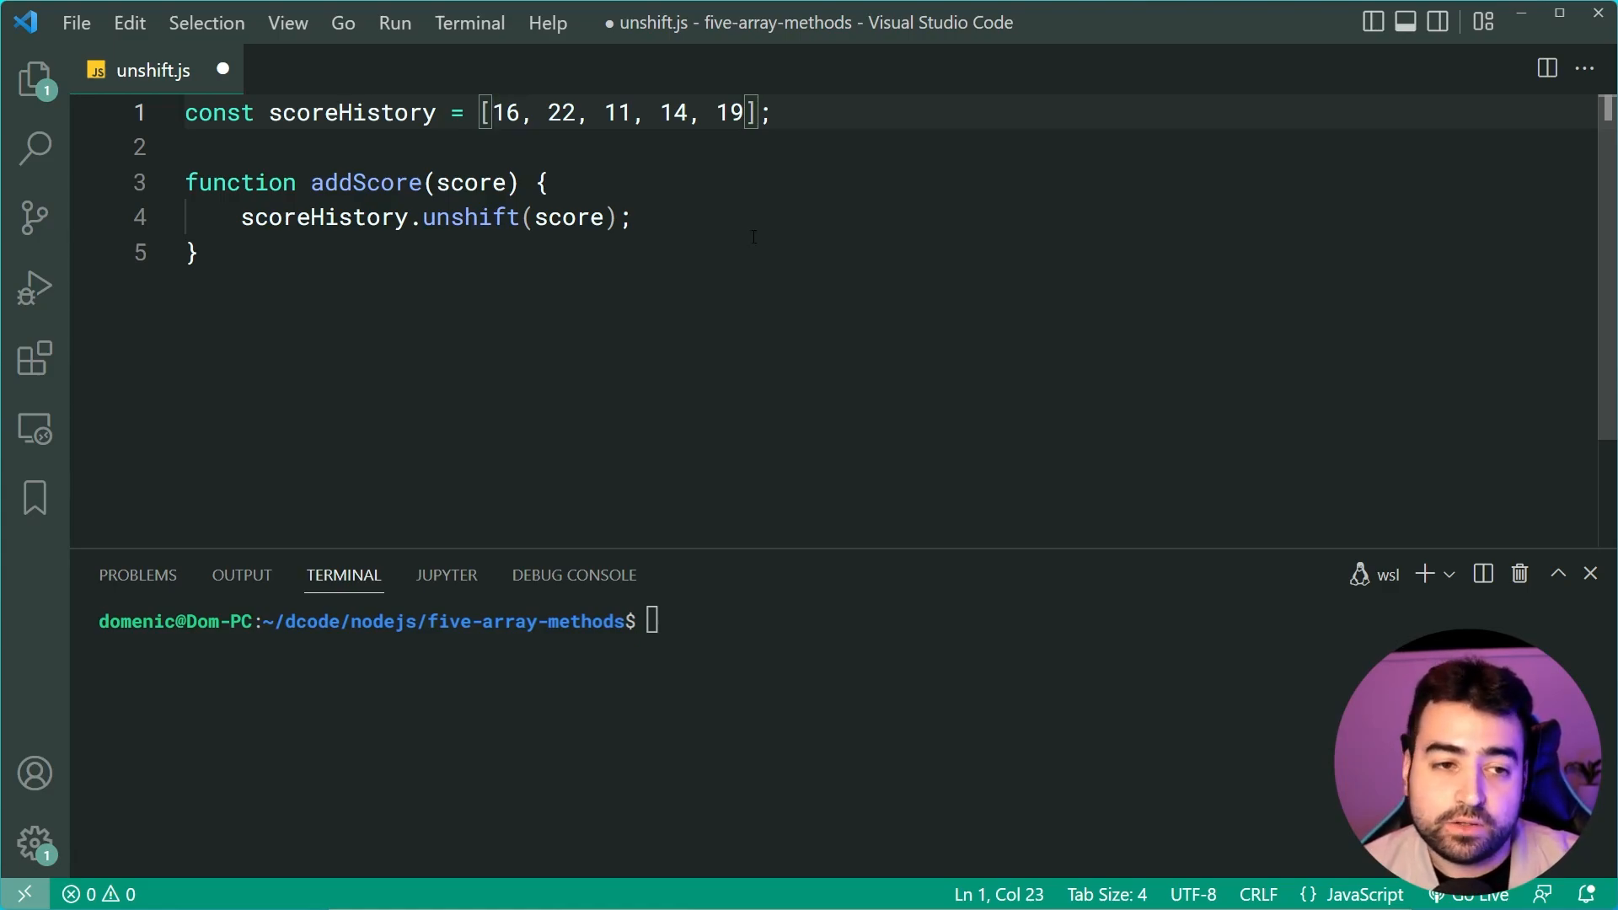
Store unshift's return in updatedScoreCount and log scoreHistory.
{"action": "type", "text": "const"}
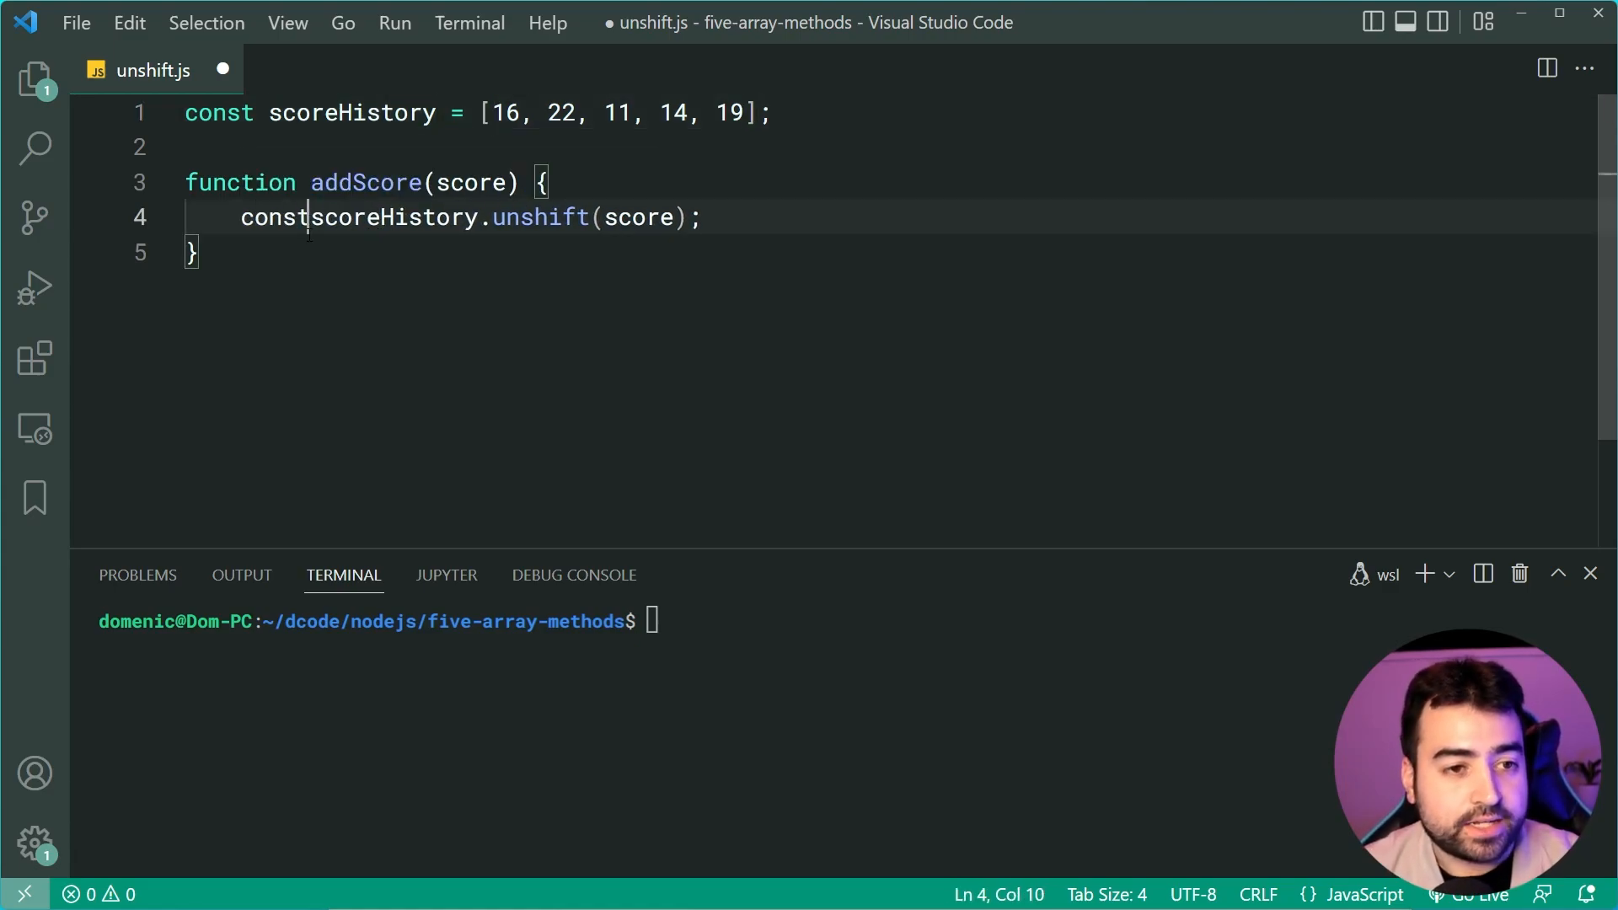
{"action": "type", "text": "updatedScoreC"}
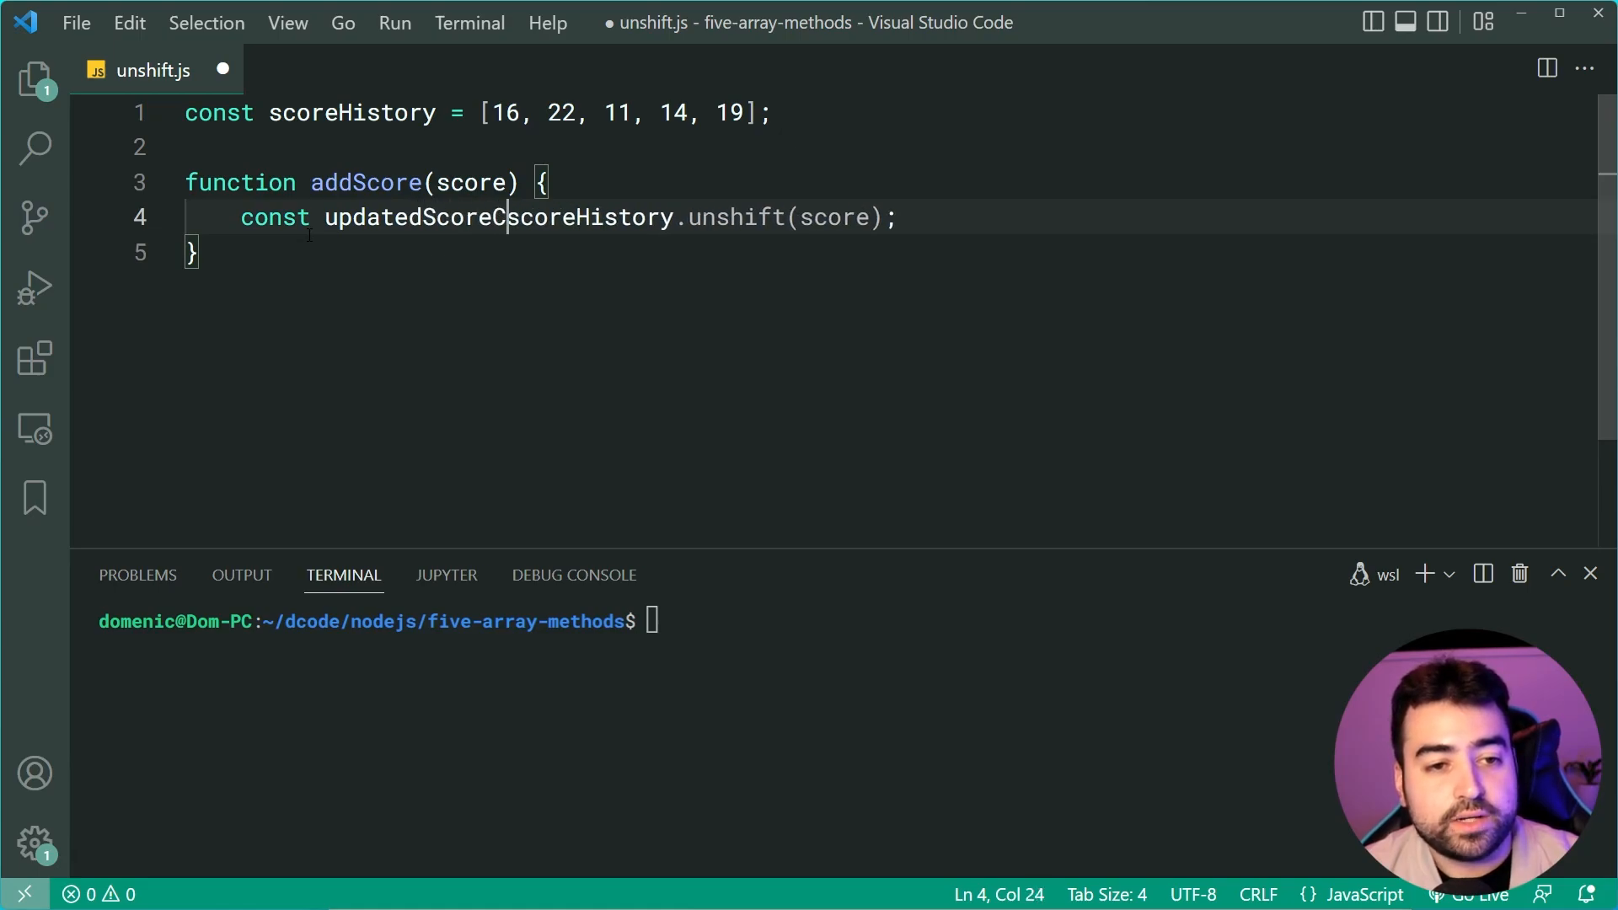
{"action": "type", "text": "ount ="}
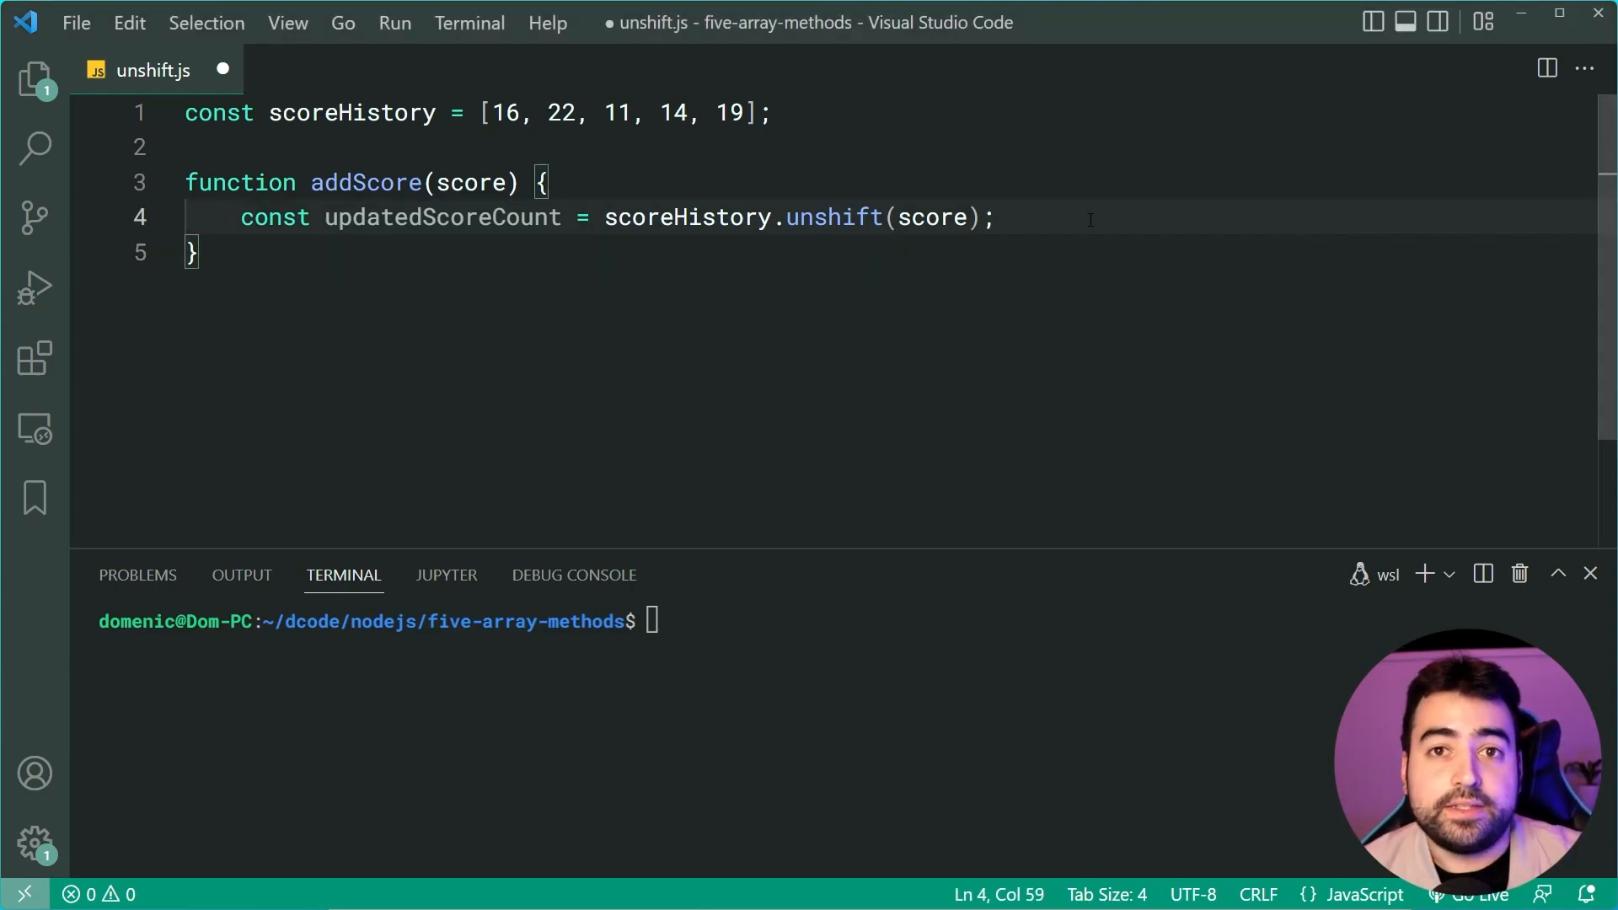
{"action": "key", "text": "Enter"}
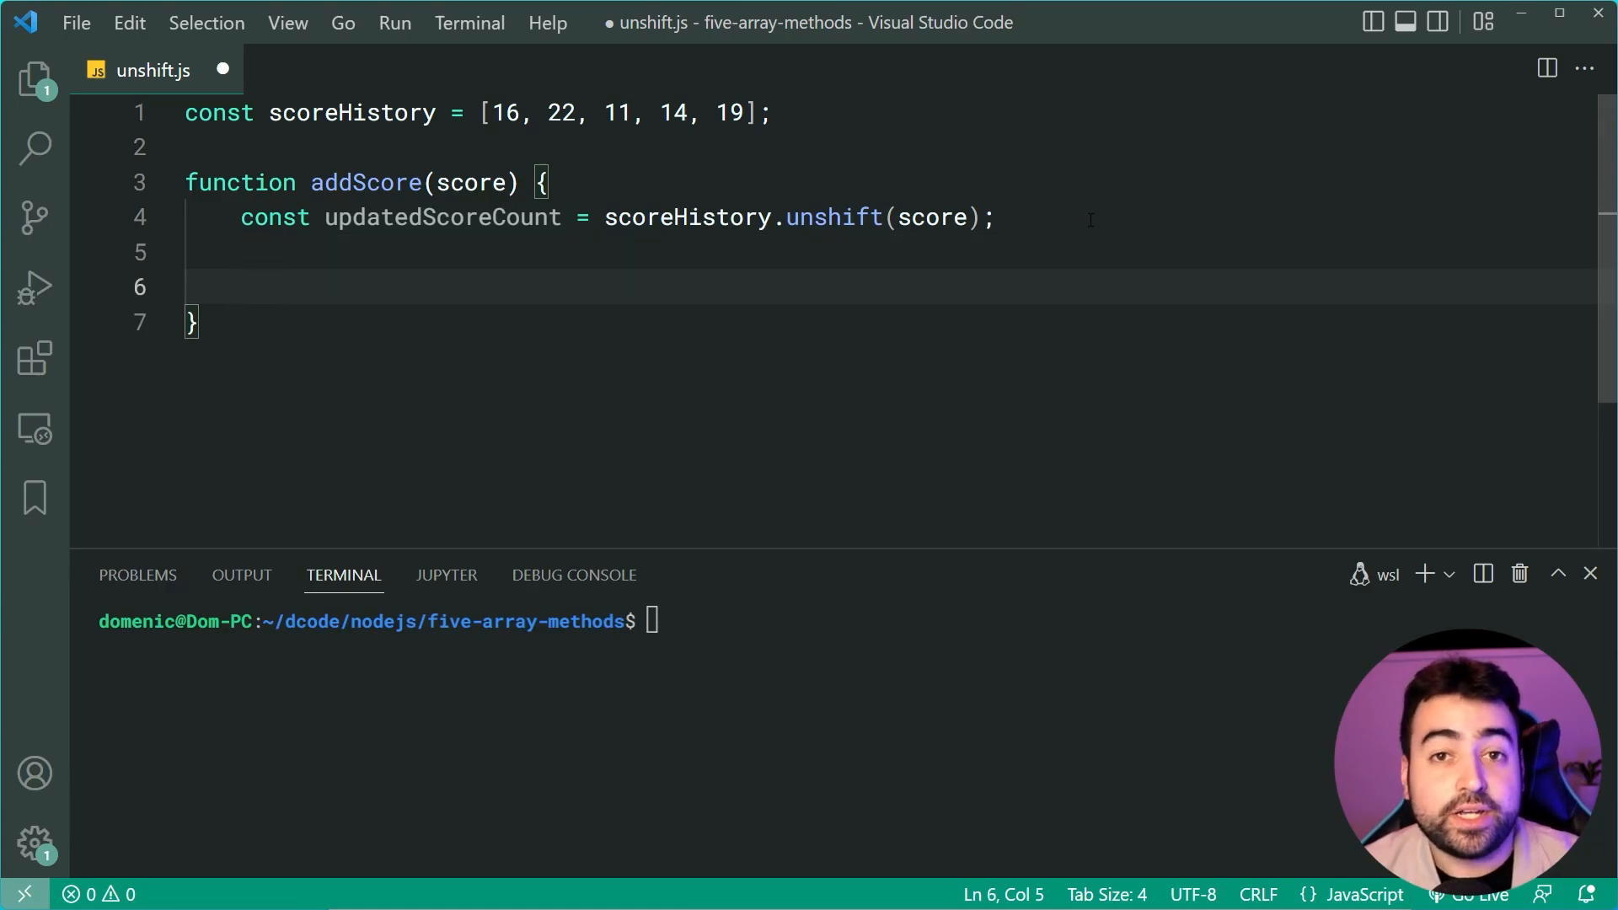
{"action": "type", "text": "console"}
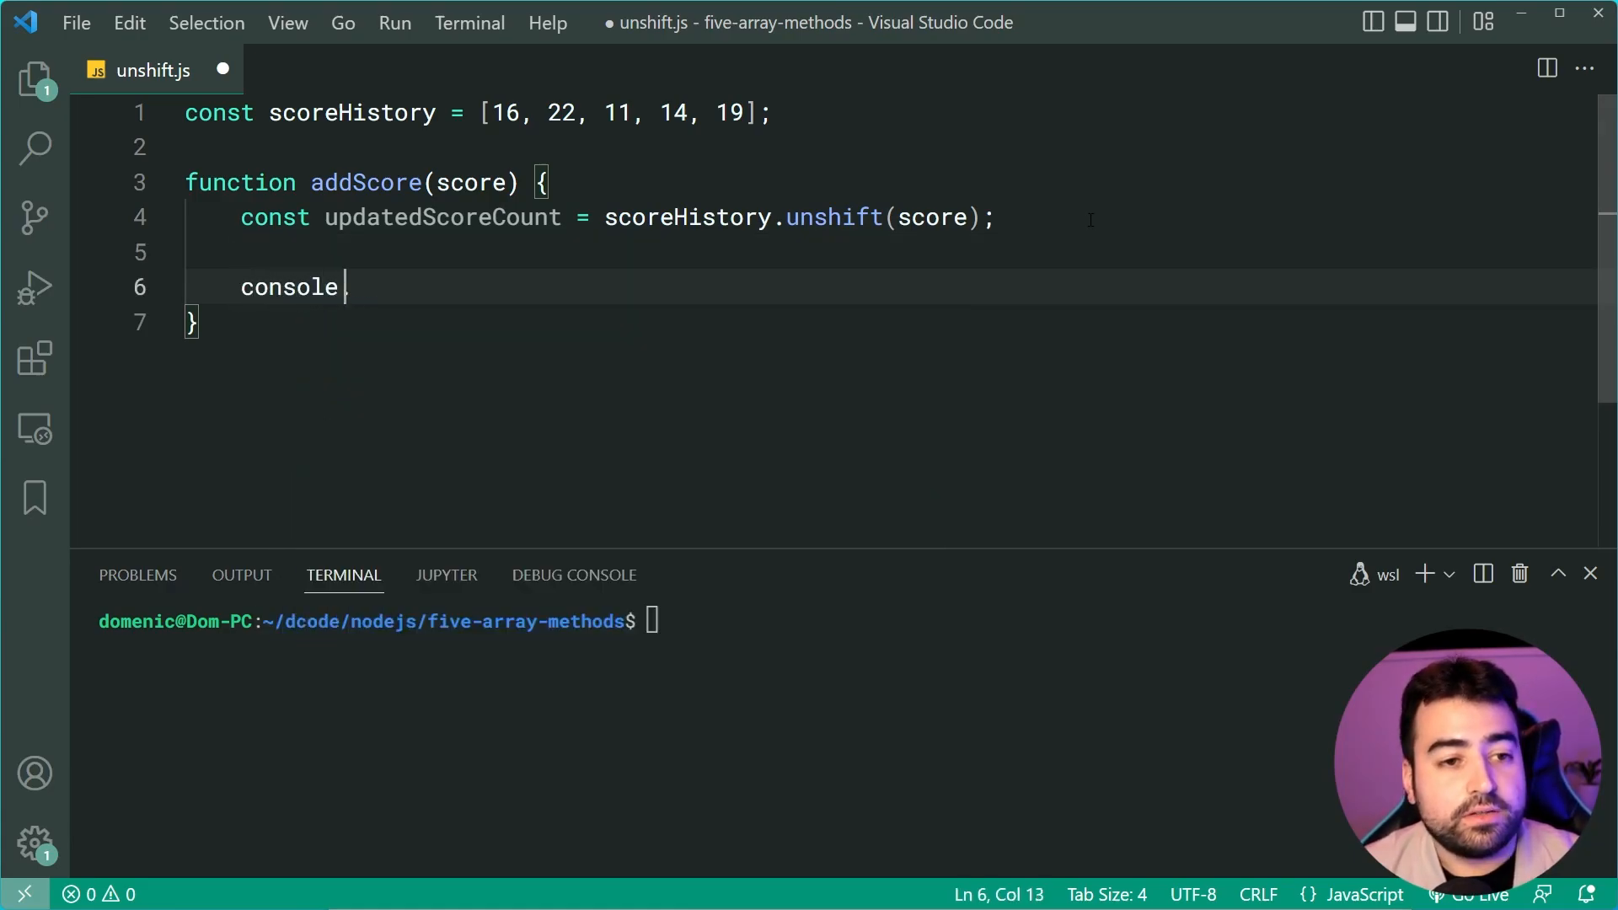
{"action": "type", "text": ".log(scoreHistory);"}
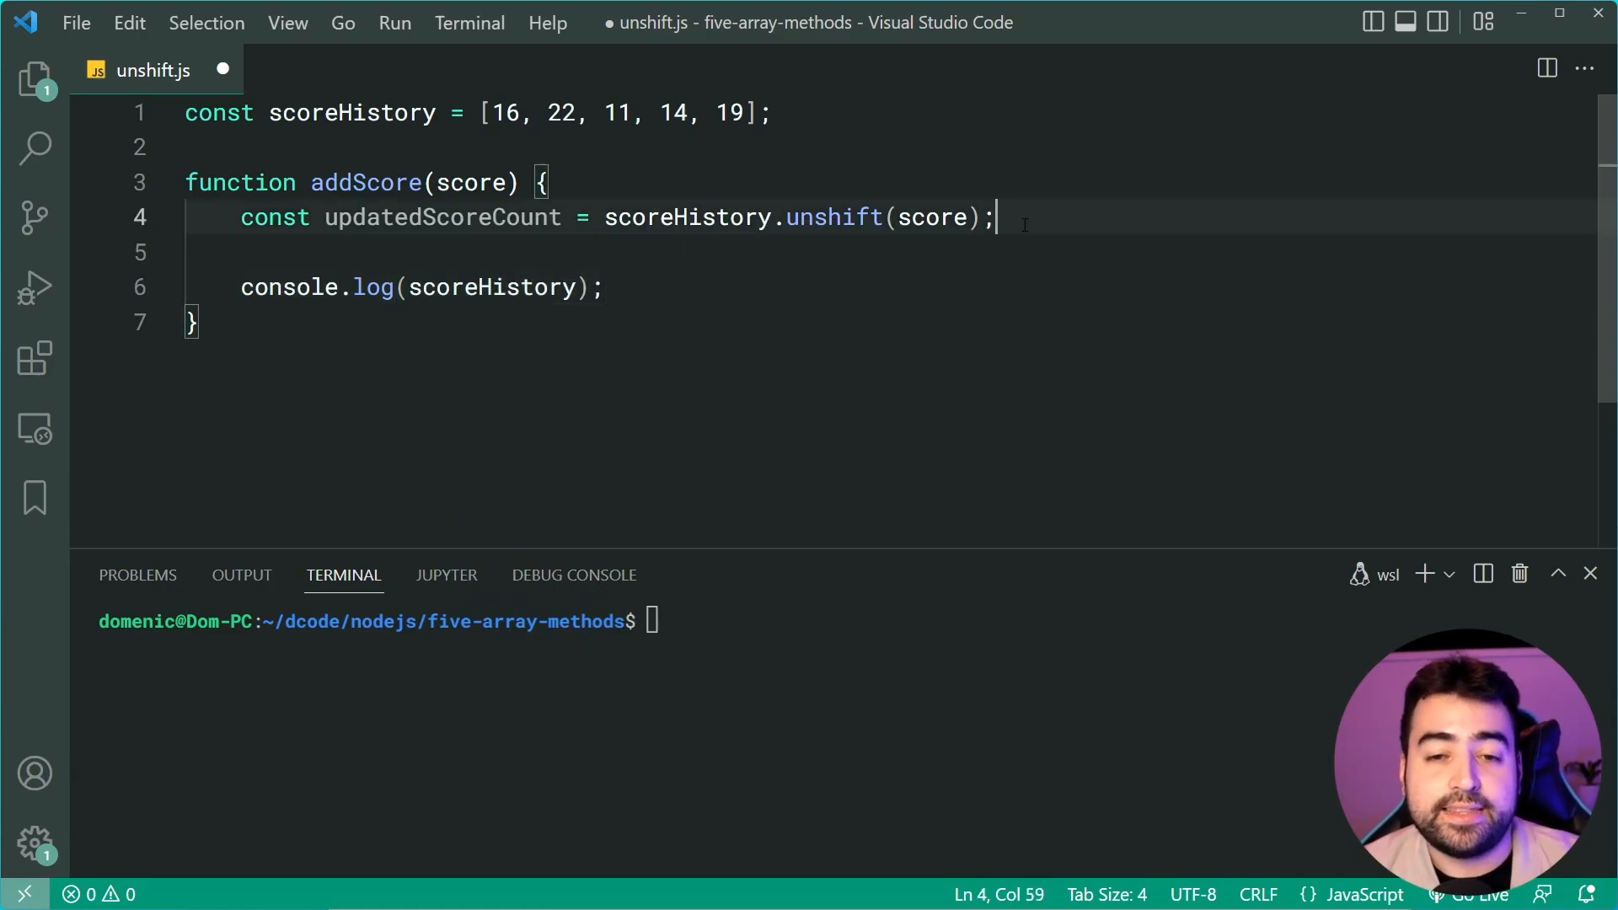
Log a sentence with ${updatedScoreCount} as the new total and call addScore(24).
{"action": "type", "text": "console.log(`The total number of scor"}
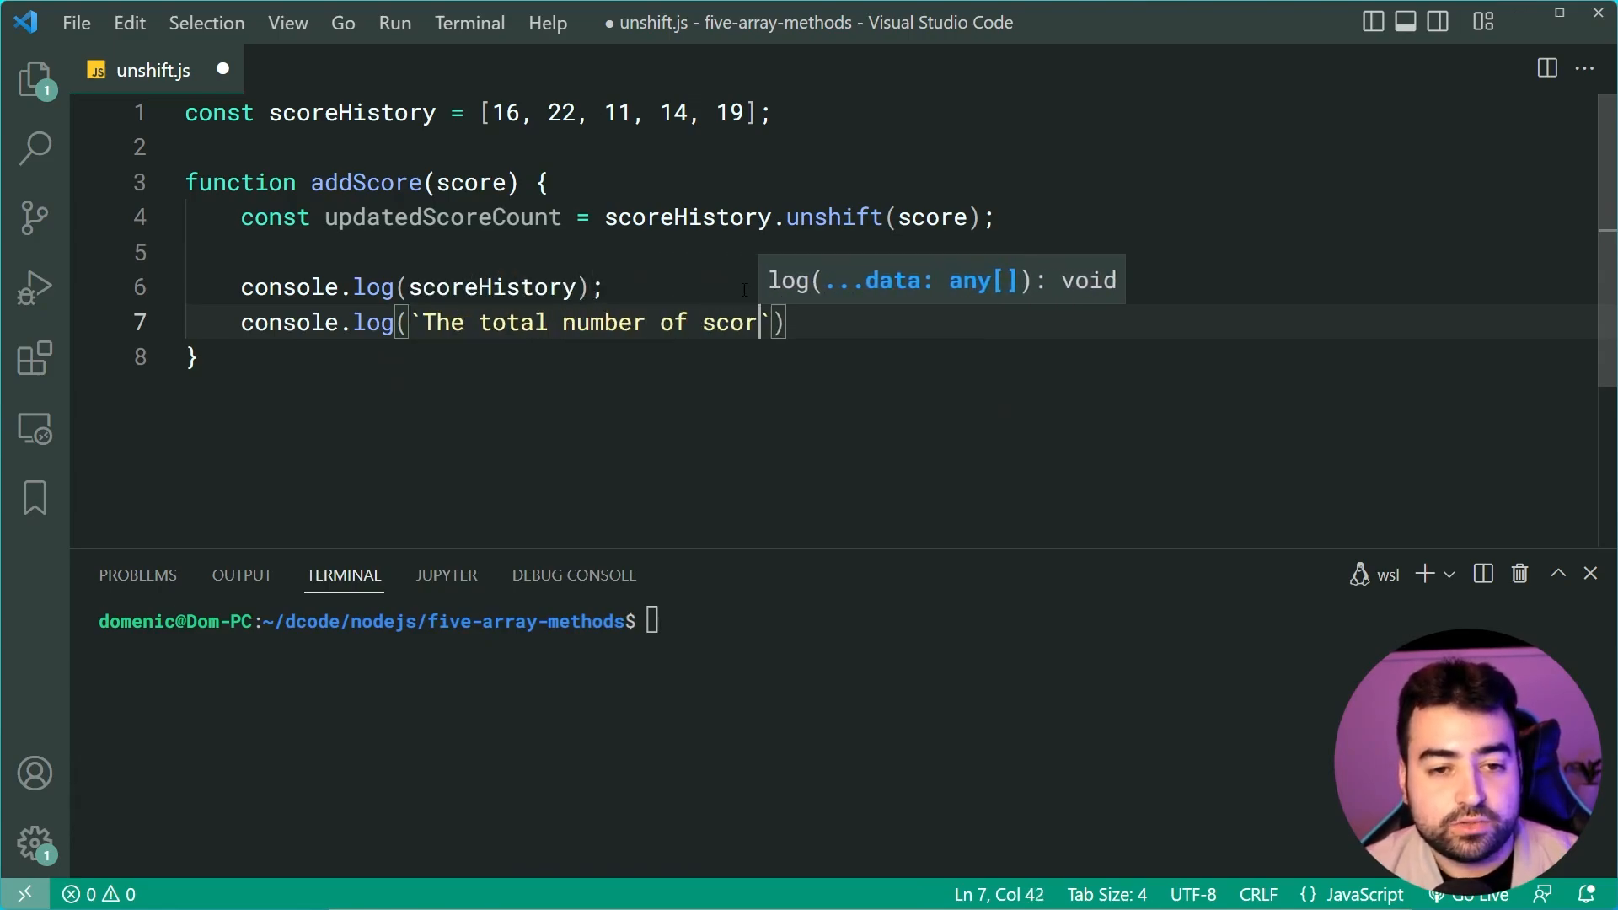
{"action": "type", "text": "es is ${}"}
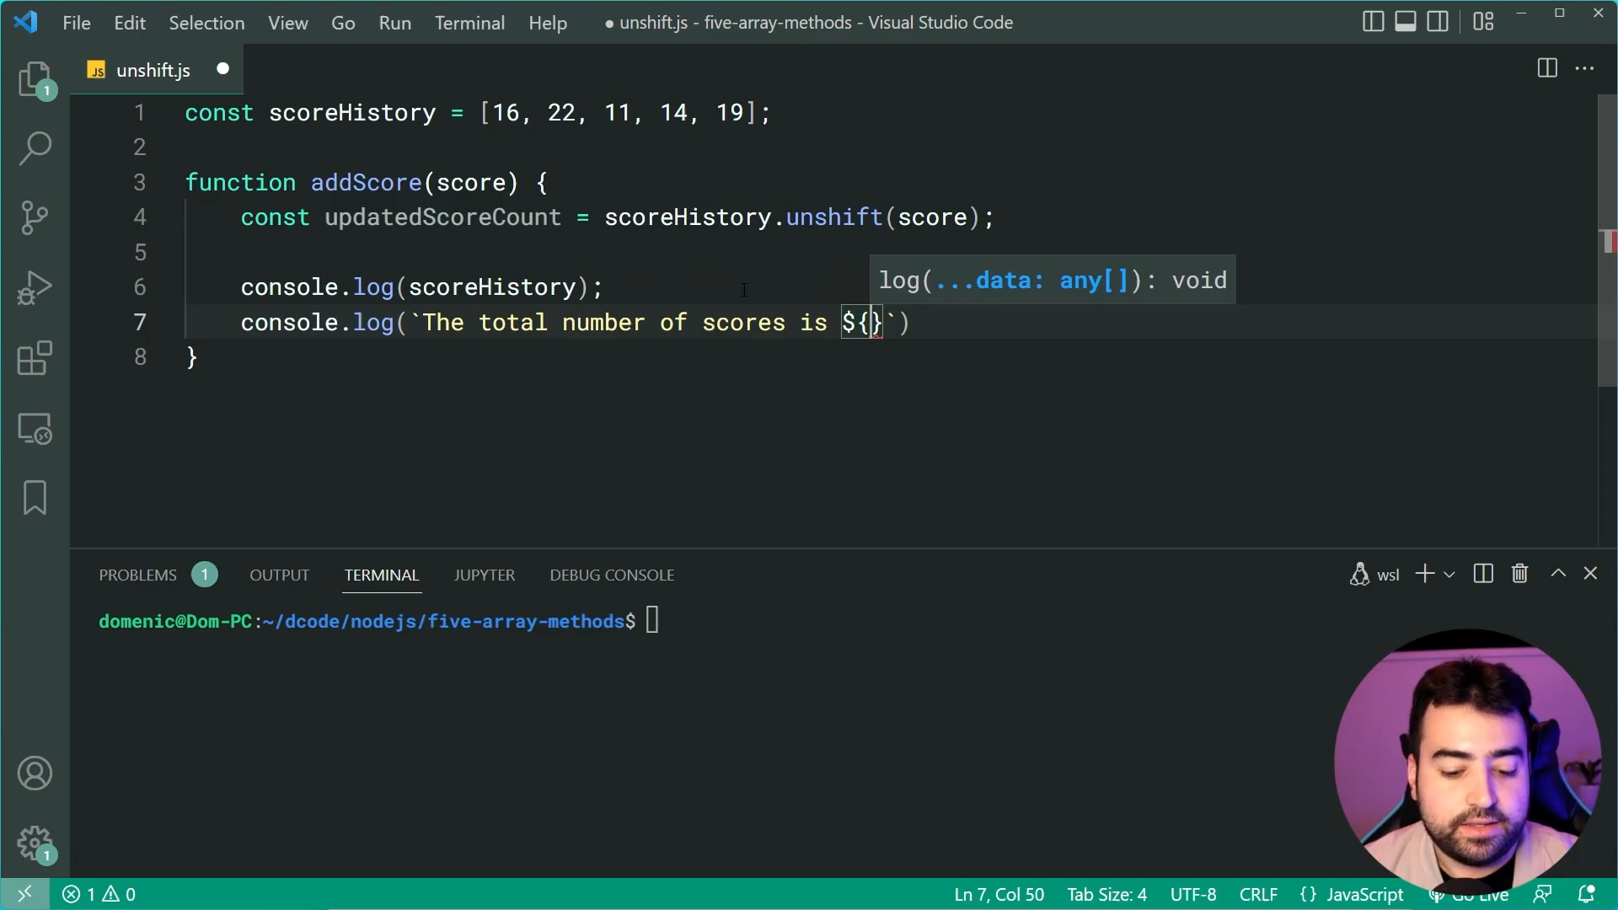
{"action": "type", "text": "updatedScoreCount"}
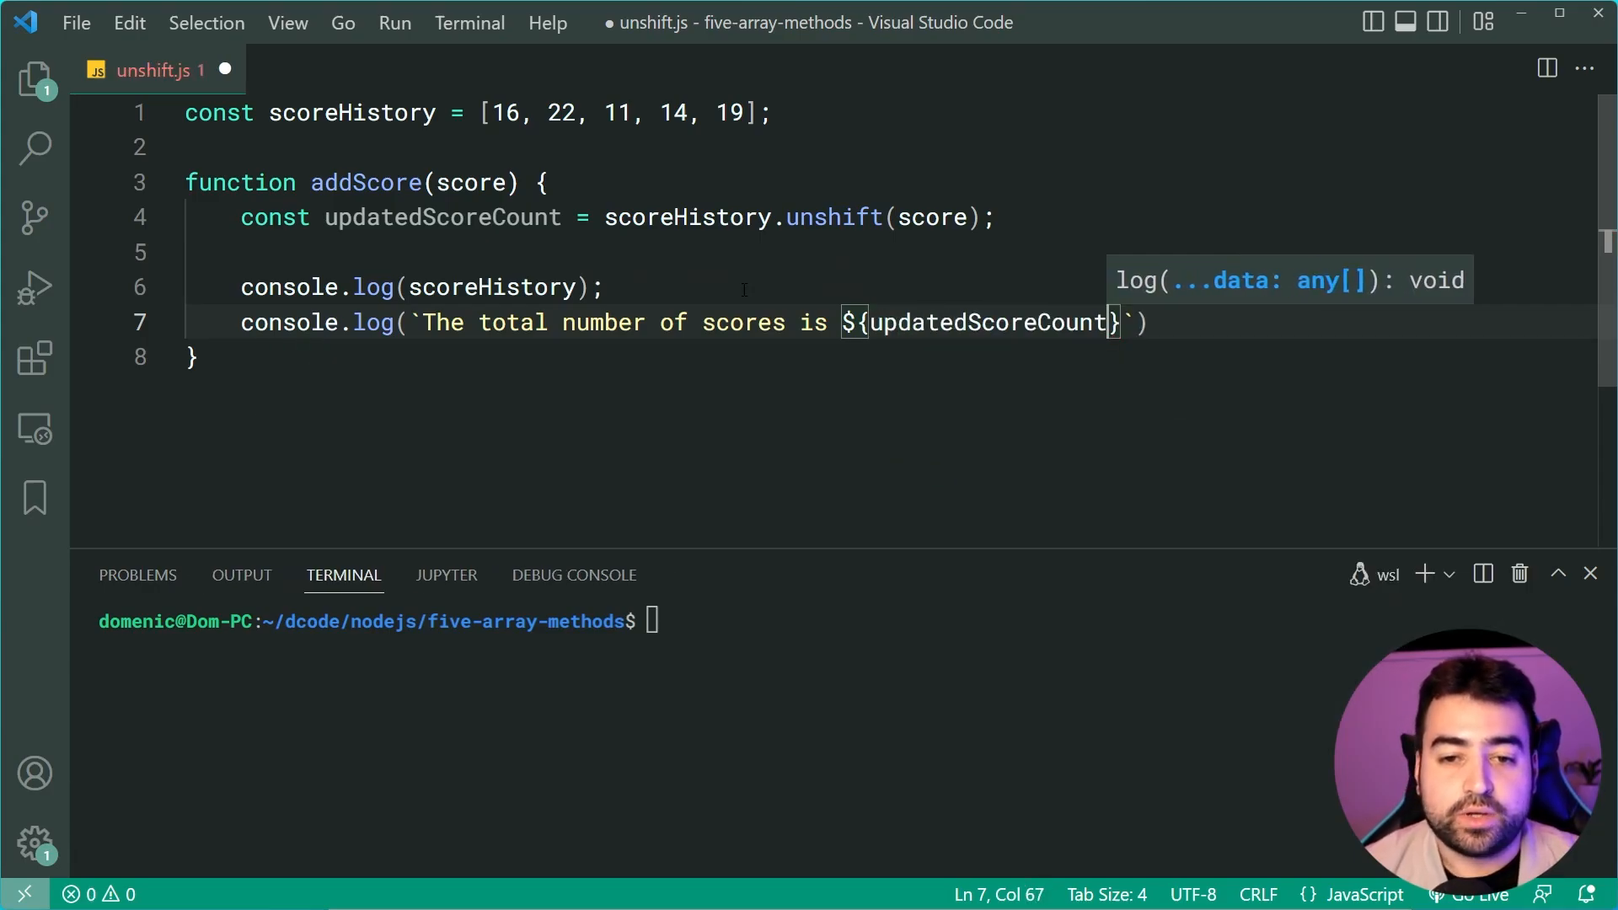
{"action": "type", "text": "."}
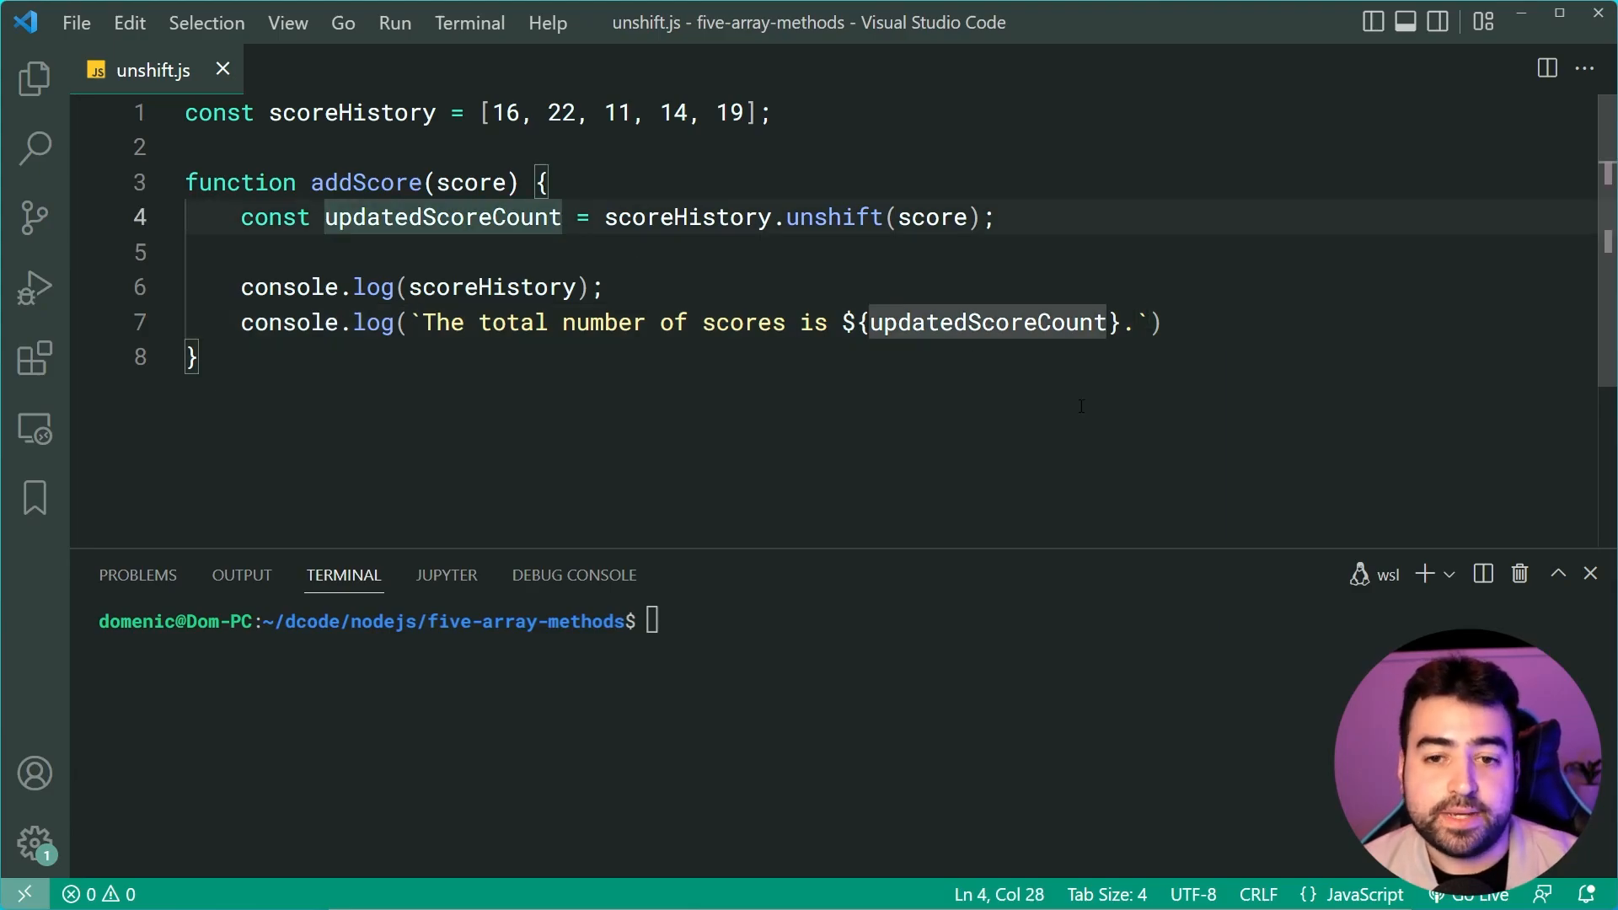
{"action": "type", "text": "addScore(24"}
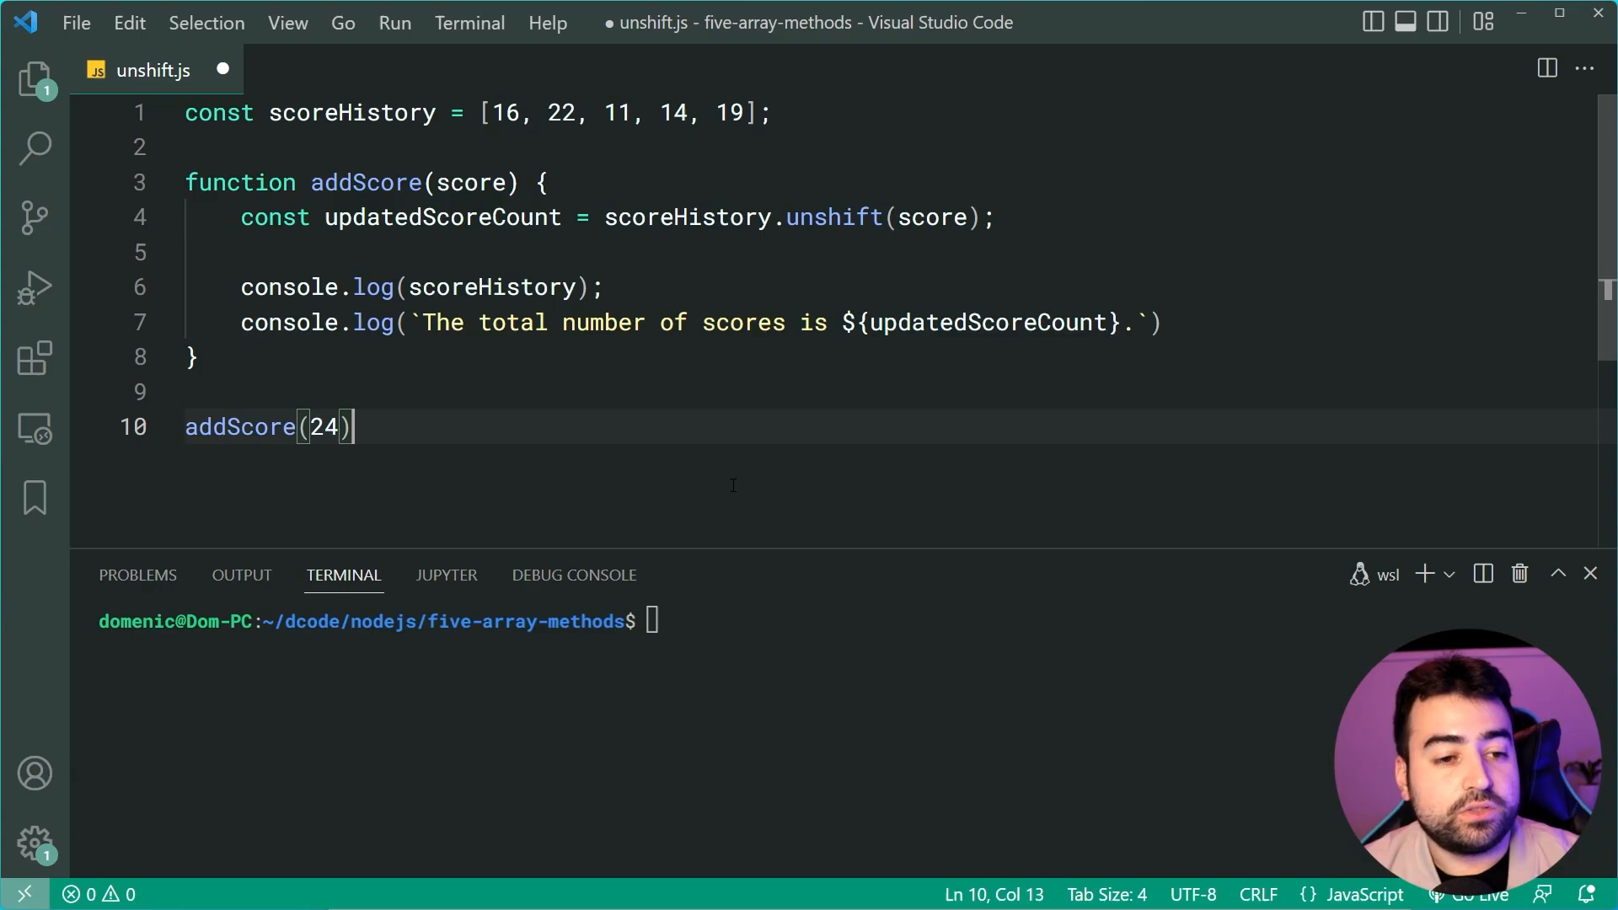
{"action": "type", "text": ";"}
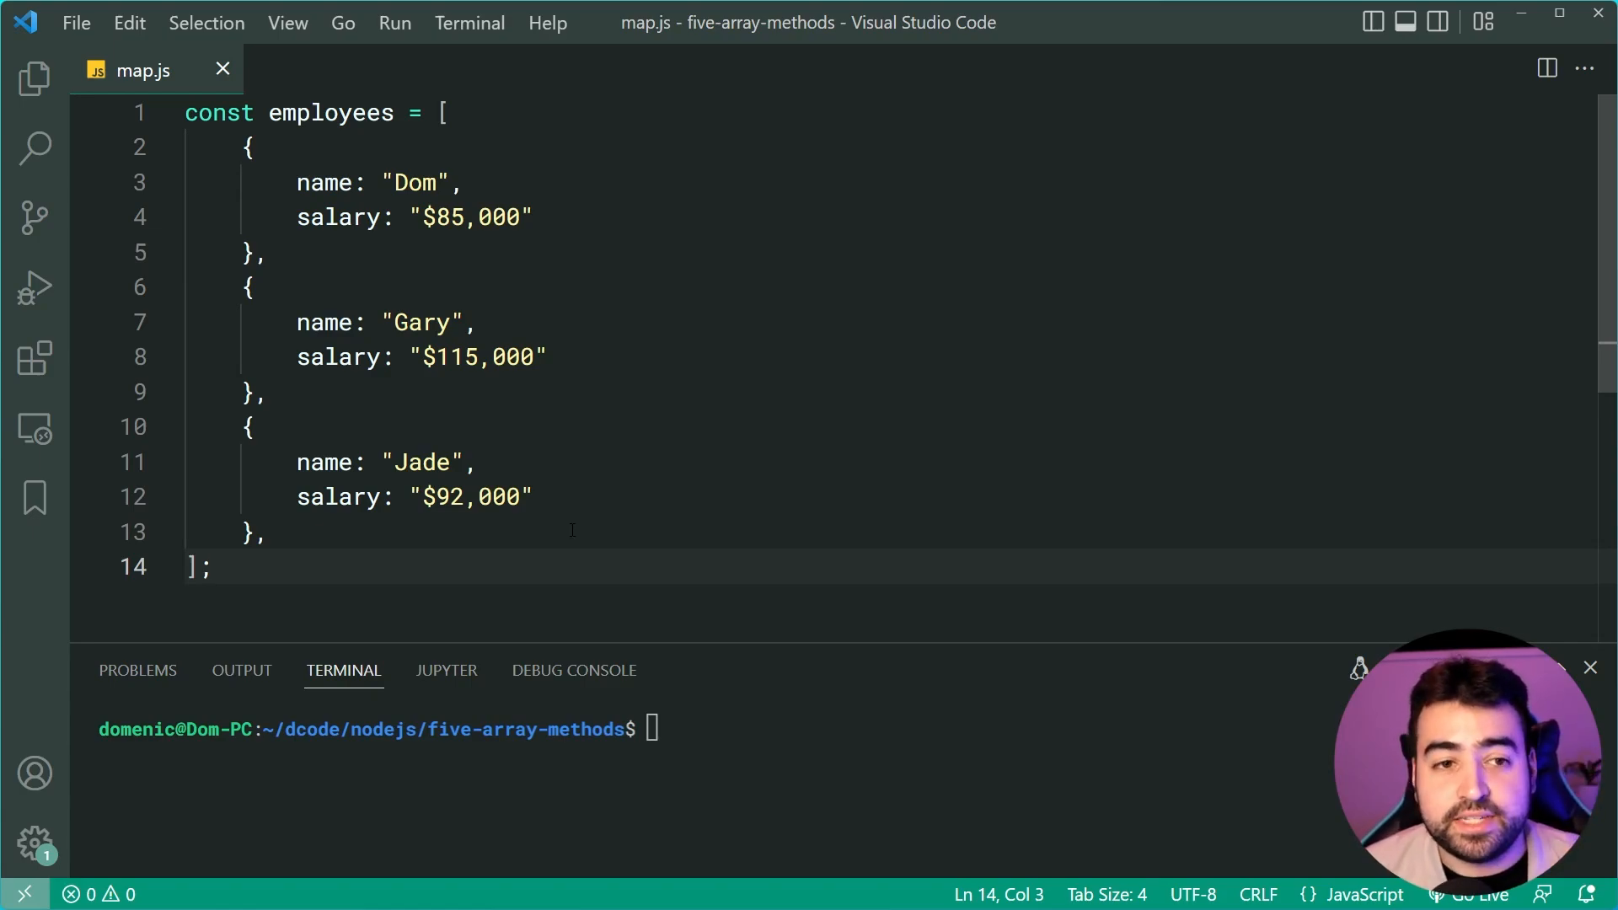
{"action": "left_click", "coordinate": [445, 113]}
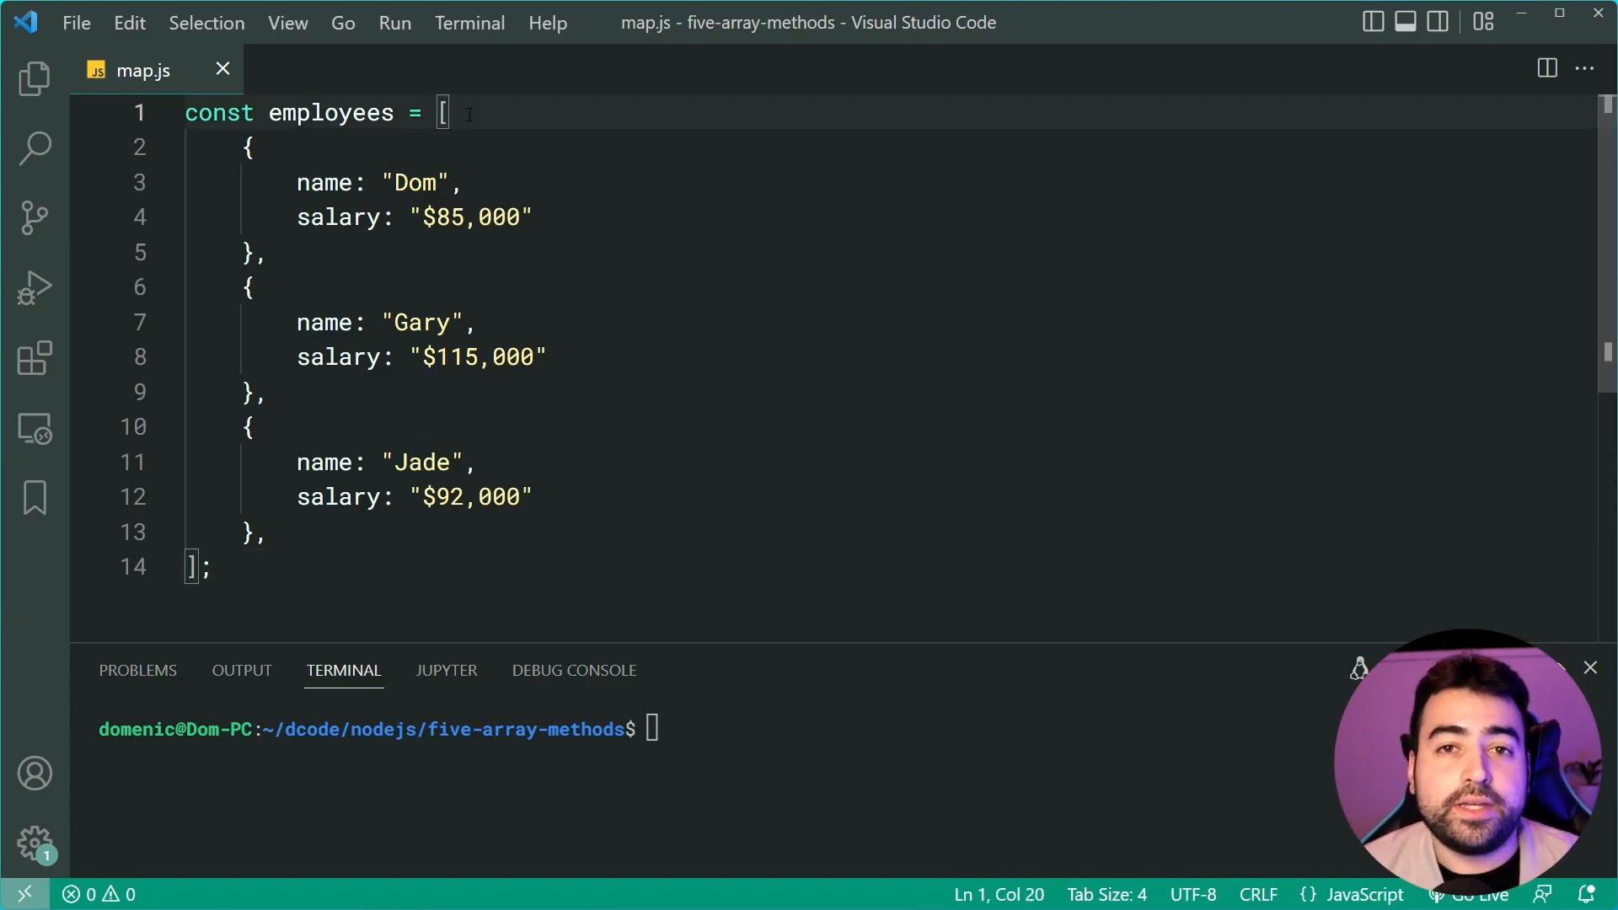
{"action": "mouse_move", "coordinate": [650, 261]}
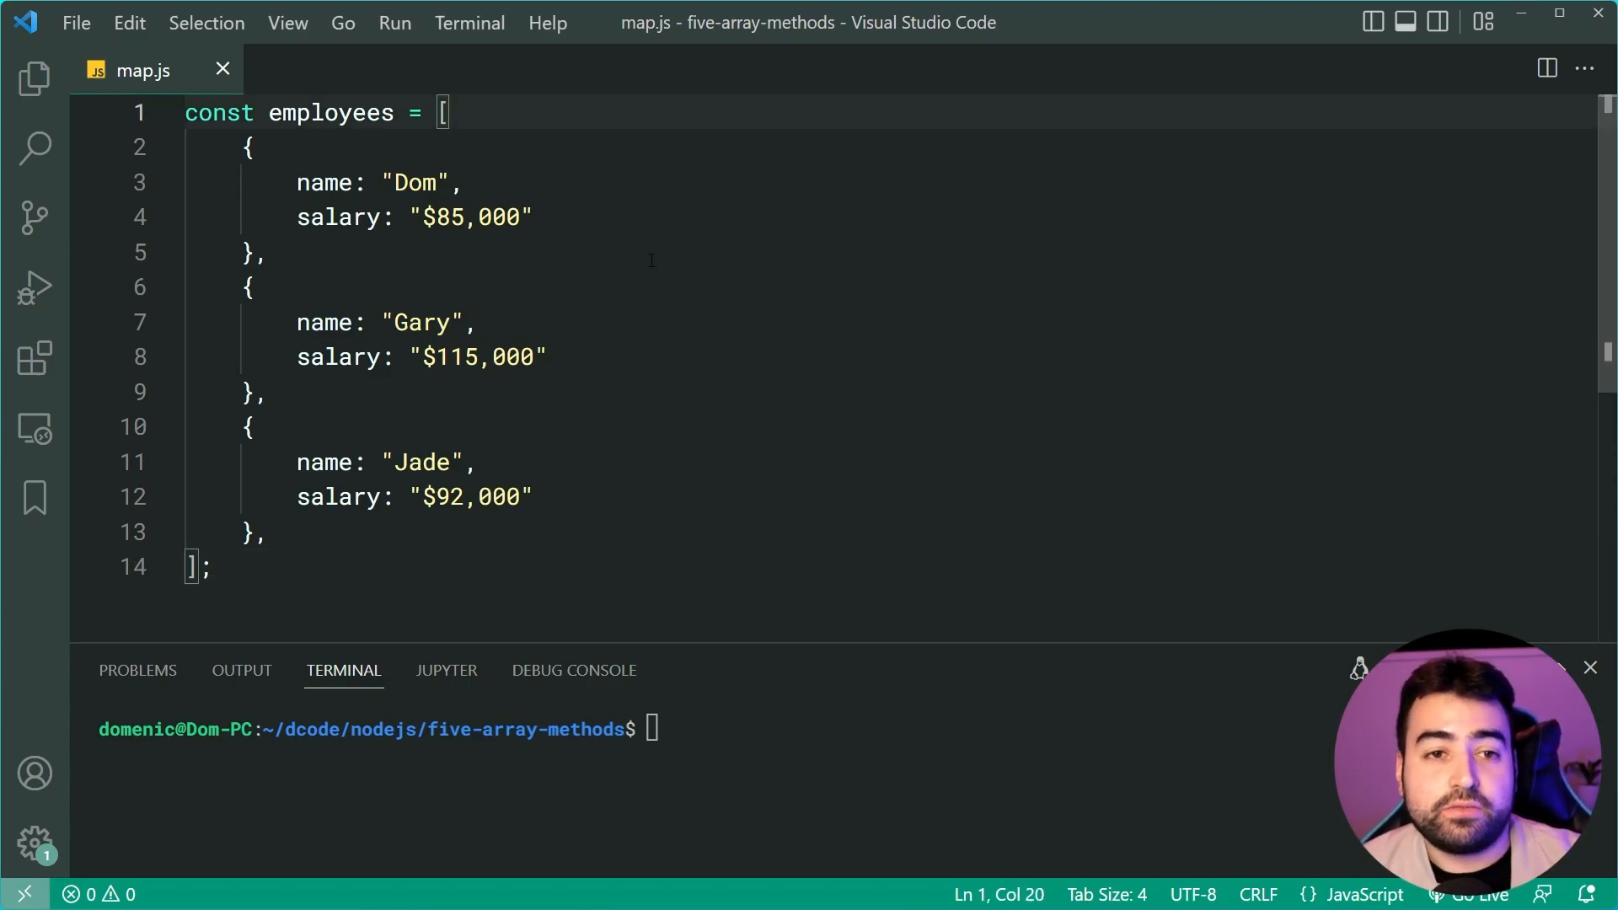
{"action": "left_click", "coordinate": [465, 182]}
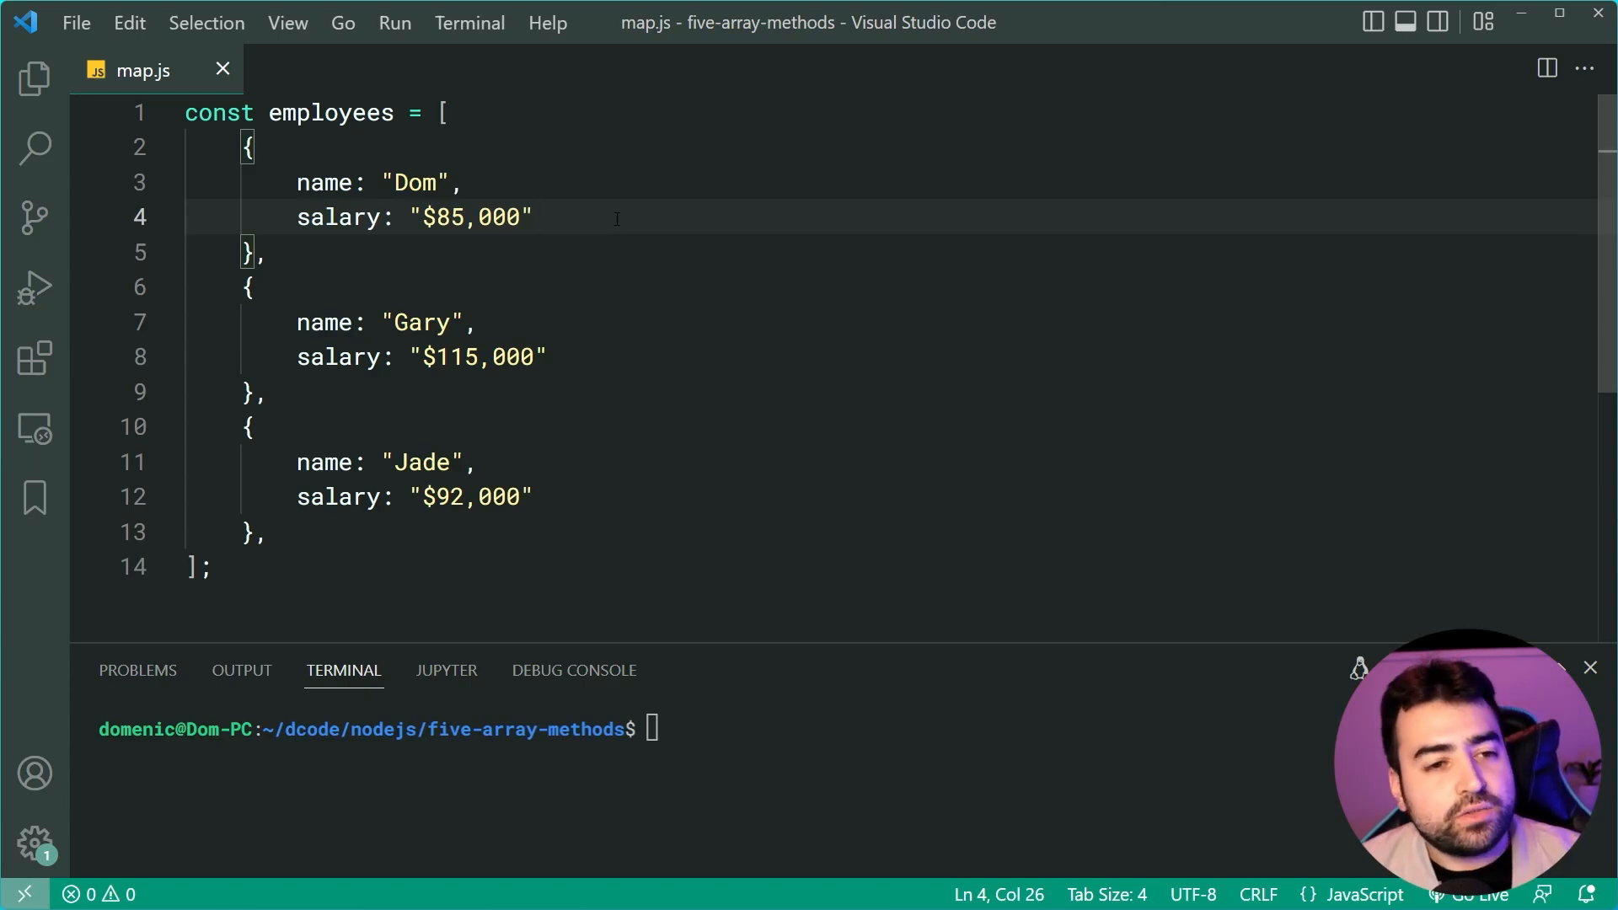
{"action": "left_click", "coordinate": [444, 113]}
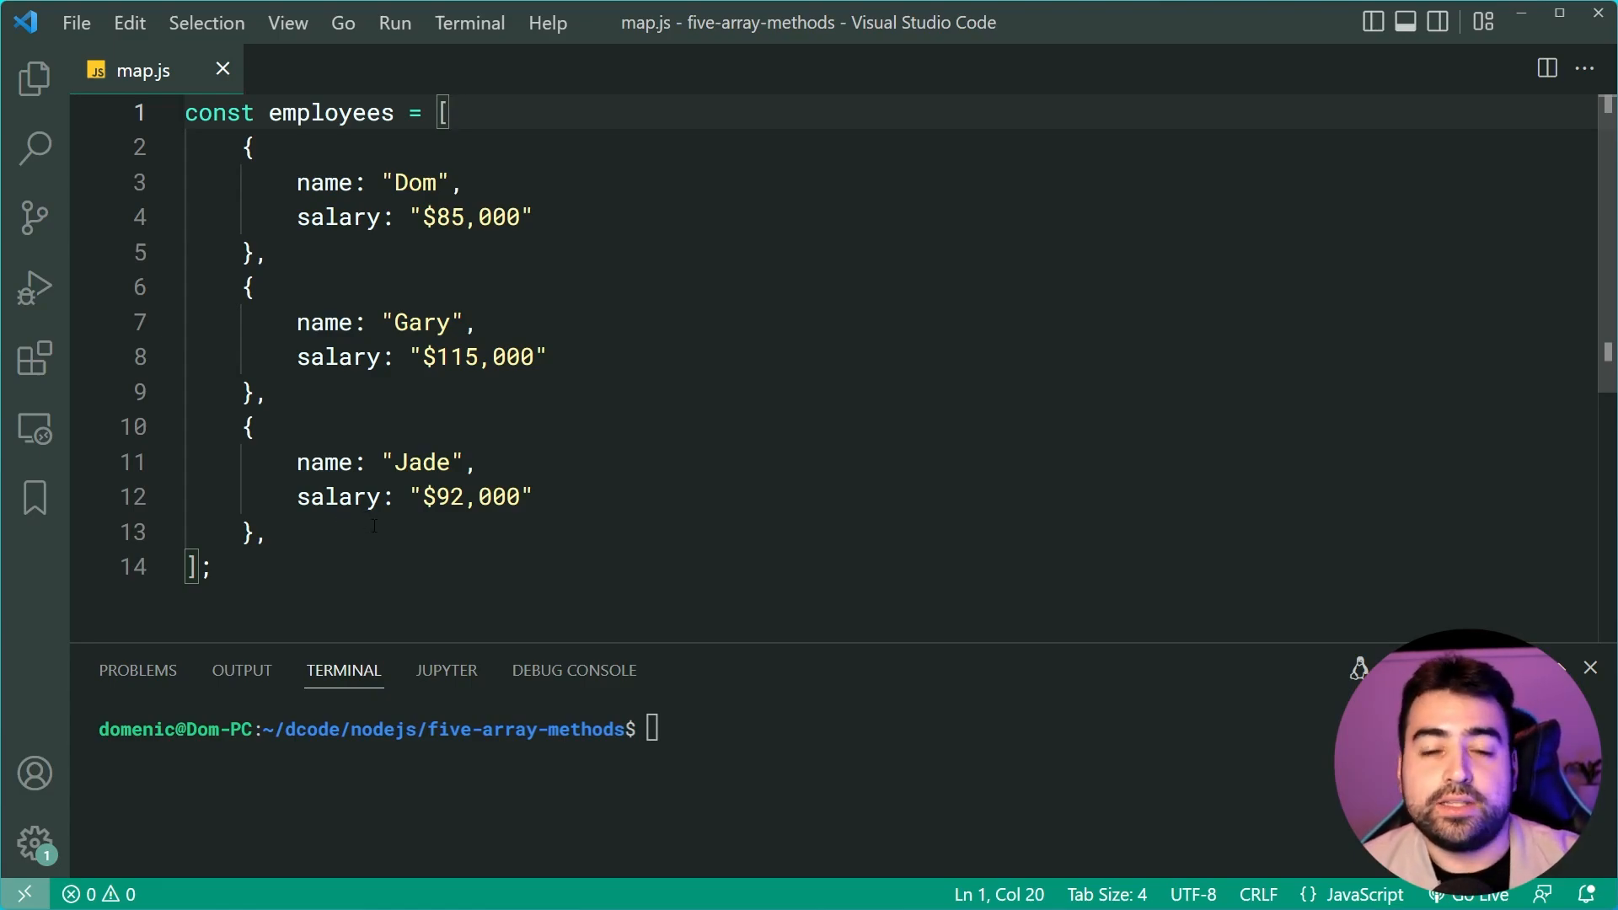
{"action": "mouse_move", "coordinate": [928, 608]}
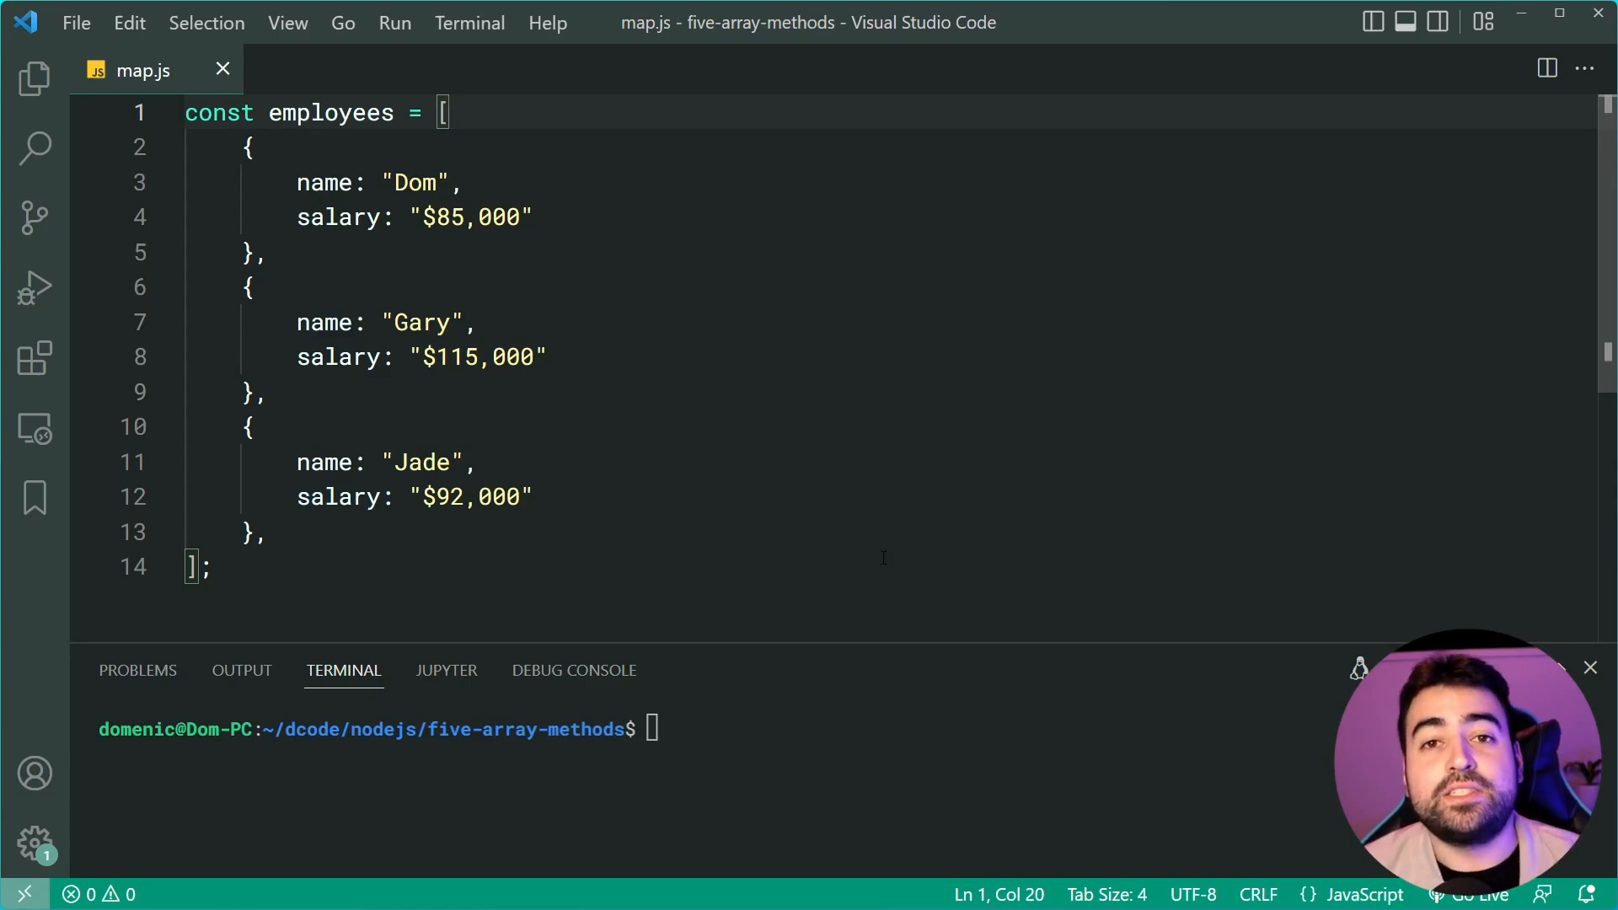
{"action": "mouse_move", "coordinate": [778, 470]}
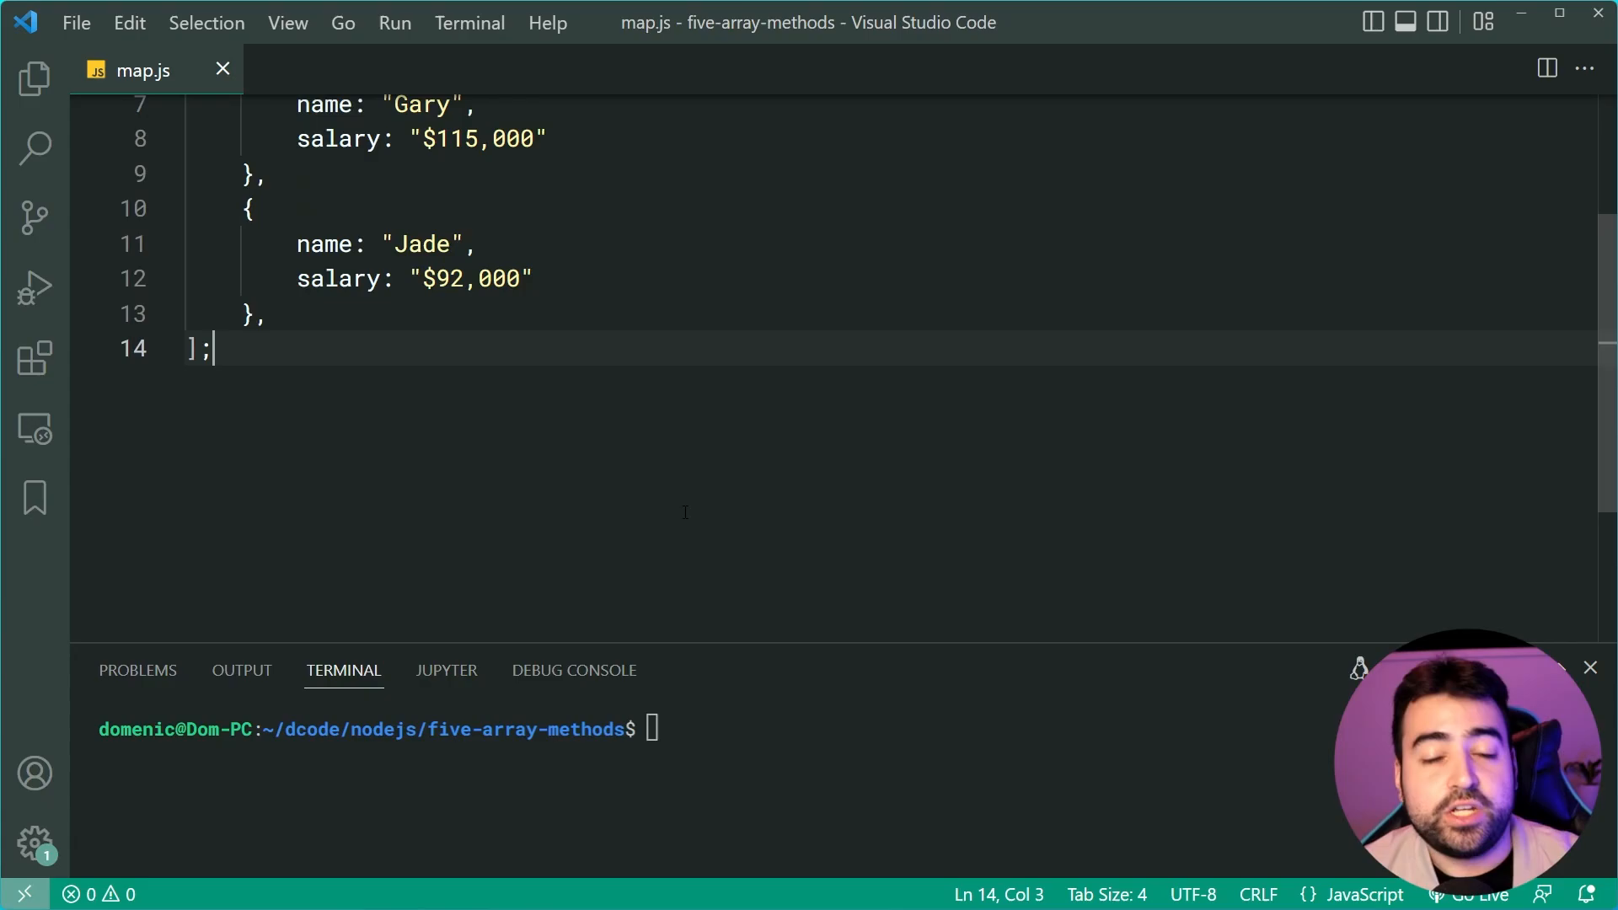
Write const summaries = employees.map(employee => { return 10; }); followed by console.log(summaries).
{"action": "type", "text": "const summaries ="}
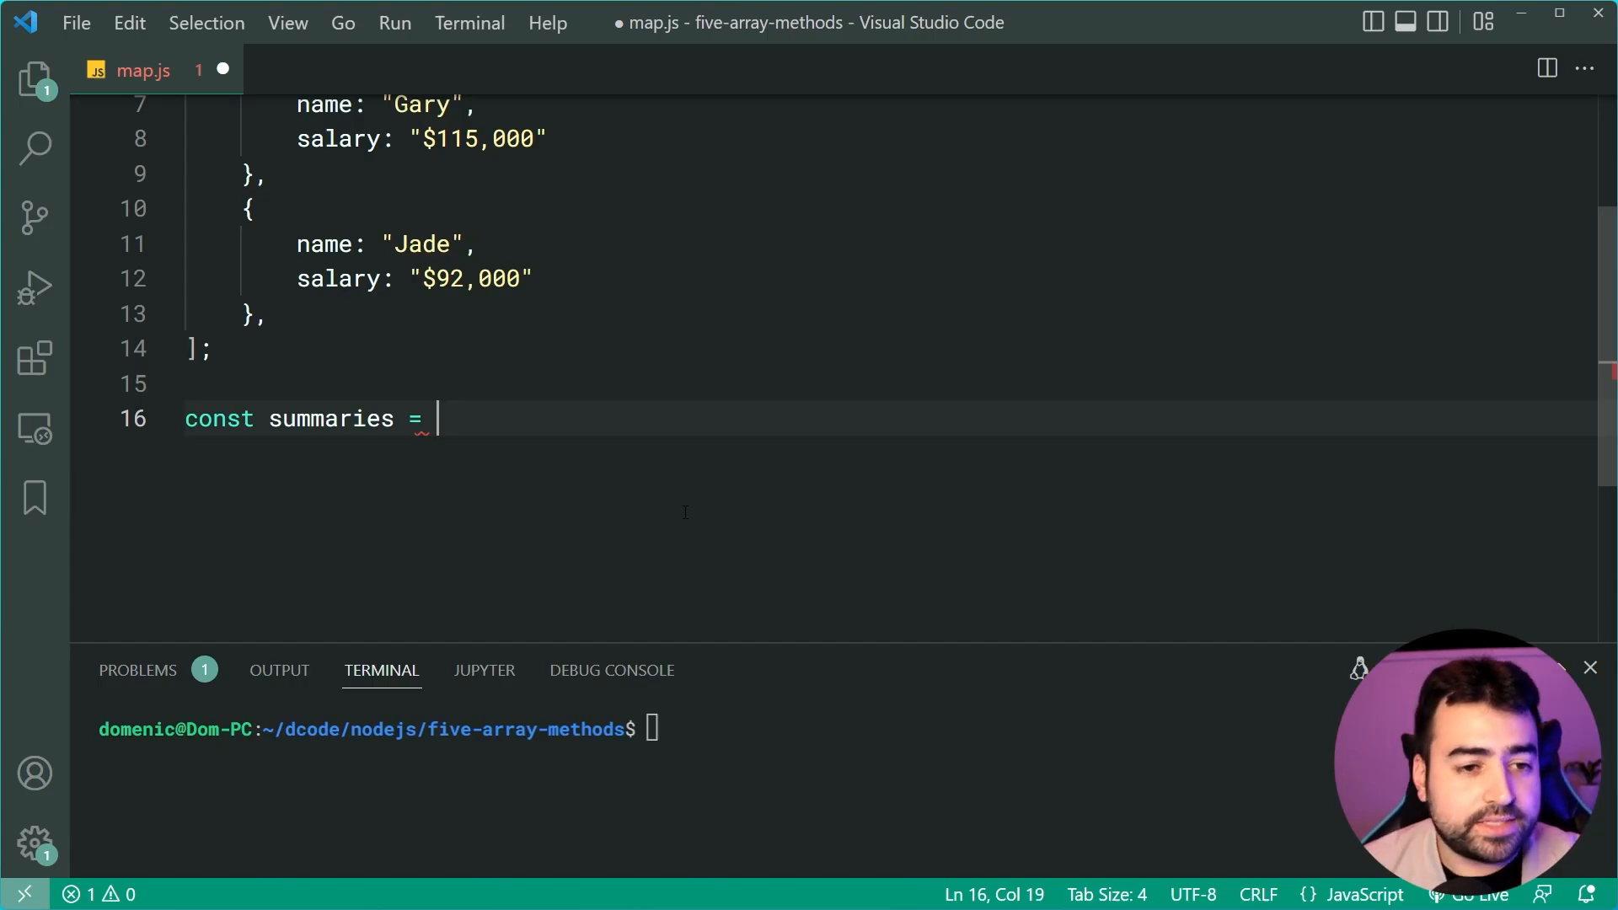
{"action": "type", "text": "employees.map"}
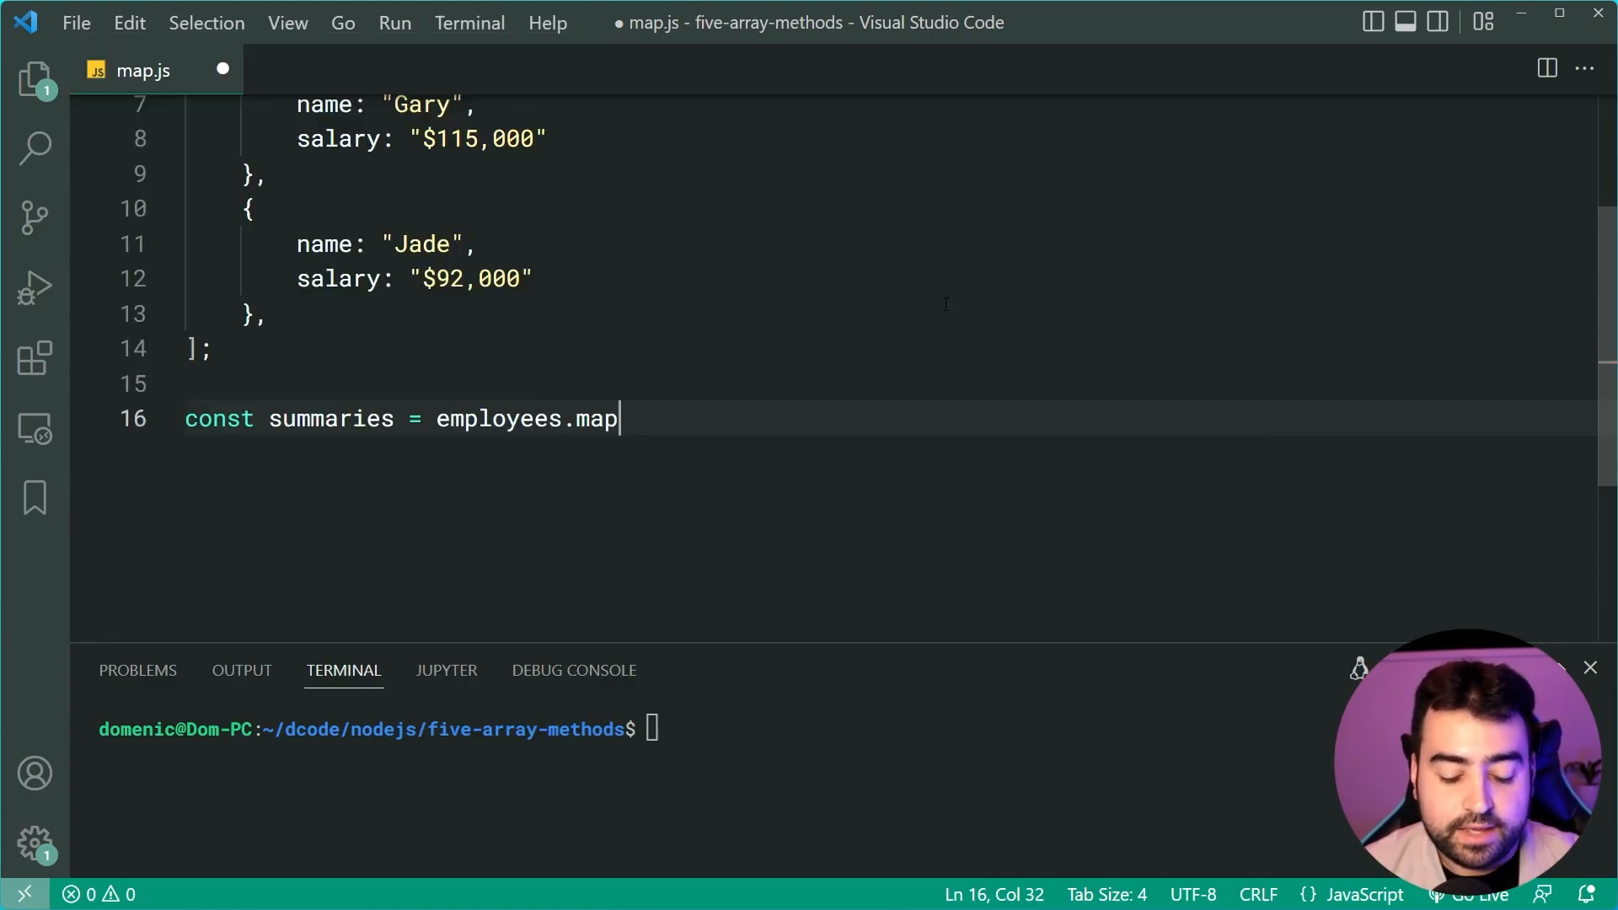
{"action": "type", "text": "("}
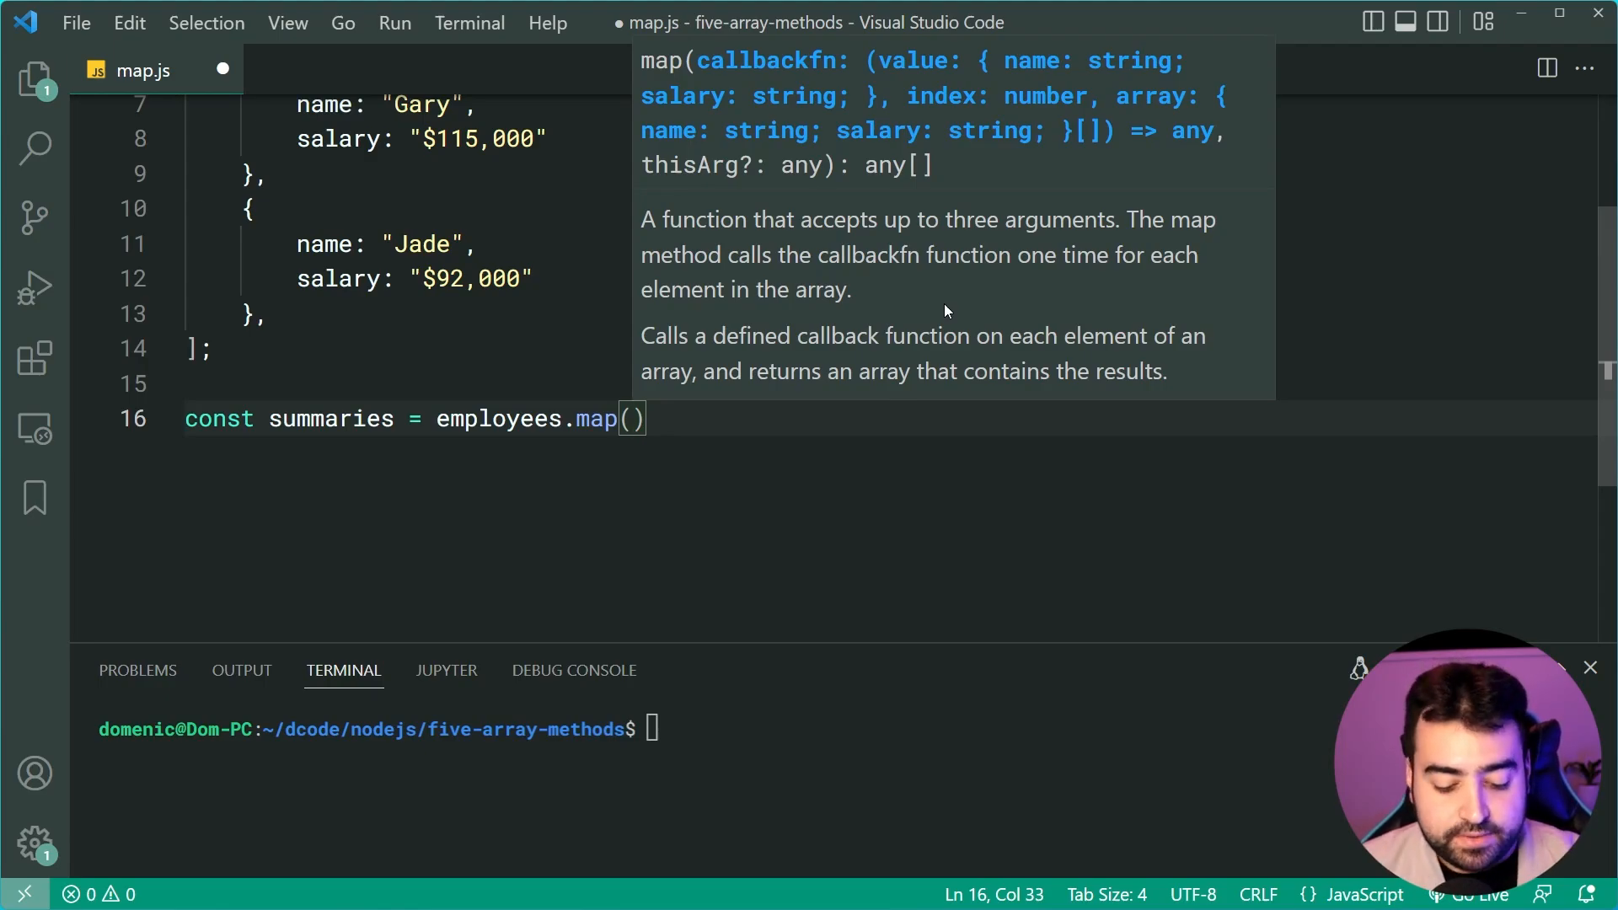
{"action": "type", "text": "employee => {"}
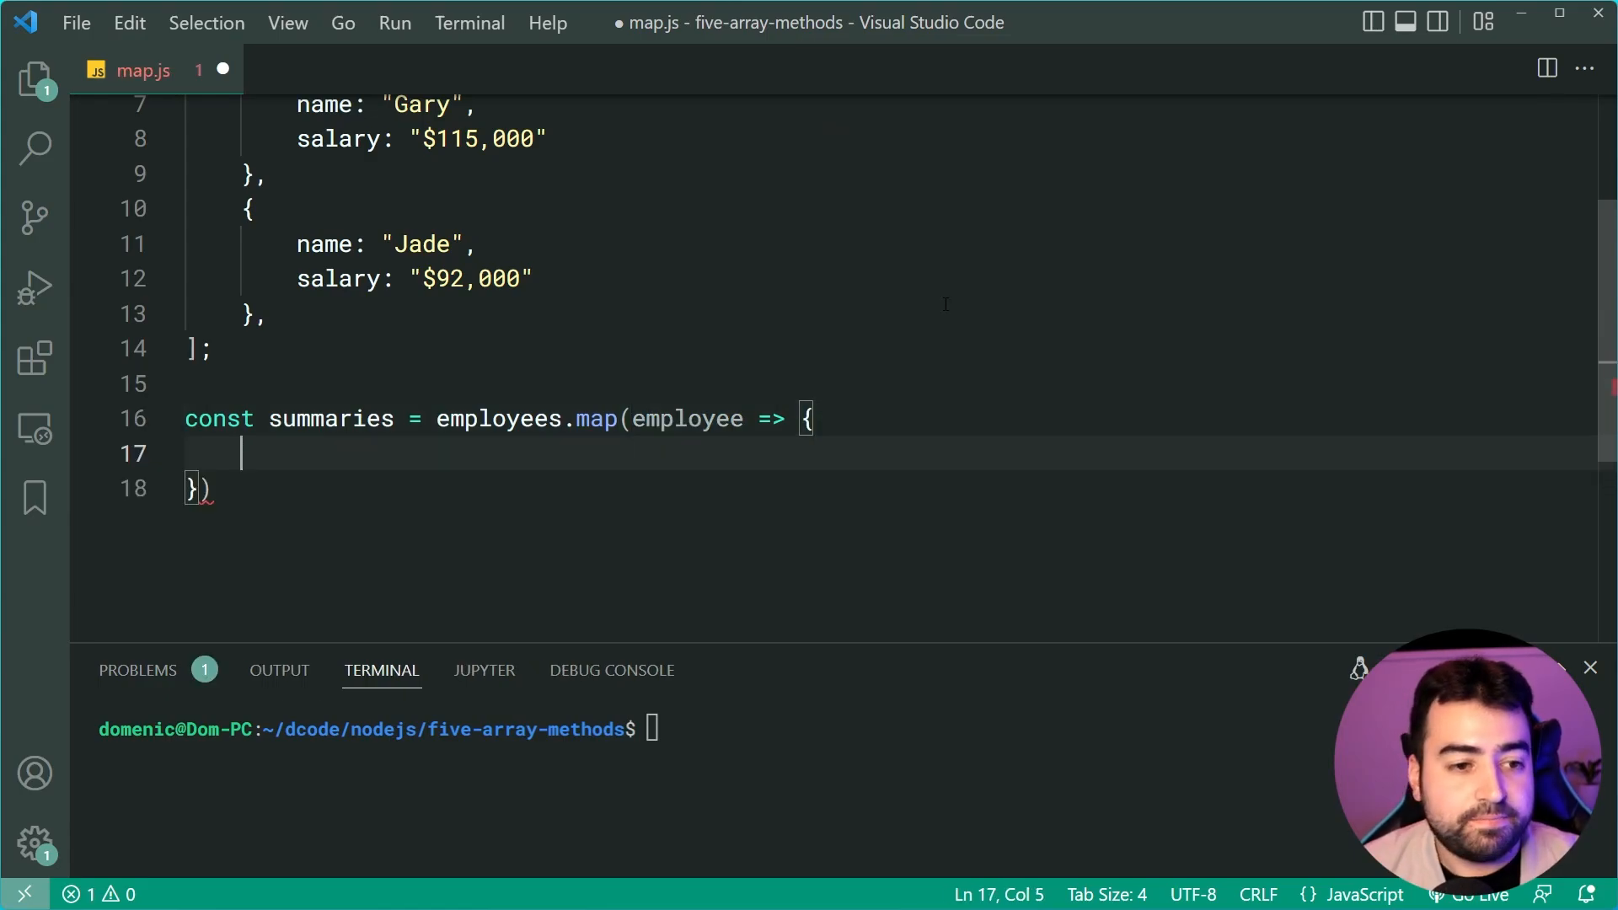
{"action": "type", "text": "return"}
{"action": "left_click", "coordinate": [467, 488]}
{"action": "type", "text": ";"}
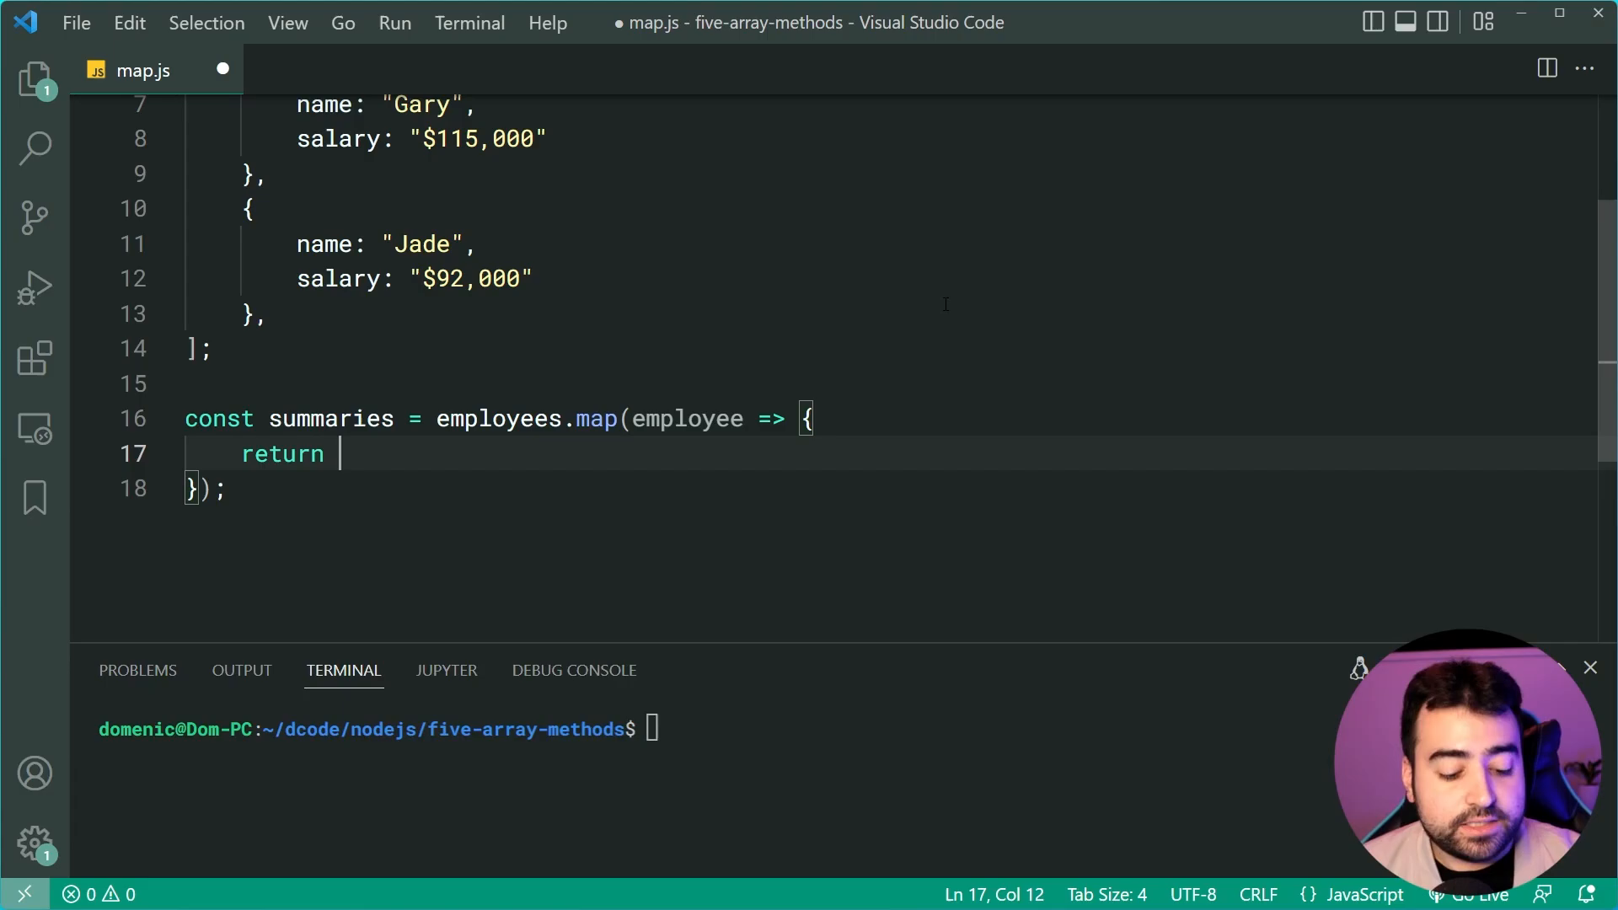
{"action": "type", "text": "10;"}
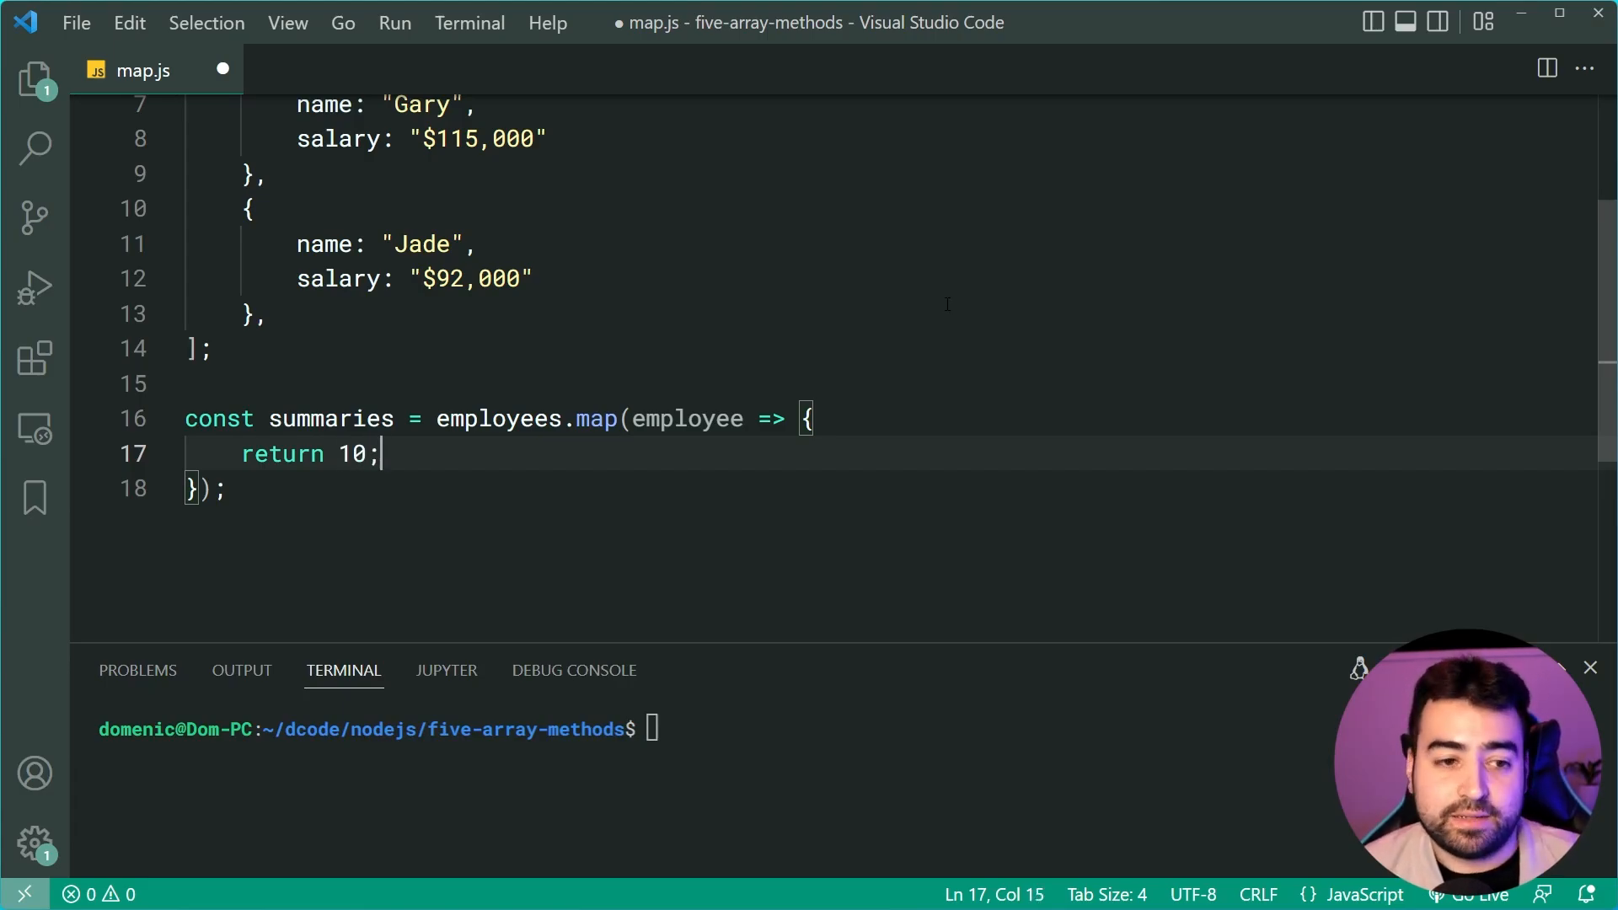
{"action": "type", "text": "console."}
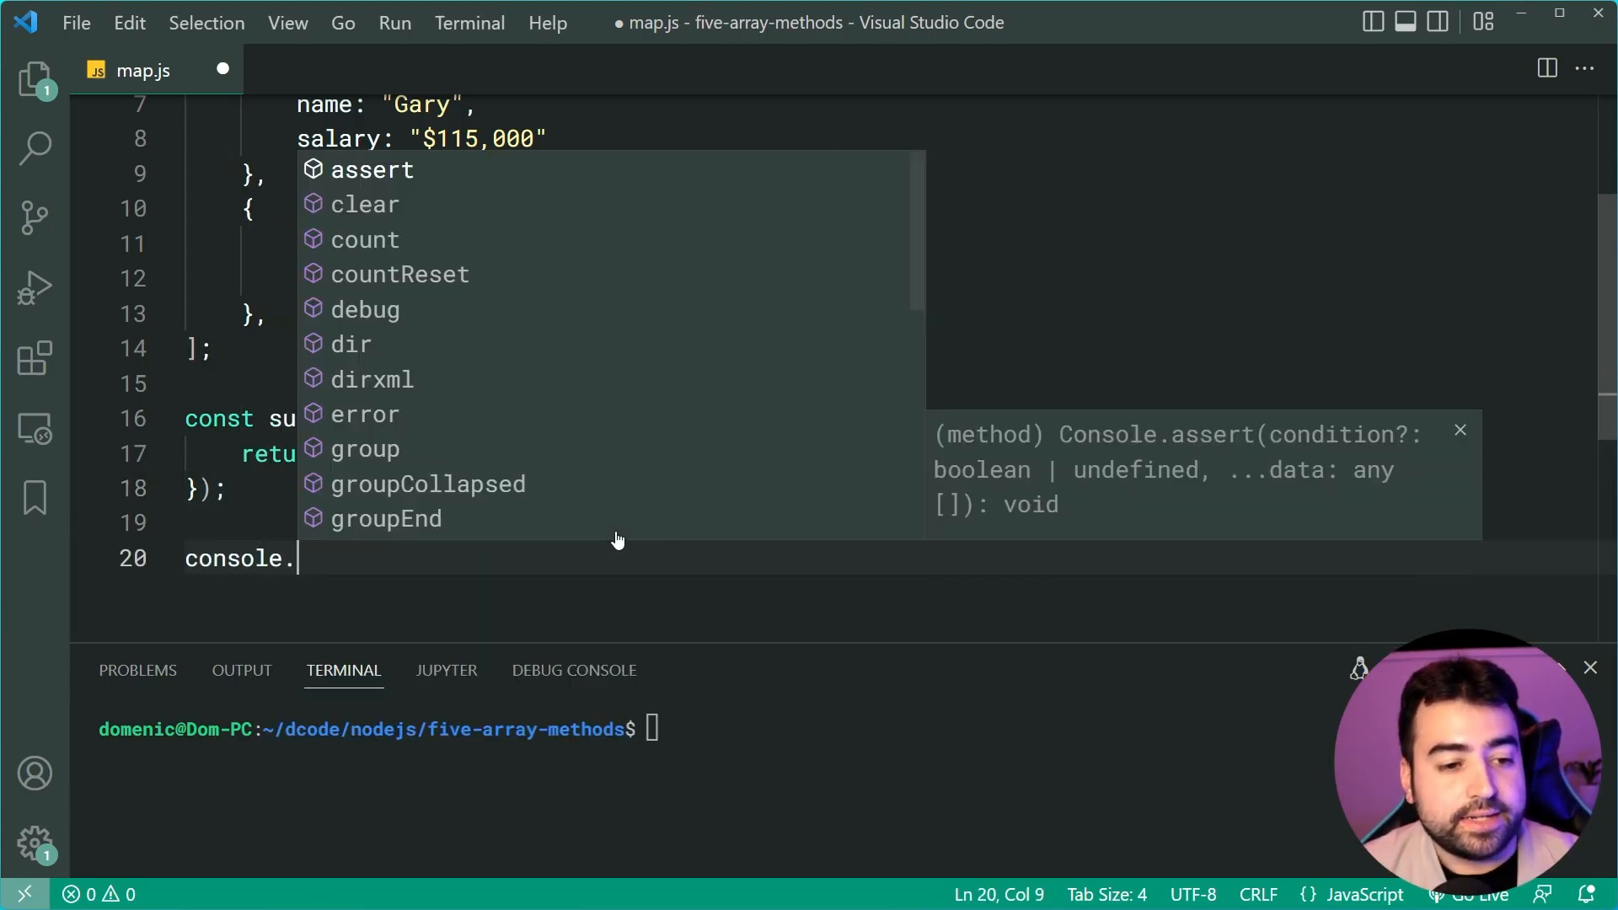
{"action": "type", "text": "log(summaries)"}
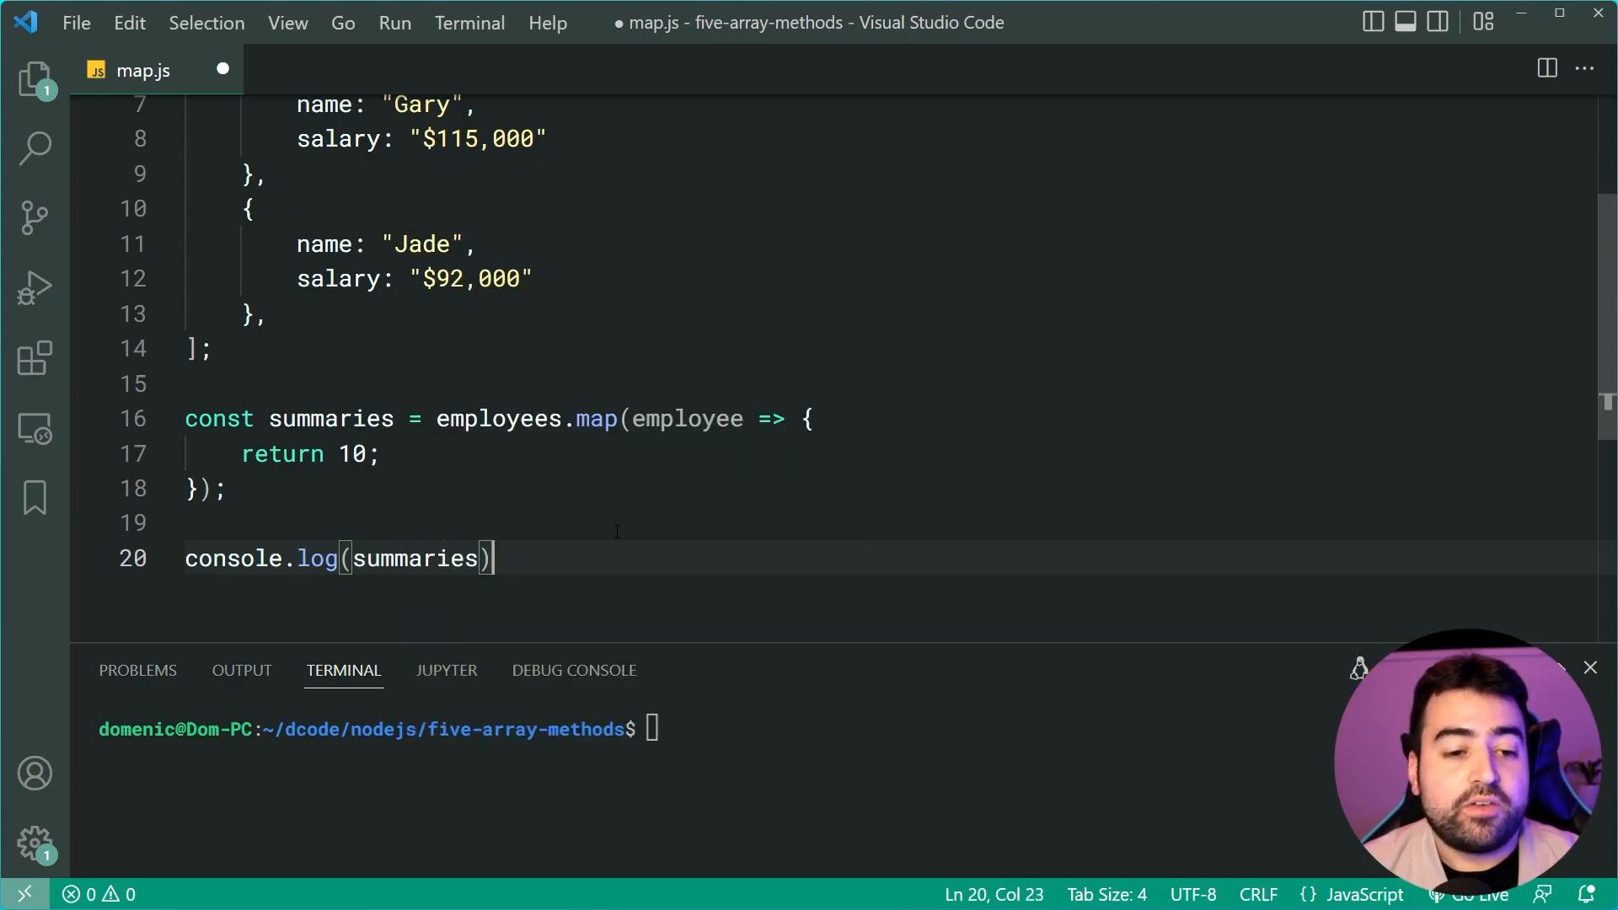
{"action": "double_click", "coordinate": [331, 418]}
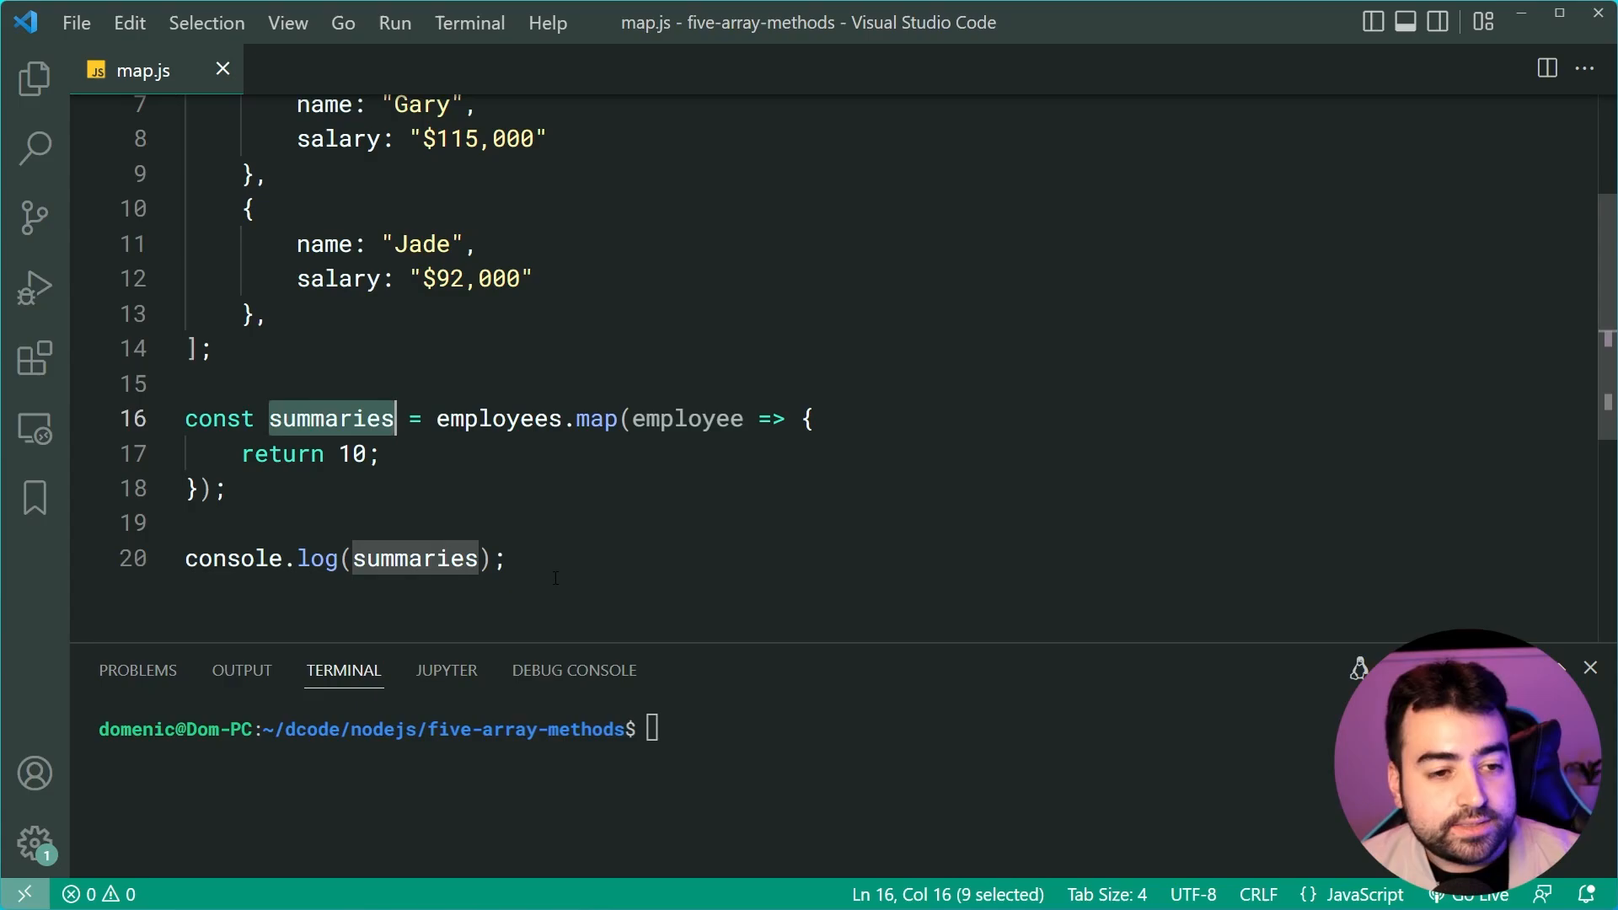
{"action": "scroll", "scroll_direction": "up", "scroll_amount": 3}
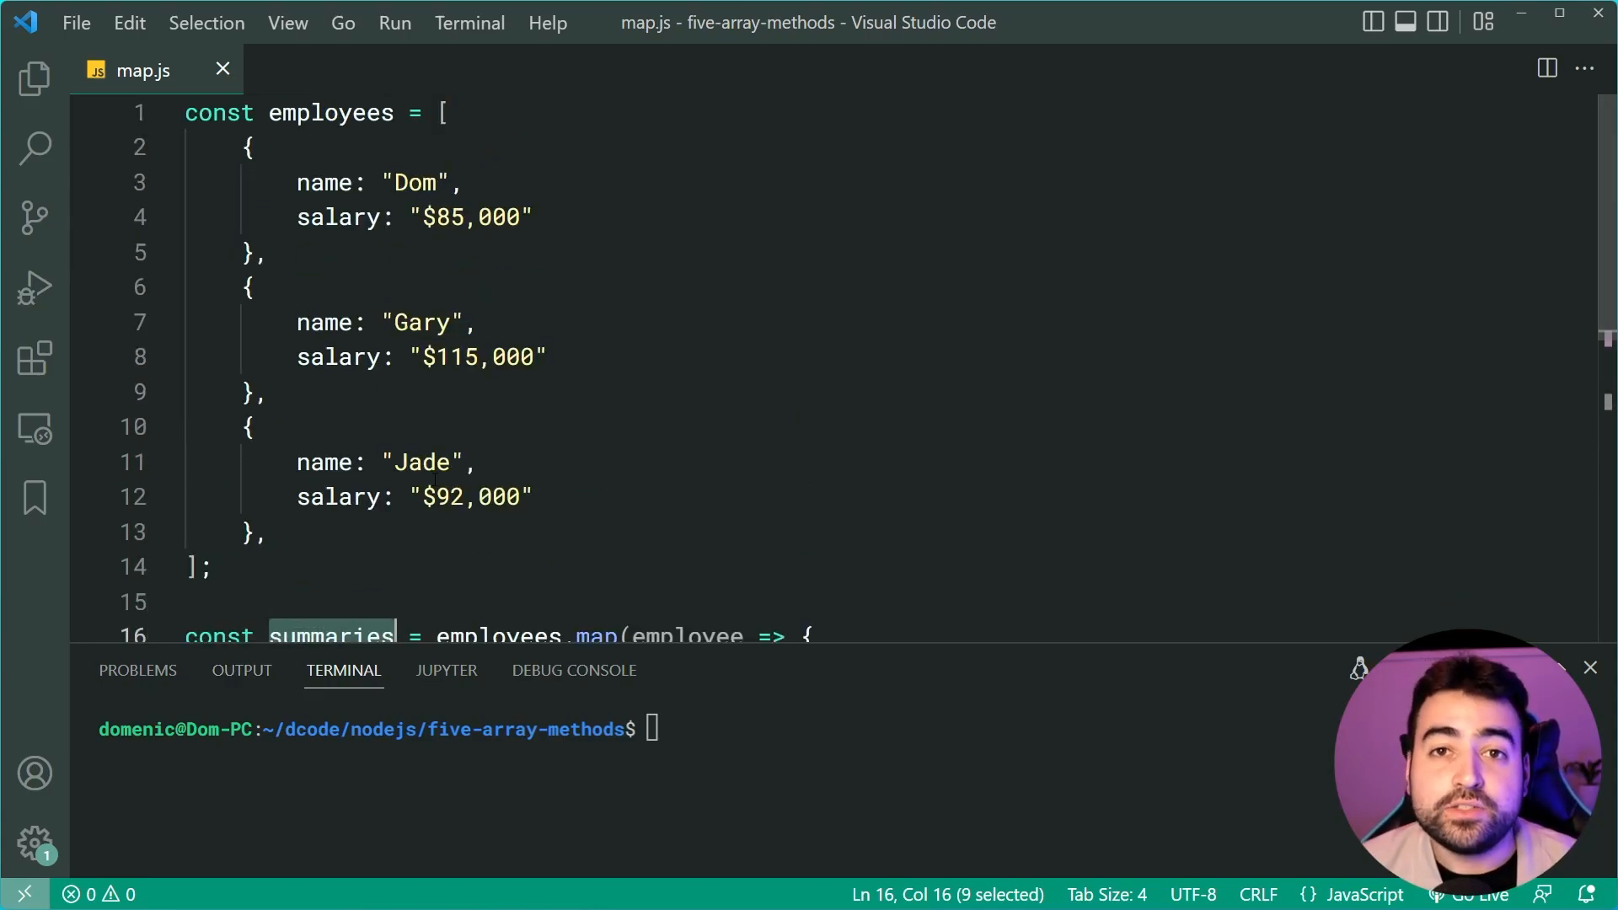
{"action": "scroll", "scroll_direction": "down", "scroll_amount": 3}
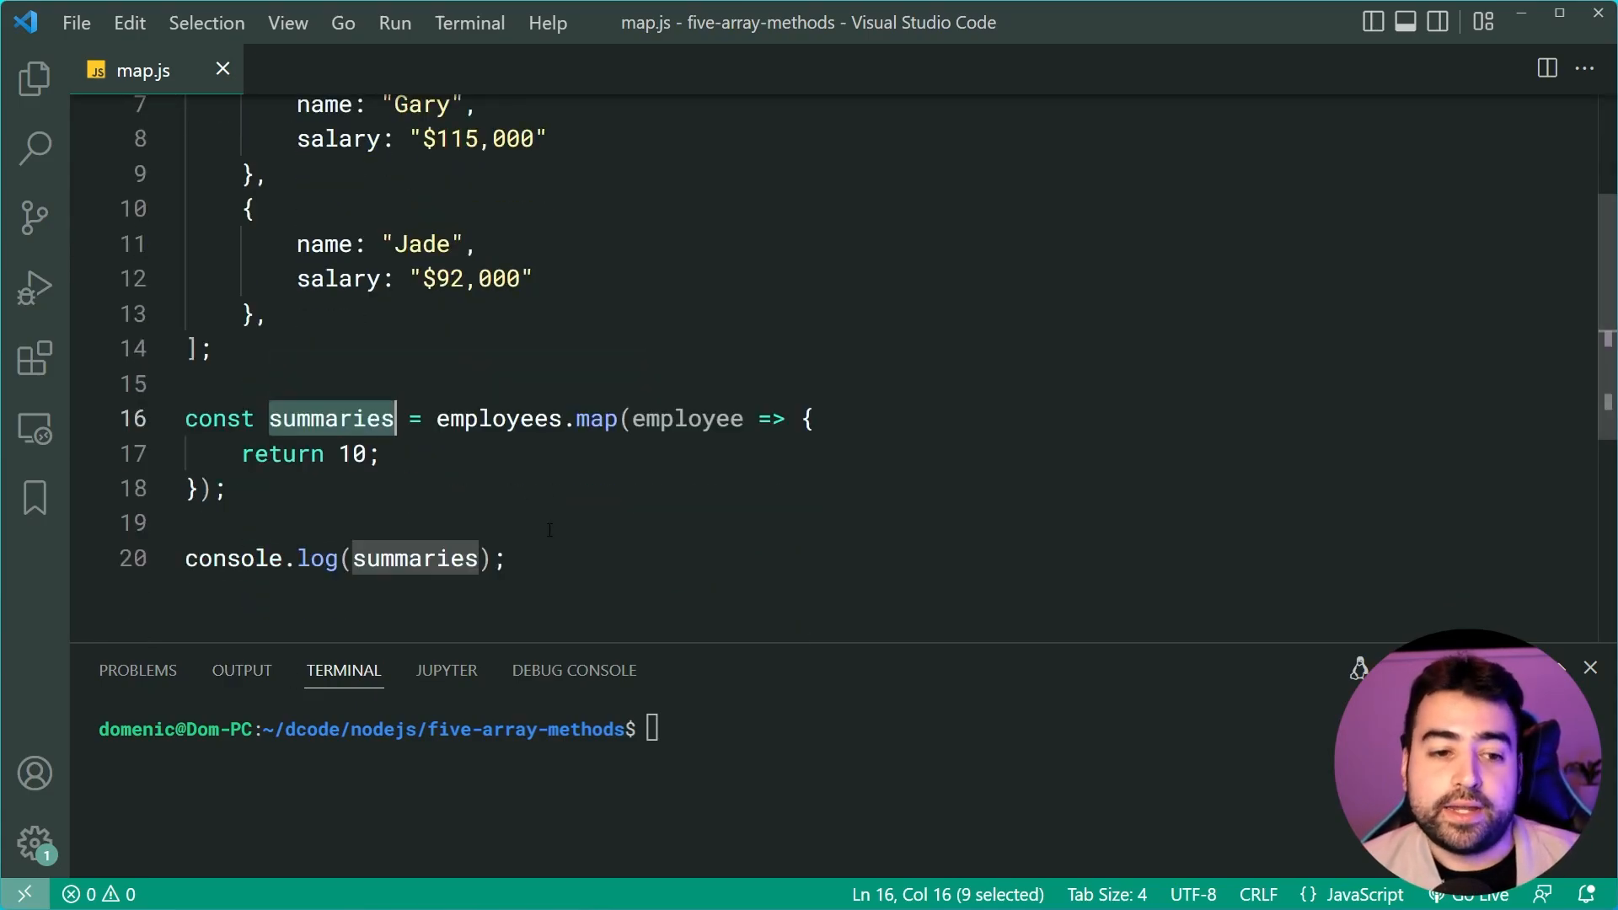
Run node map.js to print [ 10, 10, 10 ], then delete the placeholder 10 from the return.
{"action": "type", "text": "node ma"}
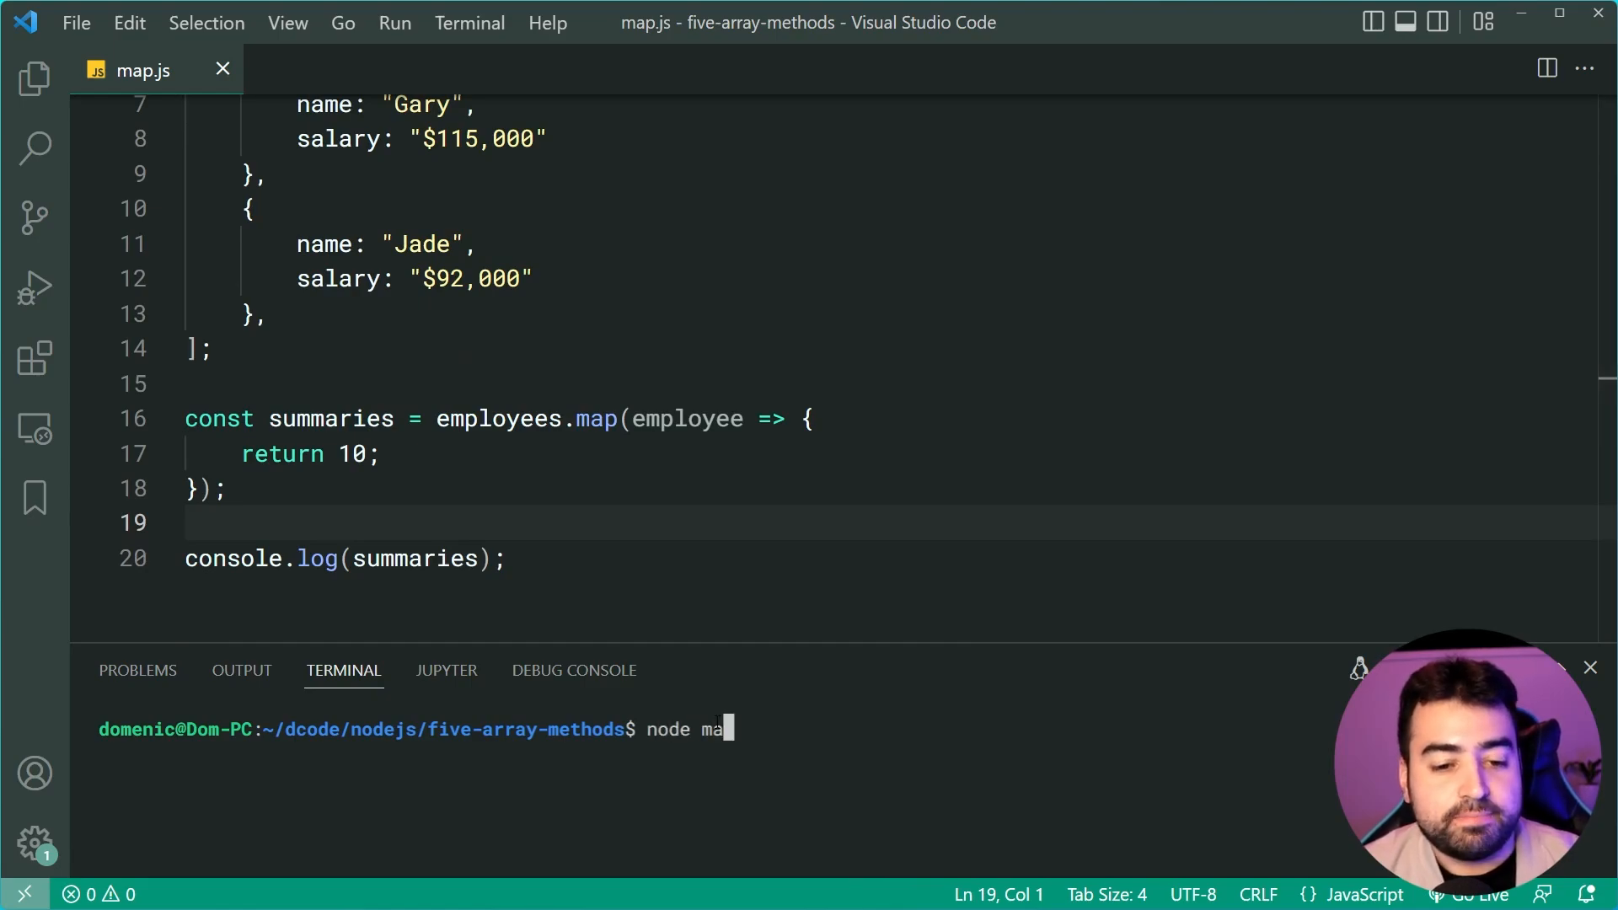
{"action": "key", "text": "Return"}
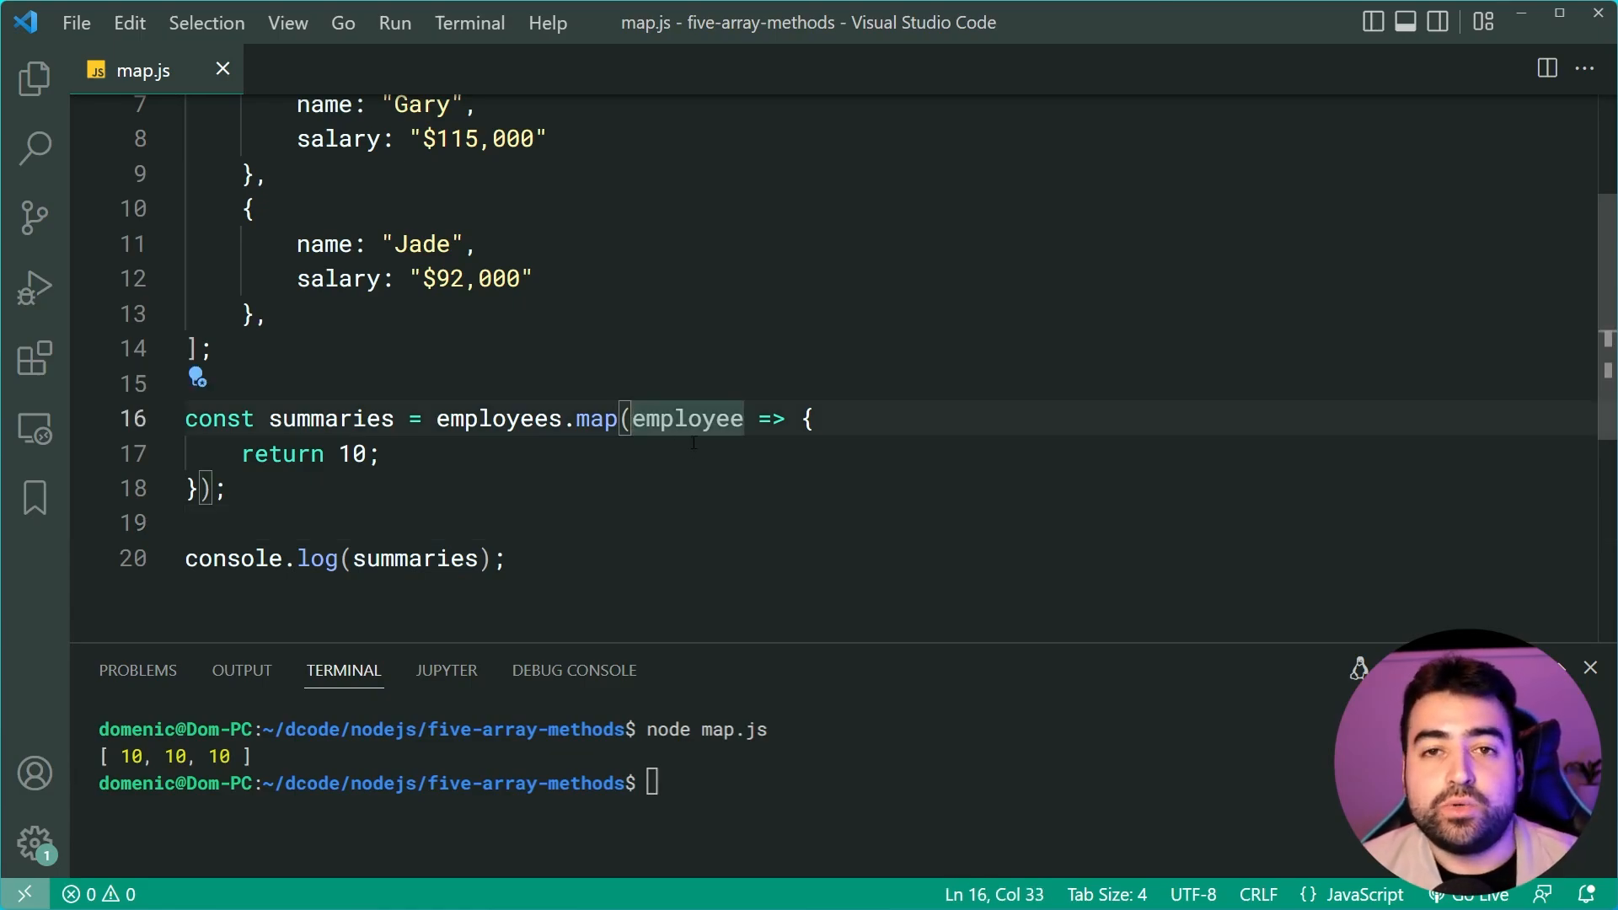
{"action": "left_click", "coordinate": [379, 454]}
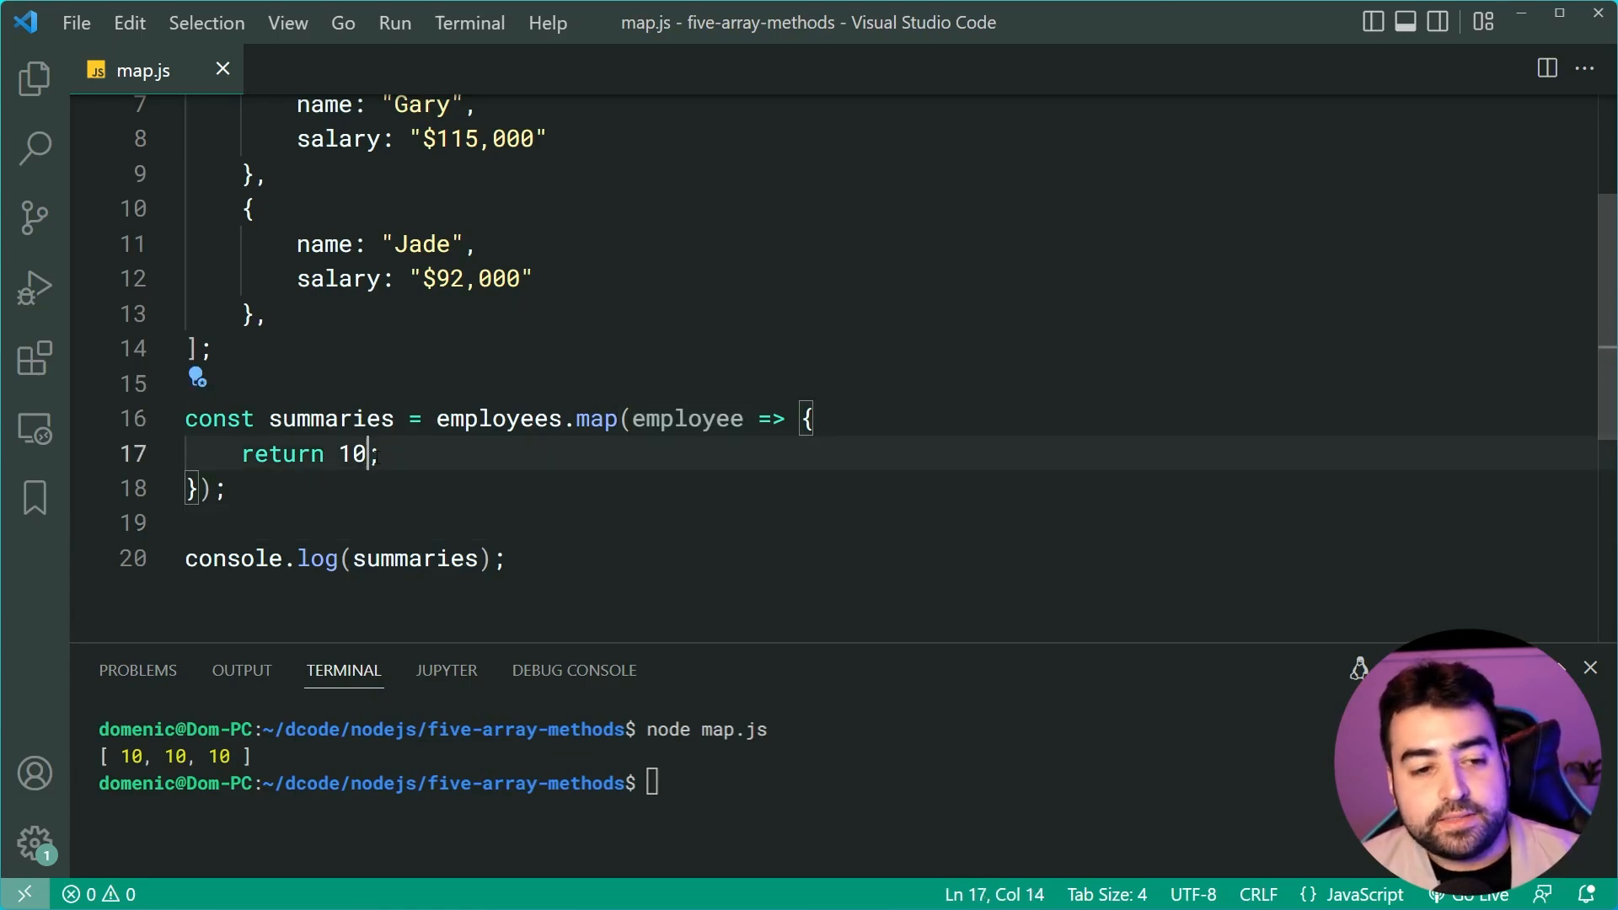
{"action": "key", "text": "Backspace"}
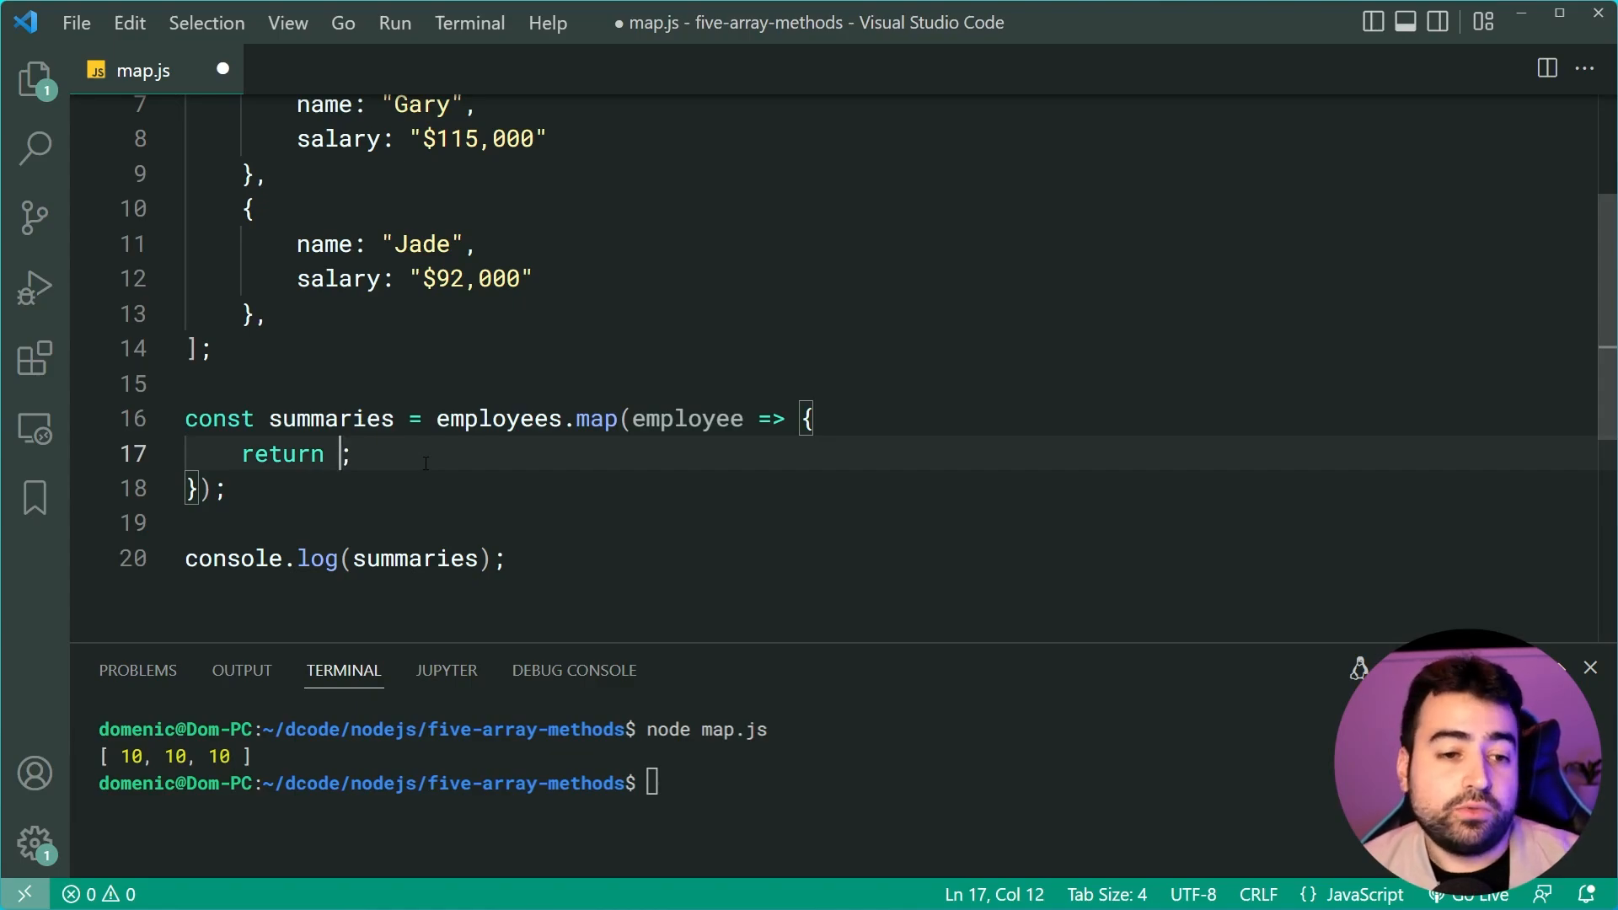
Return `${employee.name} is earning ${employee.salary} each year.` from the map callback.
{"action": "type", "text": "``"}
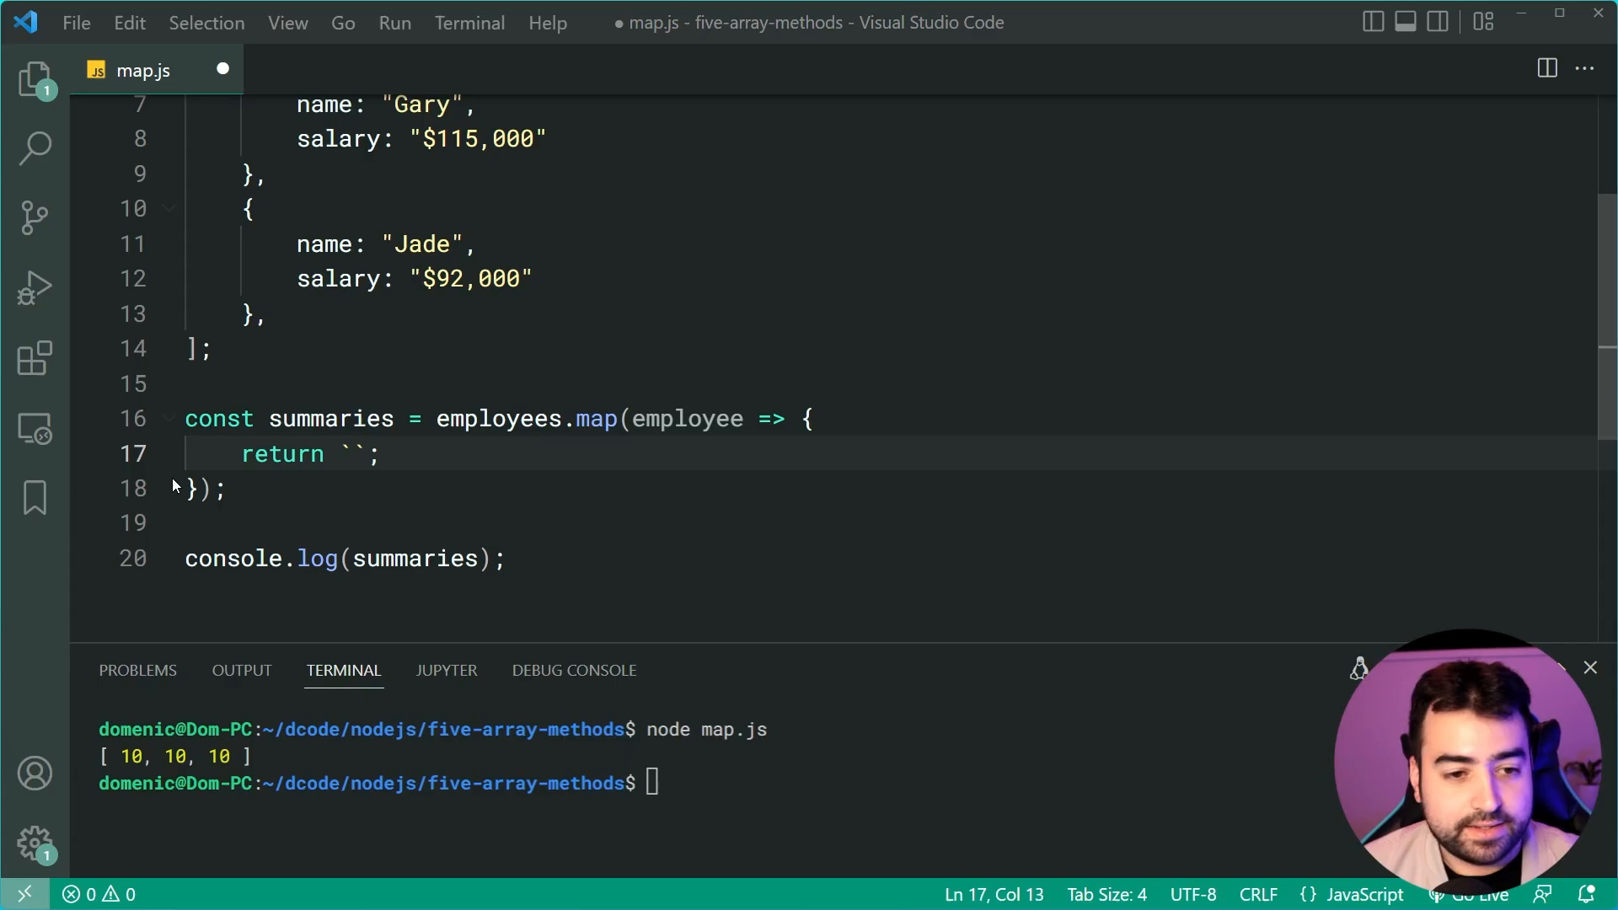
{"action": "type", "text": "${}"}
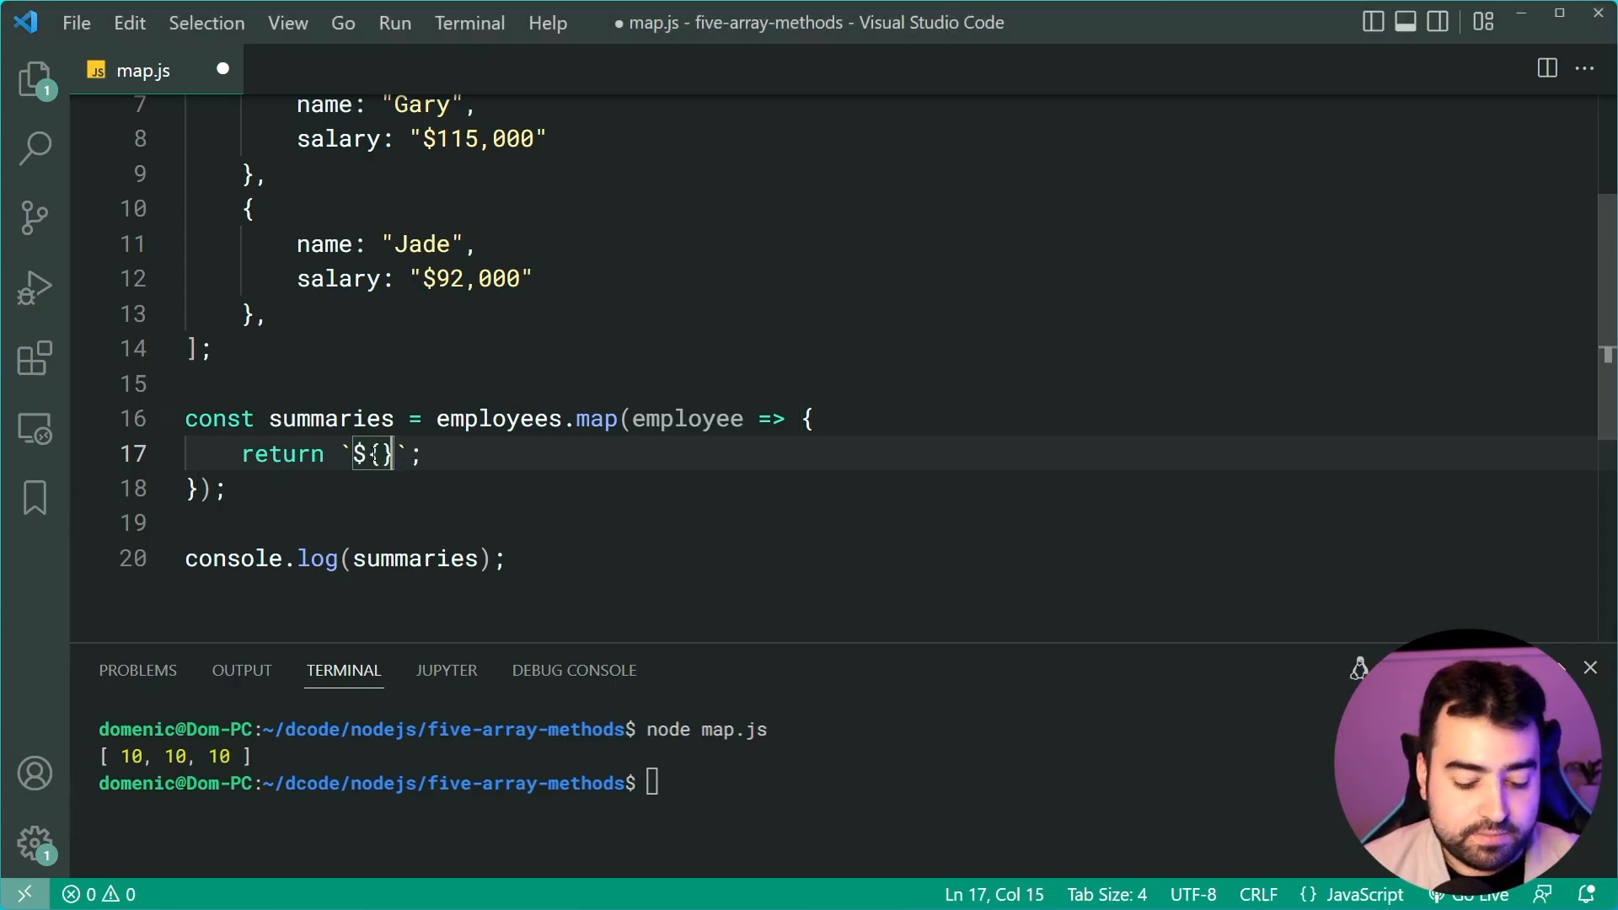
{"action": "type", "text": "employee.name"}
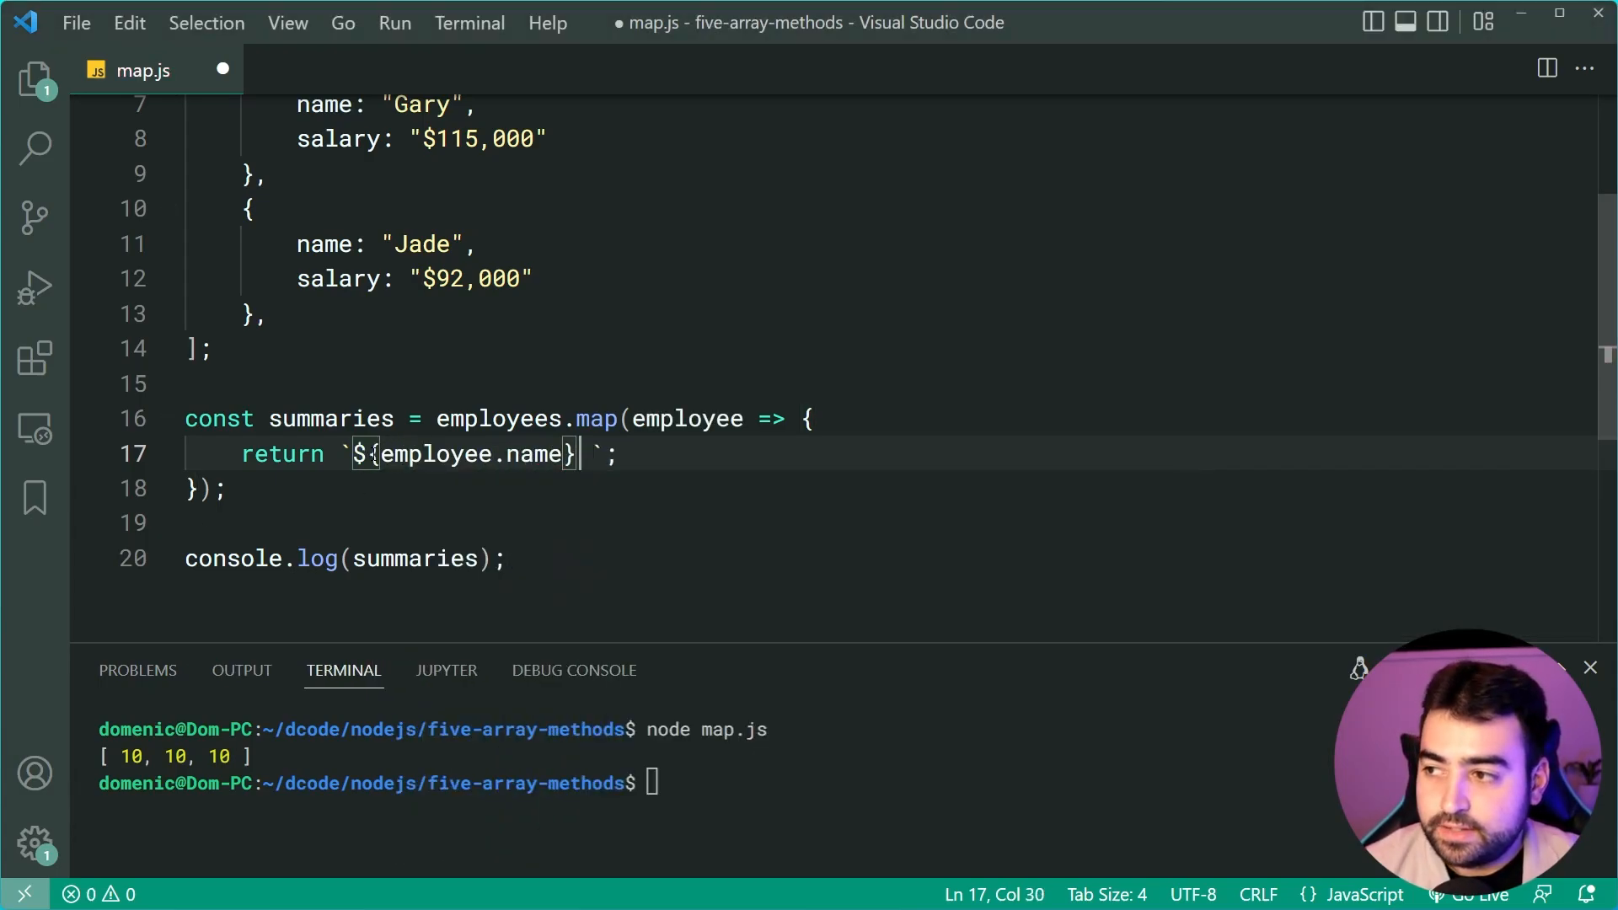
{"action": "type", "text": "is earning $"}
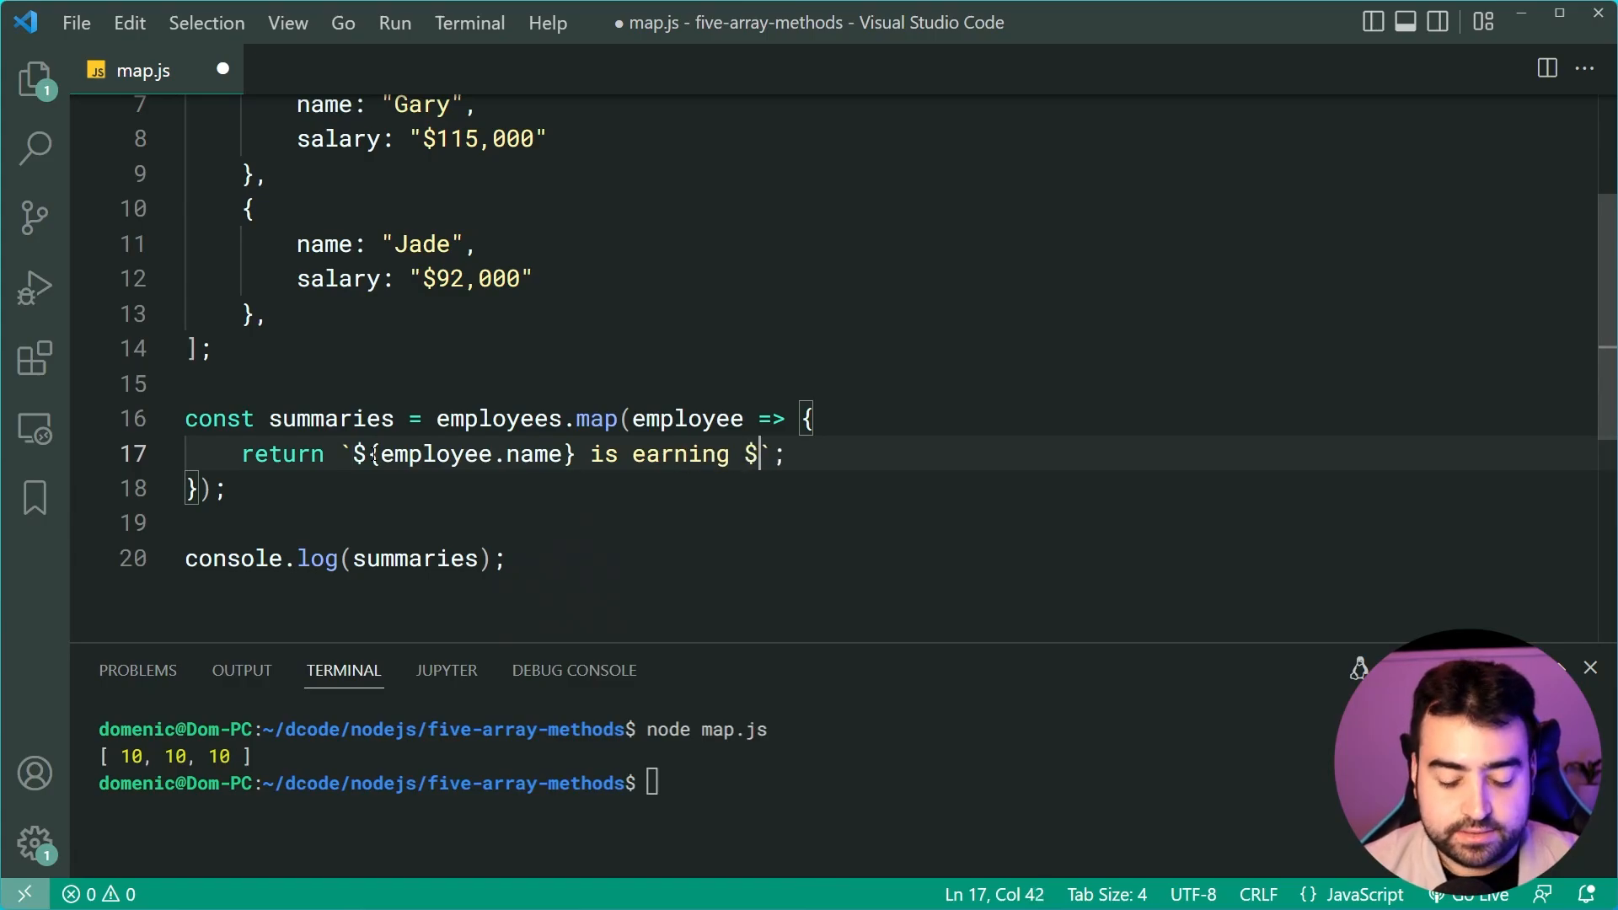
{"action": "type", "text": "{employee.salary"}
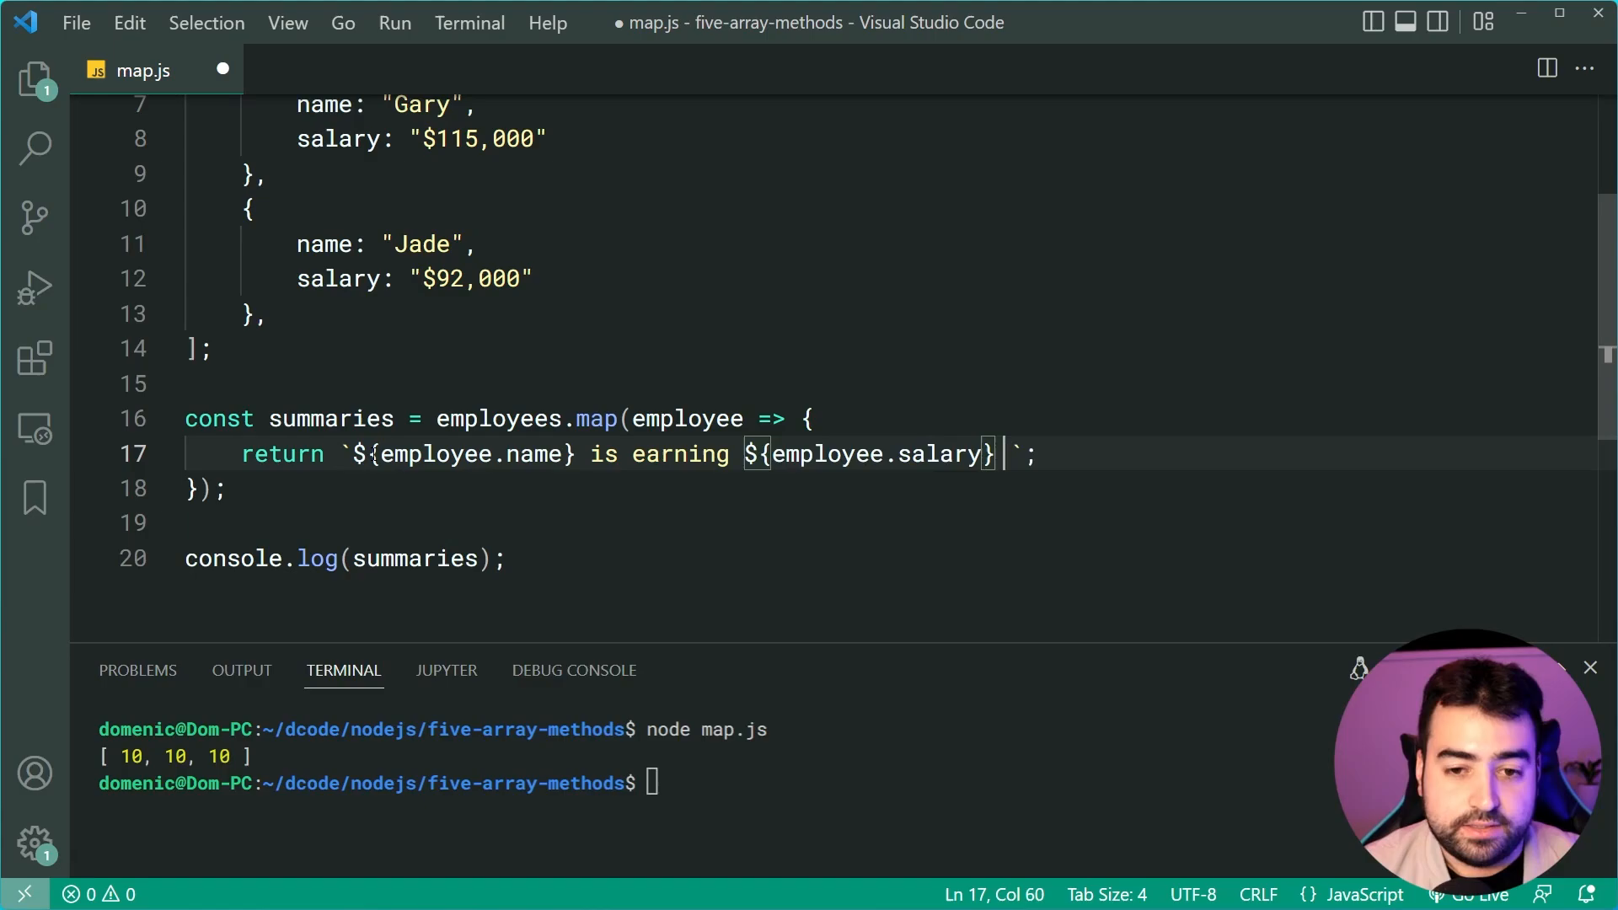
{"action": "type", "text": "each year."}
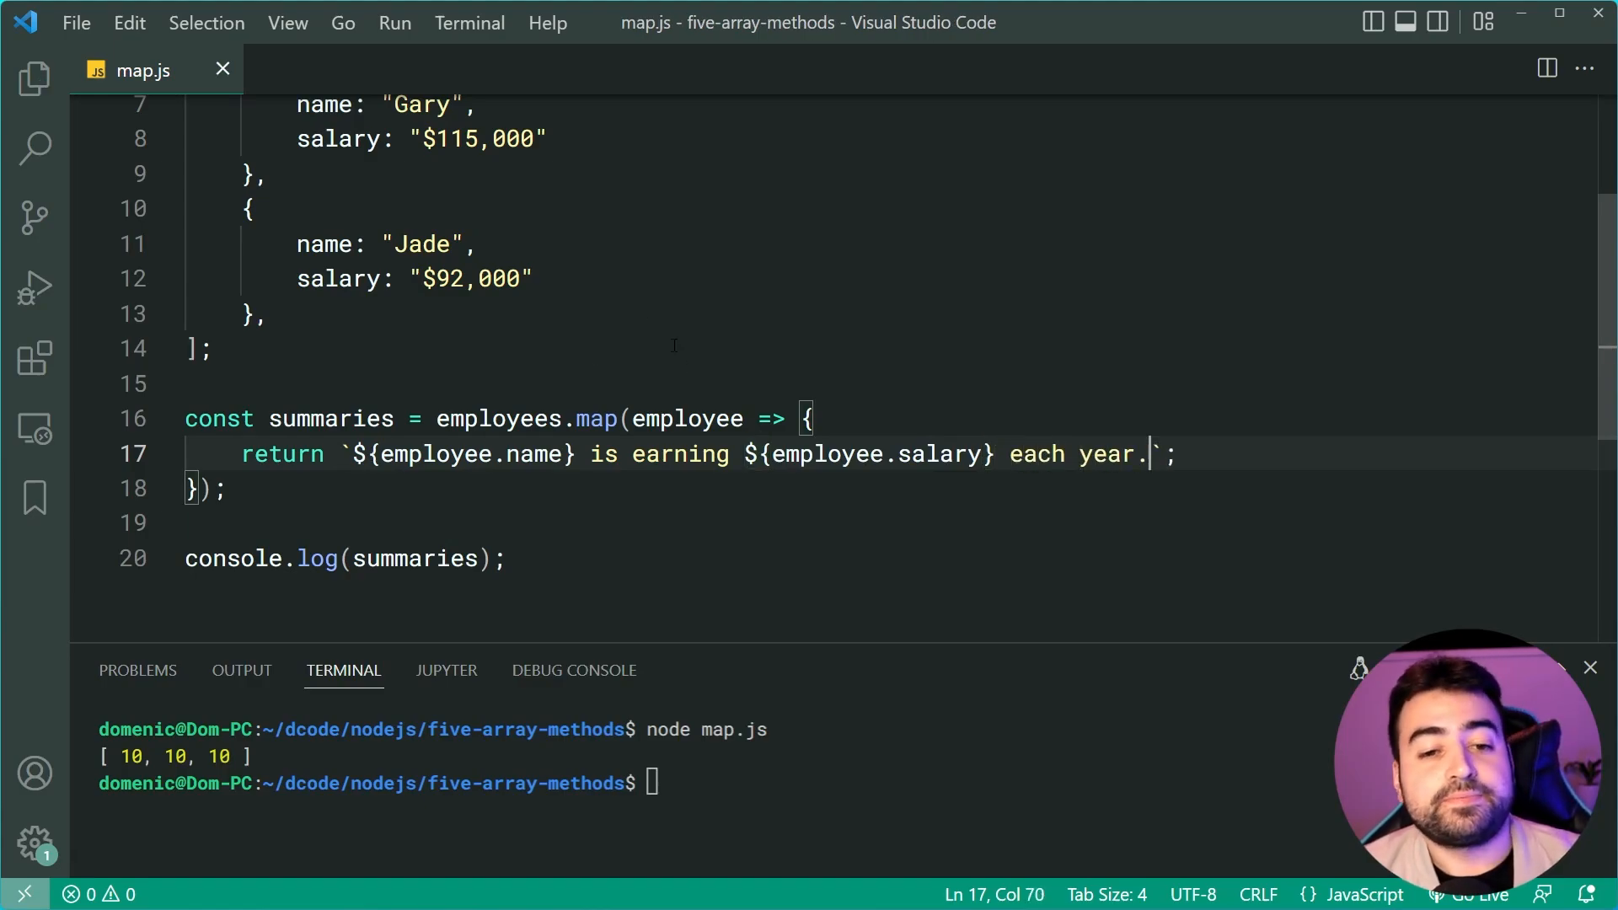
{"action": "left_click", "coordinate": [812, 418]}
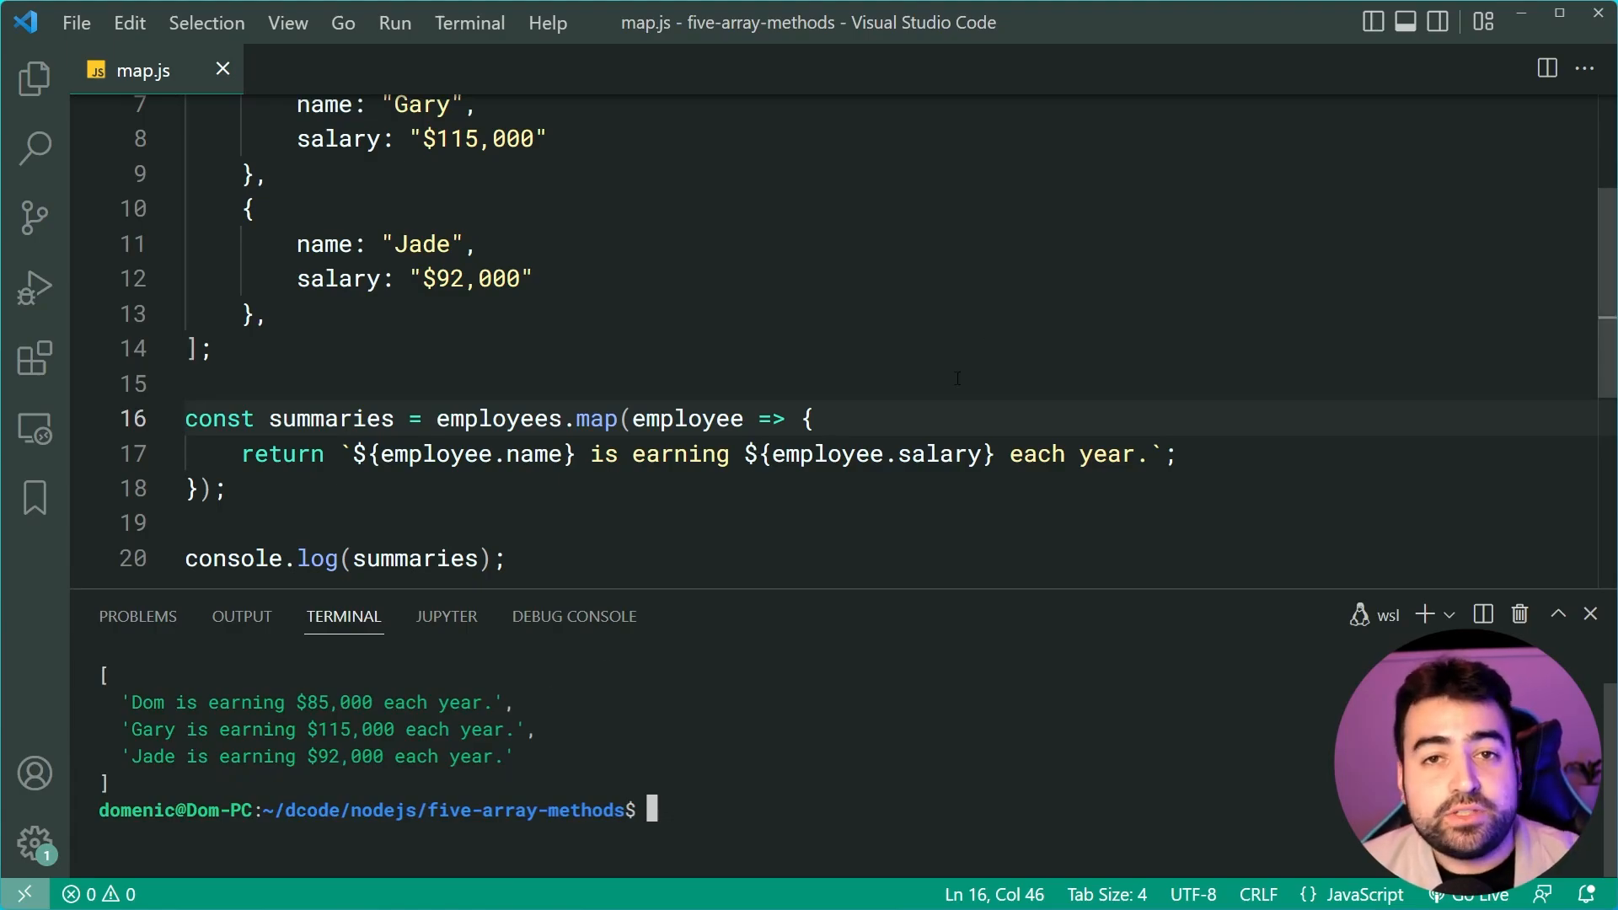
{"action": "mouse_move", "coordinate": [854, 481]}
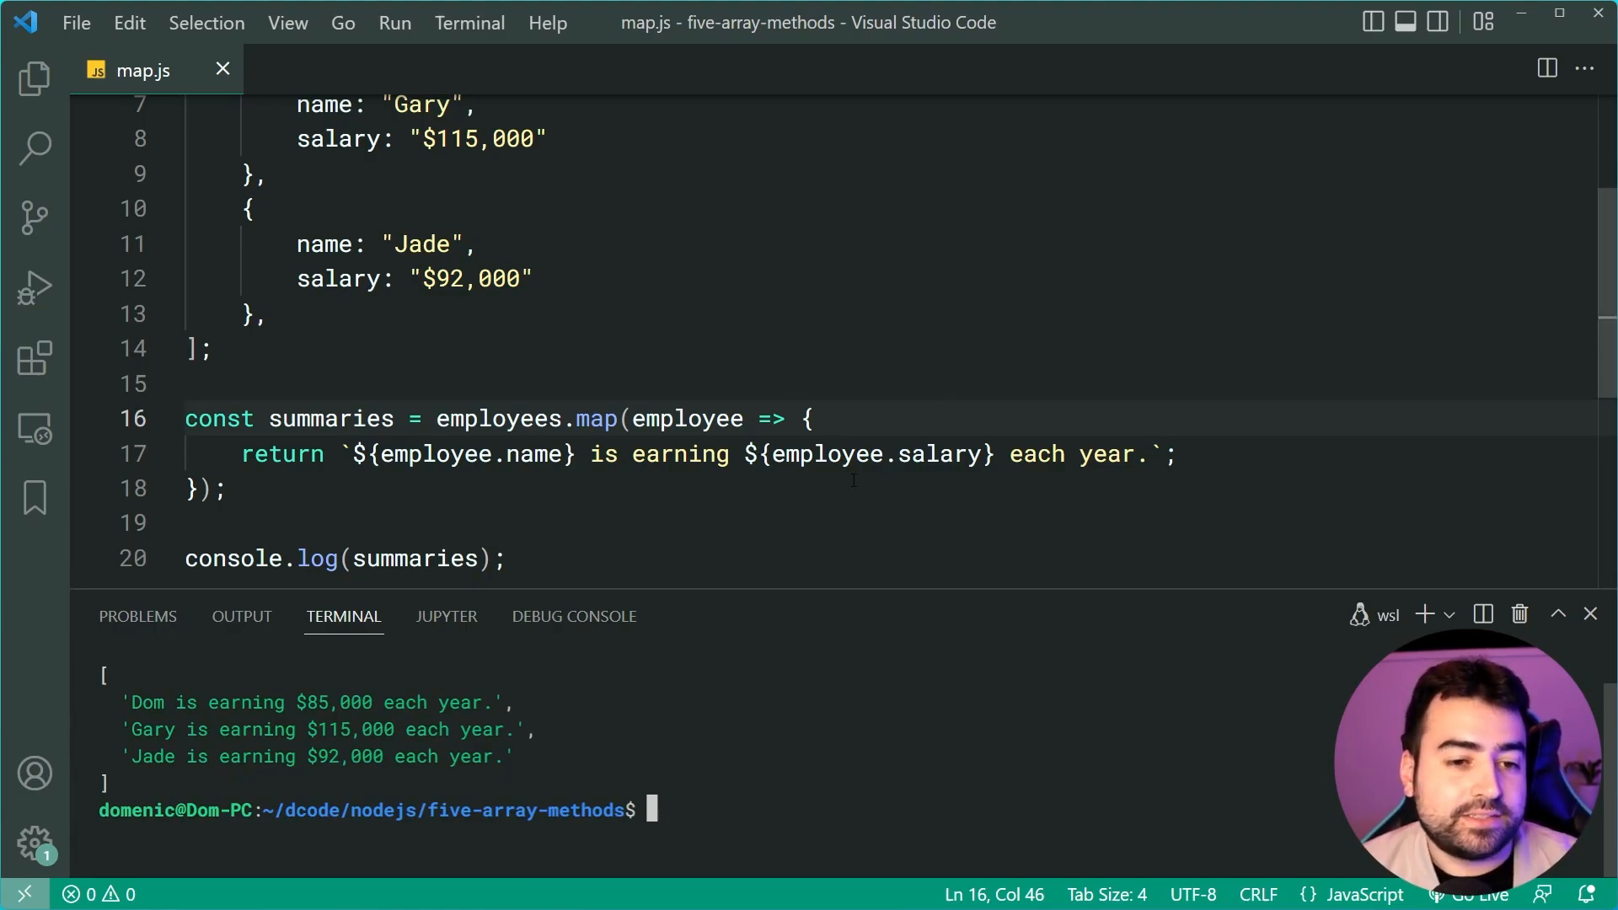
{"action": "mouse_move", "coordinate": [681, 418]}
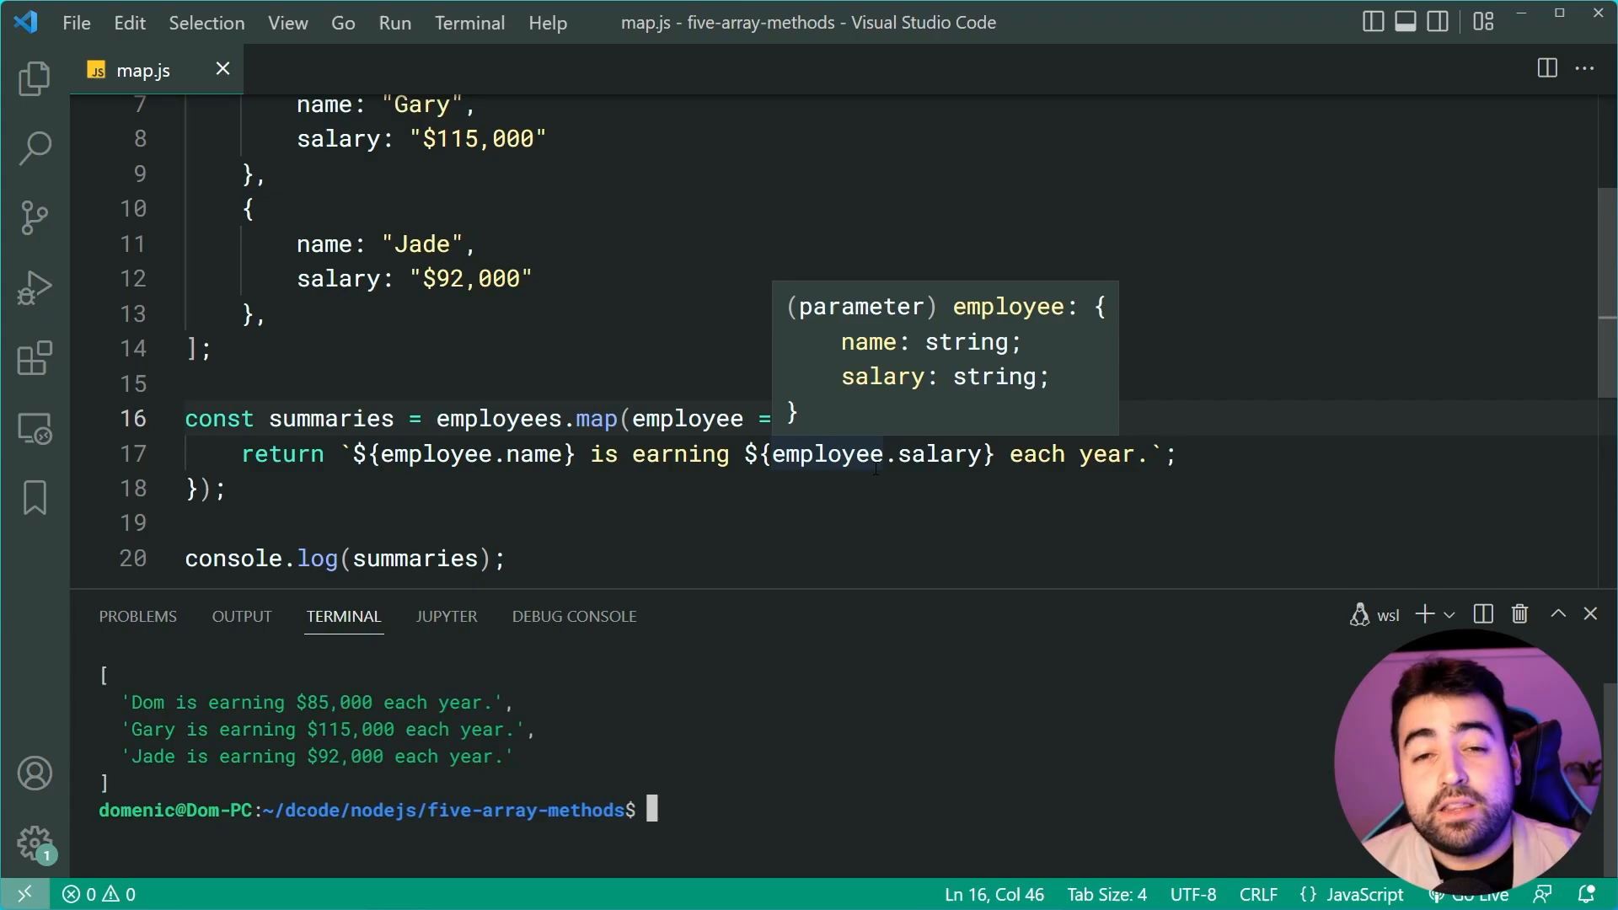
{"action": "mouse_move", "coordinate": [893, 485]}
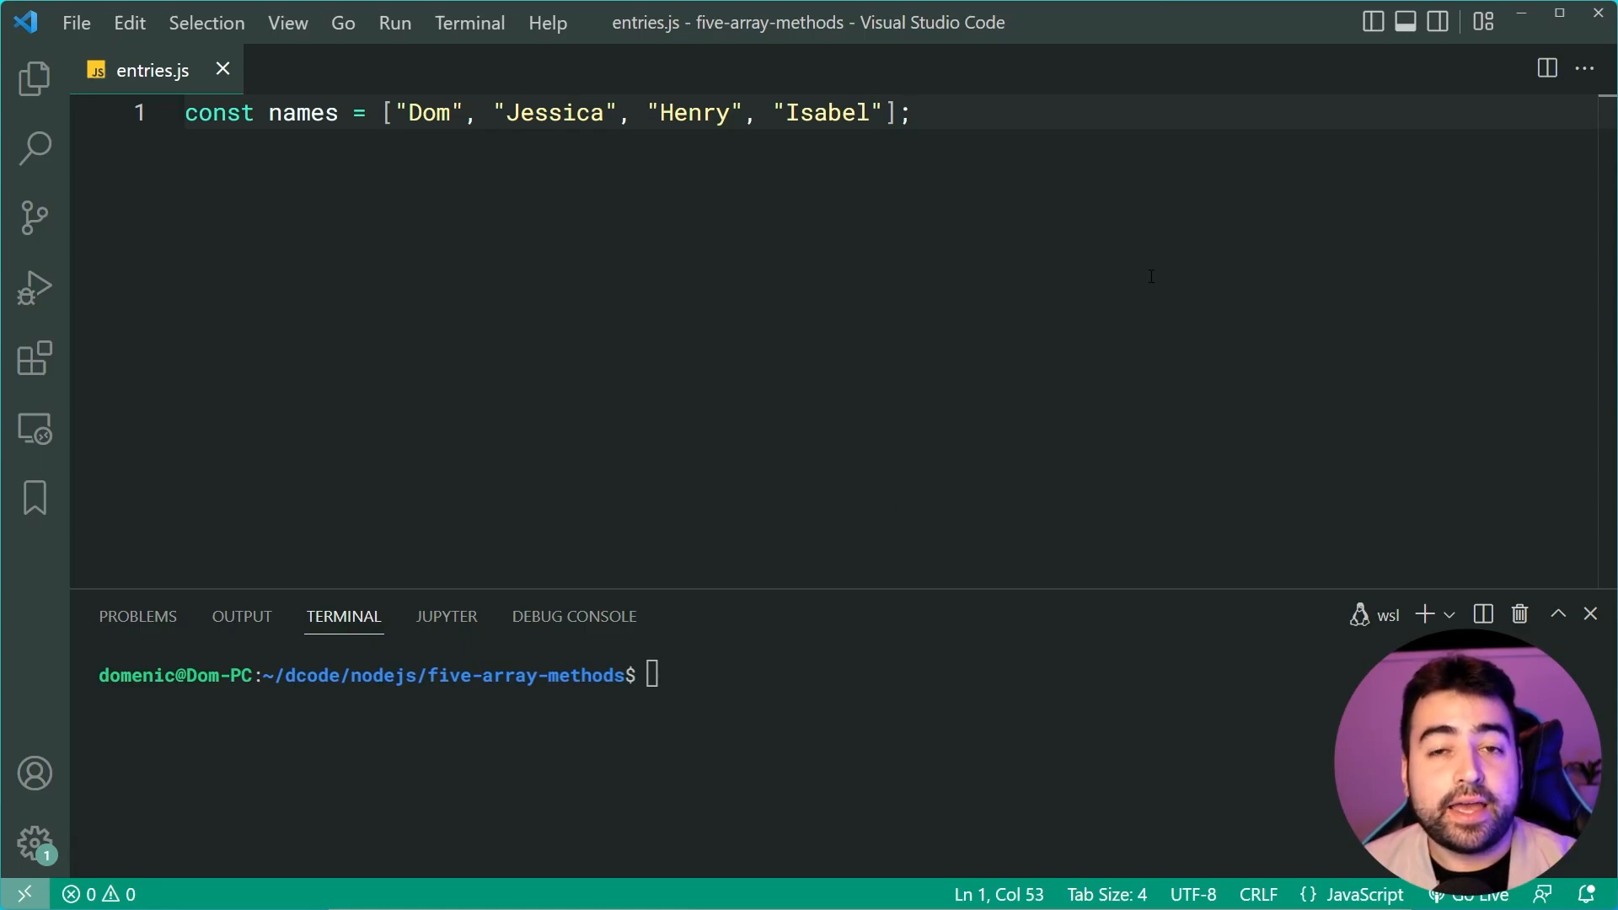
{"action": "mouse_move", "coordinate": [1112, 265]}
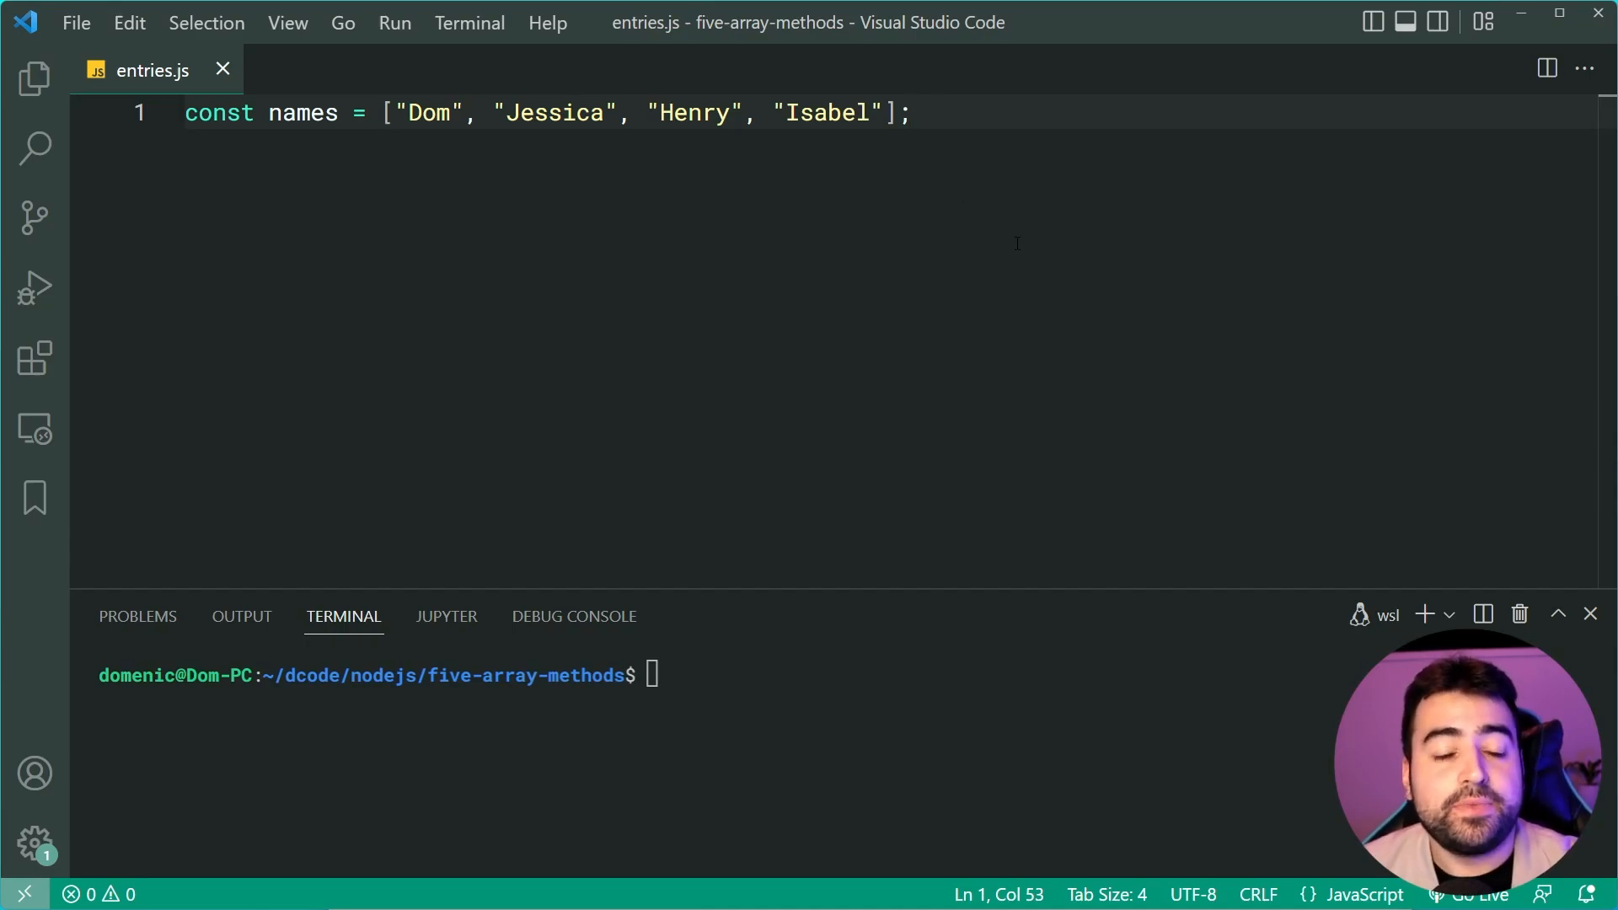
Add a for...of loop over names.entries() logging e, then run node entries.js to print the index-name pairs.
{"action": "key", "text": "enter"}
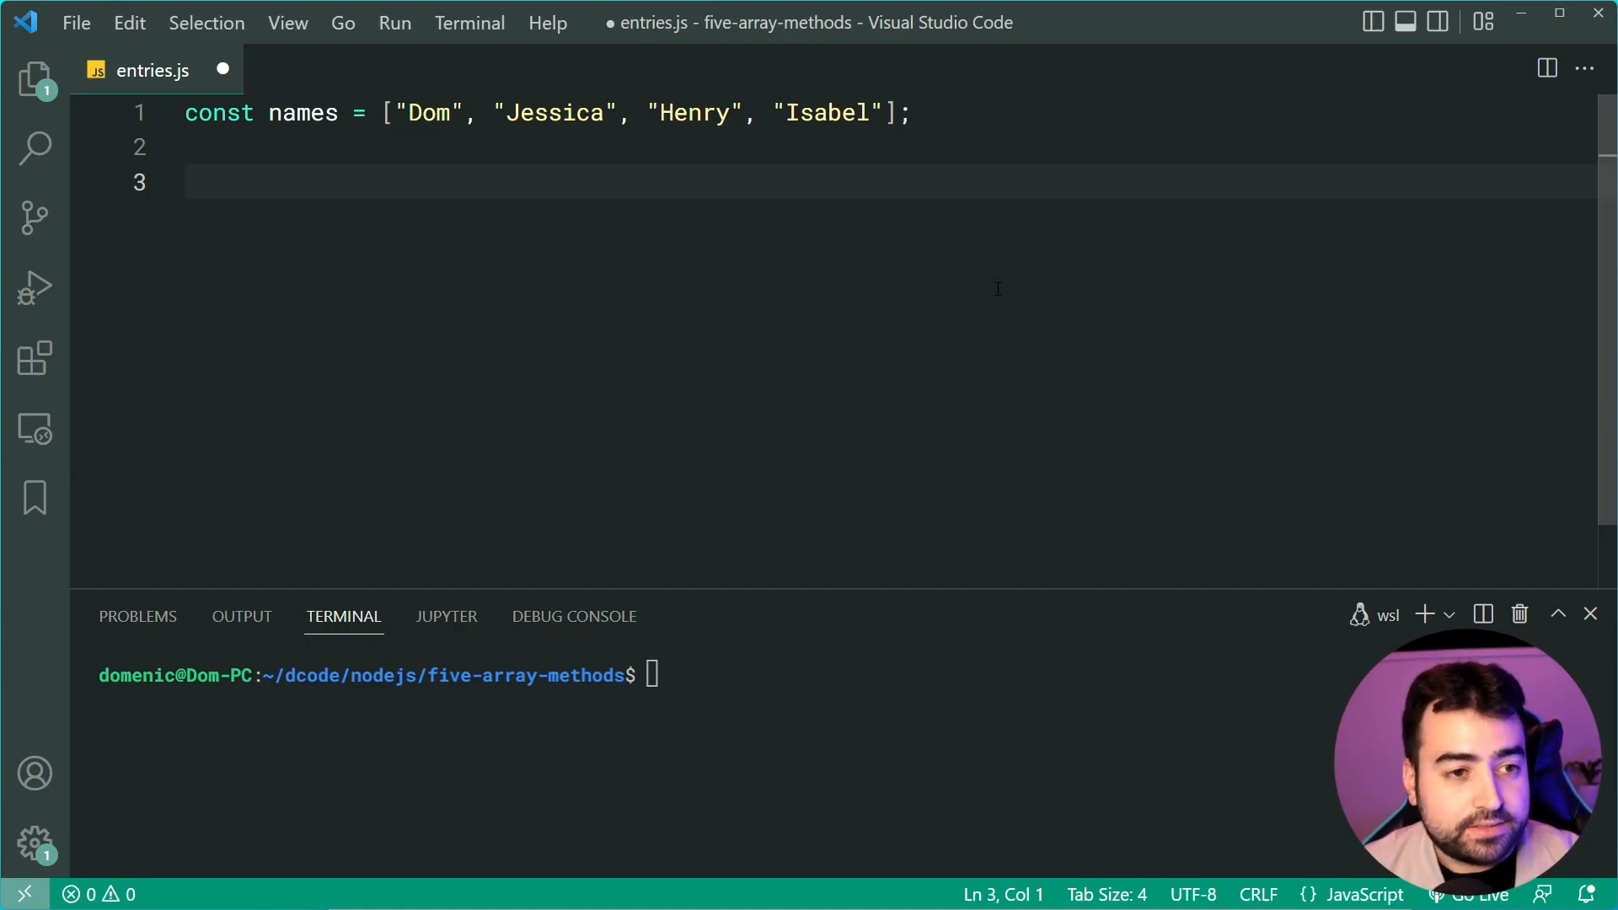
{"action": "type", "text": "for (const iterator of object) {"}
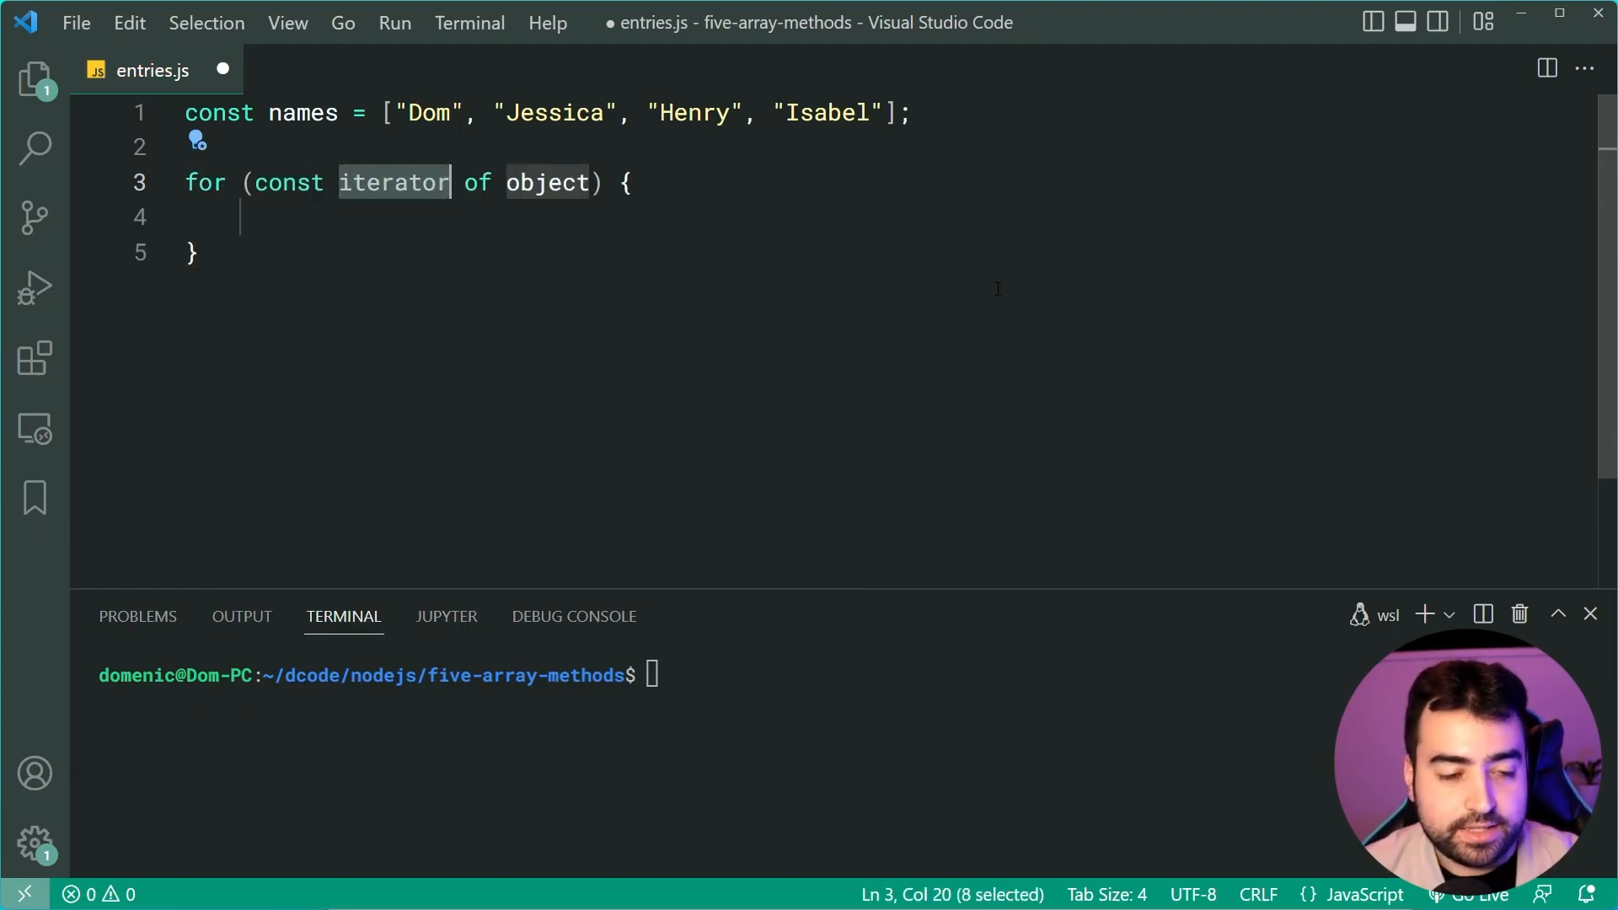
{"action": "type", "text": "e"}
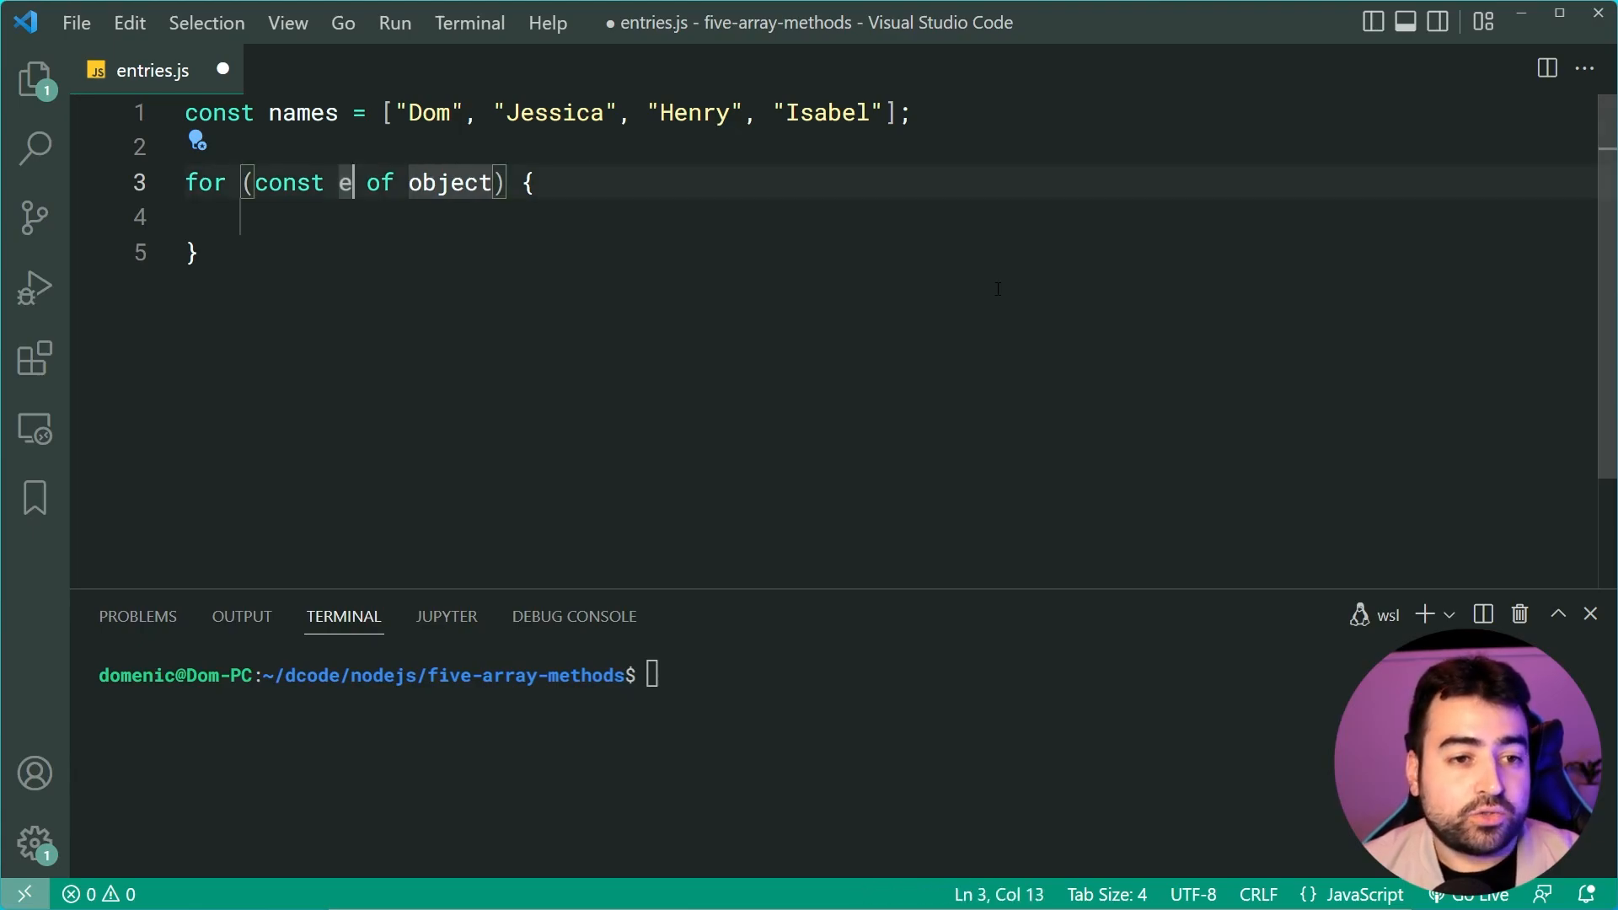
{"action": "double_click", "coordinate": [450, 182]}
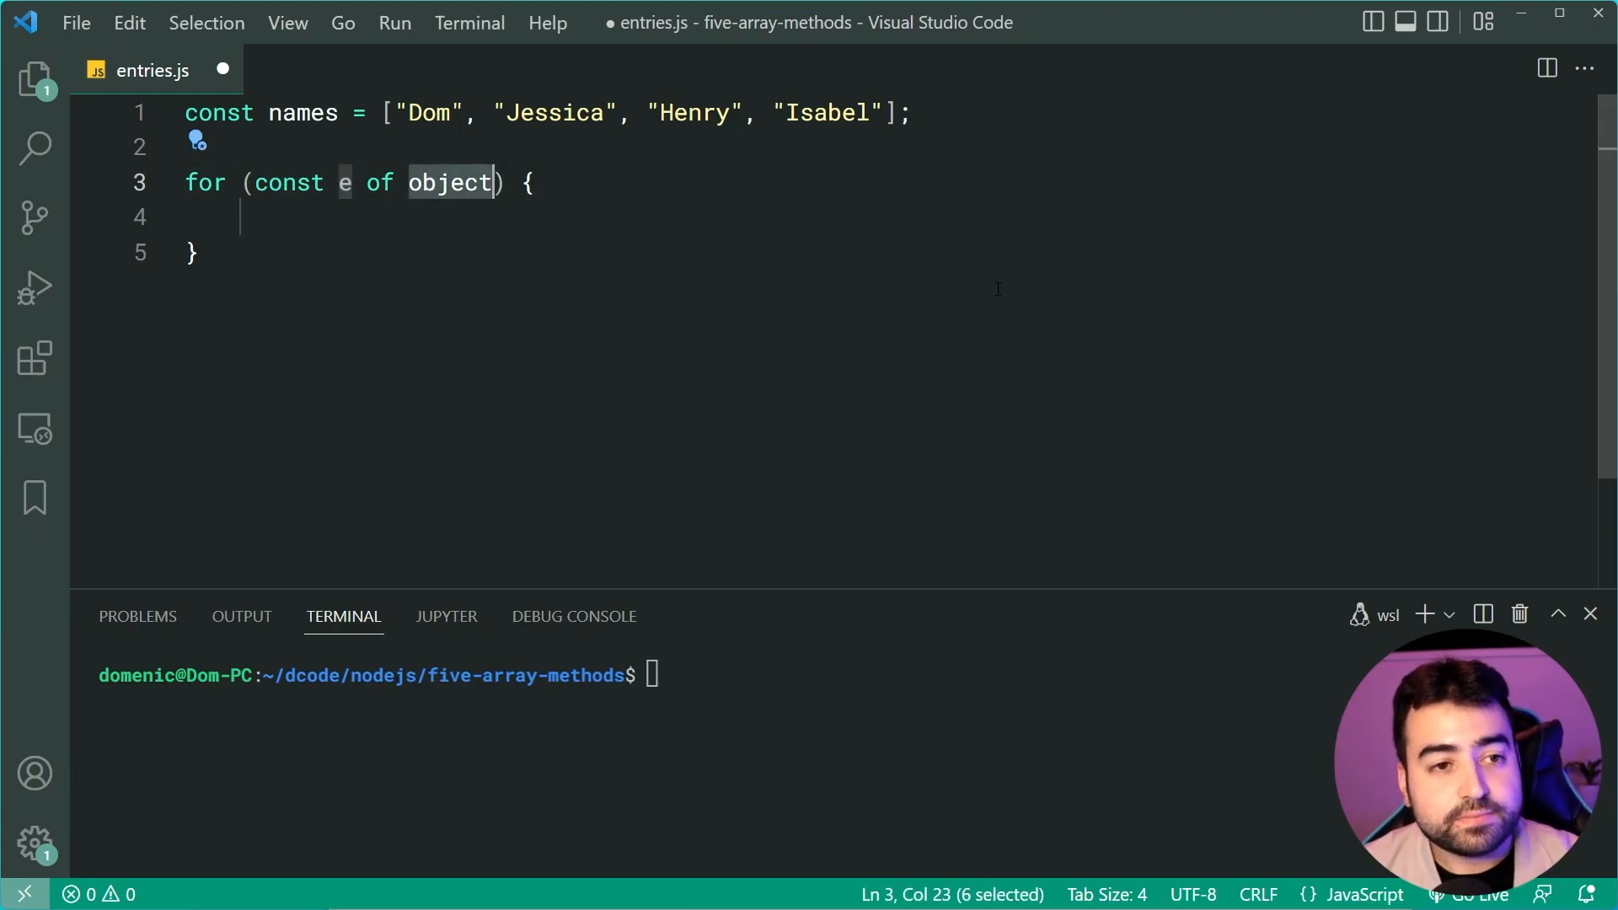
{"action": "type", "text": "names.entries("}
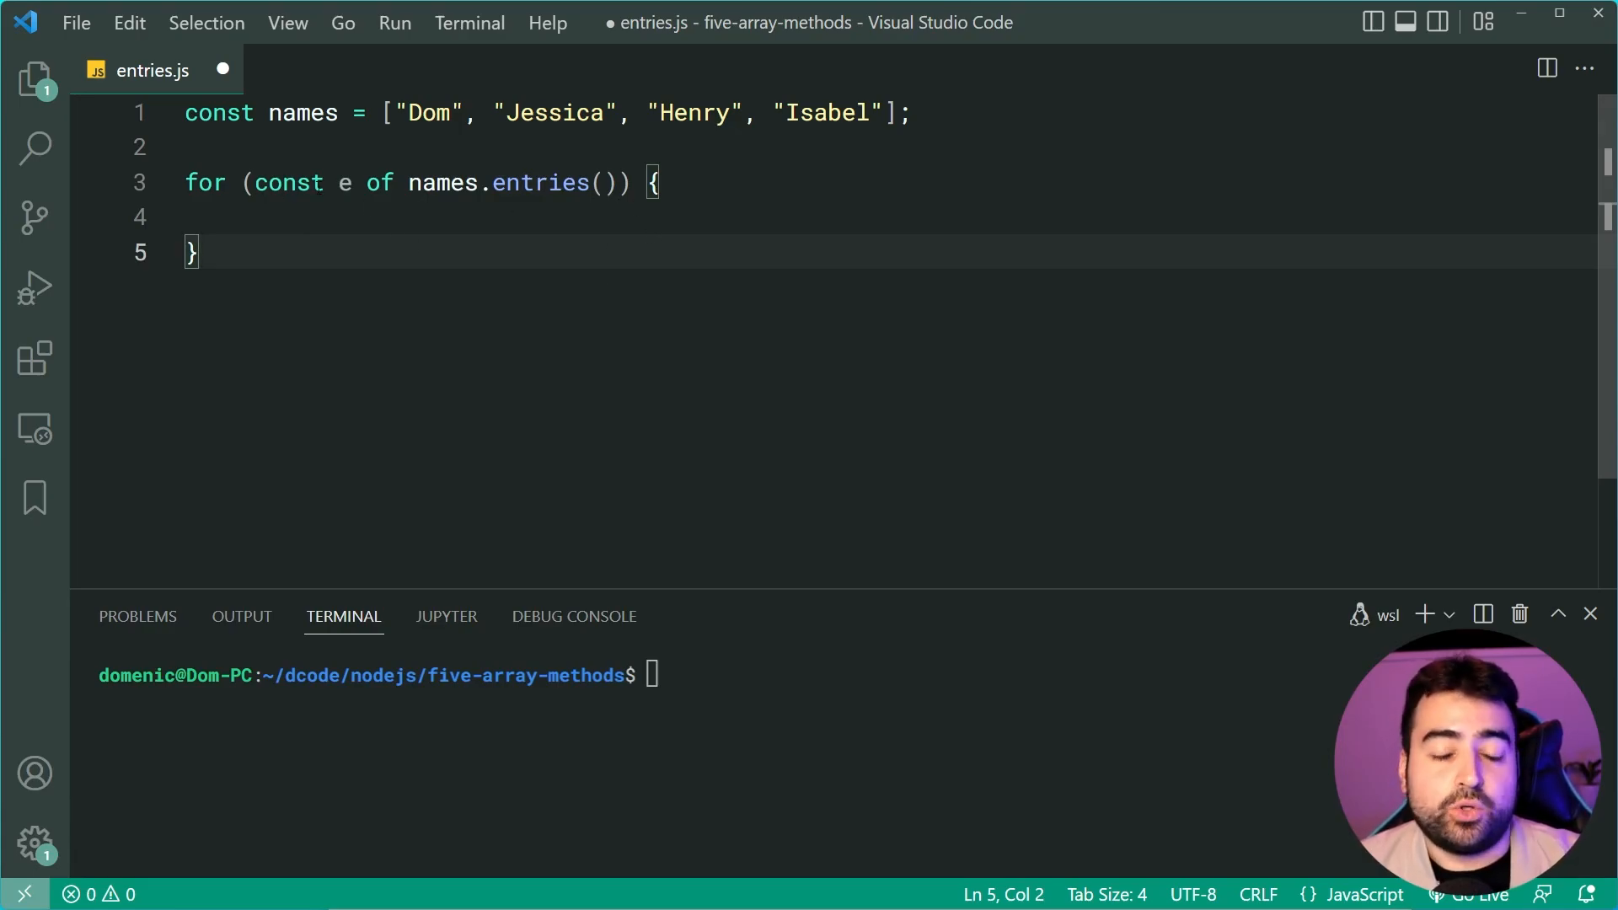
{"action": "type", "text": "console.log(e);"}
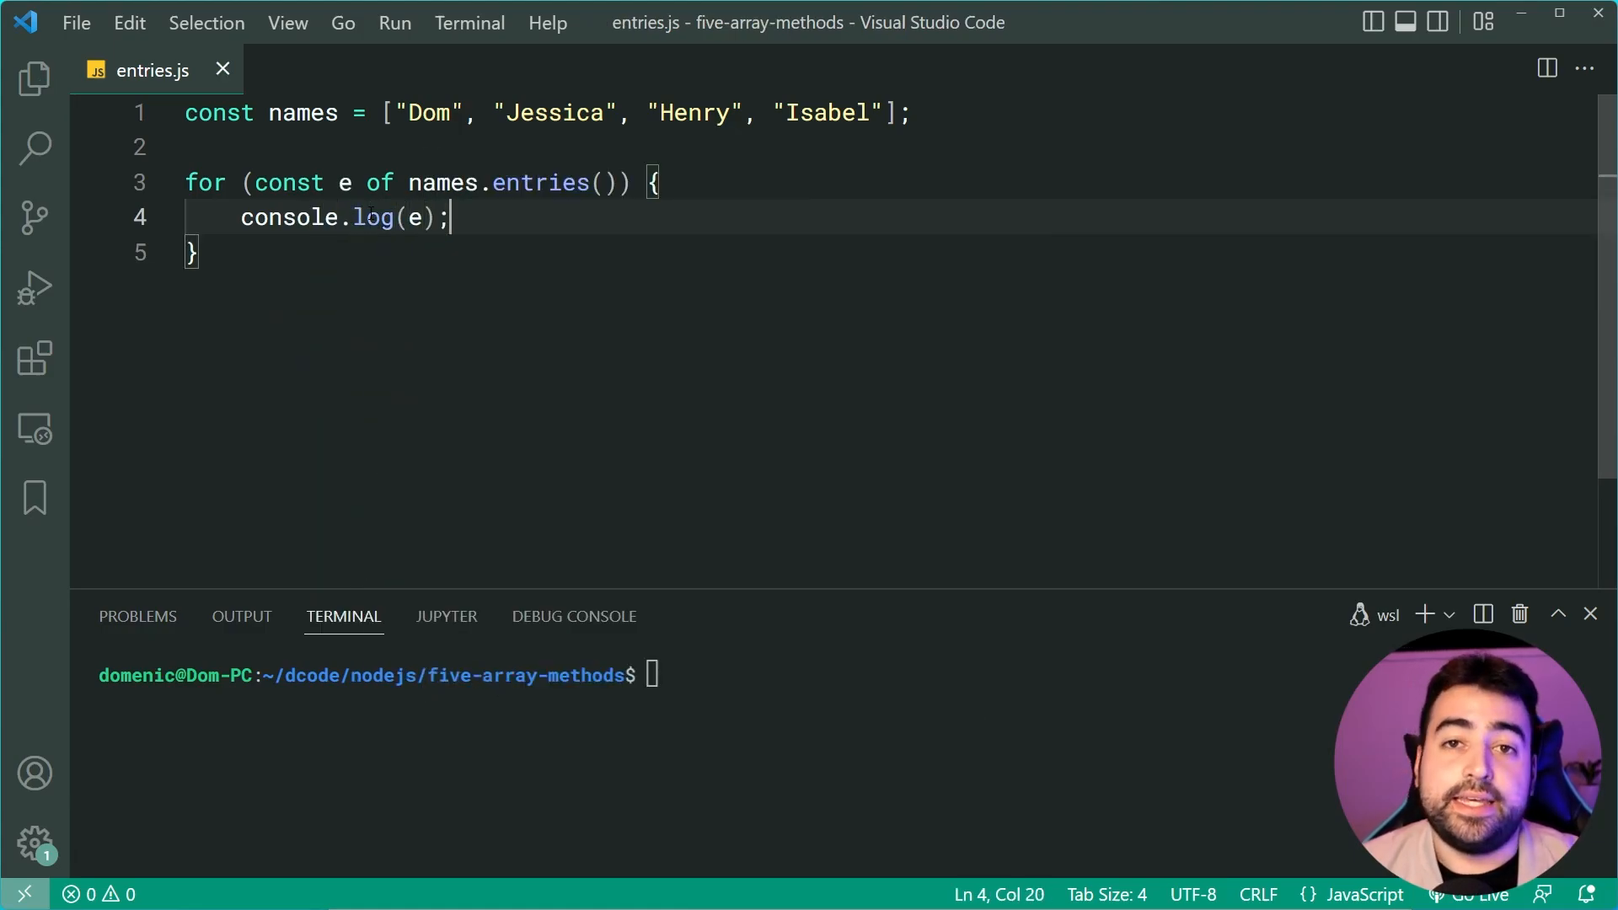
{"action": "type", "text": "nod"}
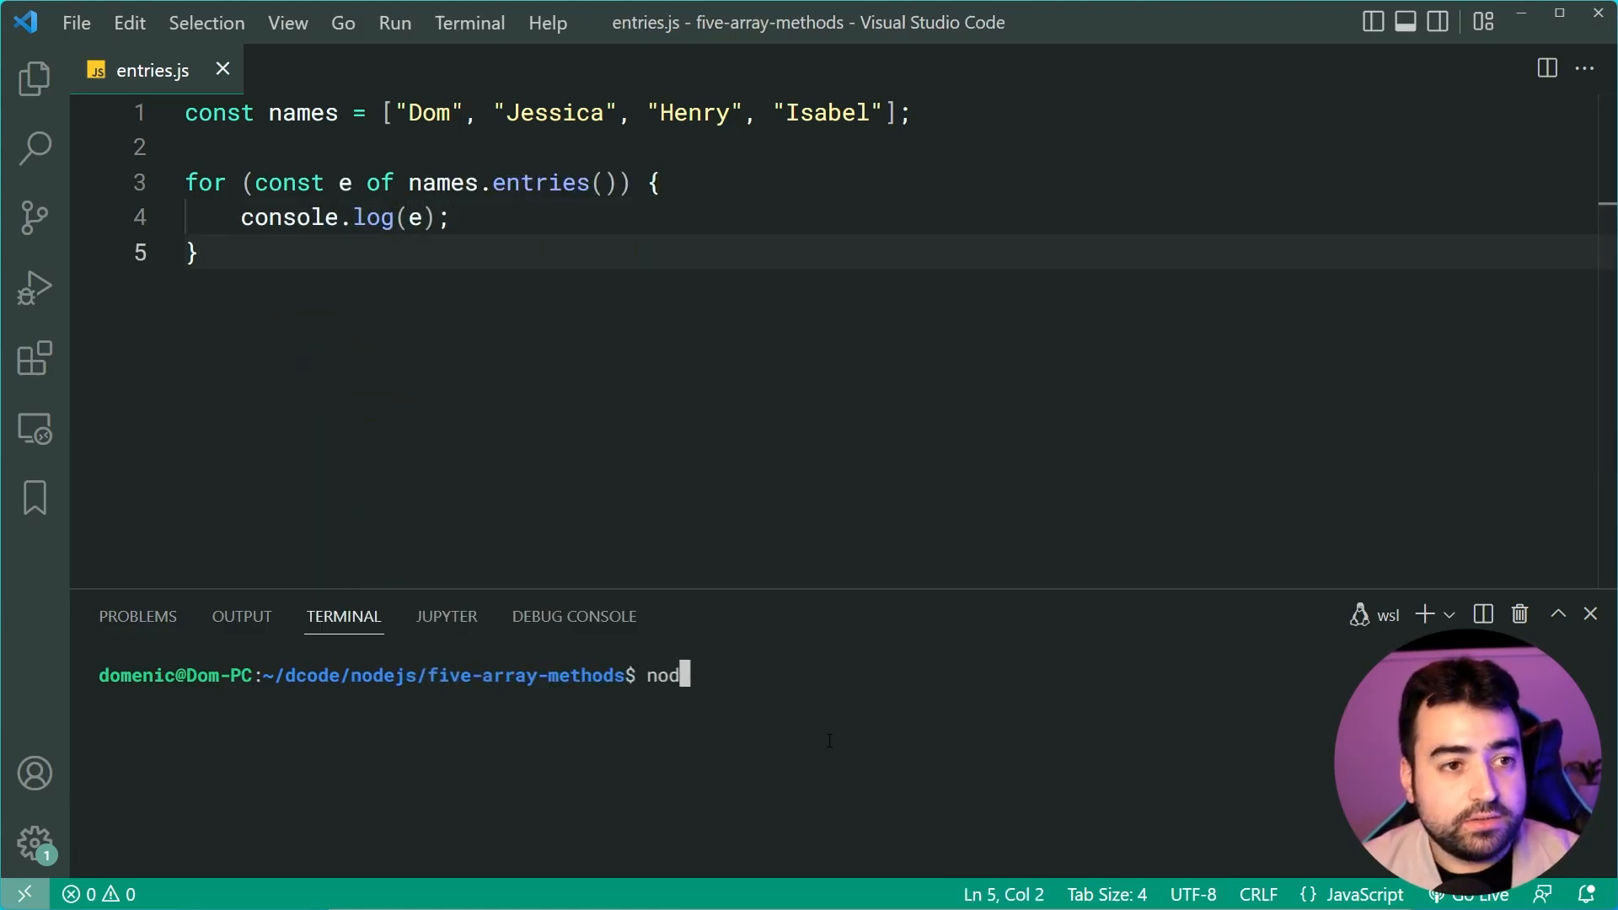
{"action": "key", "text": "Return"}
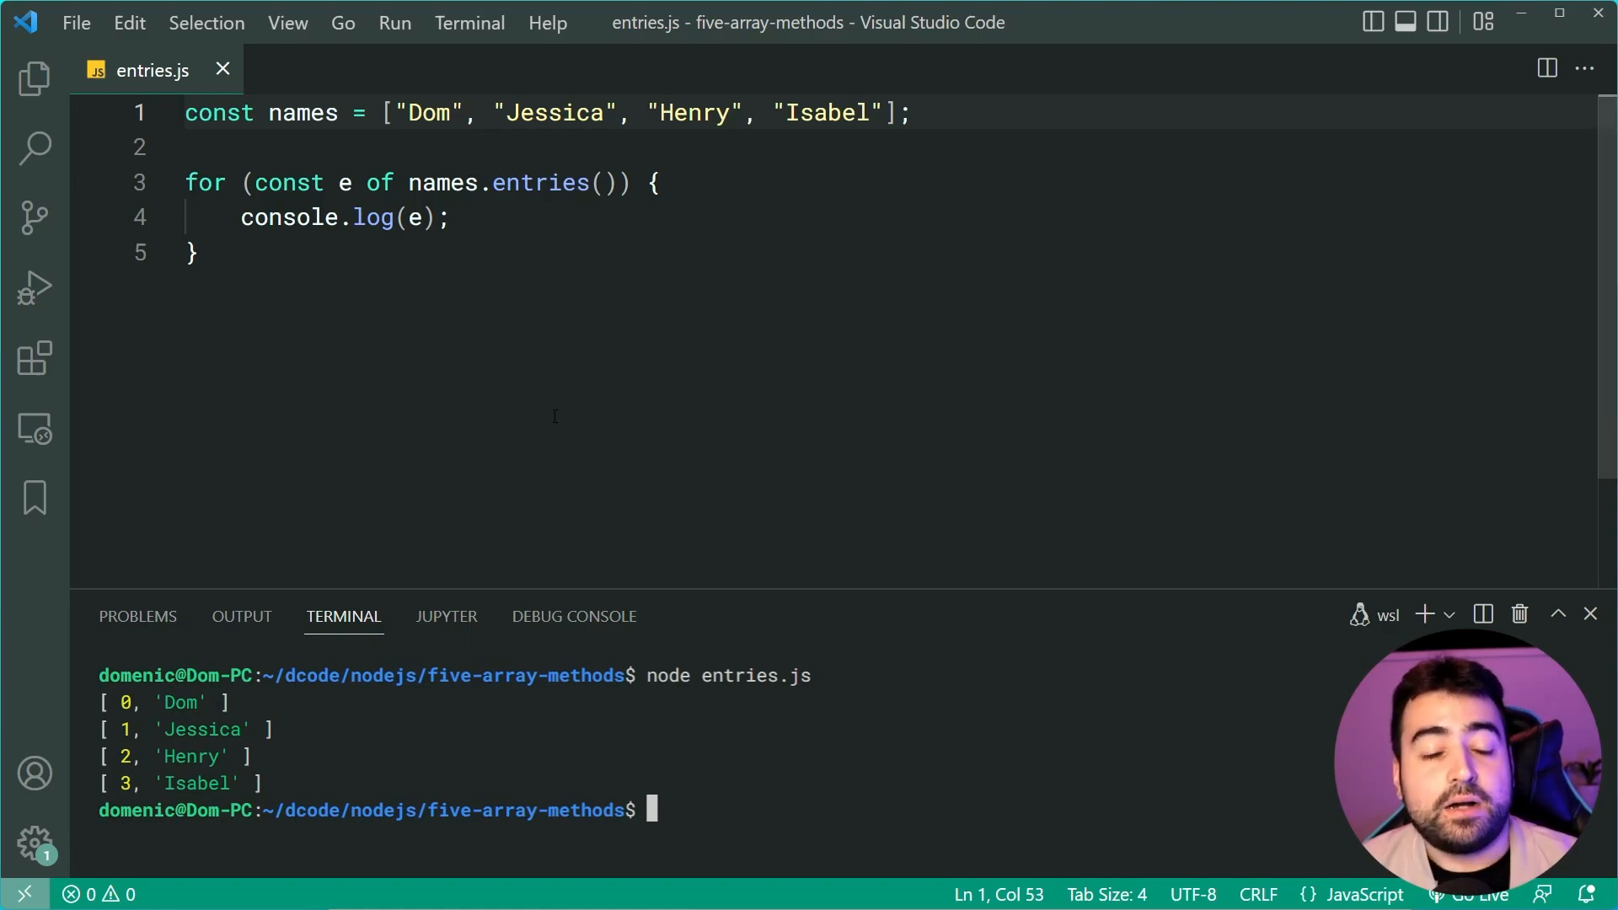
{"action": "mouse_move", "coordinate": [647, 335]}
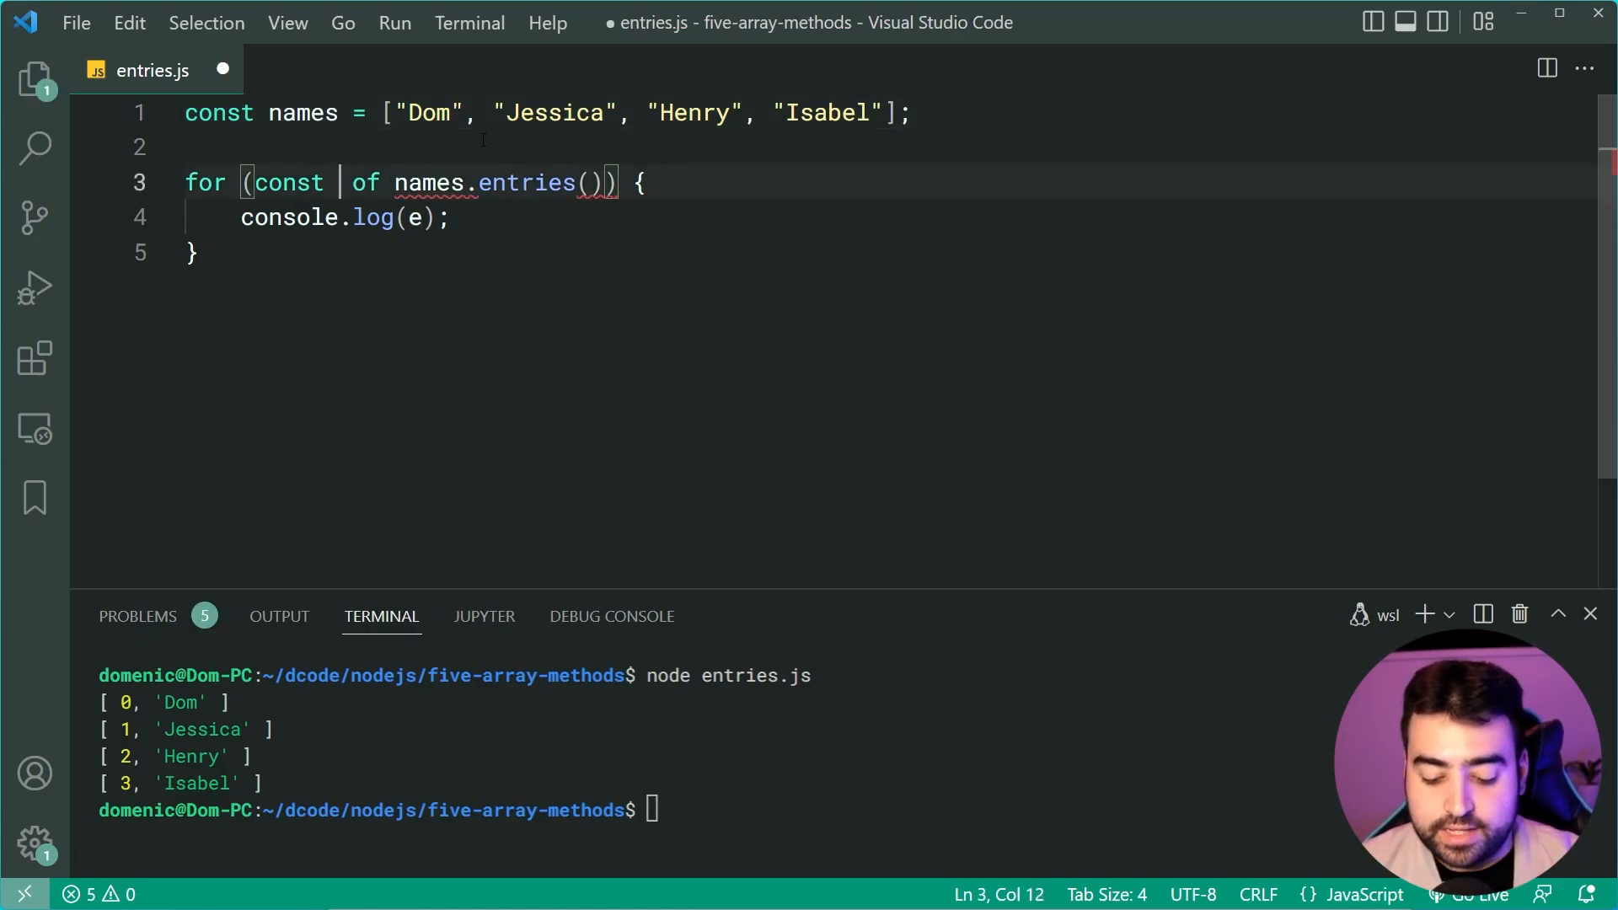
Destructure [i, name] in the loop and log `${name} is at index ${i}!`.
{"action": "type", "text": "[i"}
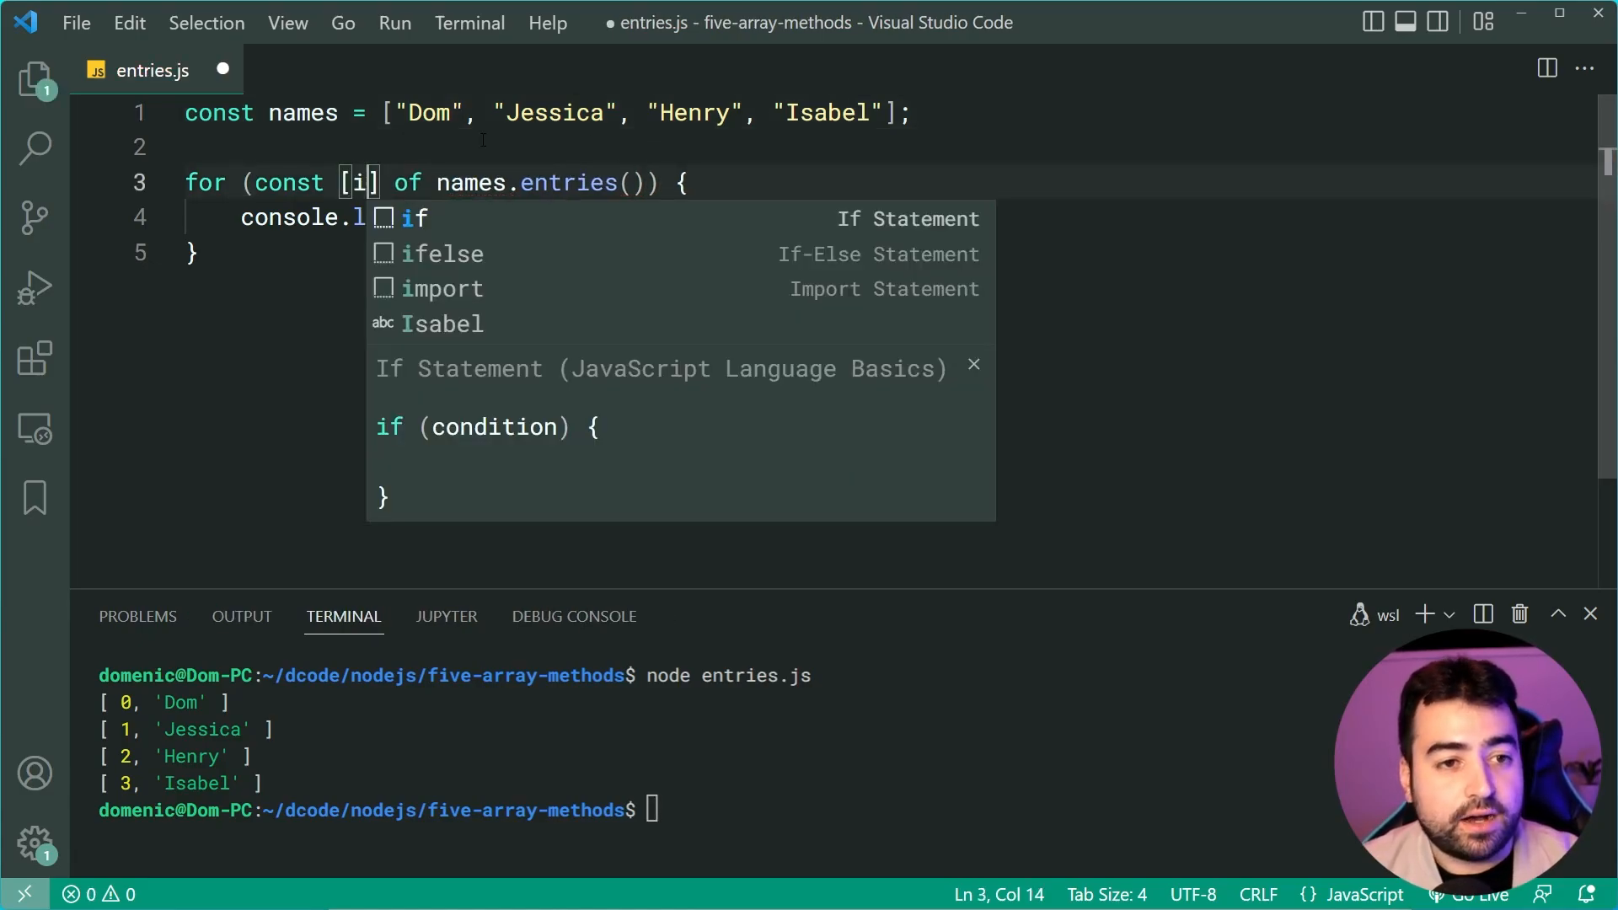
{"action": "type", "text": ", name"}
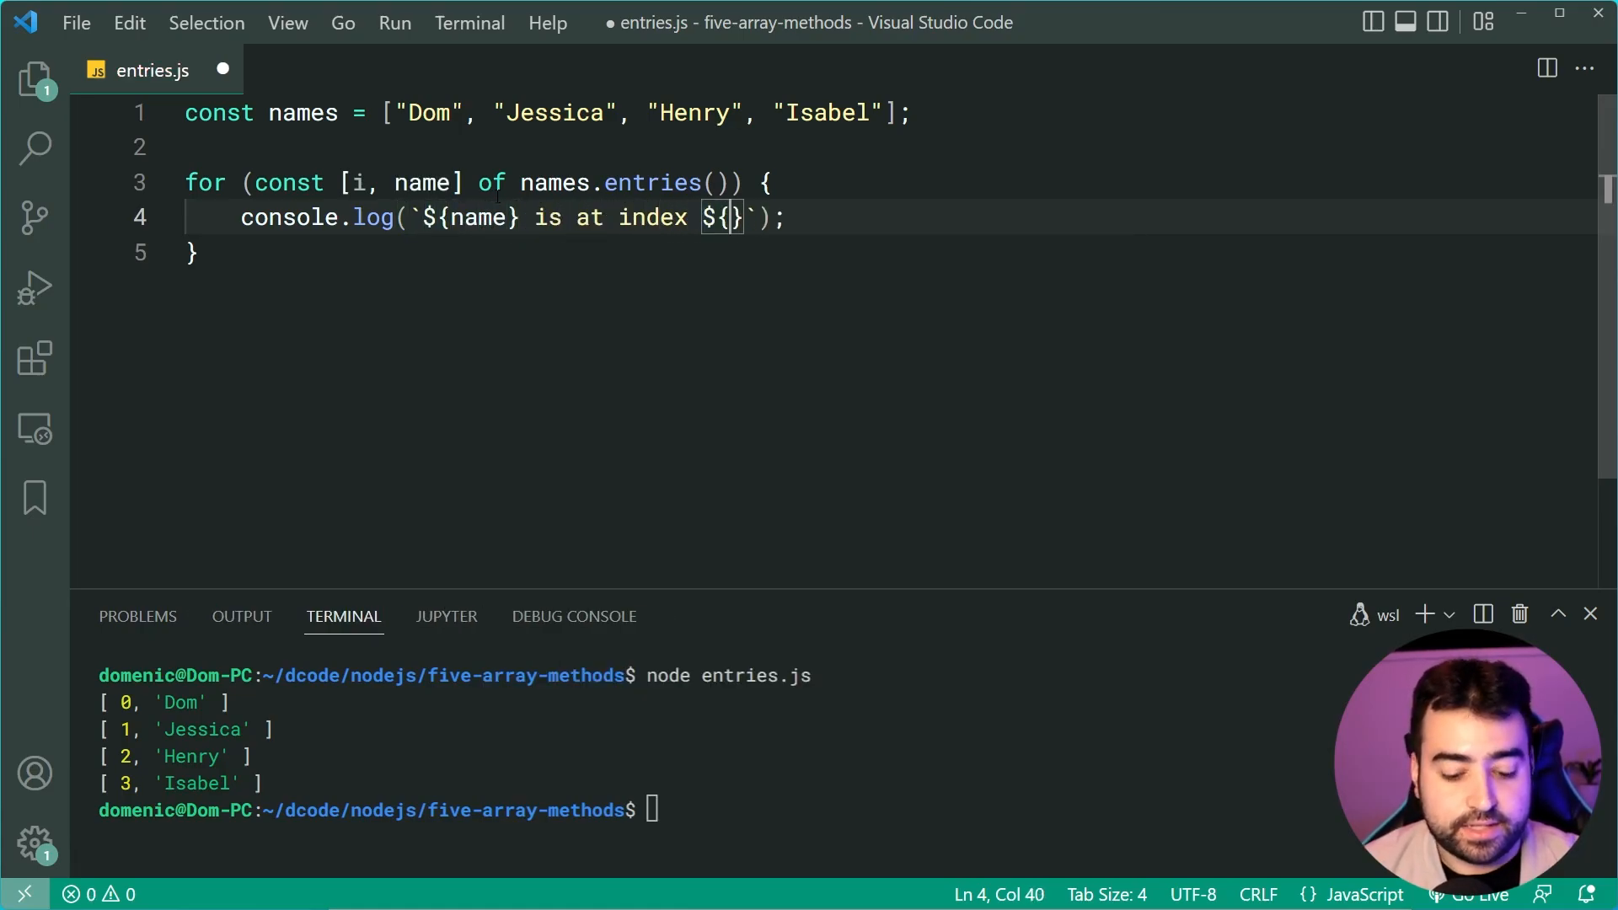
{"action": "type", "text": "i}!"}
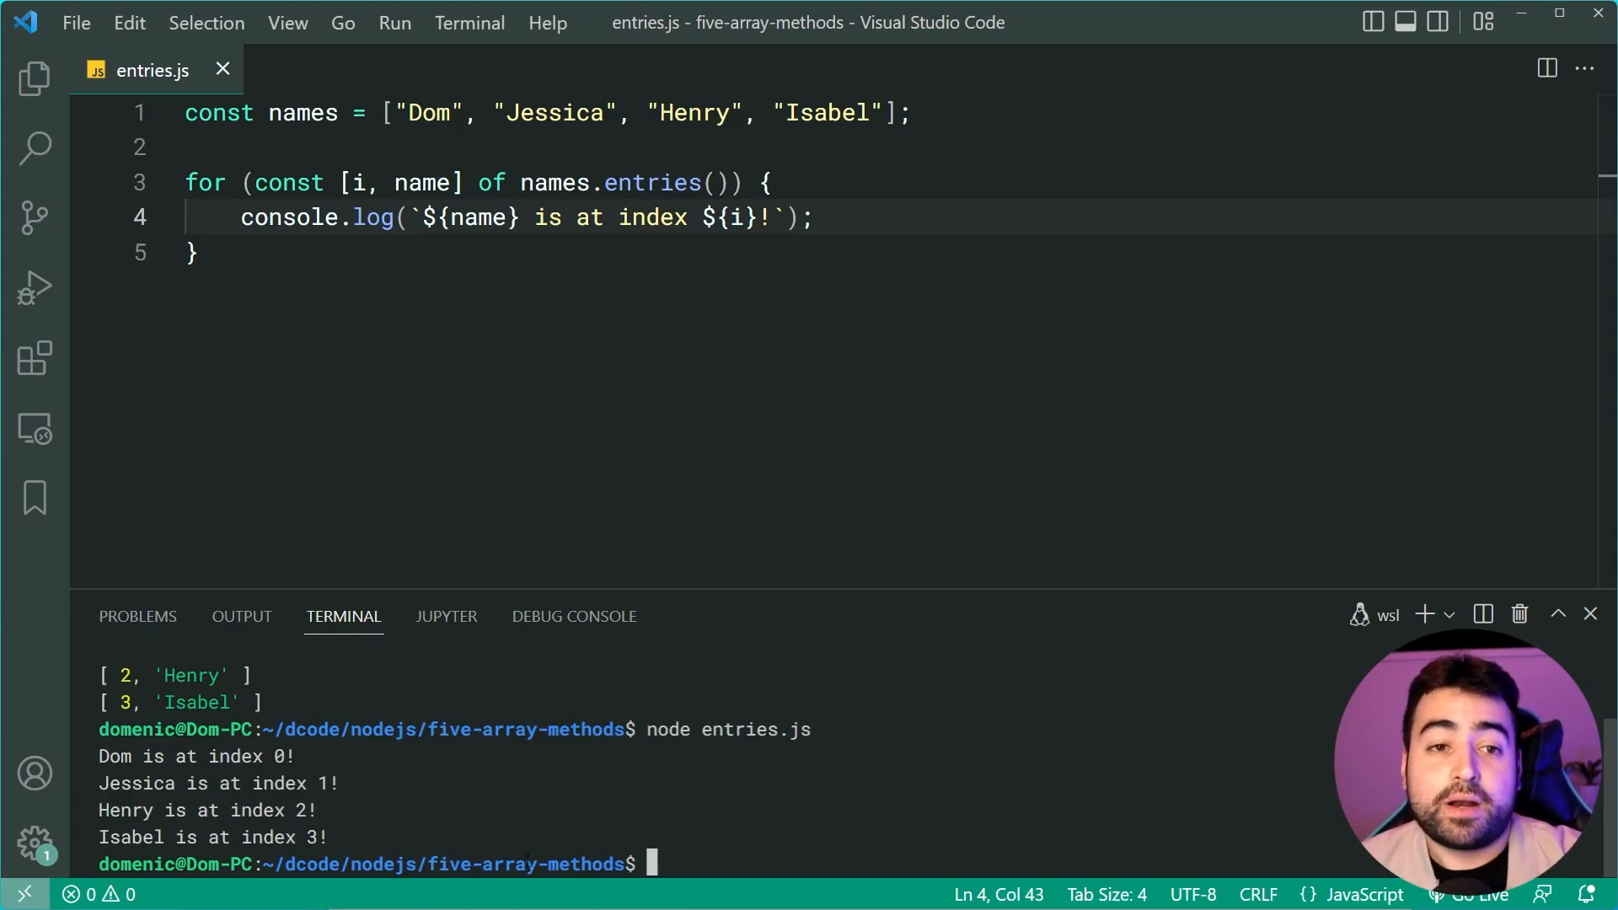
{"action": "left_click", "coordinate": [199, 251]}
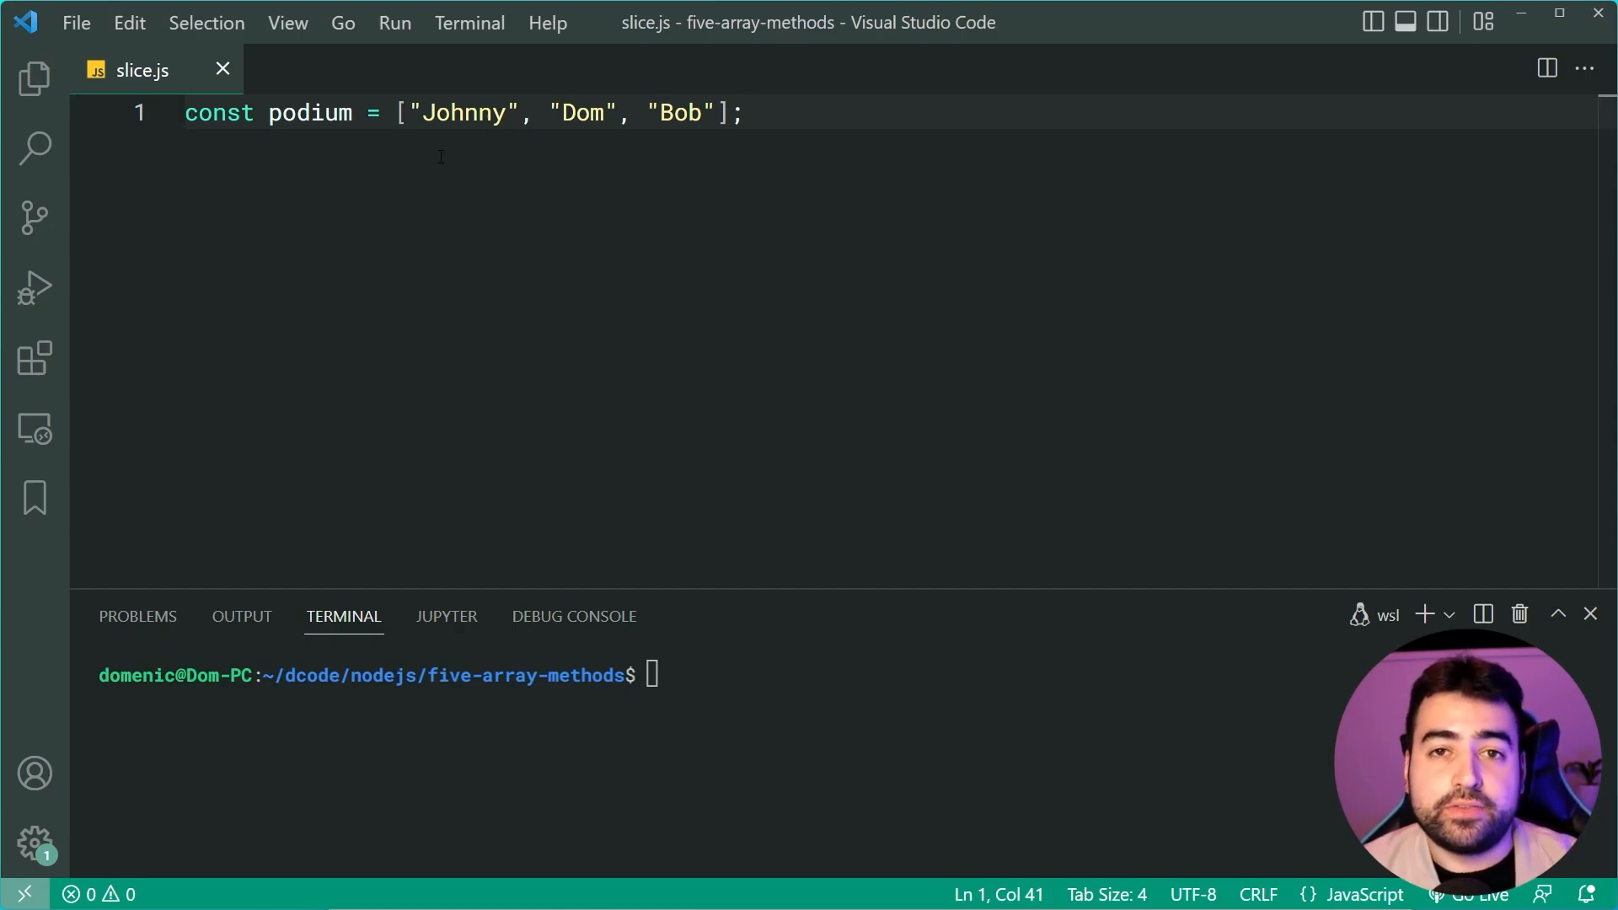
{"action": "mouse_move", "coordinate": [518, 214]}
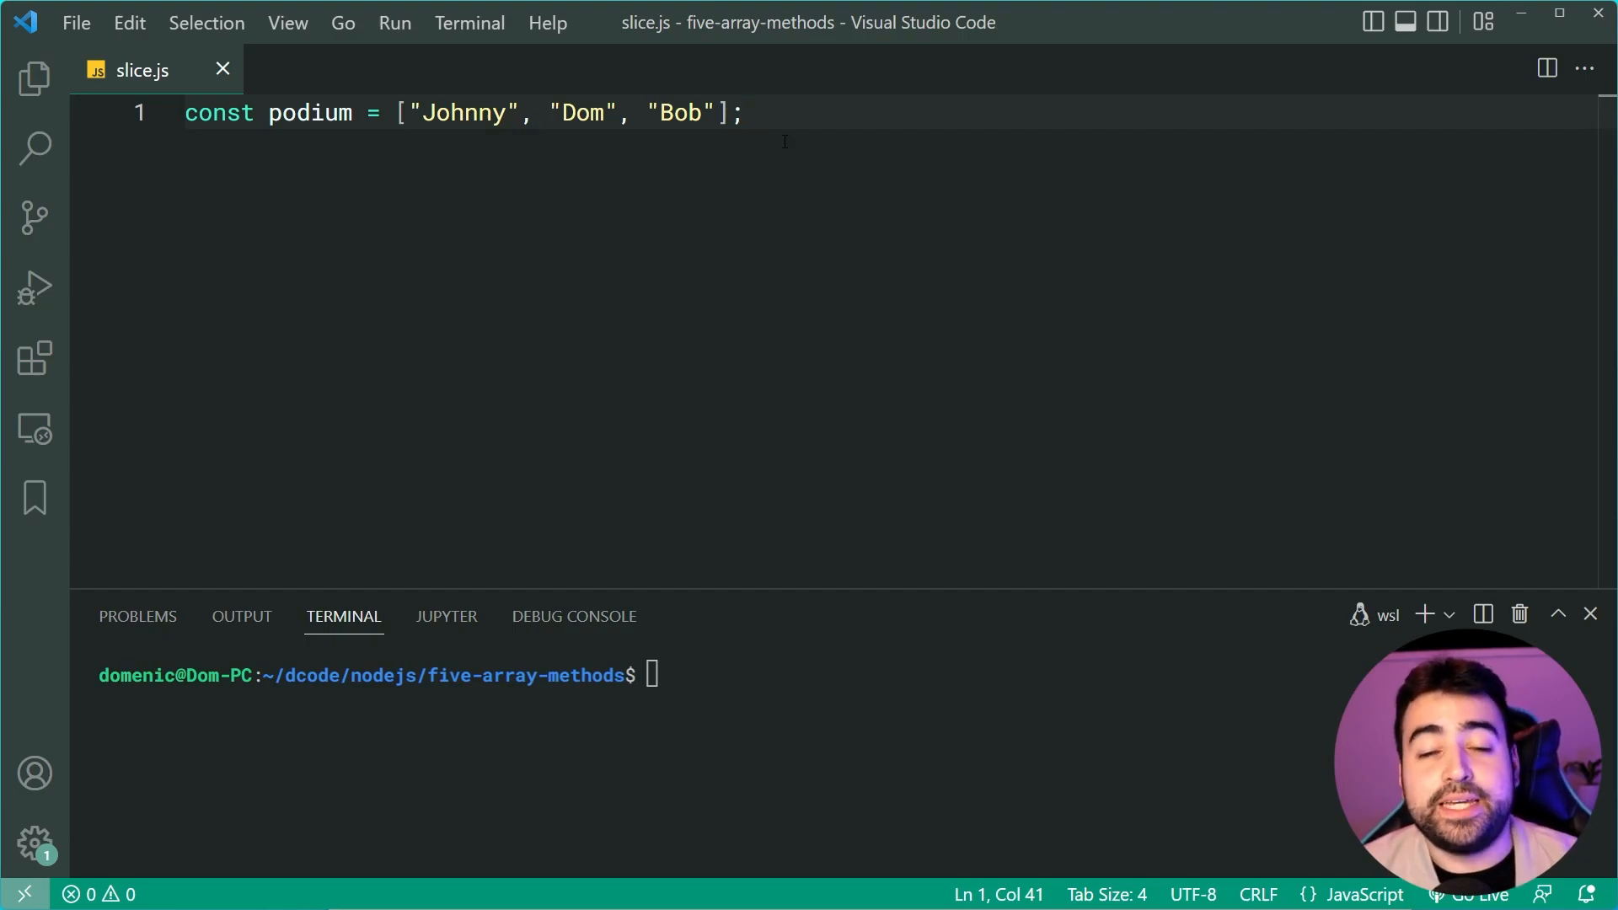
{"action": "mouse_move", "coordinate": [838, 234]}
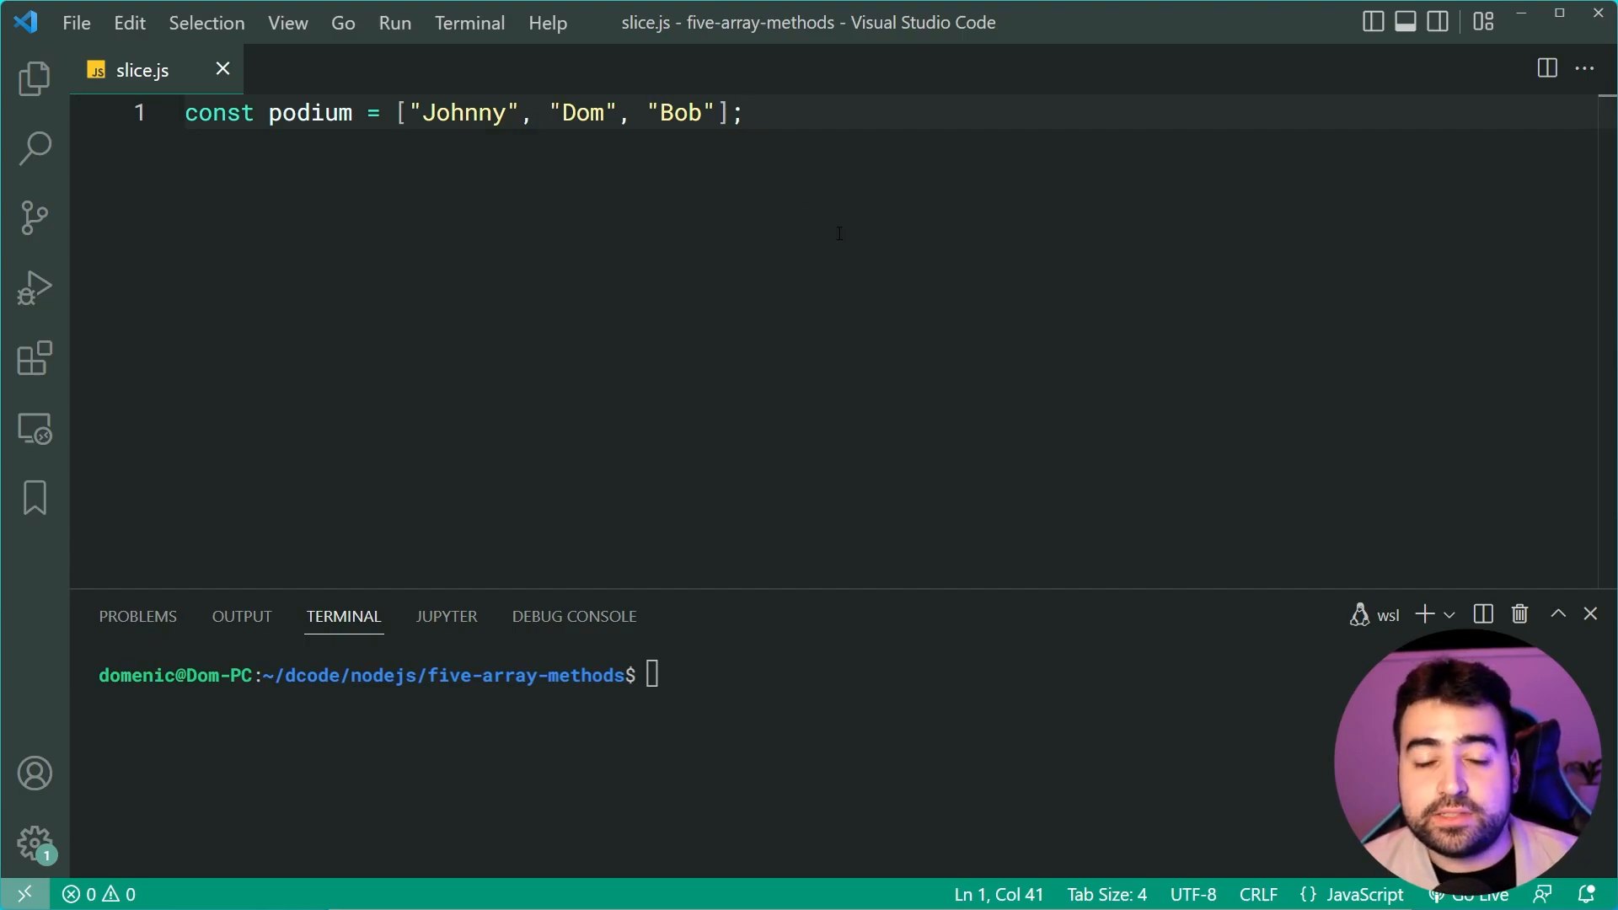
{"action": "mouse_move", "coordinate": [830, 238]}
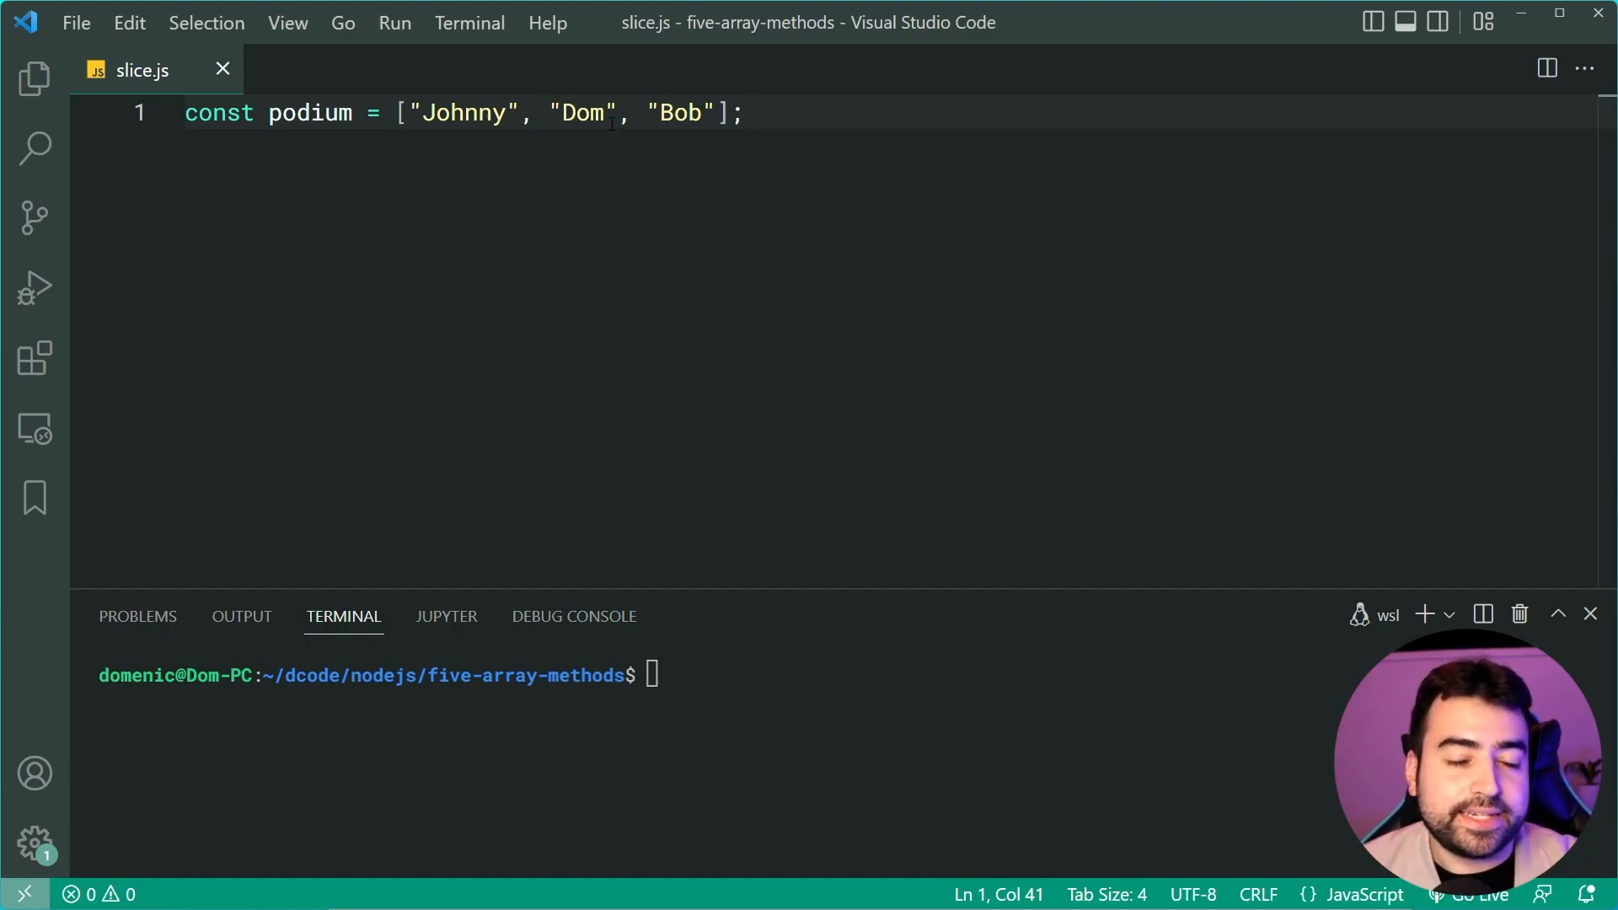
{"action": "mouse_move", "coordinate": [1178, 307]}
{"action": "type", "text": "const runn"}
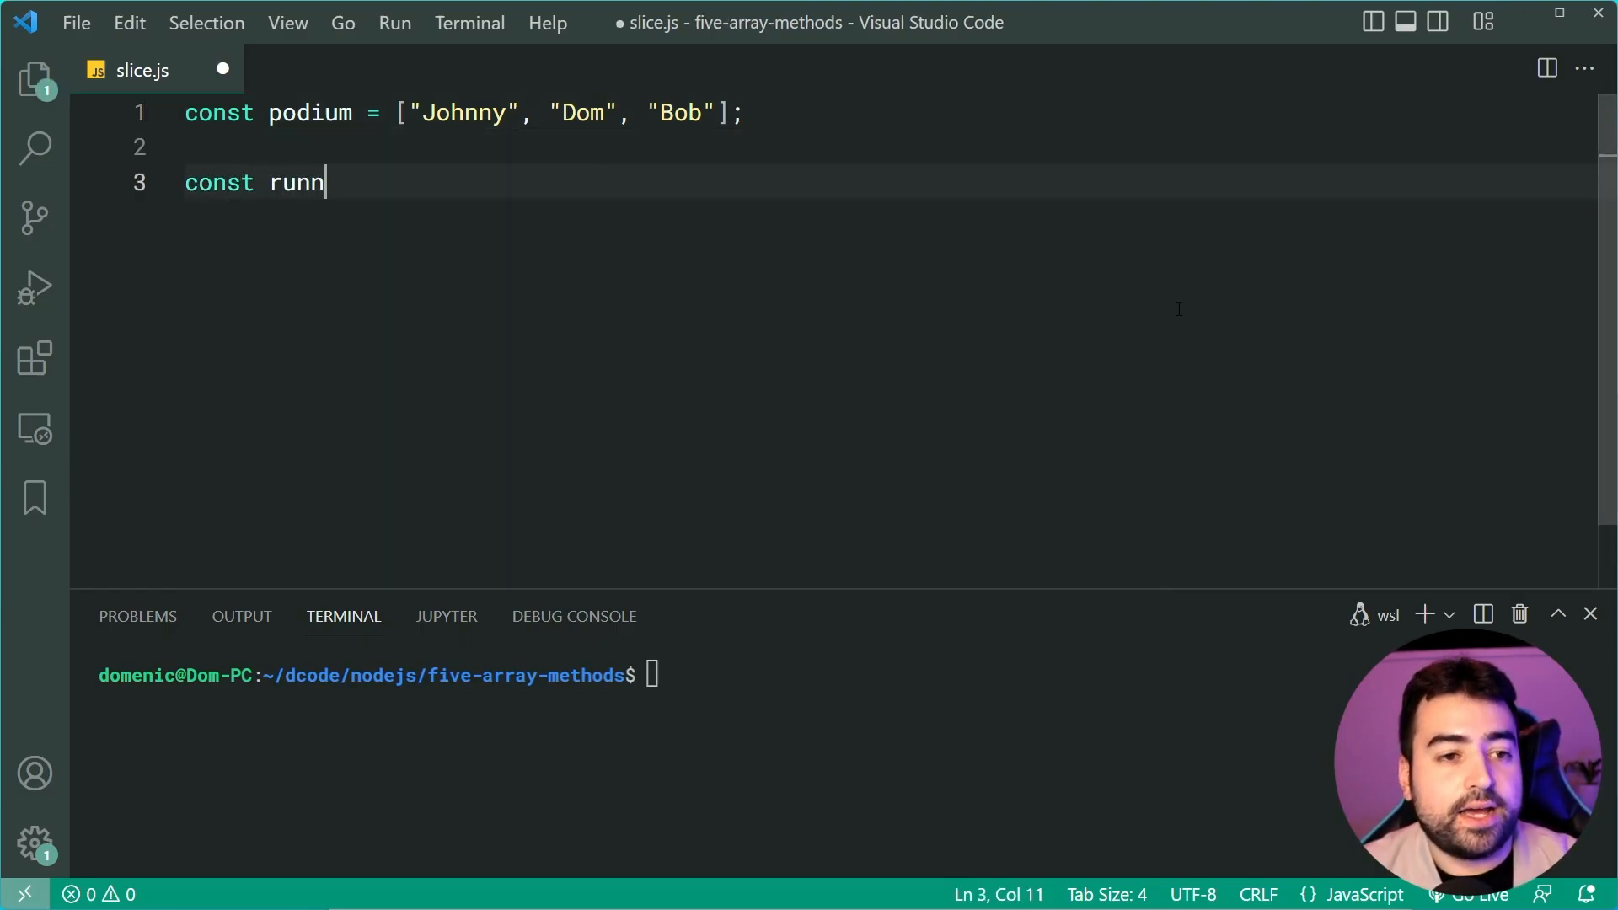
Store podium.slice(1) in a new runnerUps variable.
{"action": "type", "text": "erUps = podium.slice("}
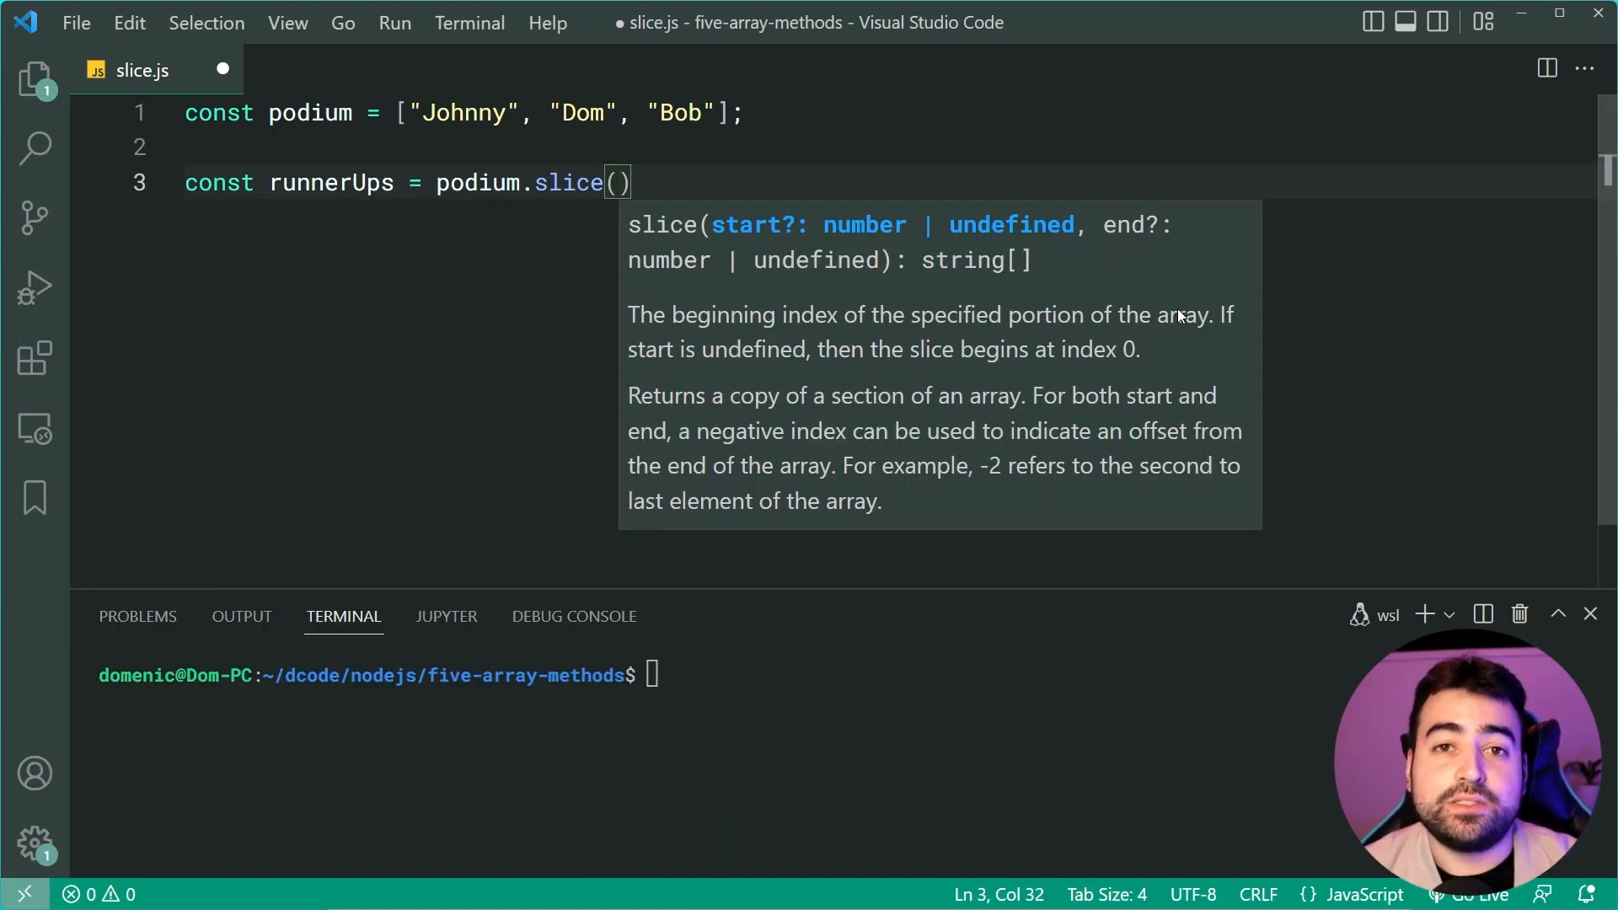
{"action": "type", "text": "1"}
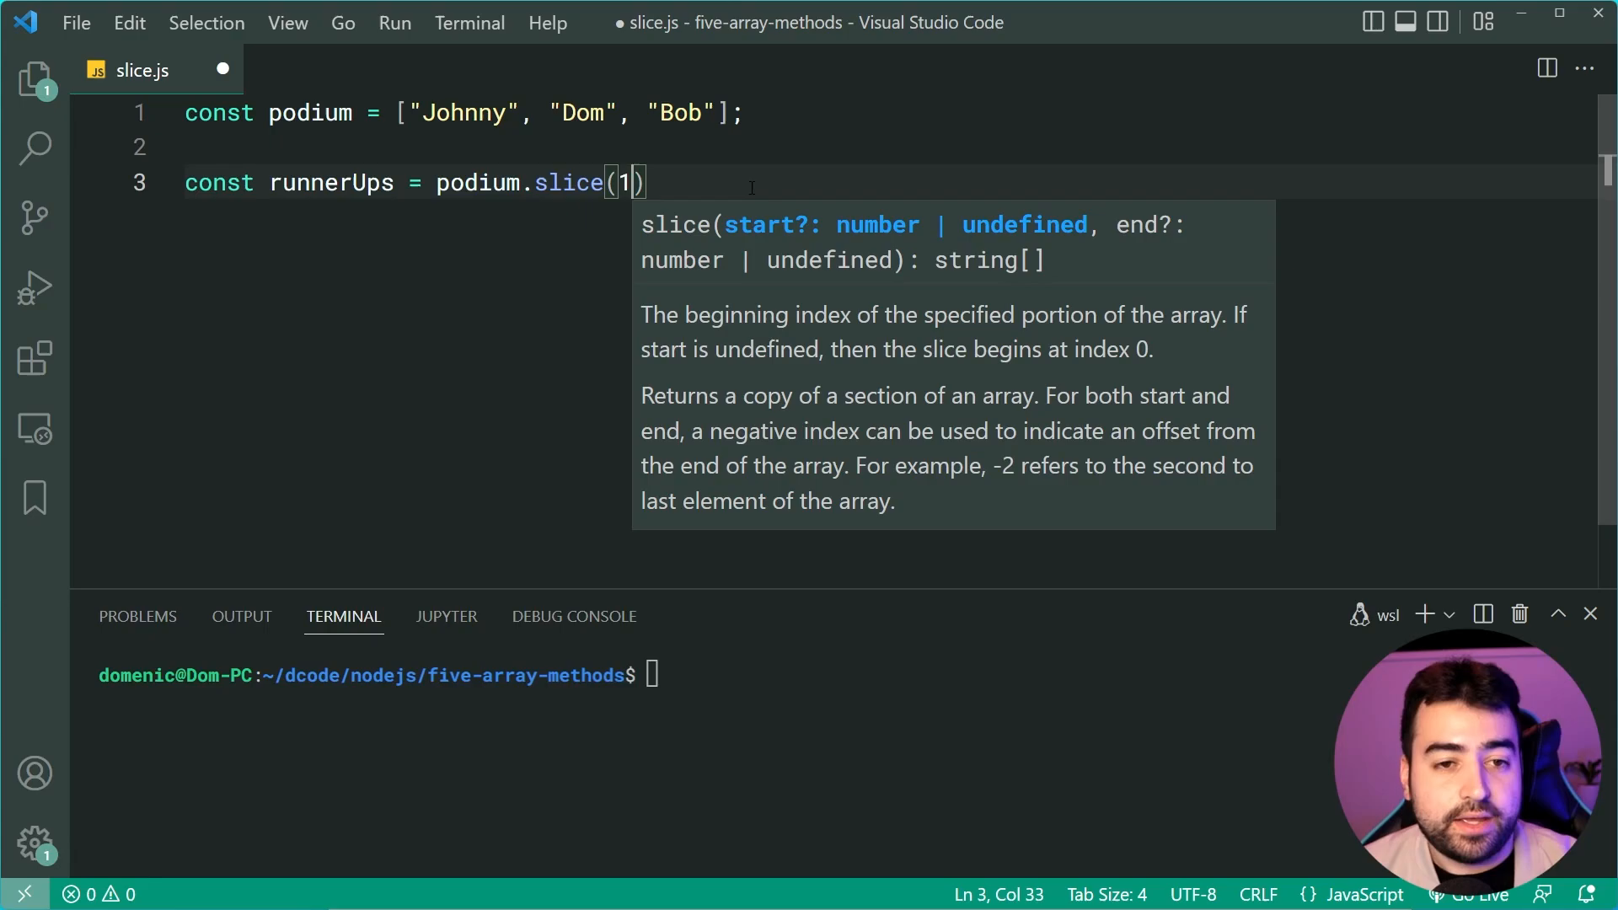
{"action": "type", "text": ";"}
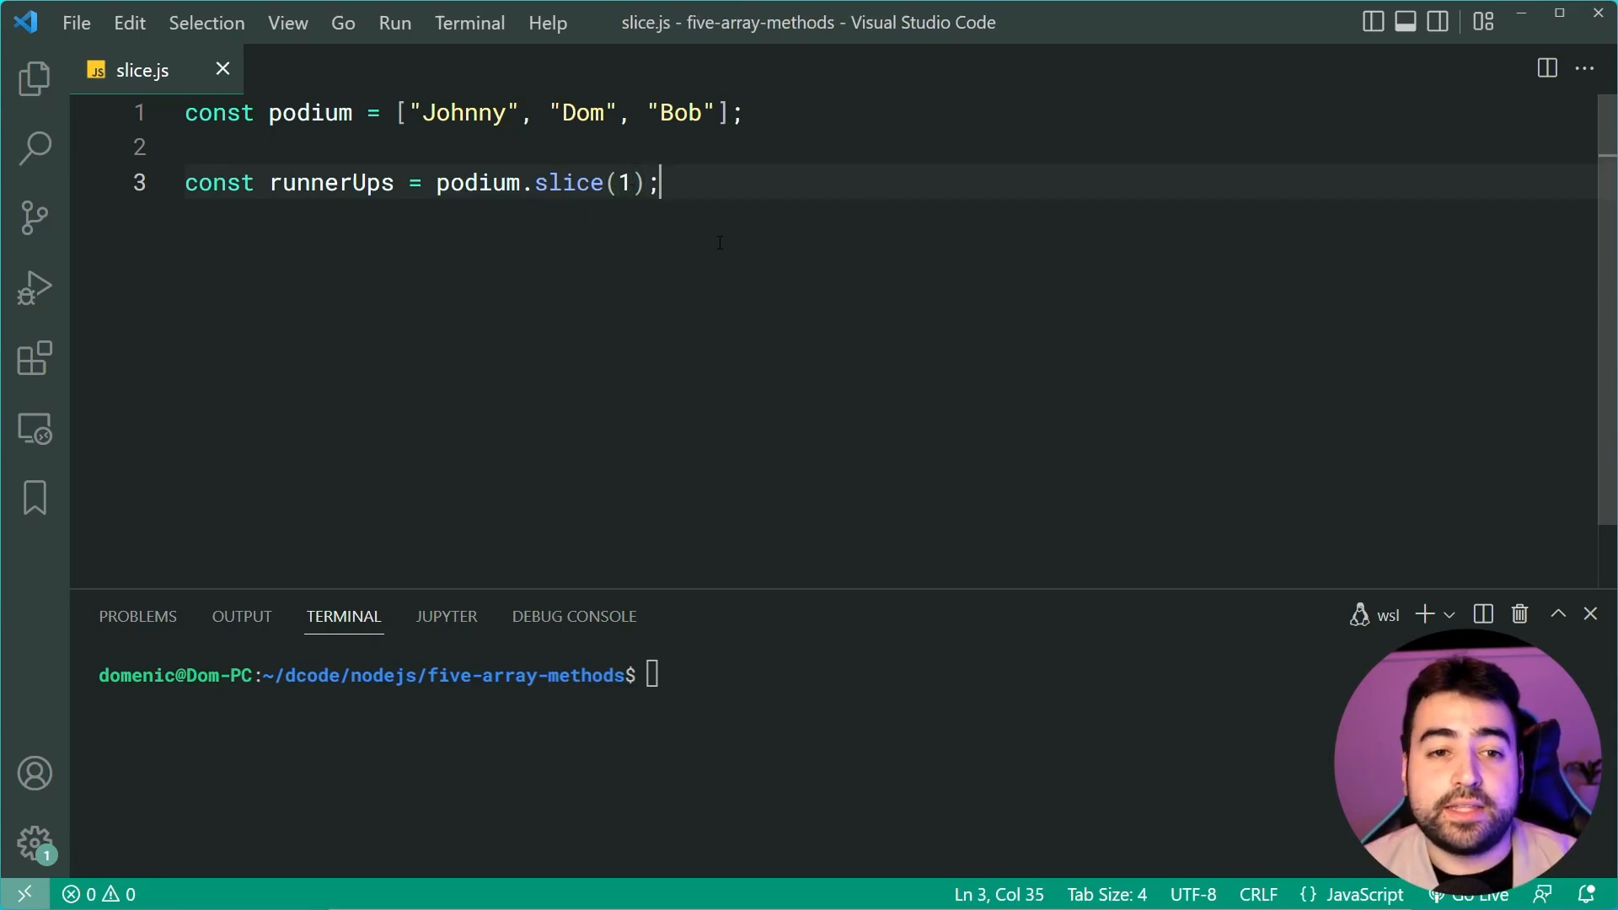
{"action": "double_click", "coordinate": [580, 113]}
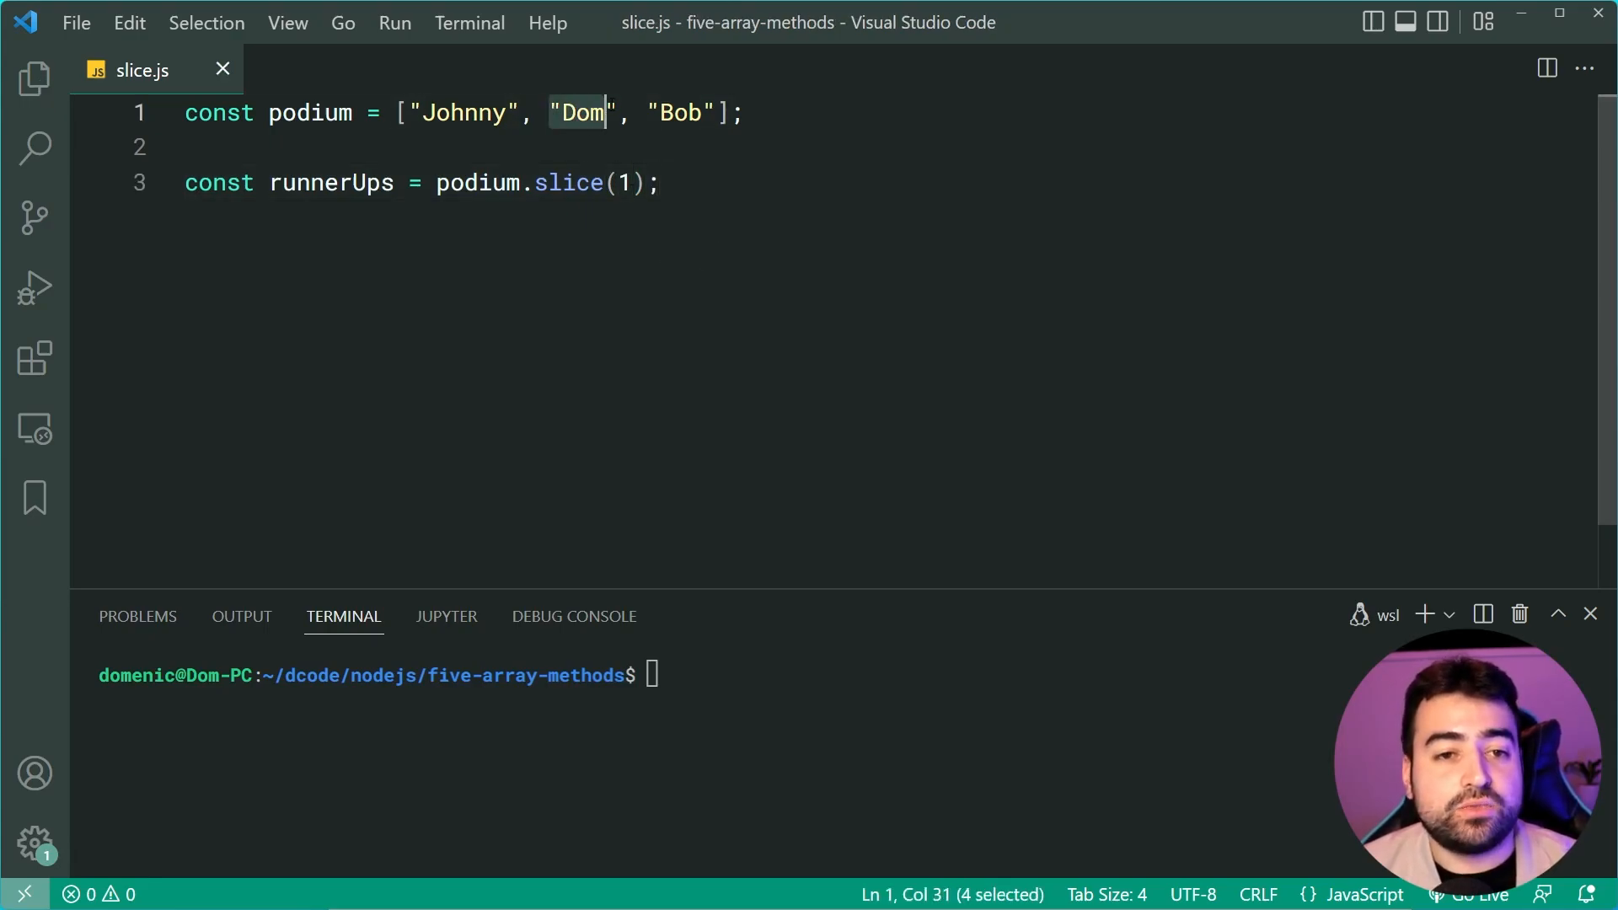
{"action": "left_click", "coordinate": [723, 113]}
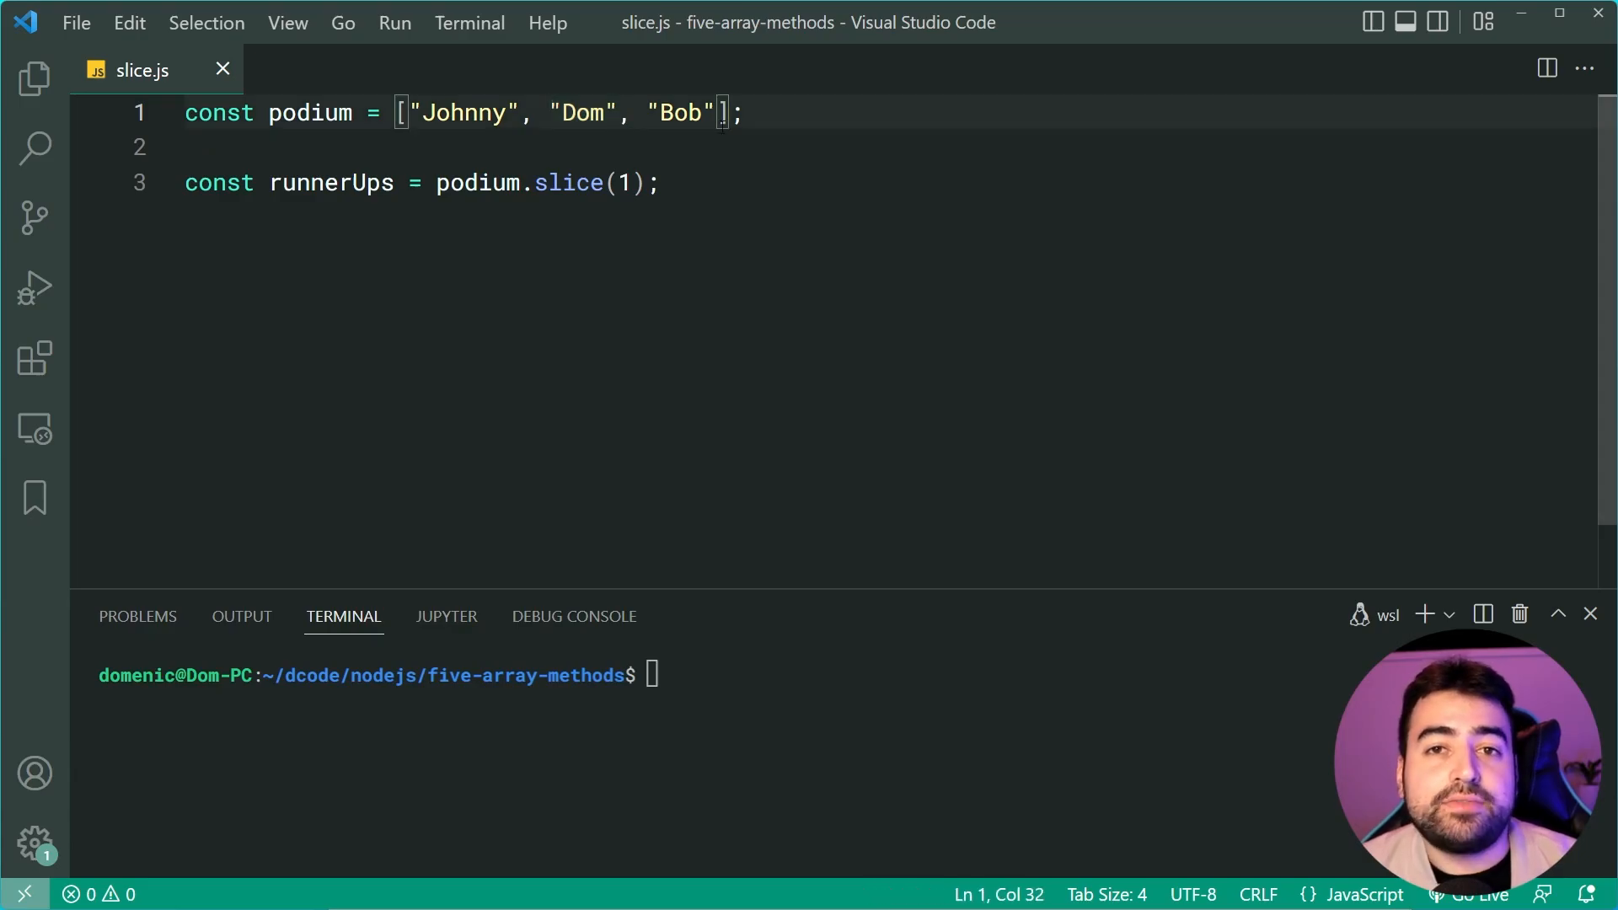
Log runnerUps and run node slice.js, printing [ 'Dom', 'Bob' ].
{"action": "type", "text": "console"}
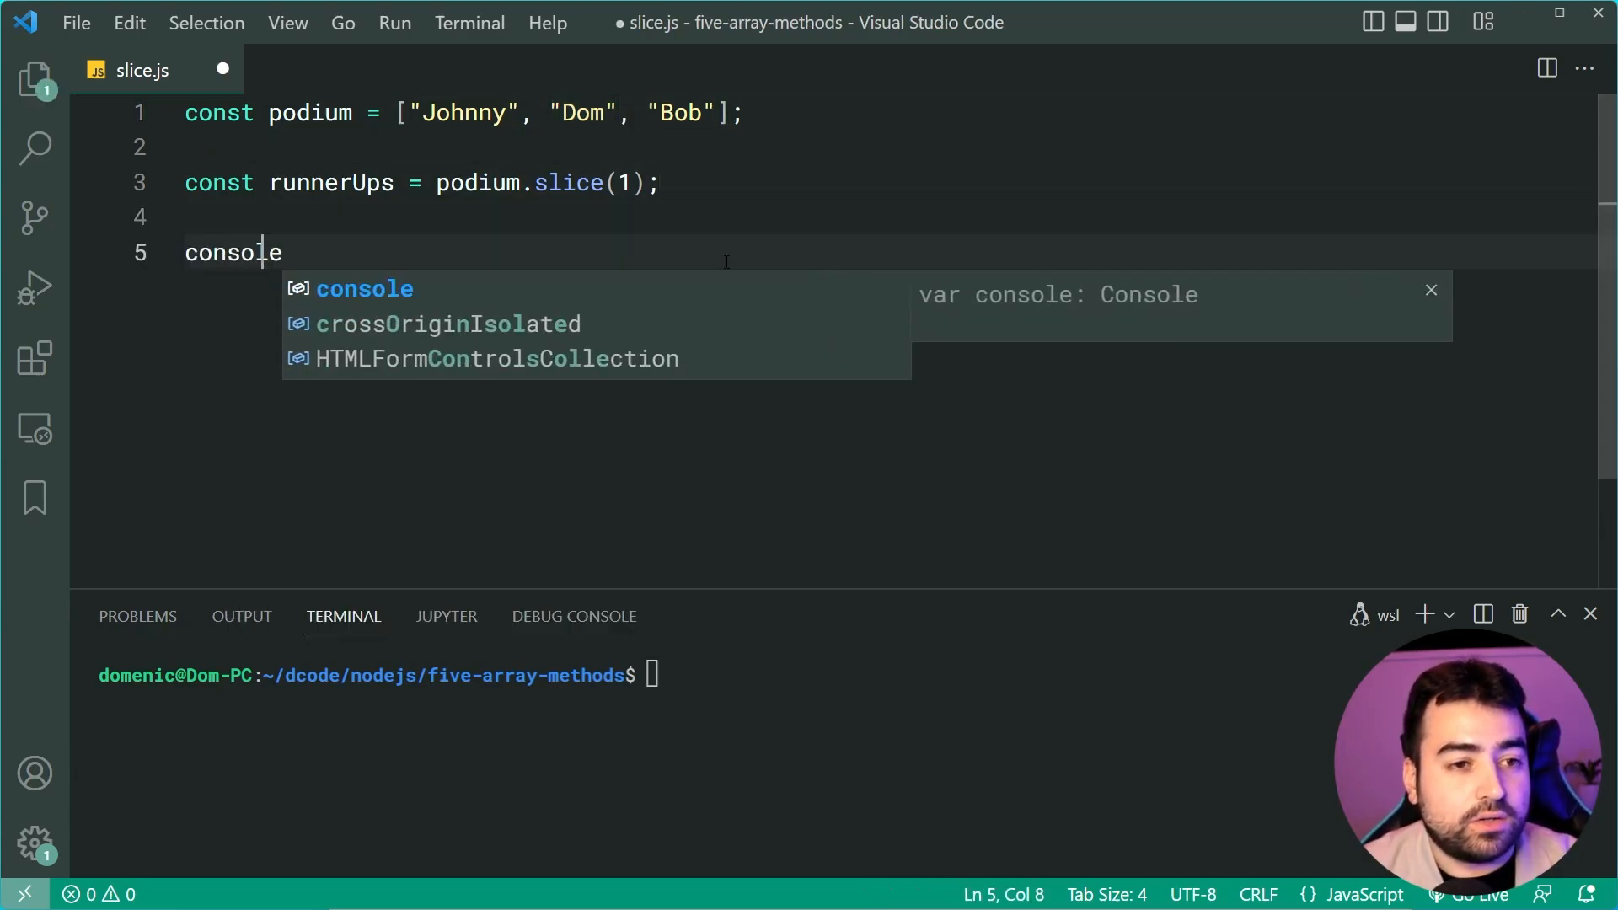
{"action": "type", "text": ".log(runnerUps);"}
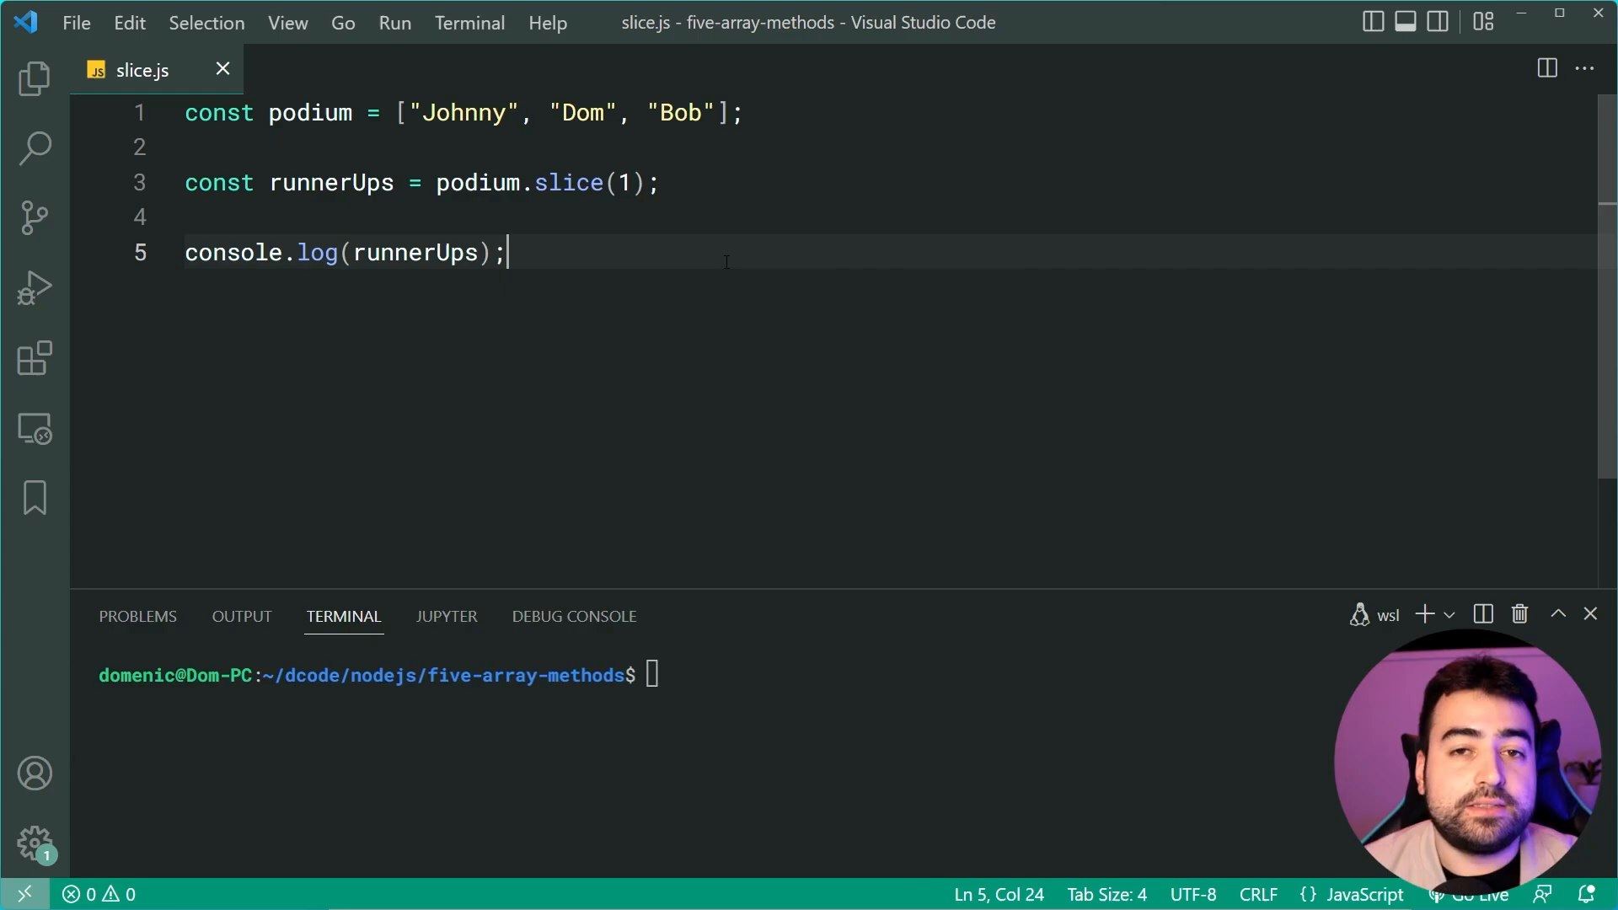
{"action": "type", "text": "nod"}
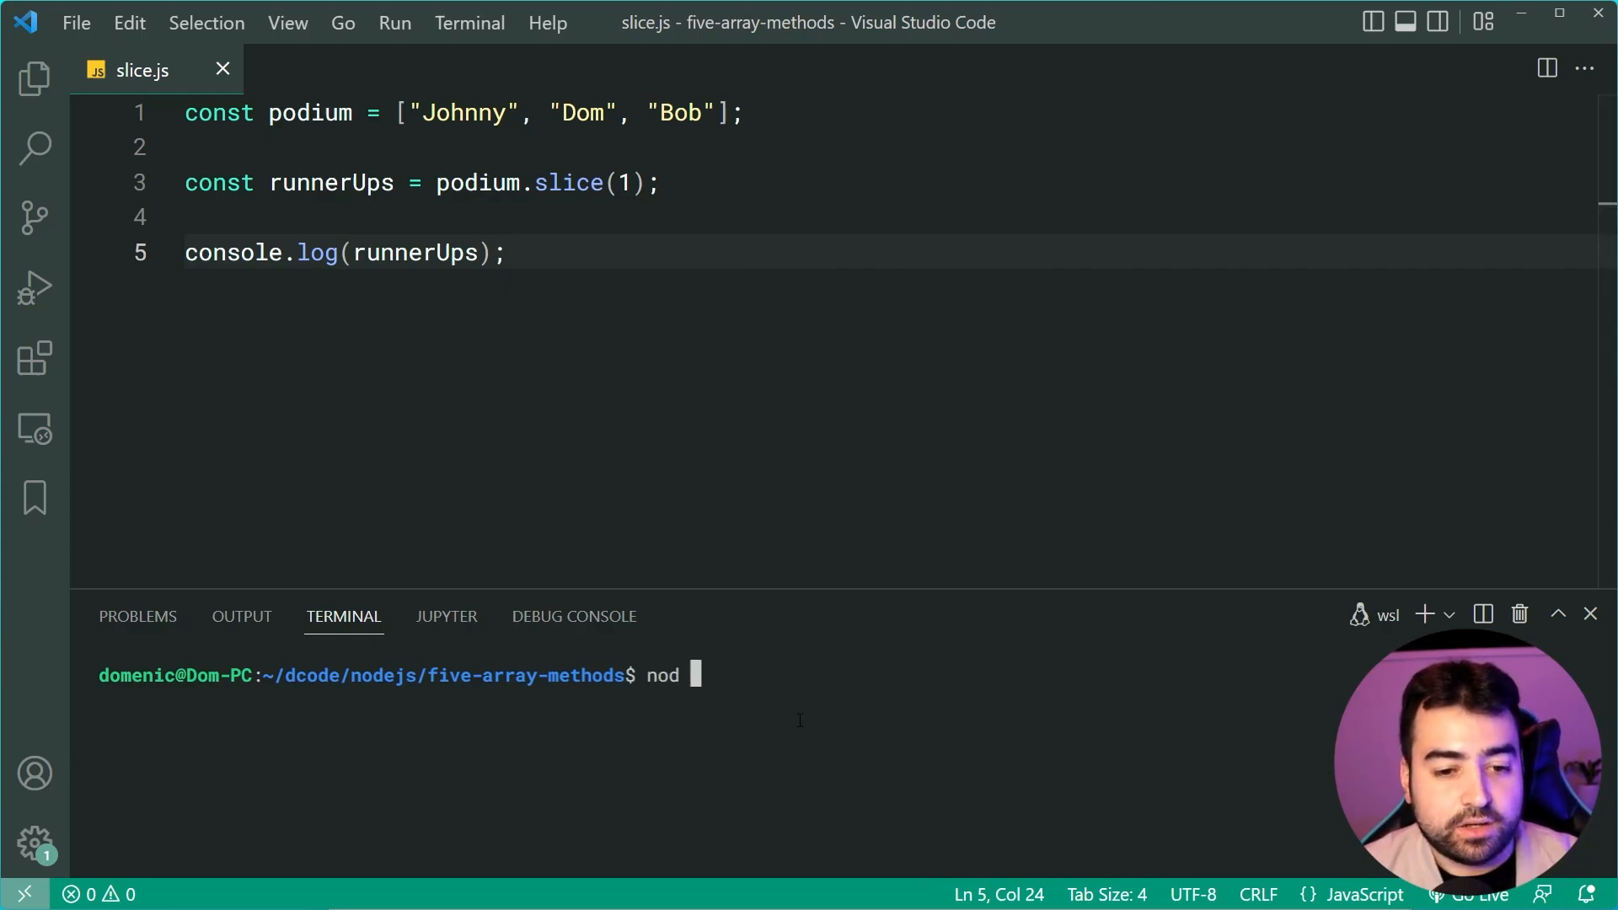
{"action": "key", "text": "Return"}
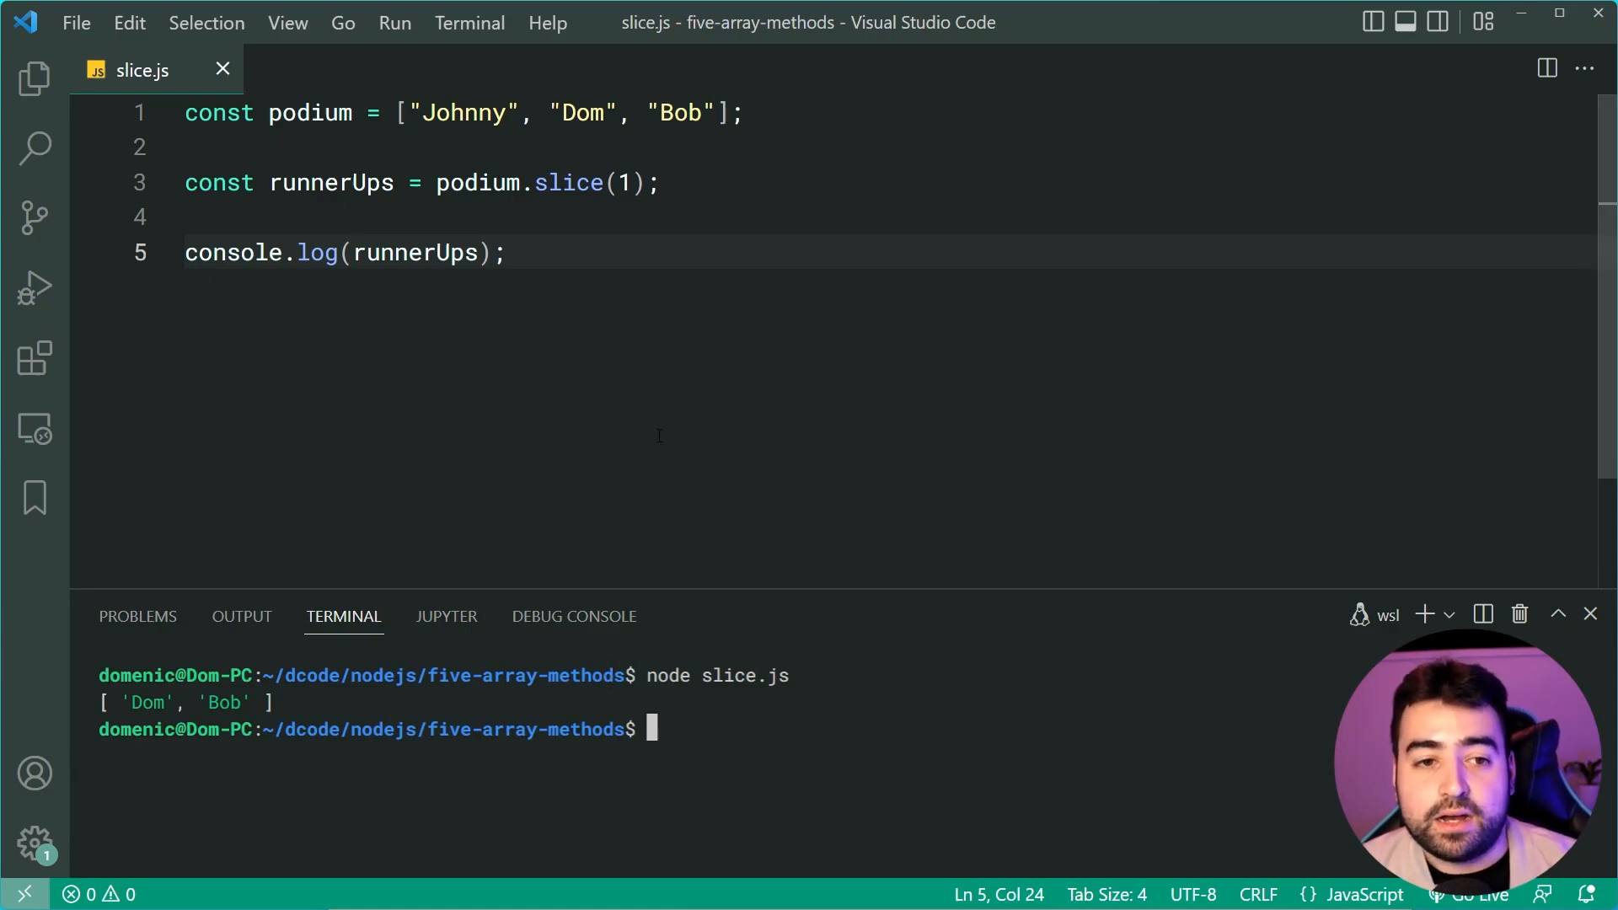
{"action": "left_click", "coordinate": [627, 182]}
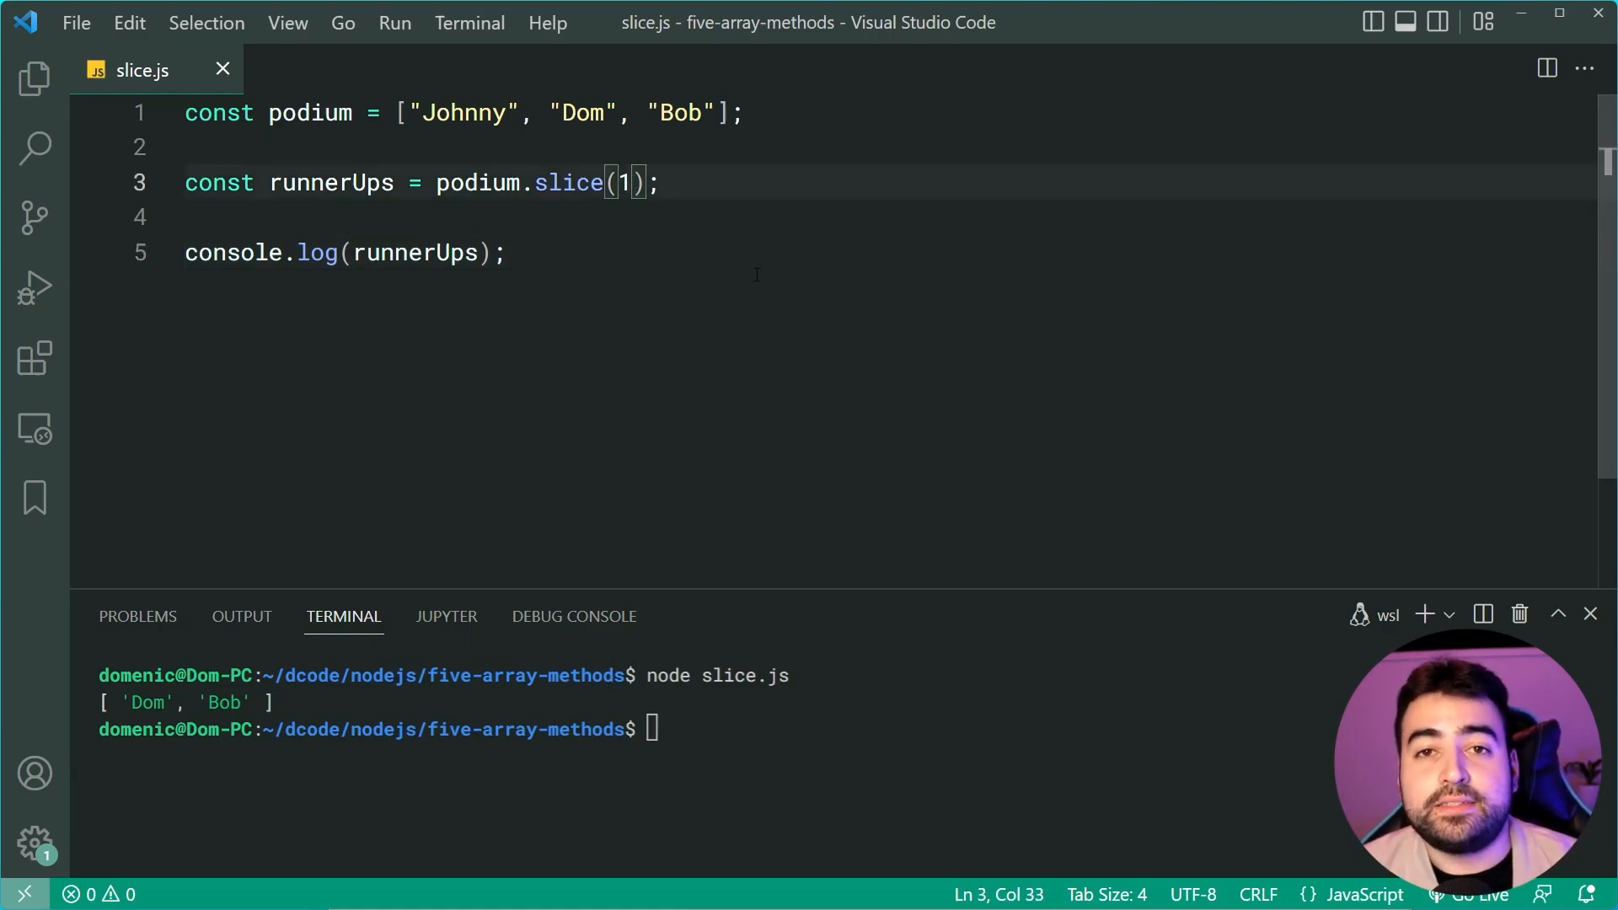
{"action": "mouse_move", "coordinate": [814, 310]}
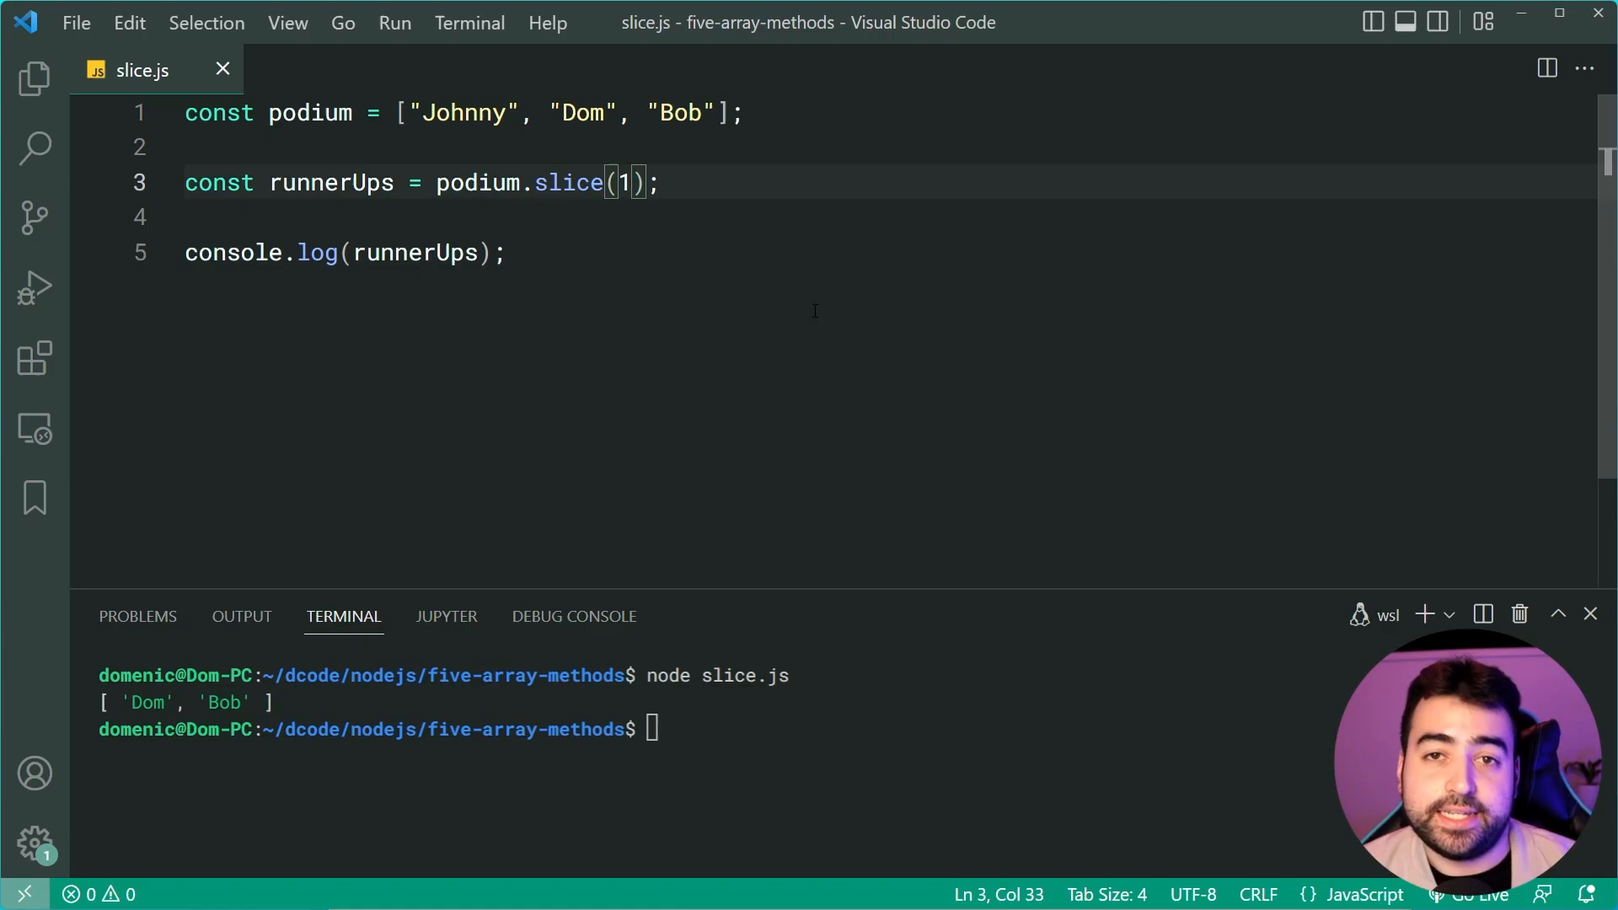
Append "Adam" and "Matt" to the podium array.
{"action": "type", "text": ", \"a\""}
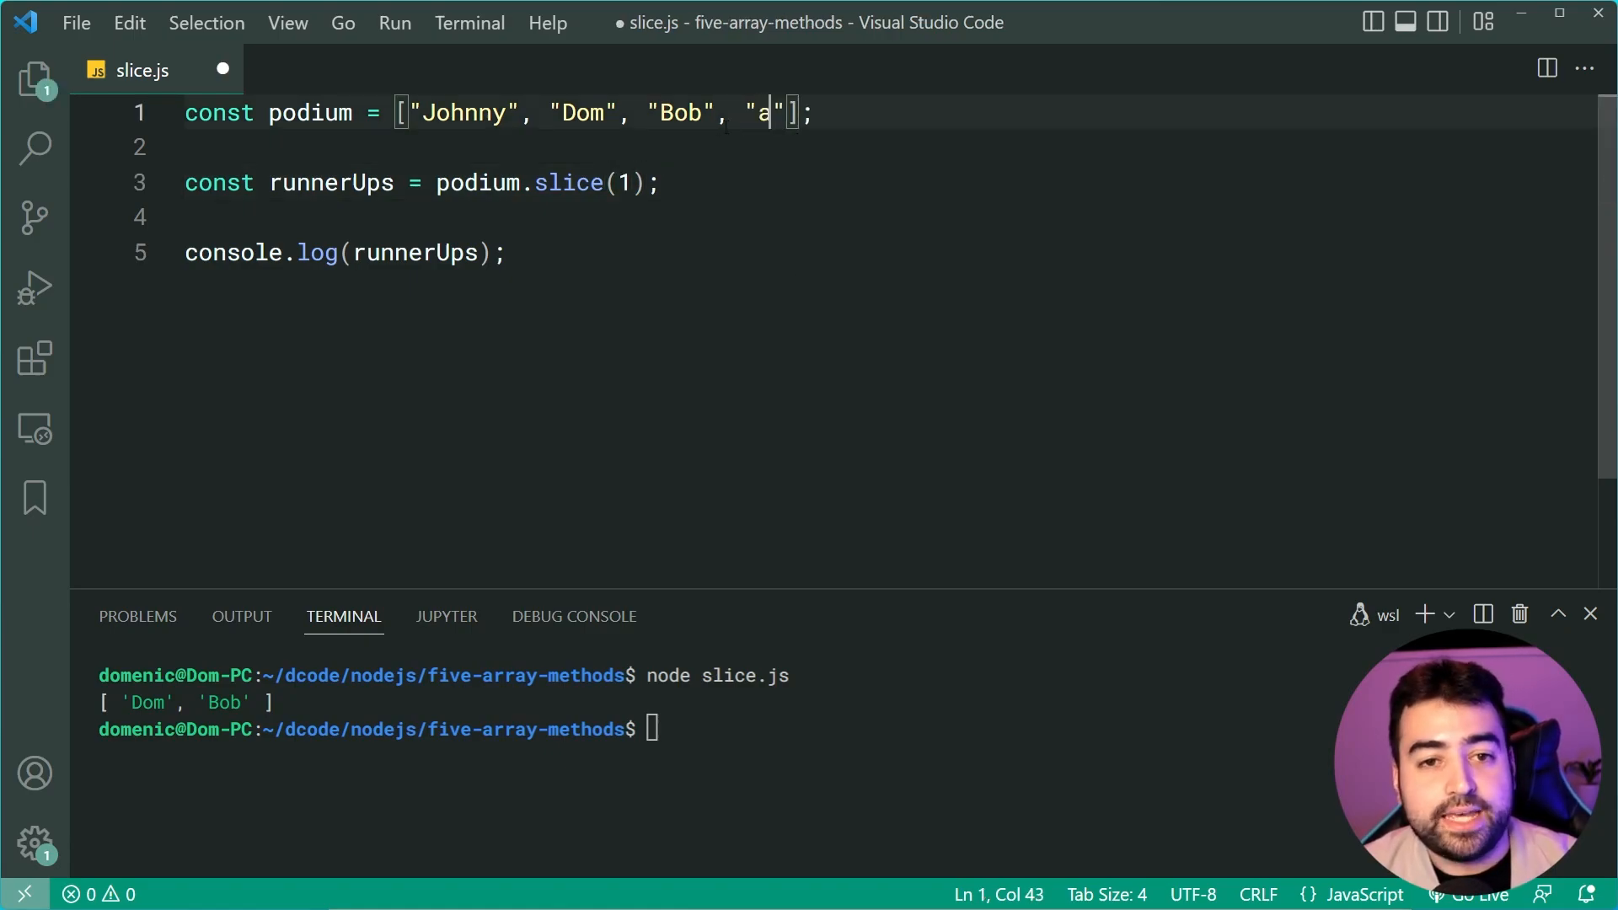
{"action": "type", "text": "dam"}
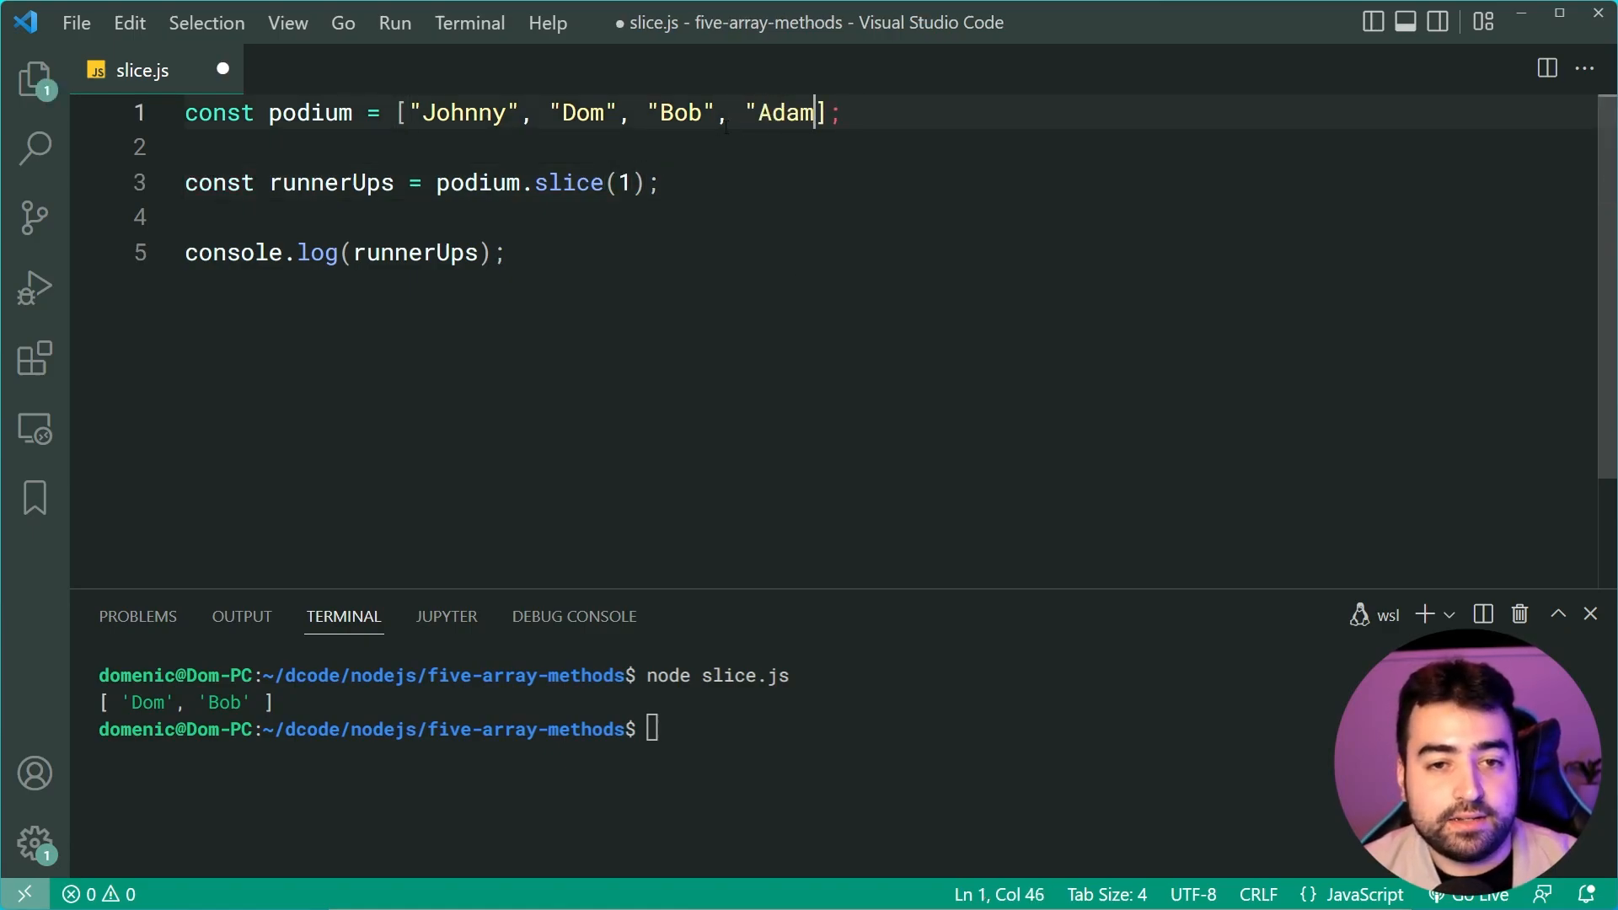
{"action": "type", "text": ", \"Matt\""}
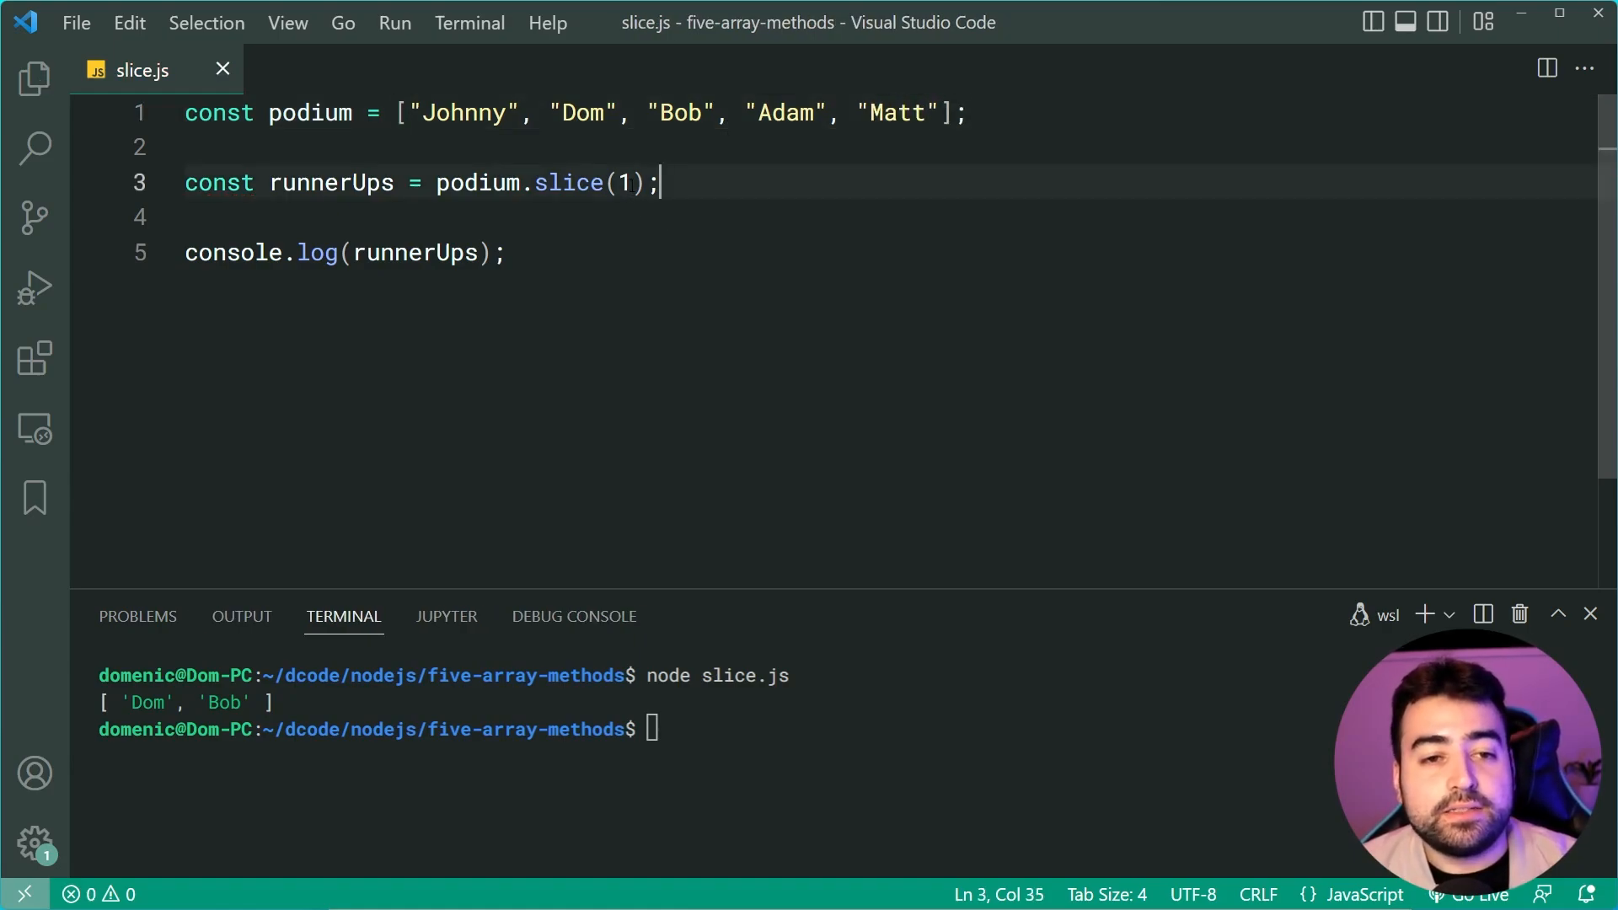
{"action": "double_click", "coordinate": [581, 112]}
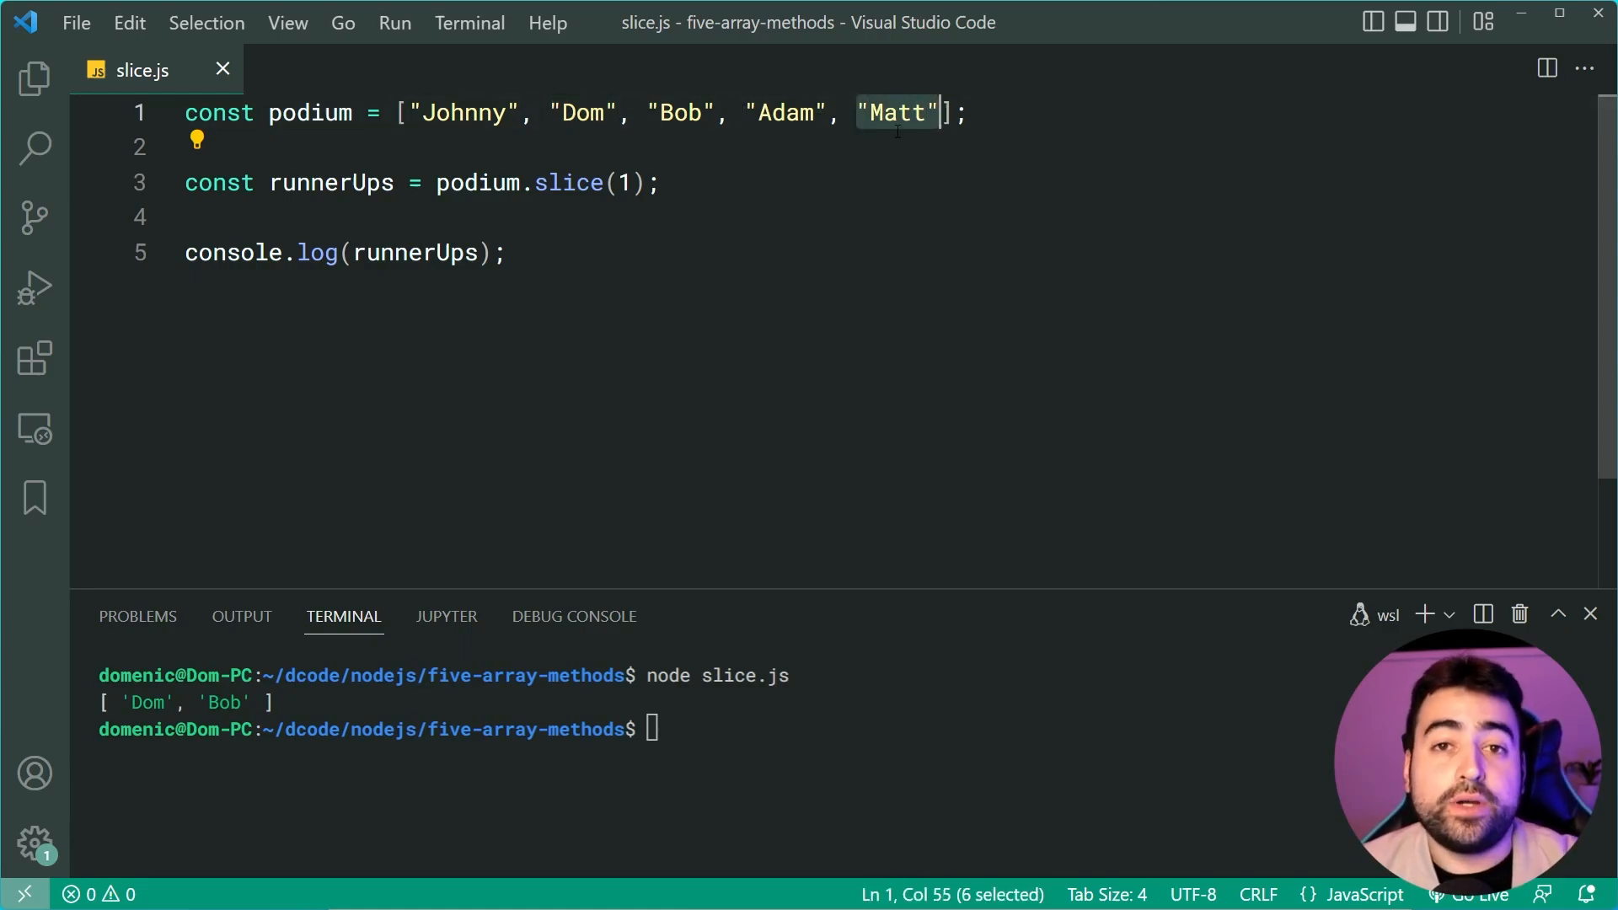
{"action": "left_click", "coordinate": [566, 113]}
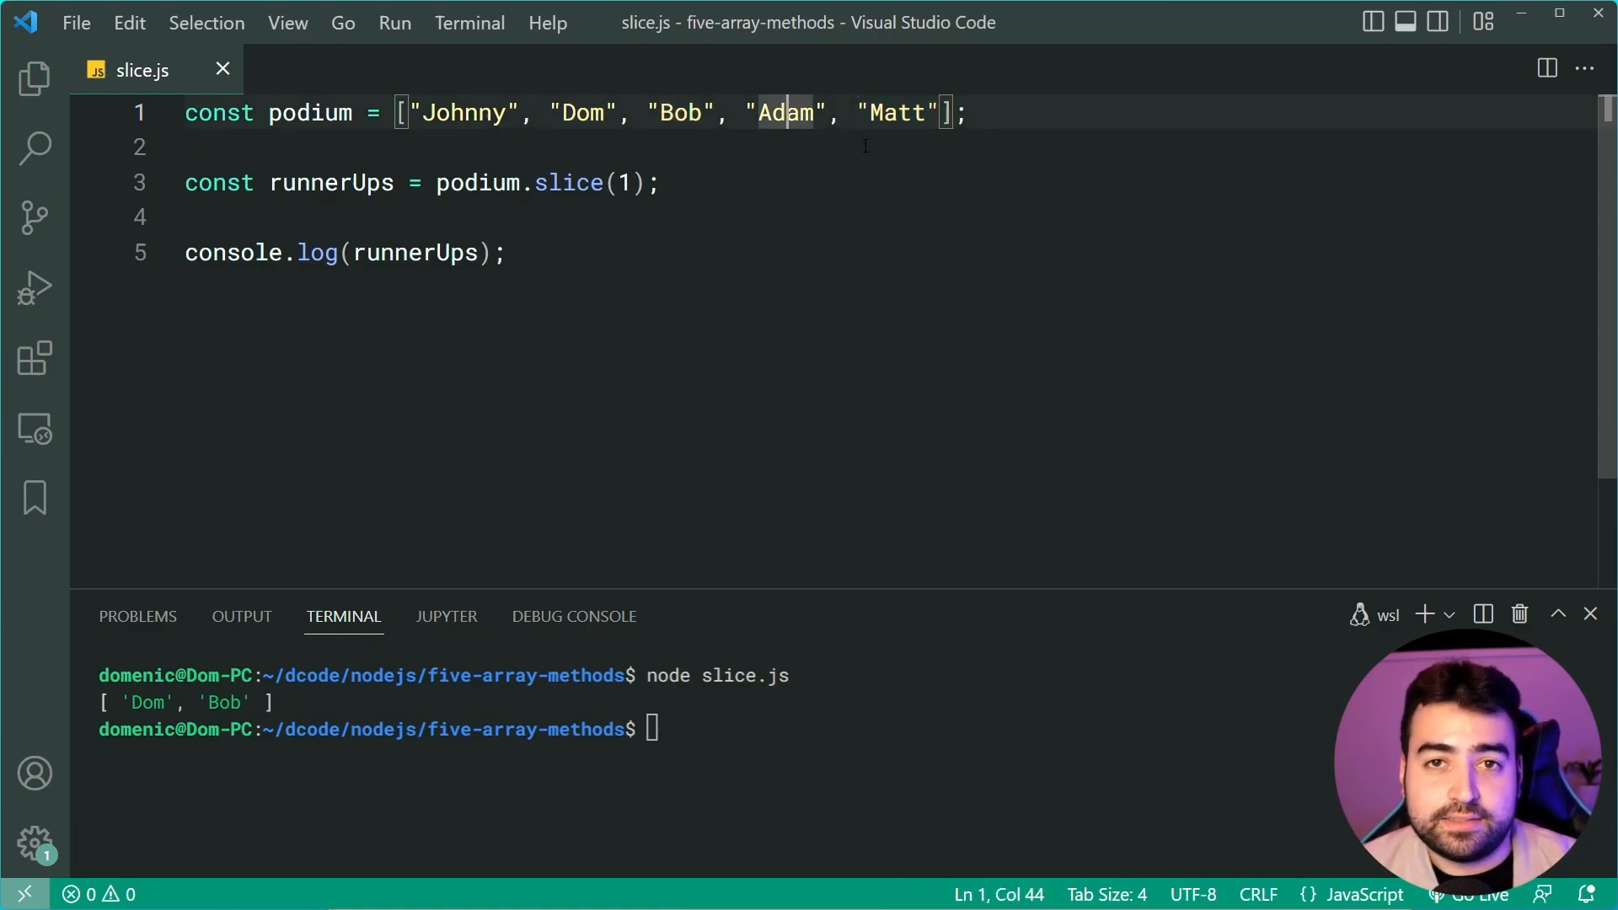
{"action": "double_click", "coordinate": [893, 113]}
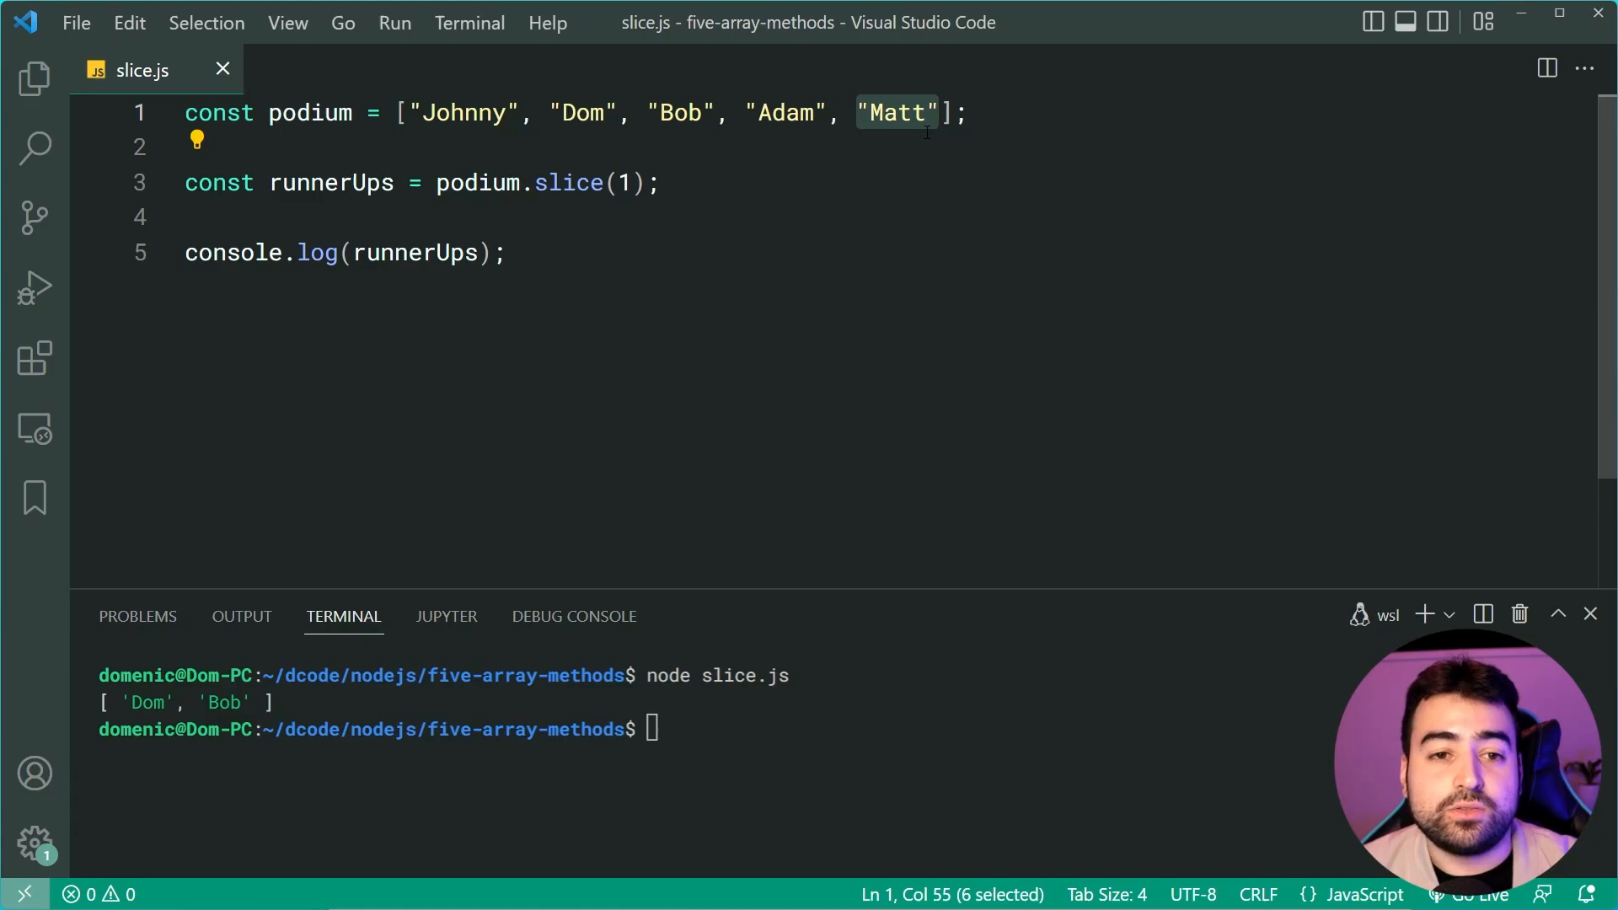
Change the call to slice(1, 4) and rerun, printing Dom, Bob, Adam.
{"action": "left_click", "coordinate": [627, 182]}
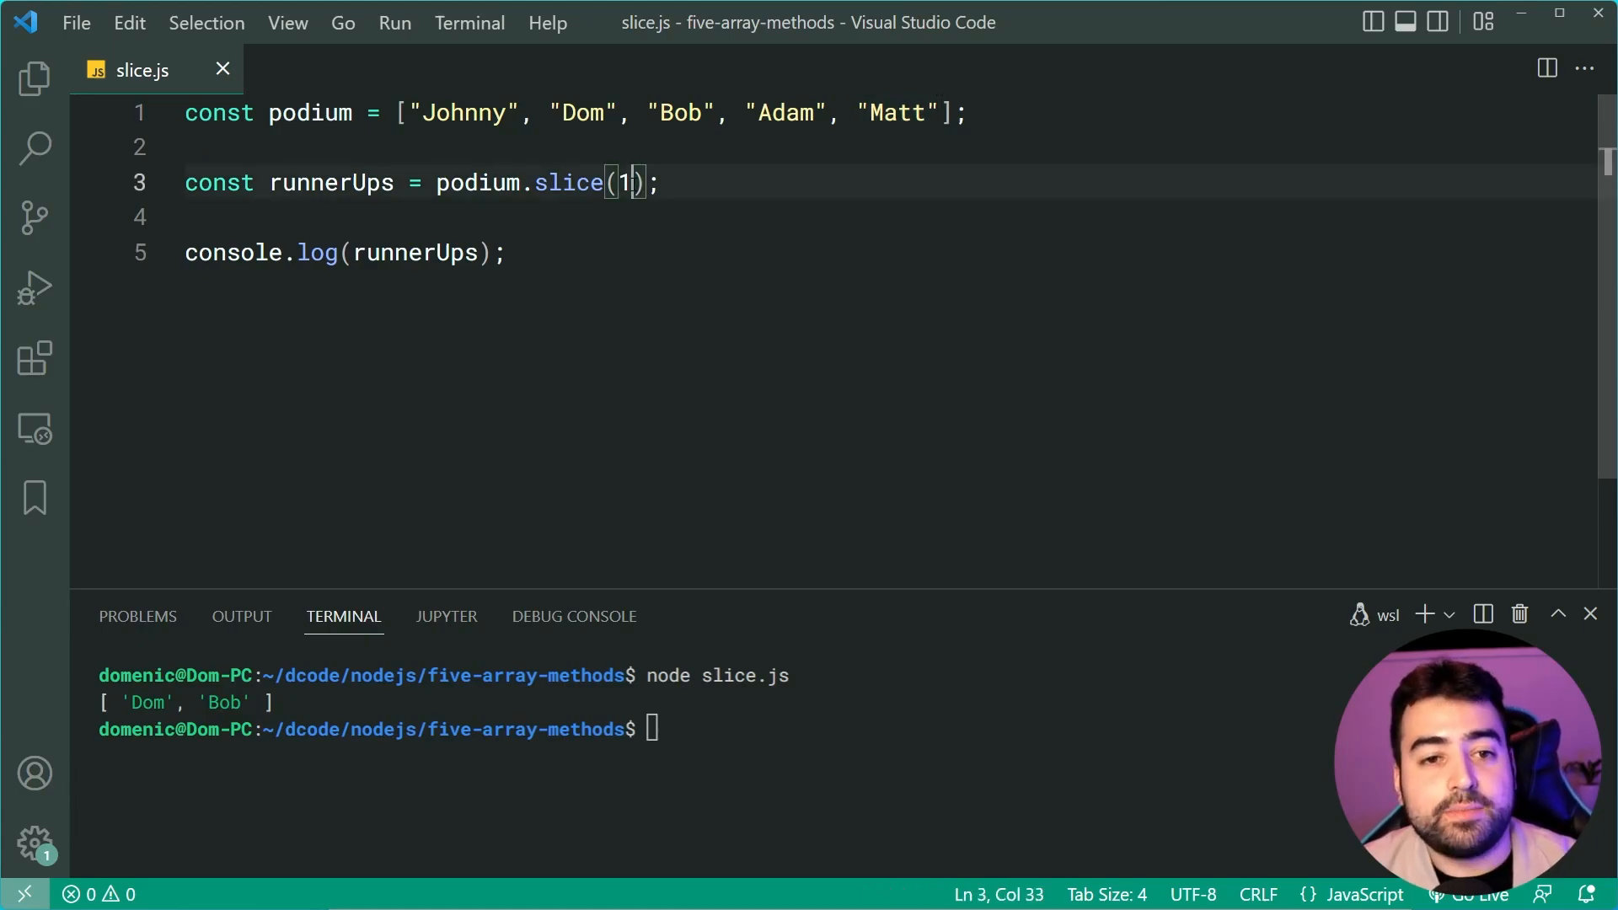
{"action": "type", "text": ","}
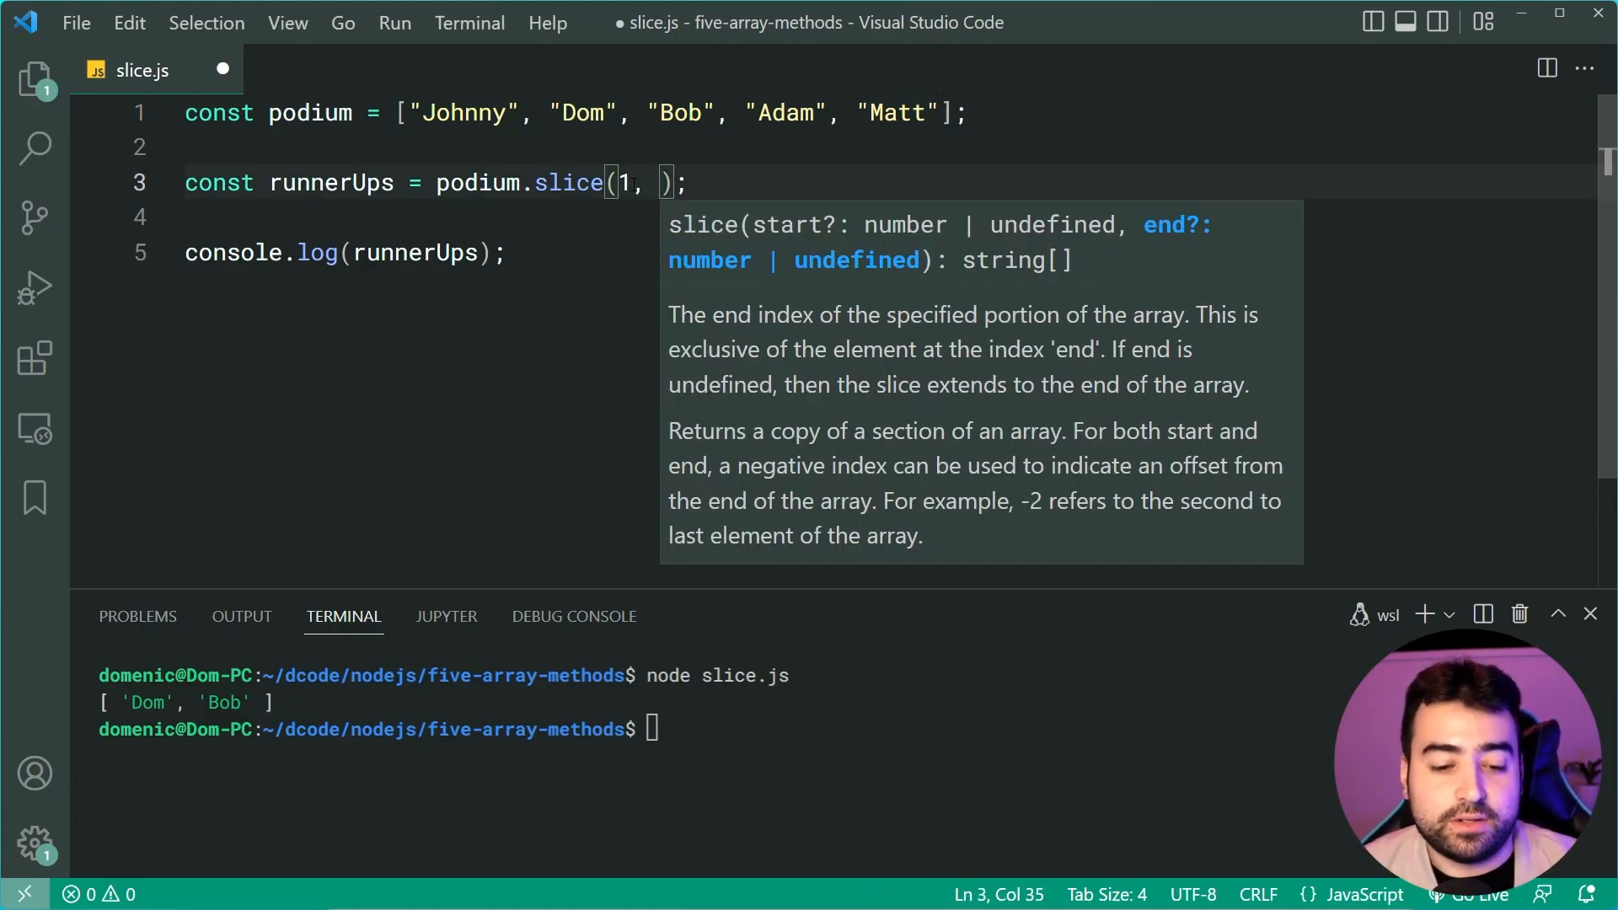
{"action": "type", "text": "4"}
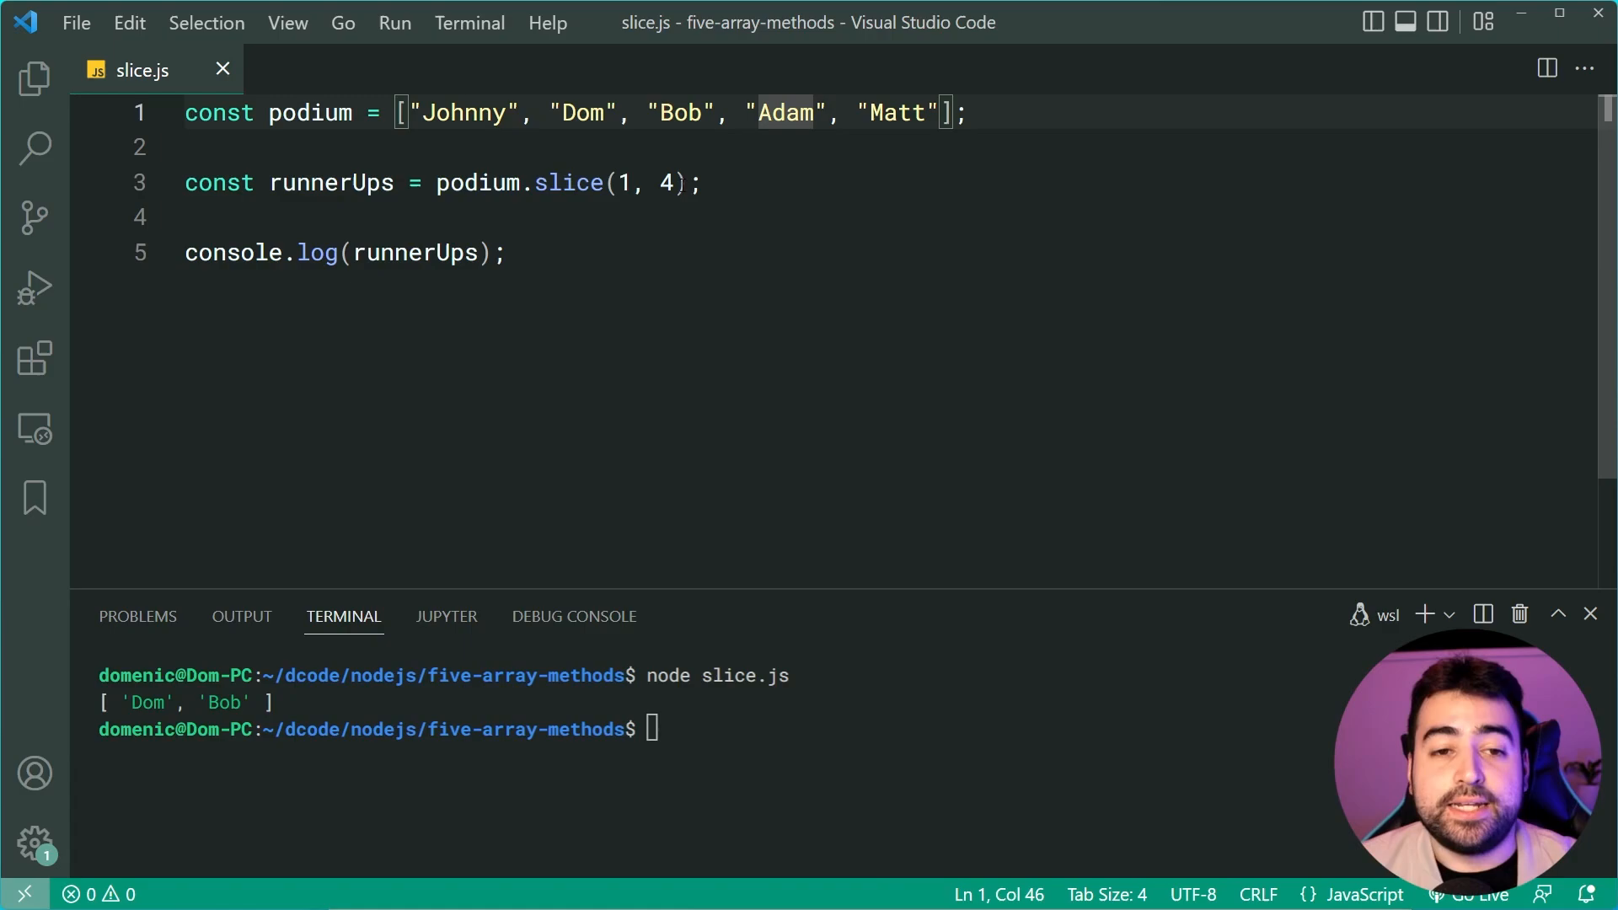
{"action": "left_click", "coordinate": [856, 112]}
{"action": "type", "text": "node slice.js"}
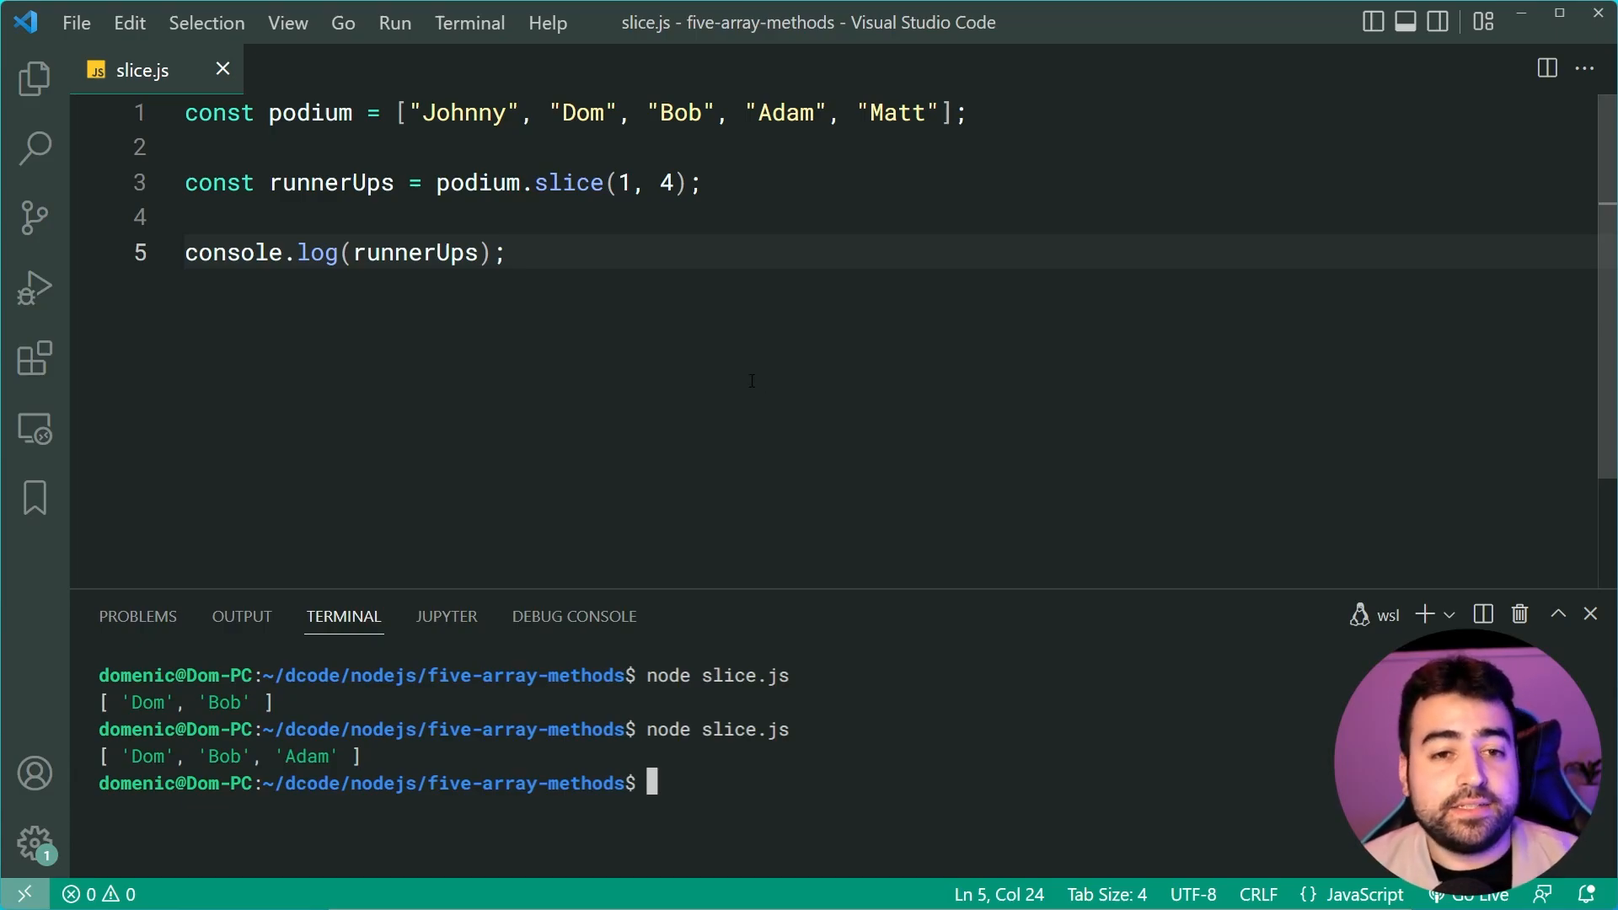
Use end index -1 in the slice call and rerun, still printing Dom, Bob, Adam.
{"action": "left_click", "coordinate": [665, 182]}
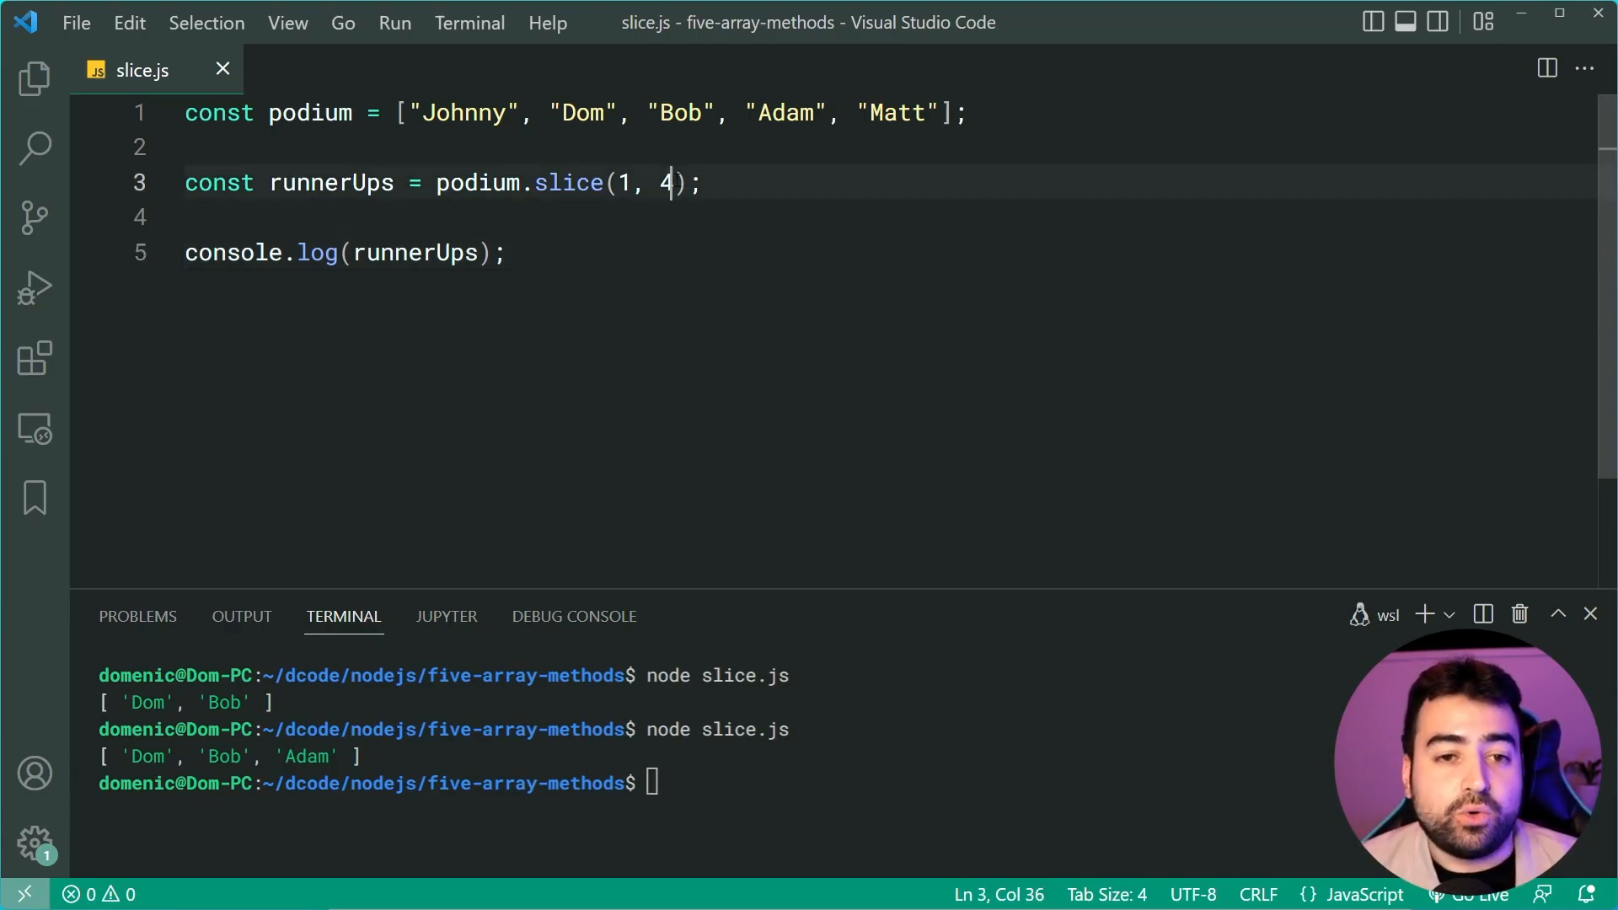
{"action": "double_click", "coordinate": [666, 182]}
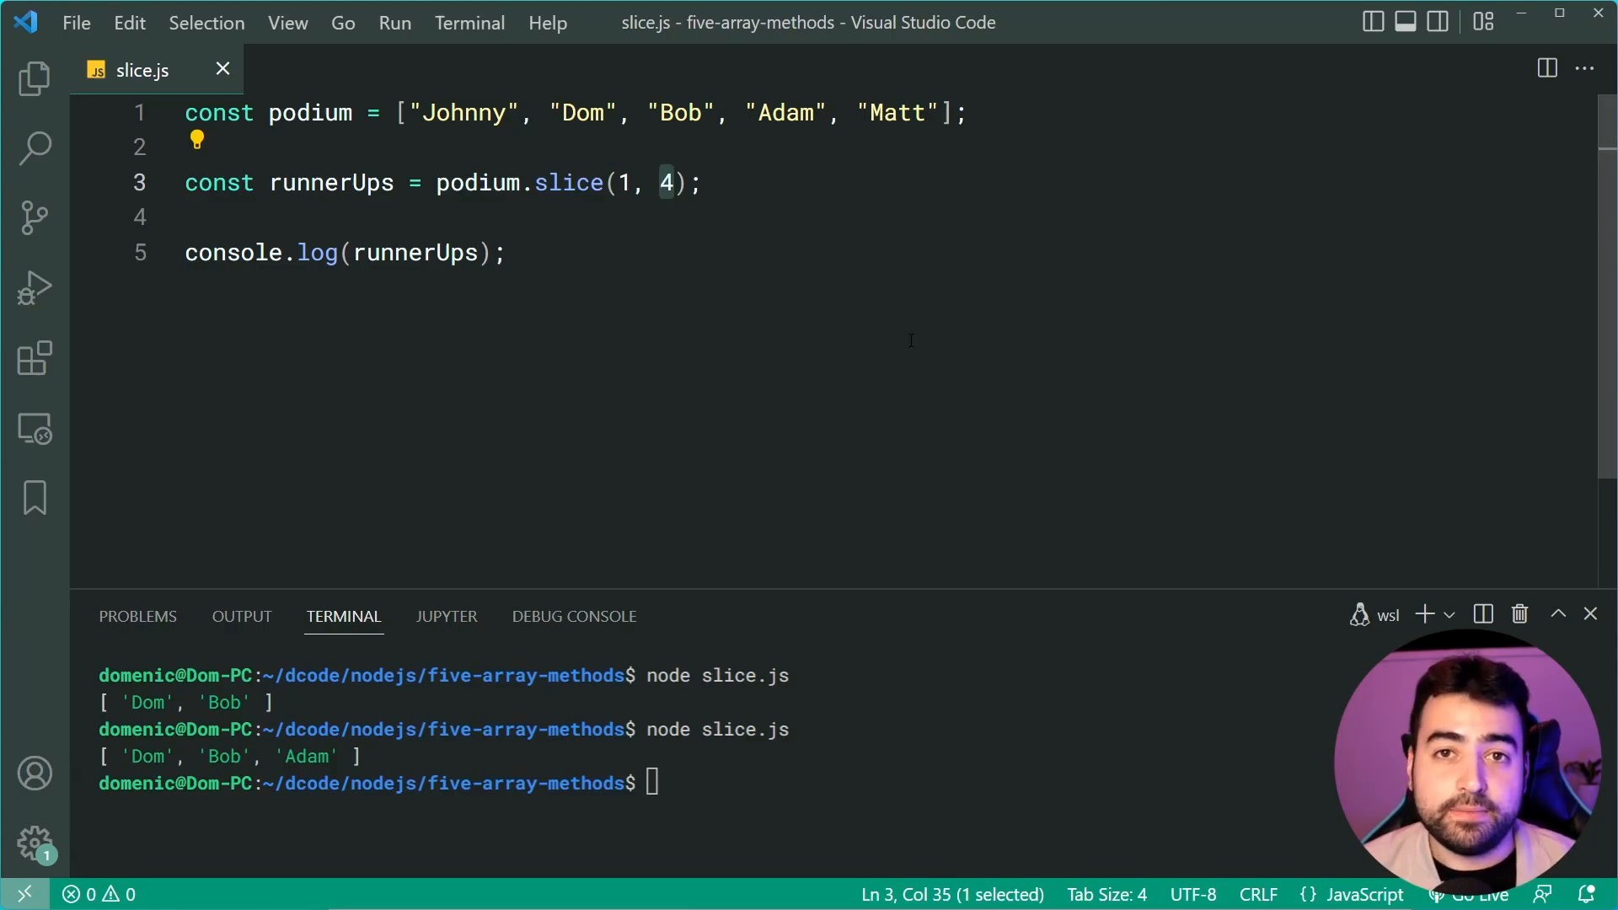
{"action": "type", "text": "-1"}
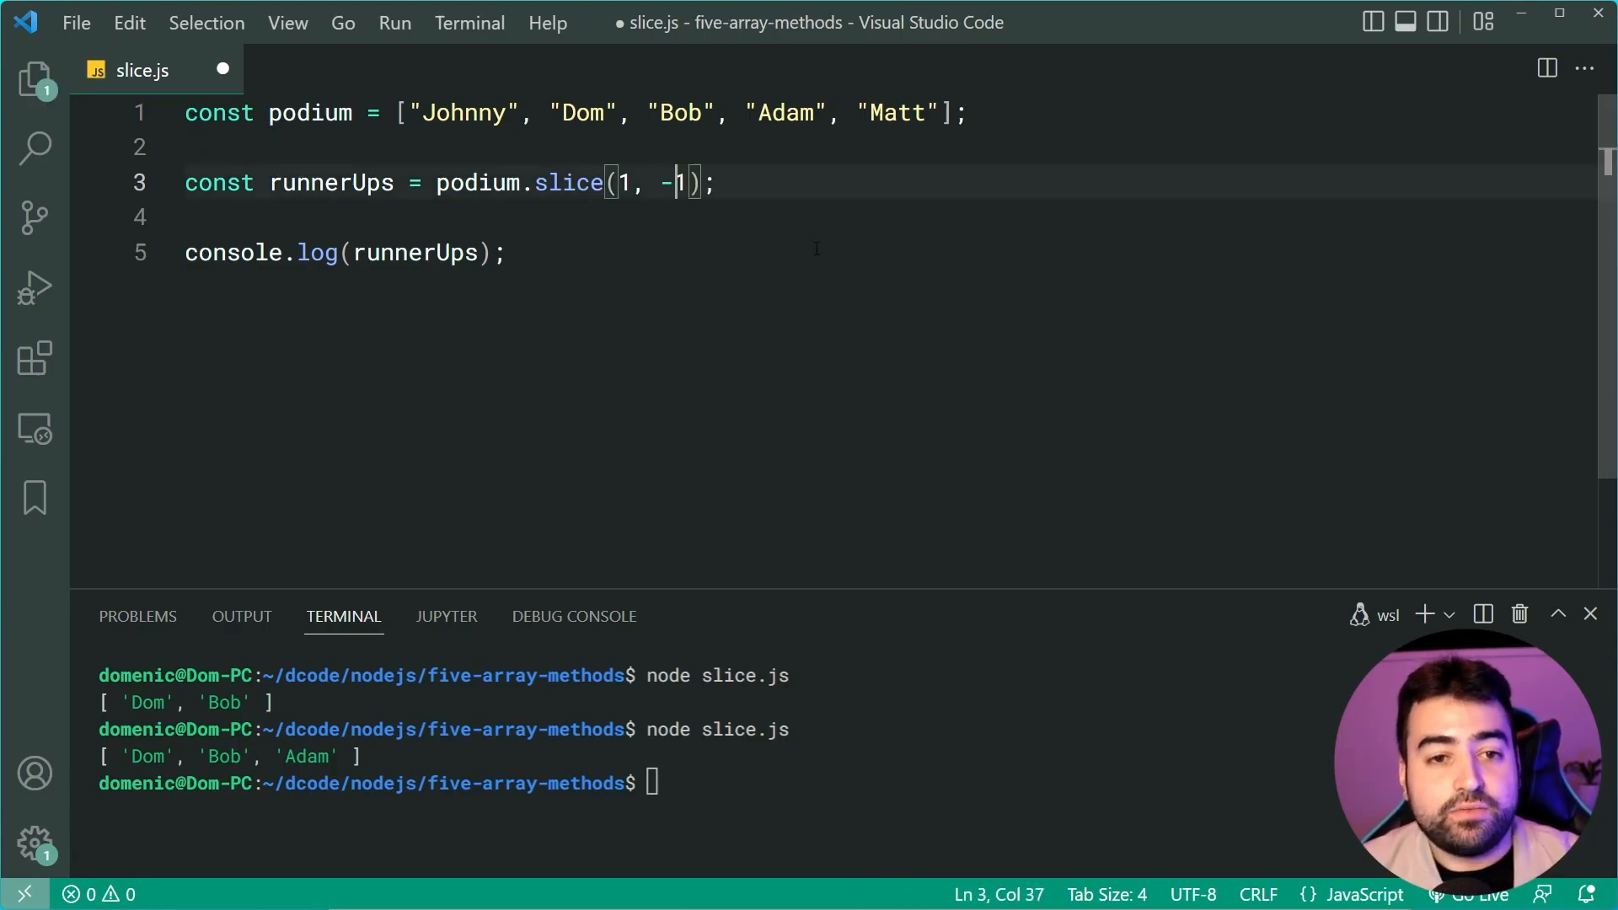
{"action": "key", "text": "ctrl+s"}
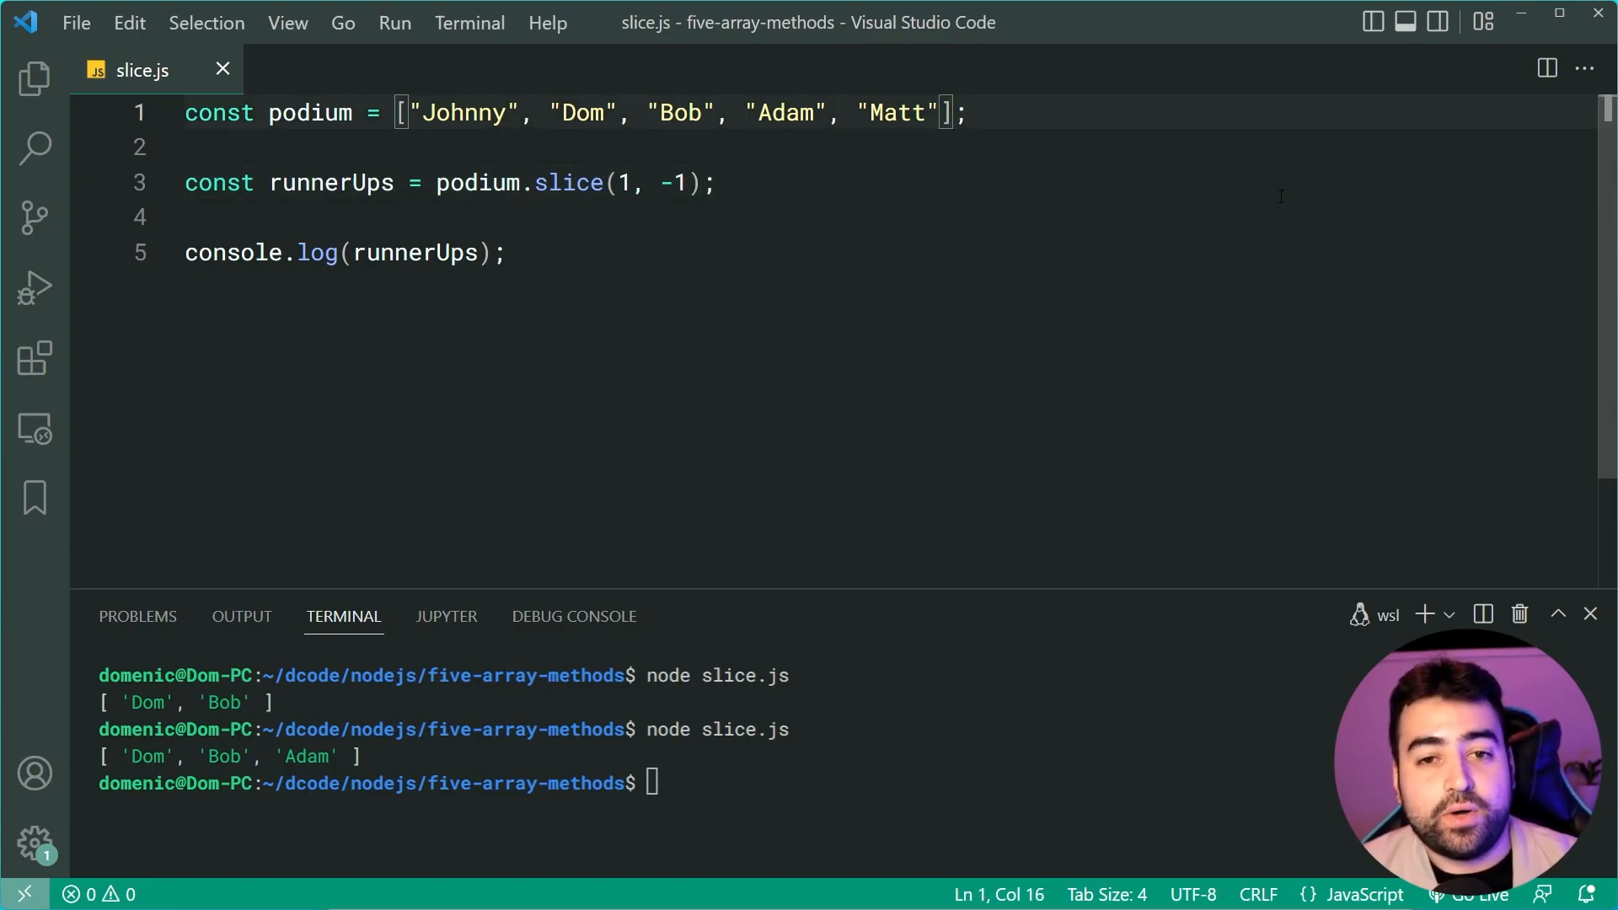
{"action": "double_click", "coordinate": [895, 113]}
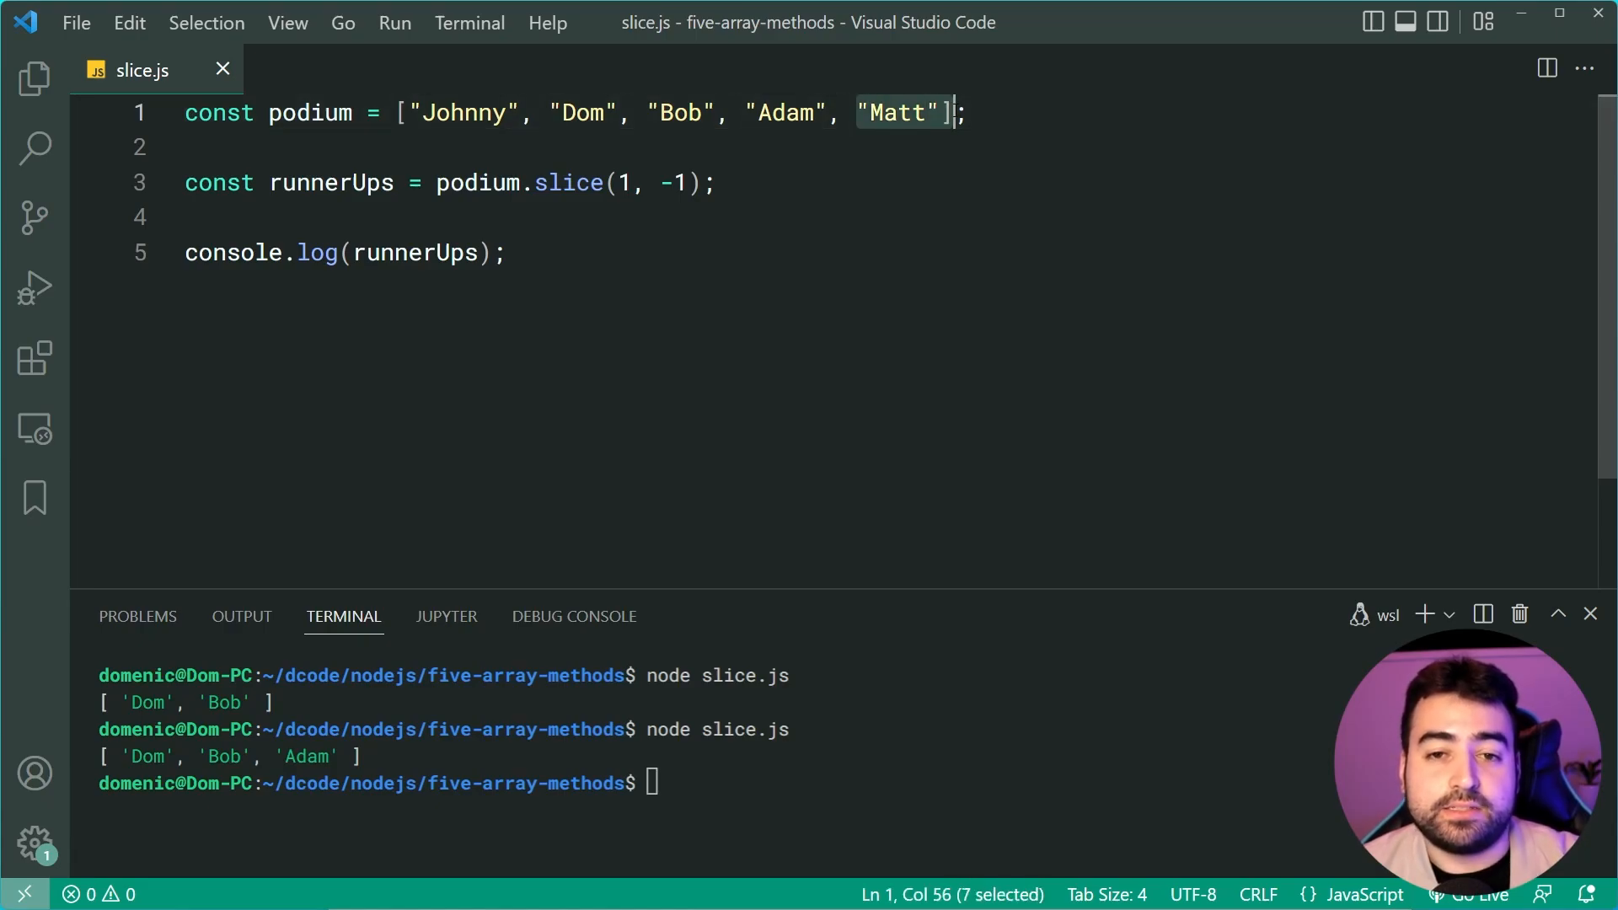
{"action": "key", "text": "Return"}
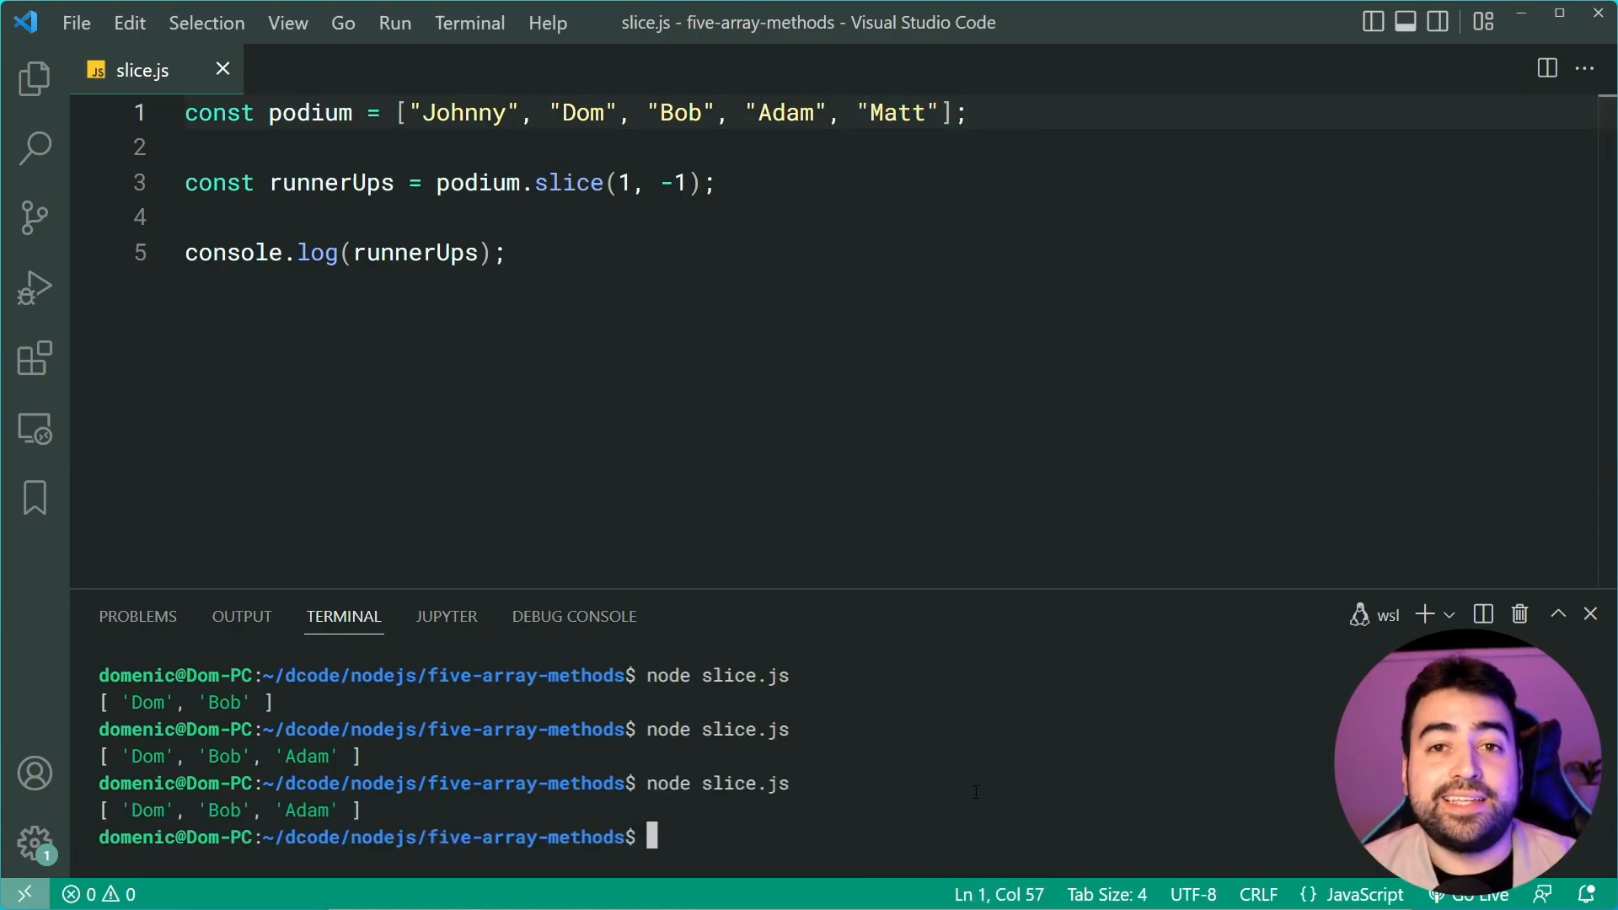
Change the end index to -2 and rerun, printing [ 'Dom', 'Bob' ].
{"action": "left_click", "coordinate": [689, 182]}
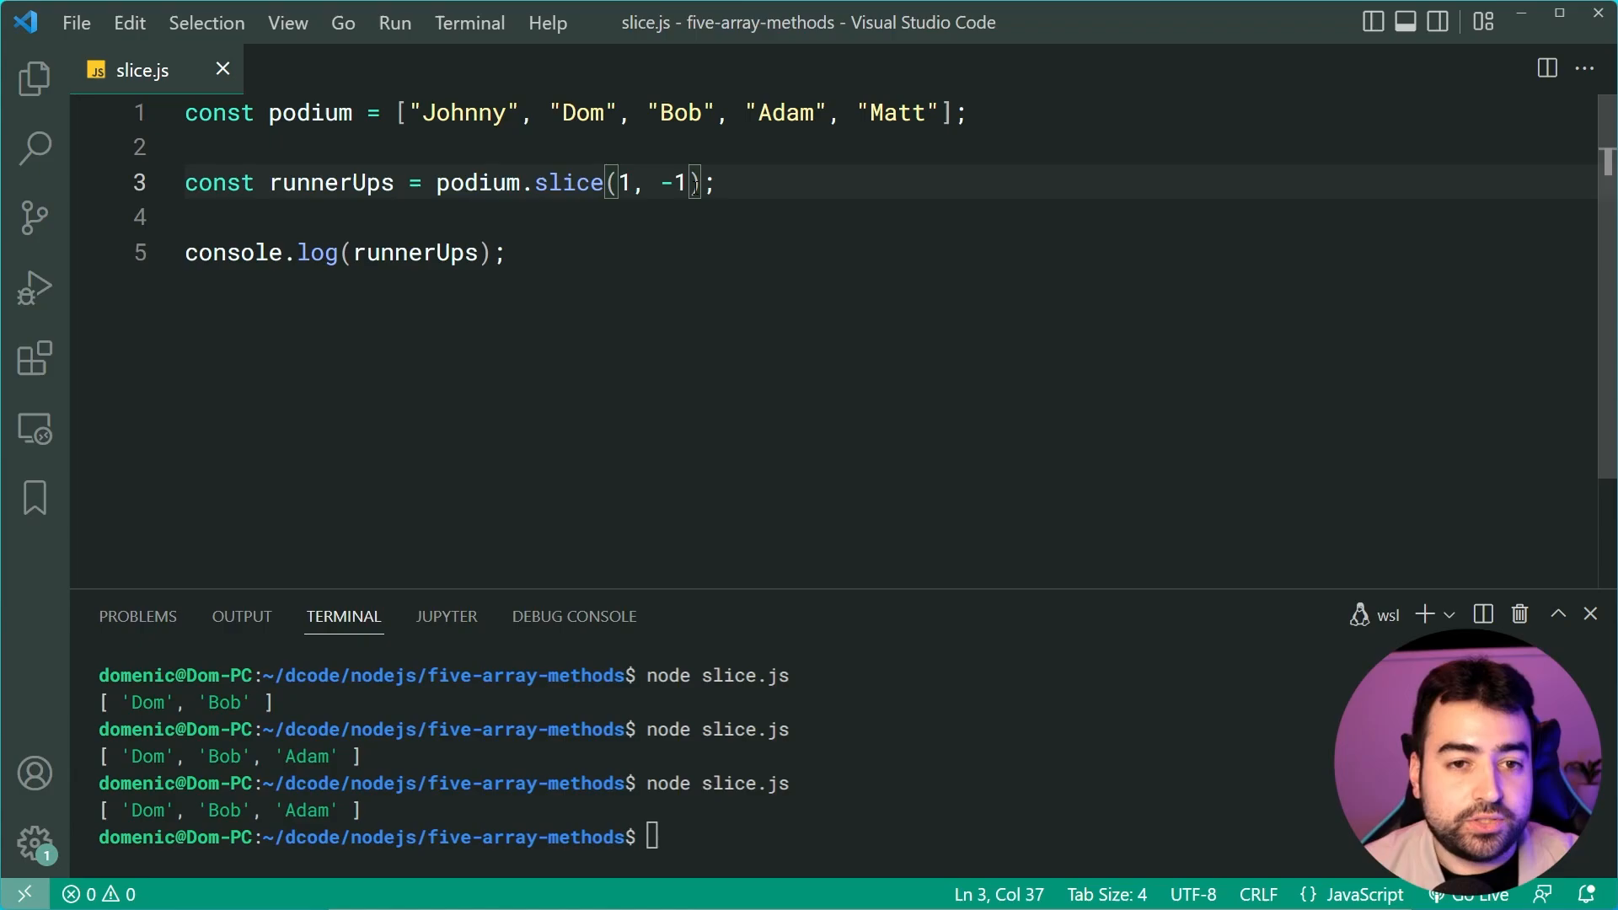
{"action": "type", "text": "2"}
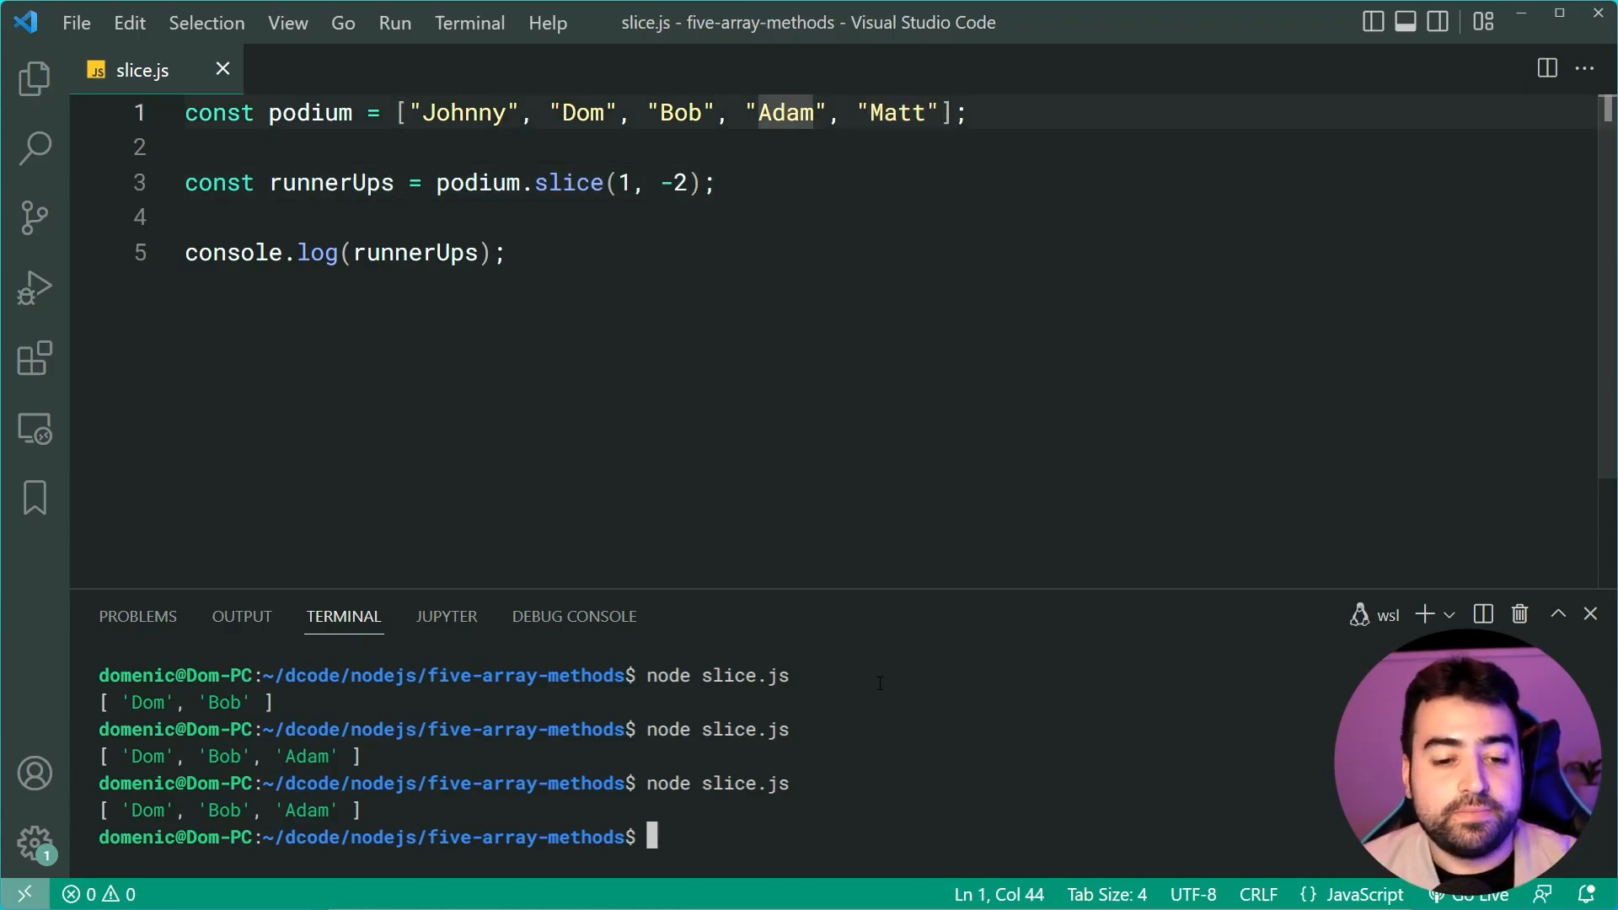
{"action": "key", "text": "Return"}
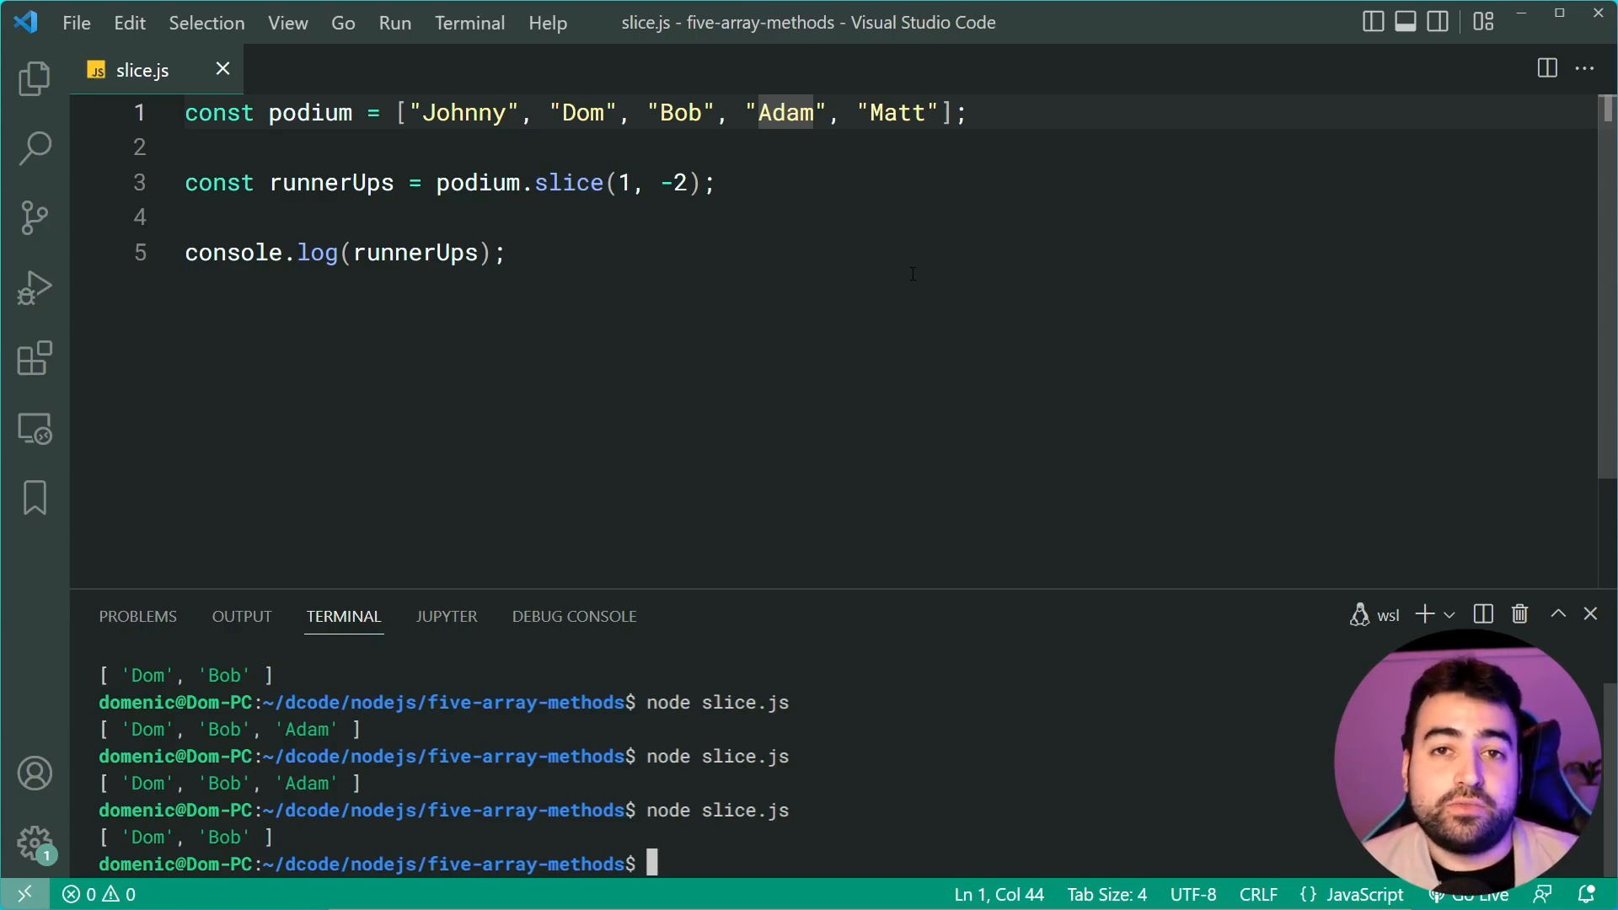
{"action": "mouse_move", "coordinate": [1107, 44]}
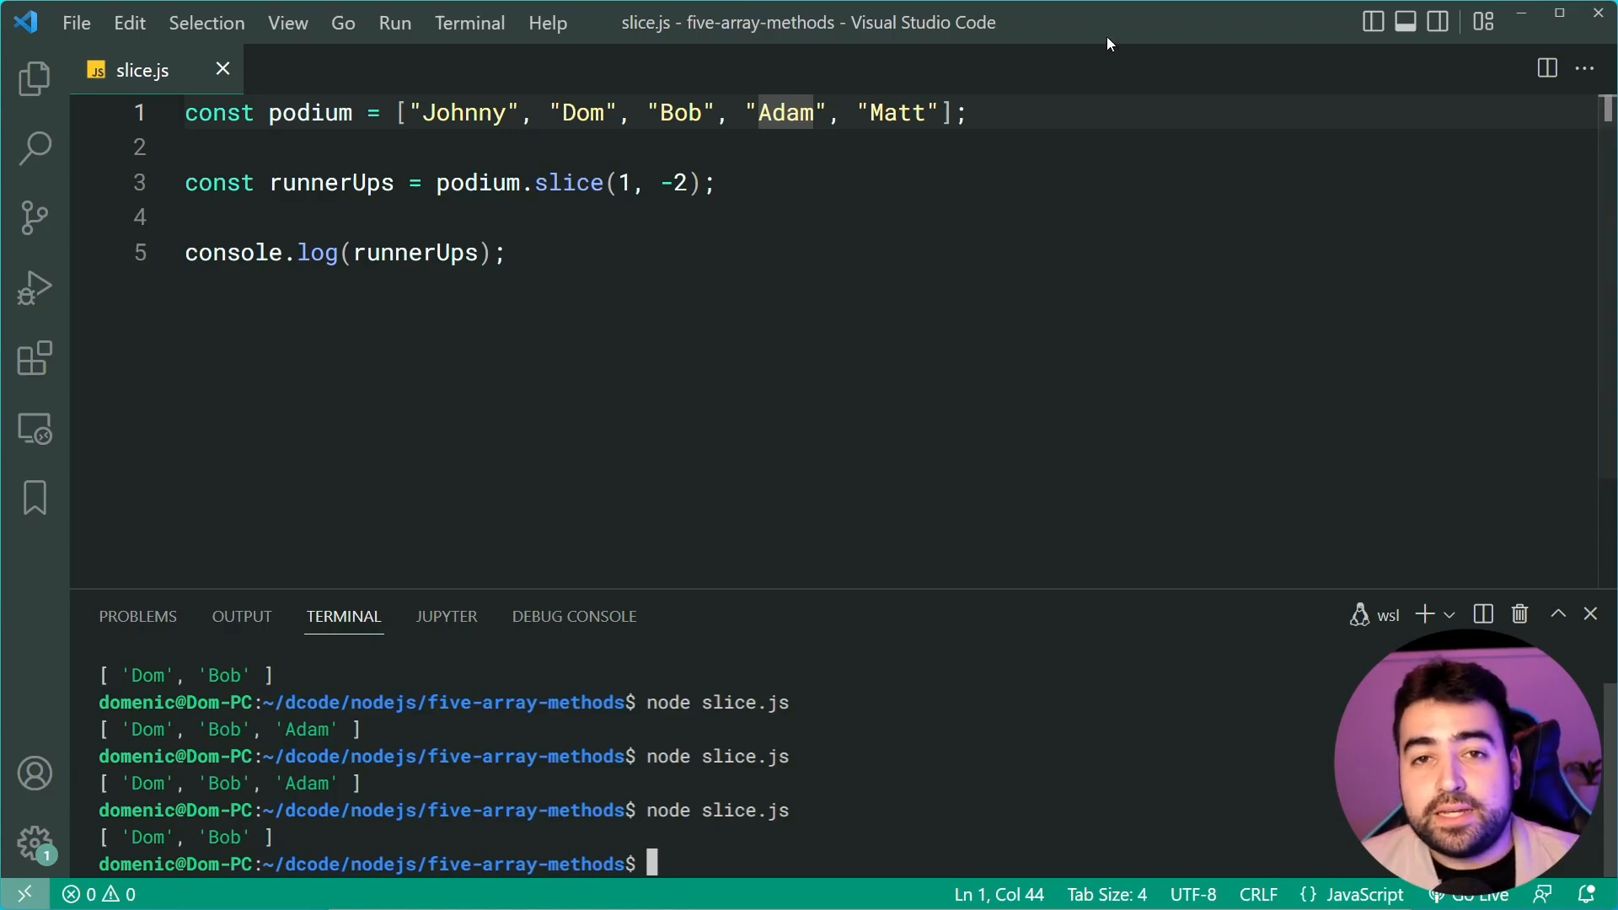
{"action": "left_click", "coordinate": [502, 253]}
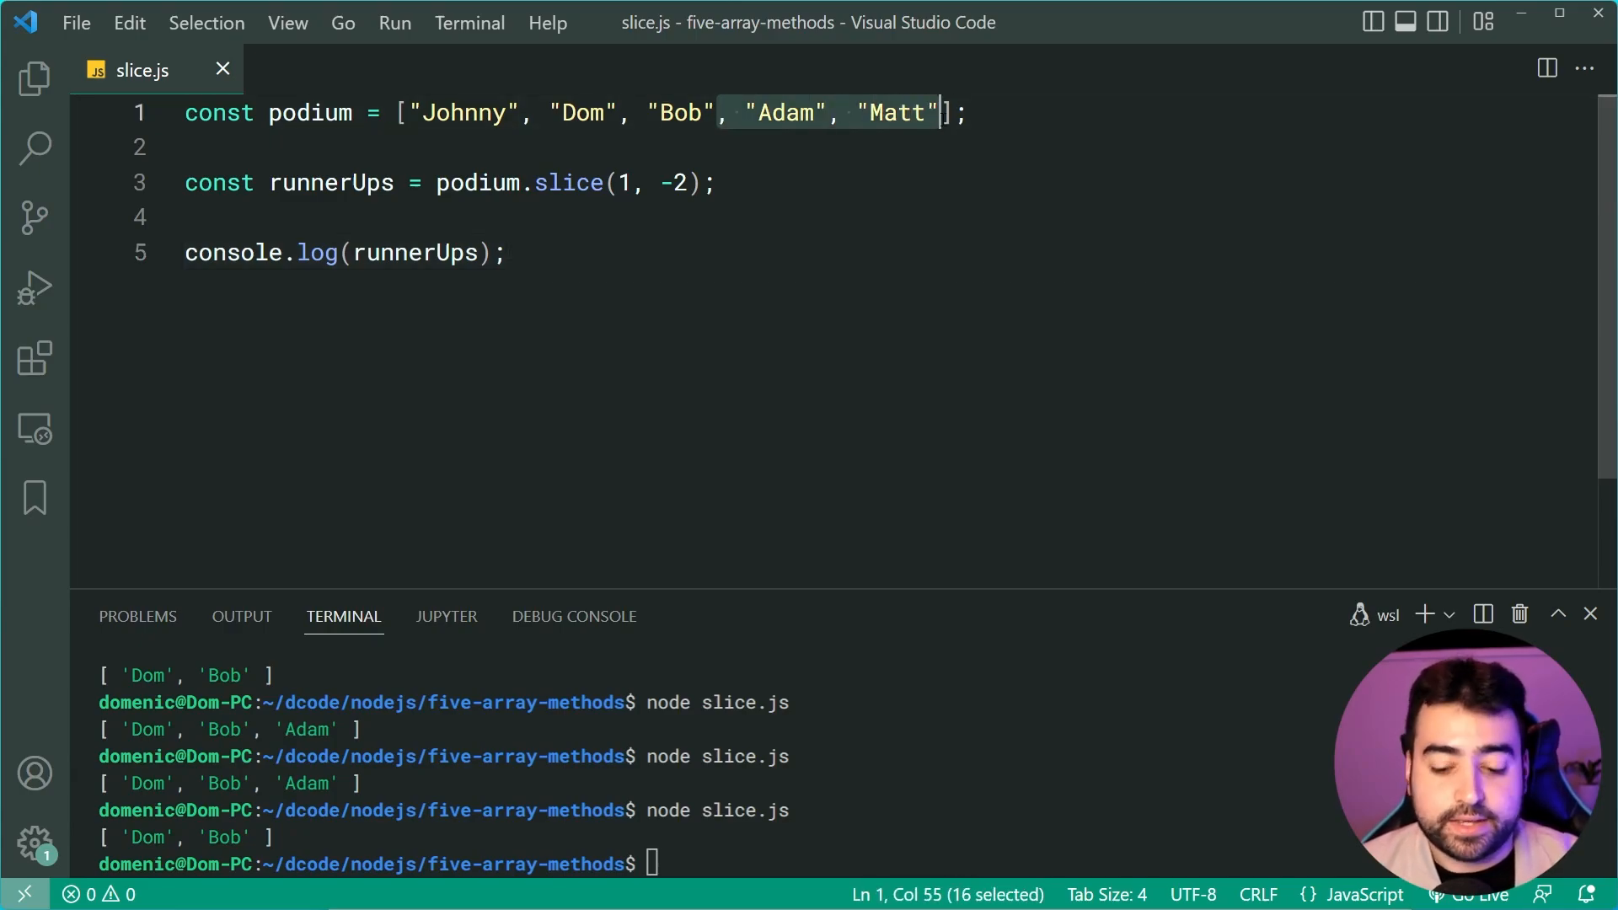
Revert to the three-name podium and add console.log(runnerUps[0] === podium[1]);.
{"action": "key", "text": "Backspace"}
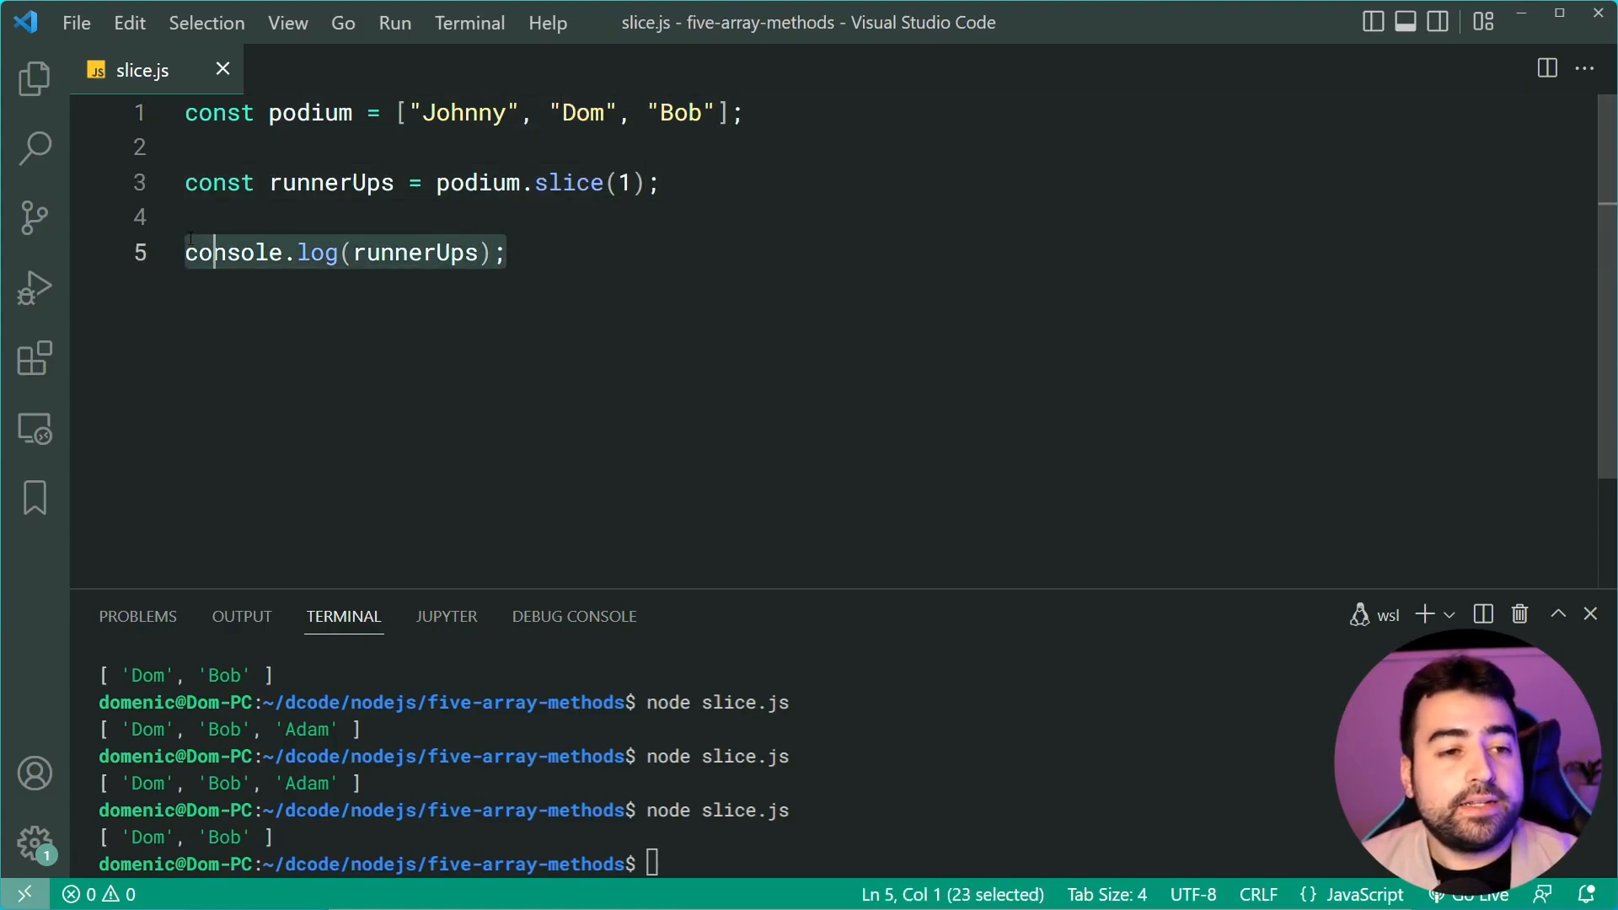
{"action": "type", "text": "conso"}
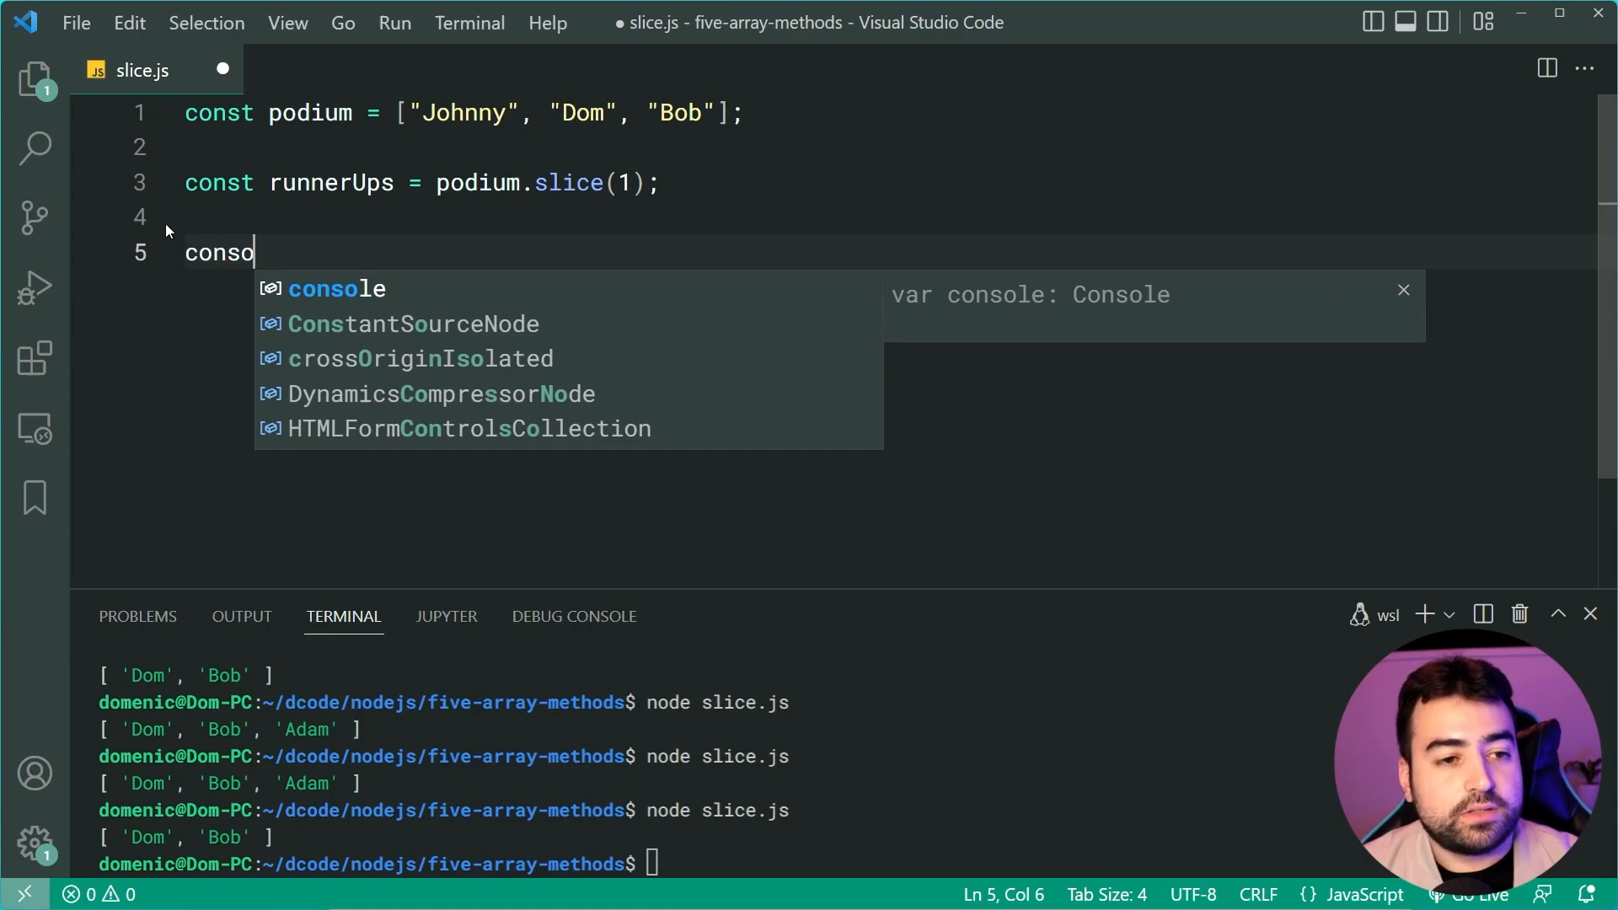
{"action": "type", "text": "le.log(runnerUps["}
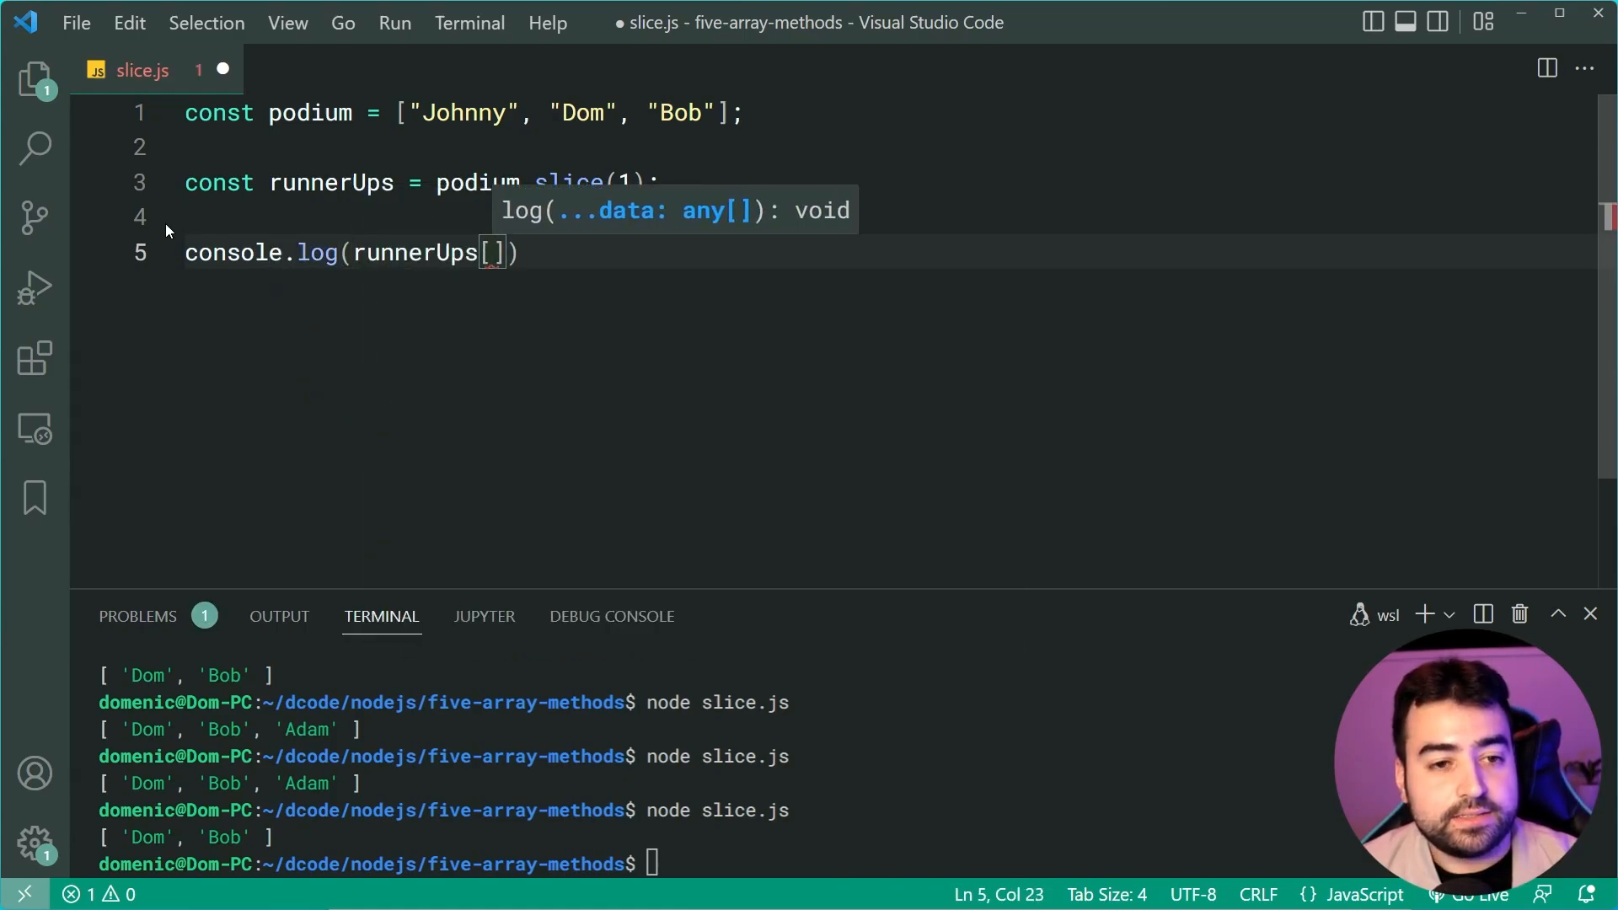
{"action": "type", "text": "0] ="}
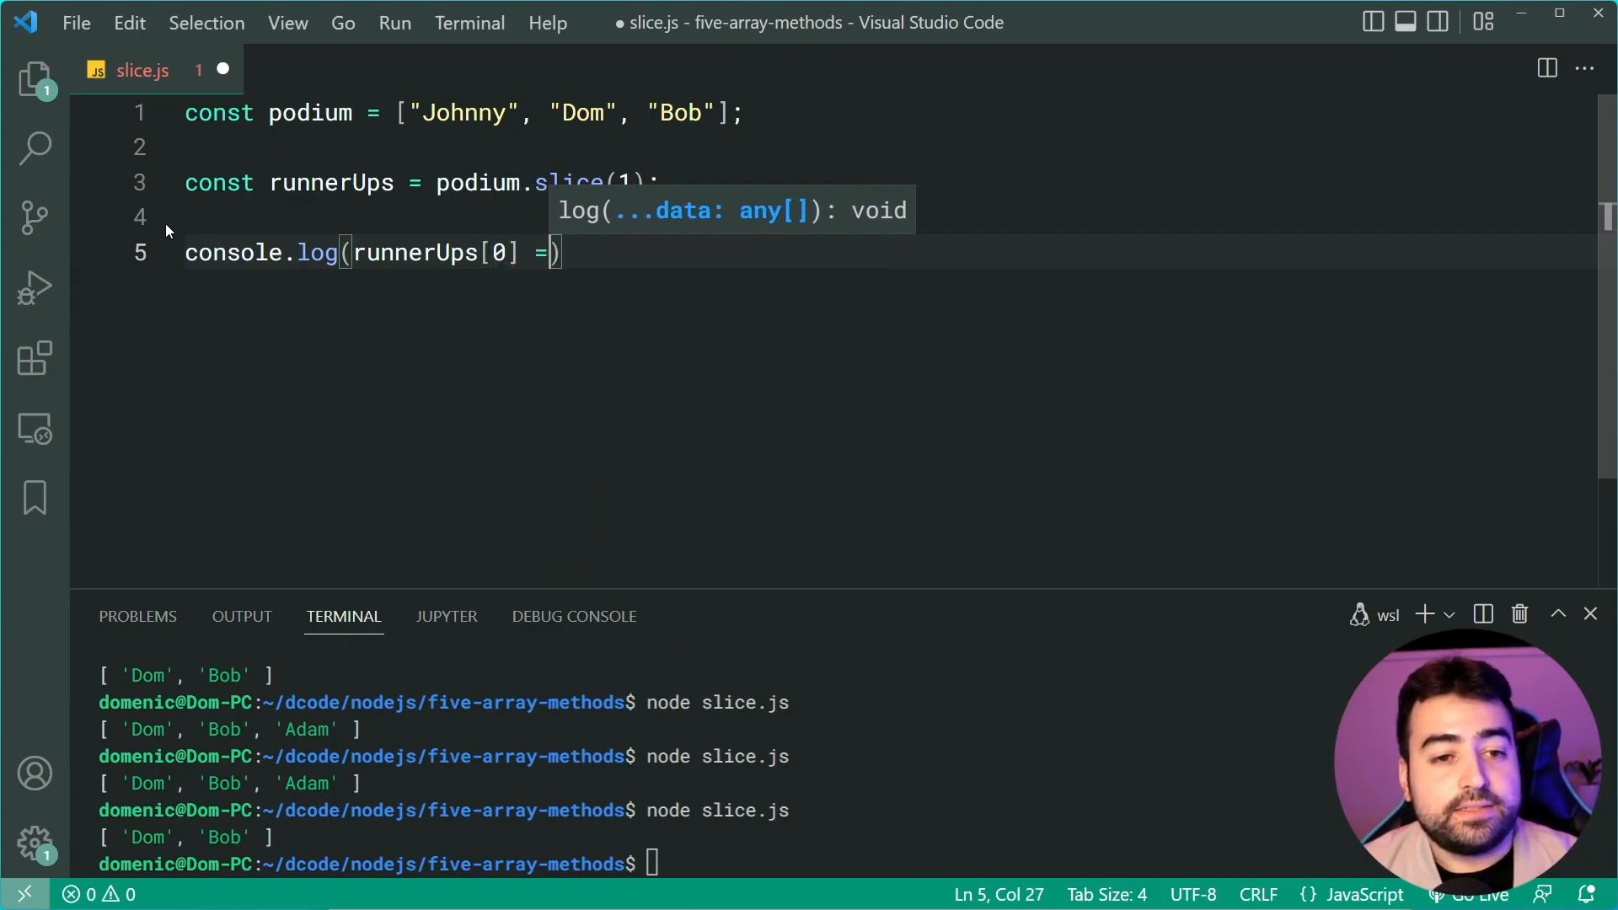
{"action": "type", "text": "=="}
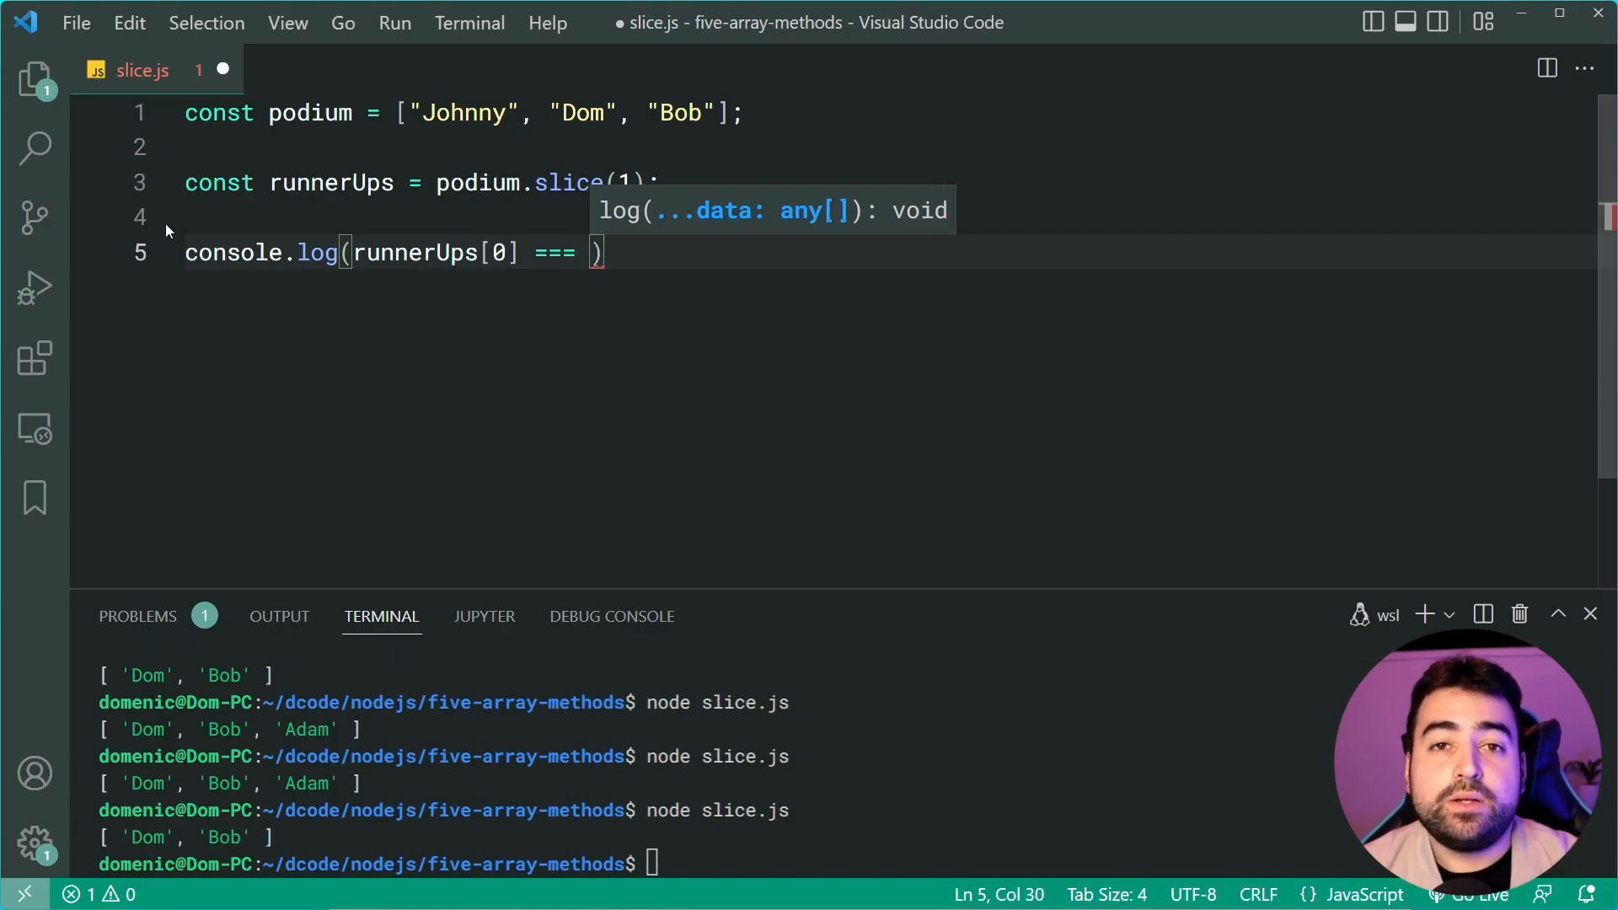
{"action": "type", "text": "podium[1]"}
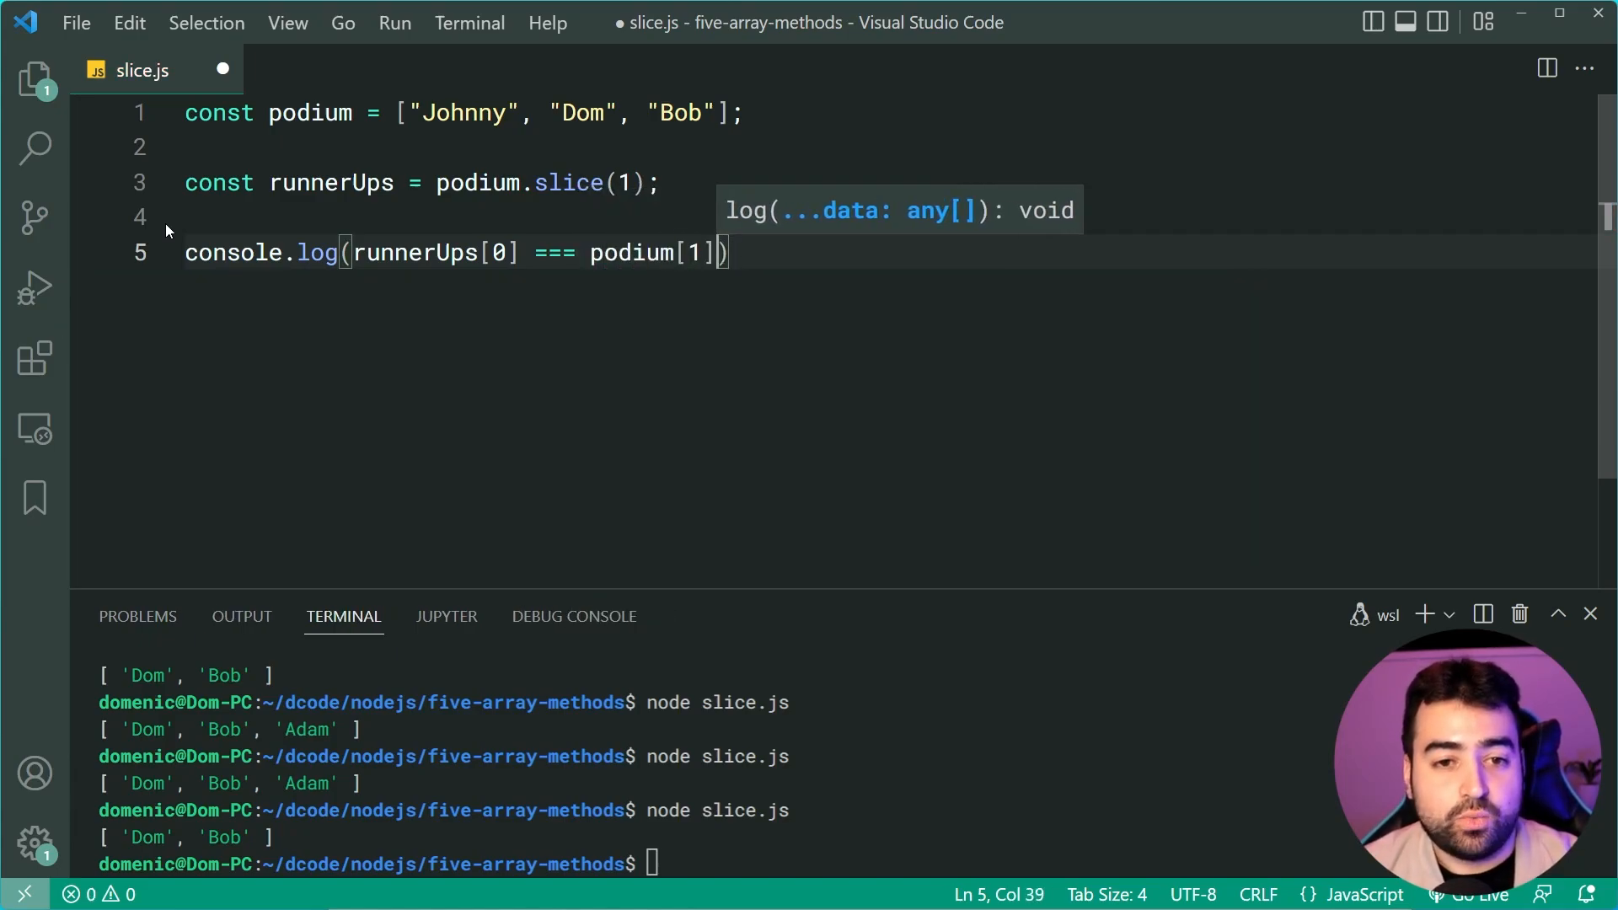
{"action": "type", "text": ";"}
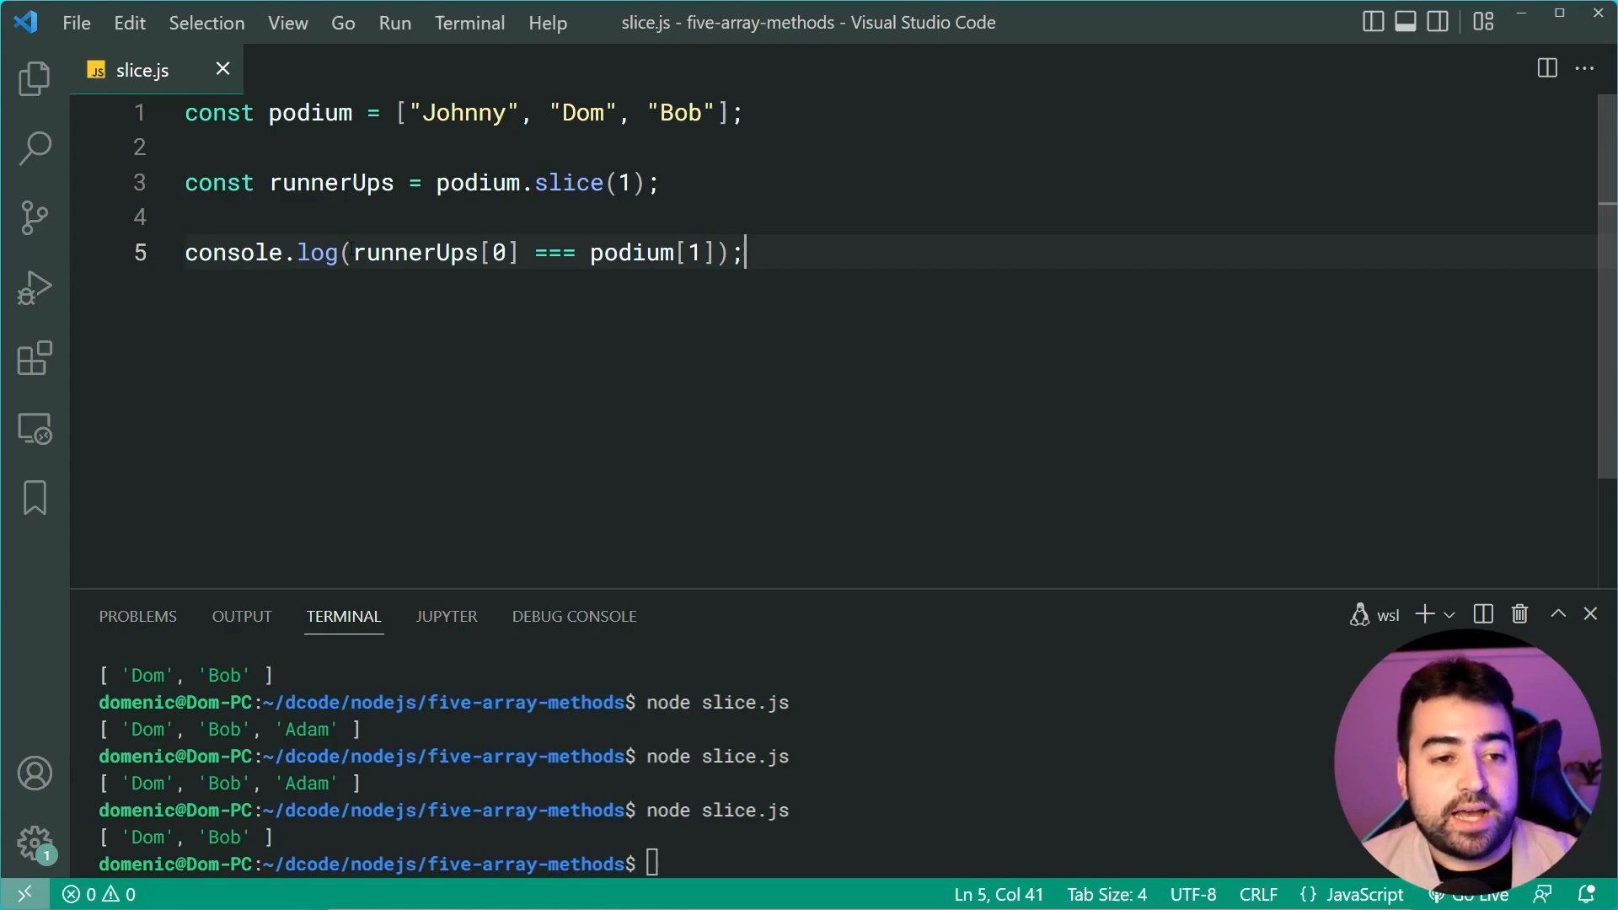
Clear the terminal and run node slice.js, which prints true.
{"action": "double_click", "coordinate": [495, 253]}
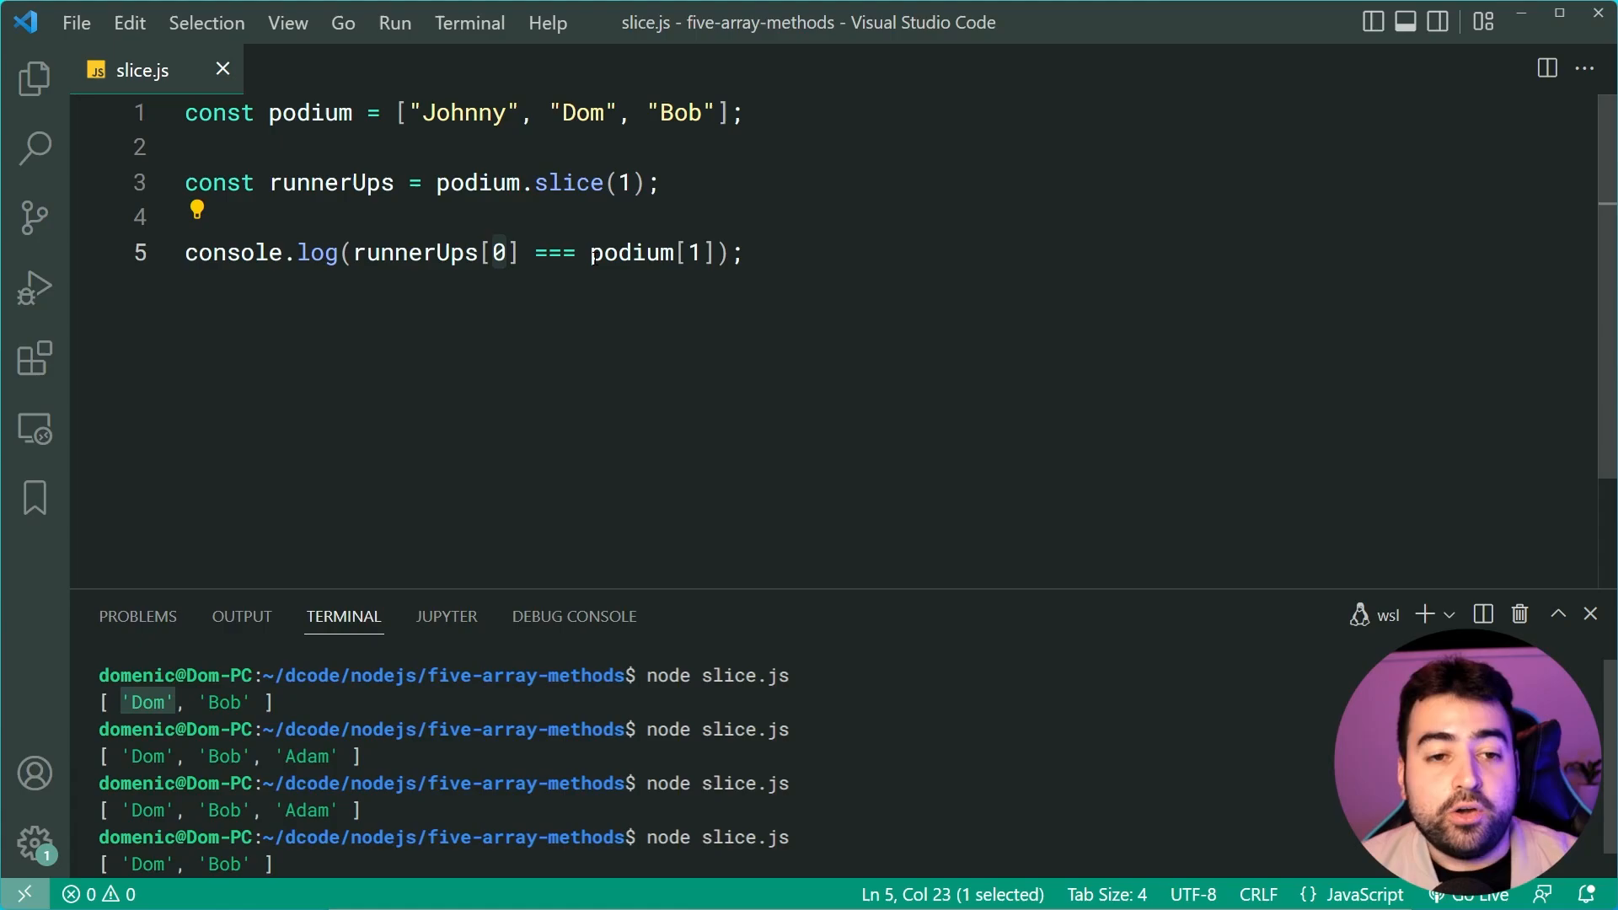
{"action": "double_click", "coordinate": [581, 113]}
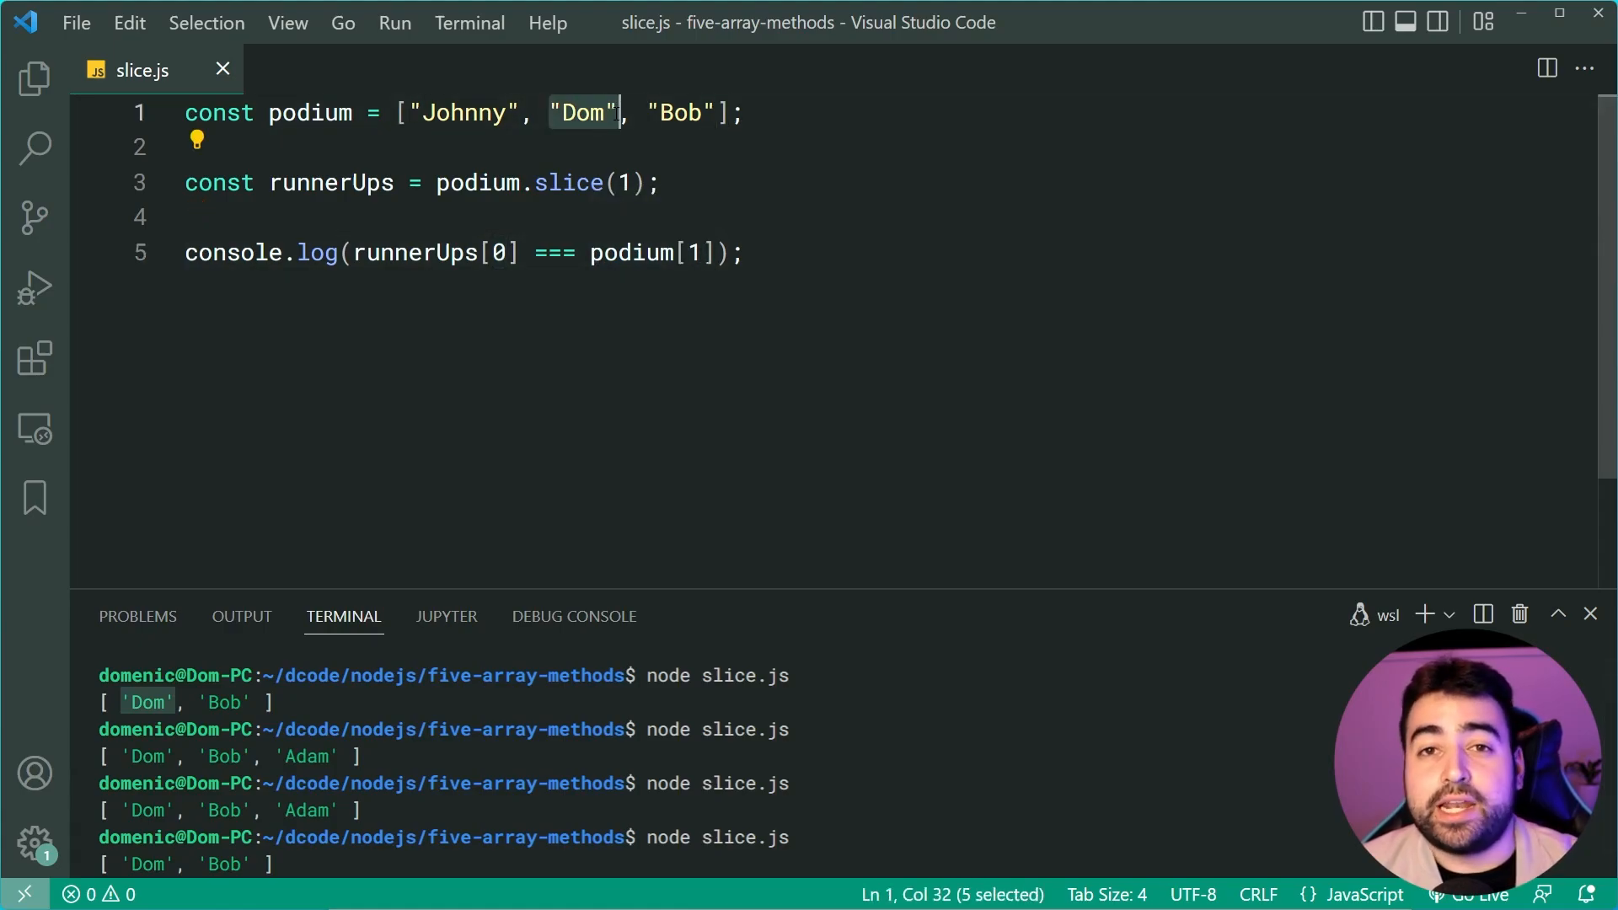
{"action": "type", "text": "clear"}
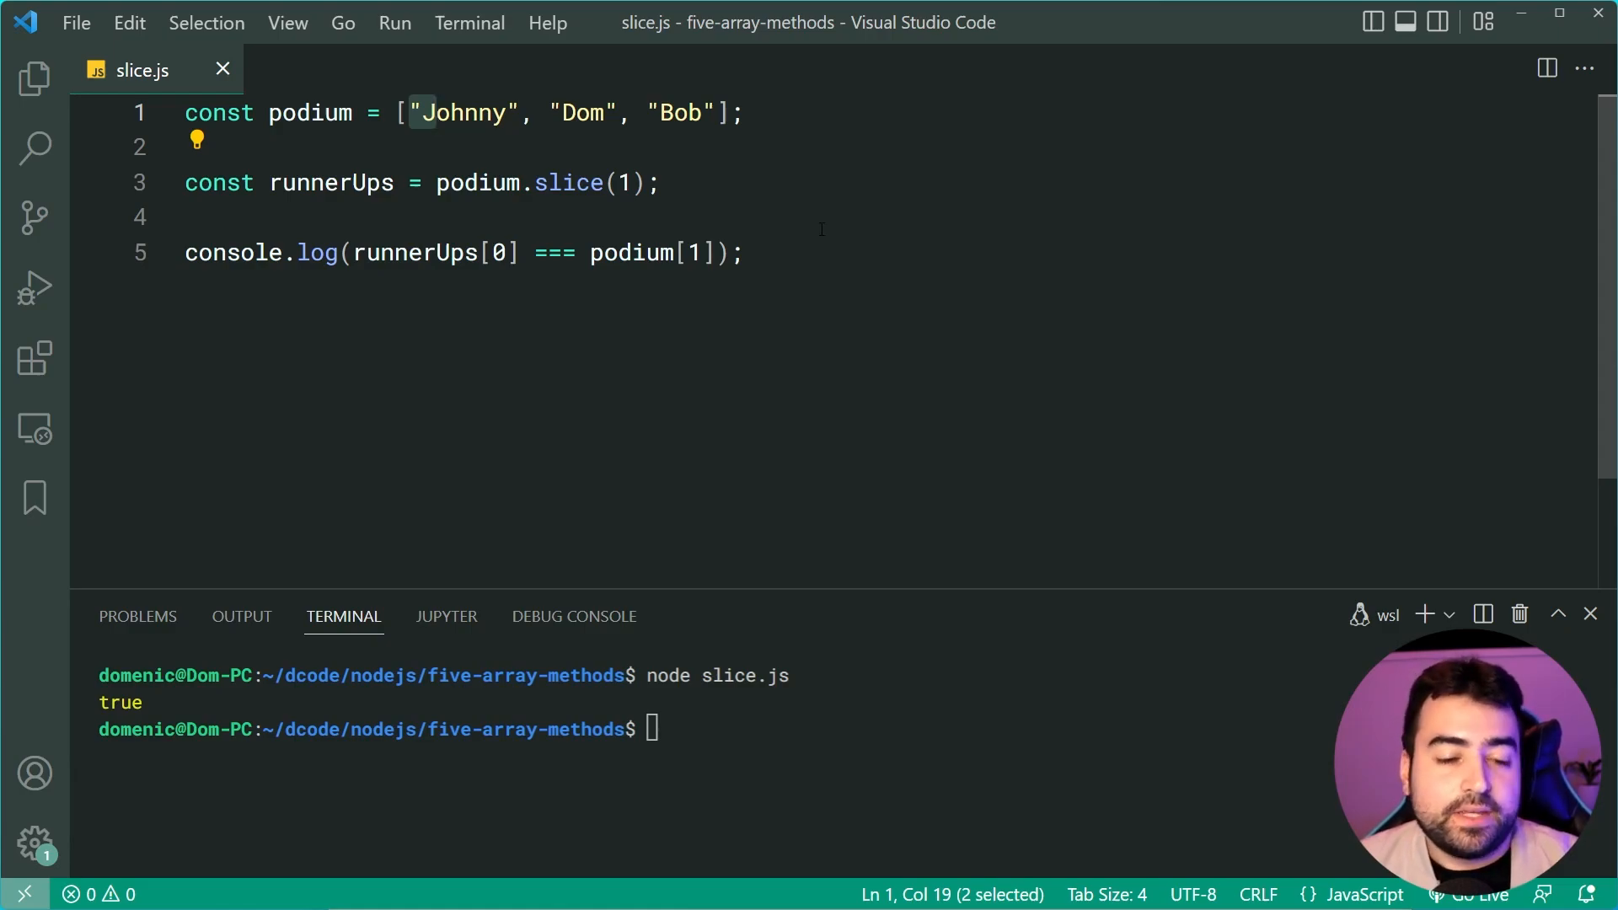
{"action": "left_click", "coordinate": [743, 253]}
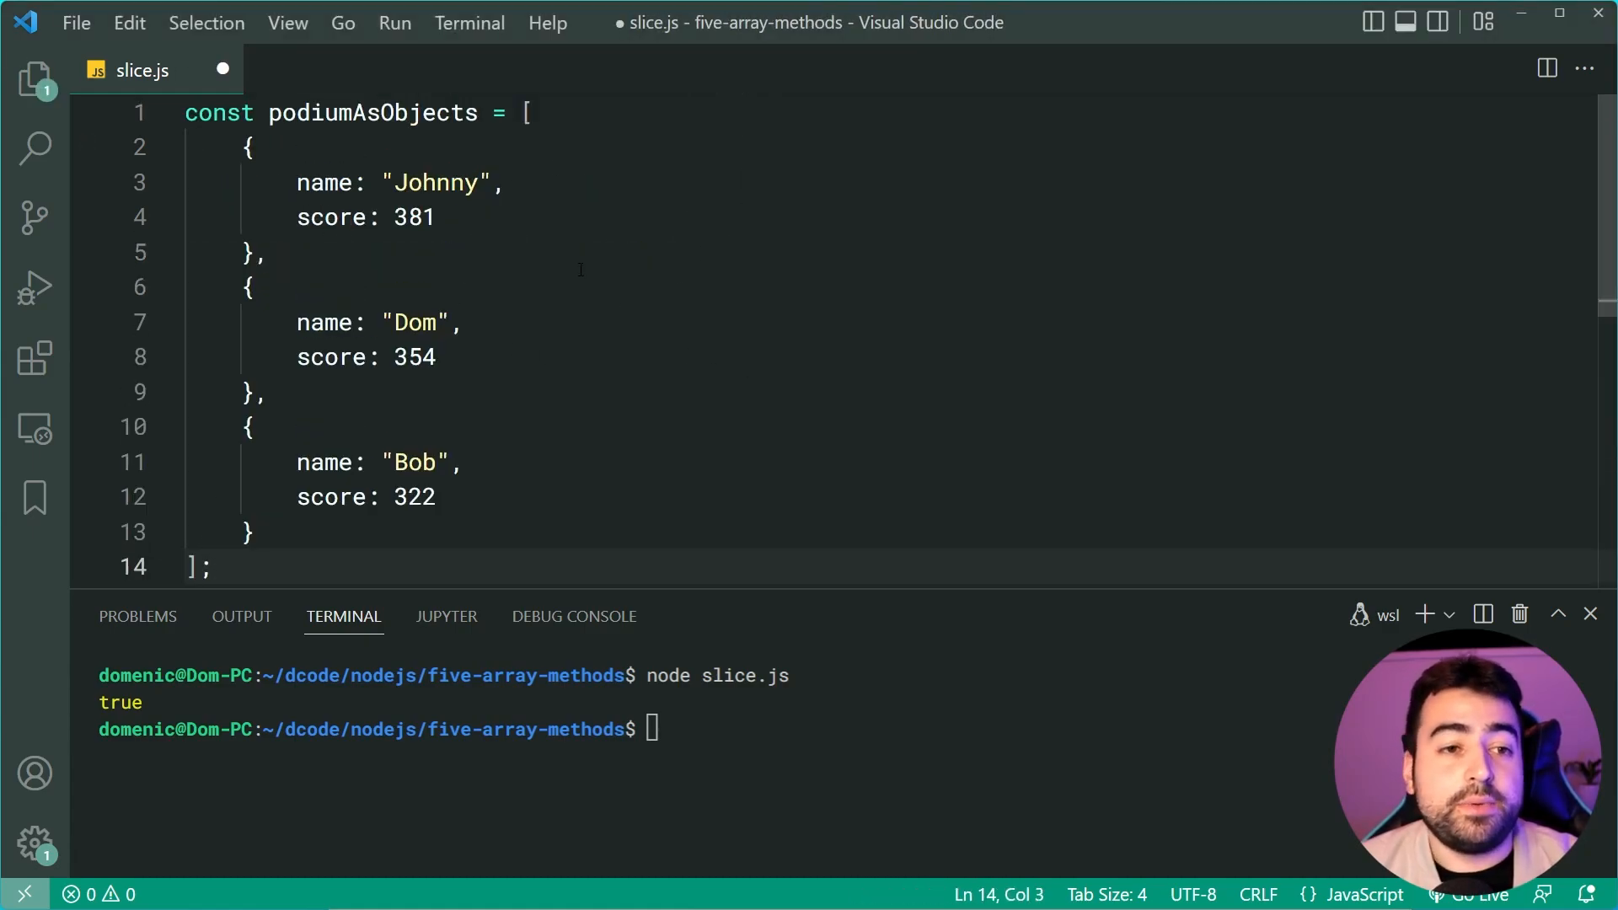
Save slice.js with the pasted object array of Johnny, Dom and Bob with scores.
{"action": "key", "text": "ctrl+s"}
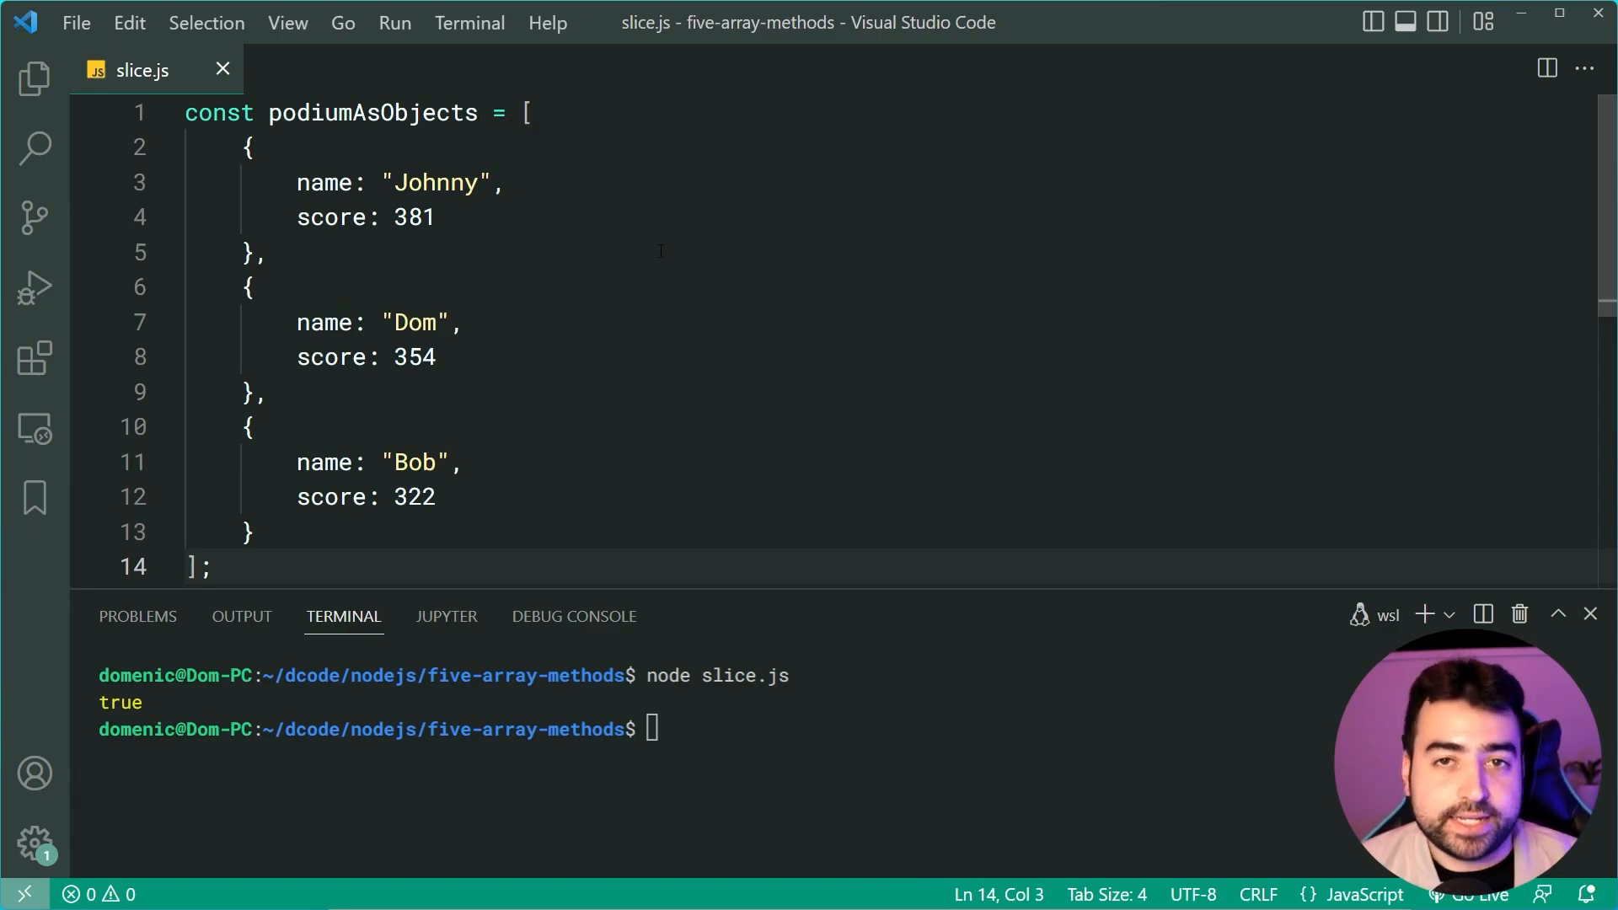
{"action": "left_click", "coordinate": [249, 147]}
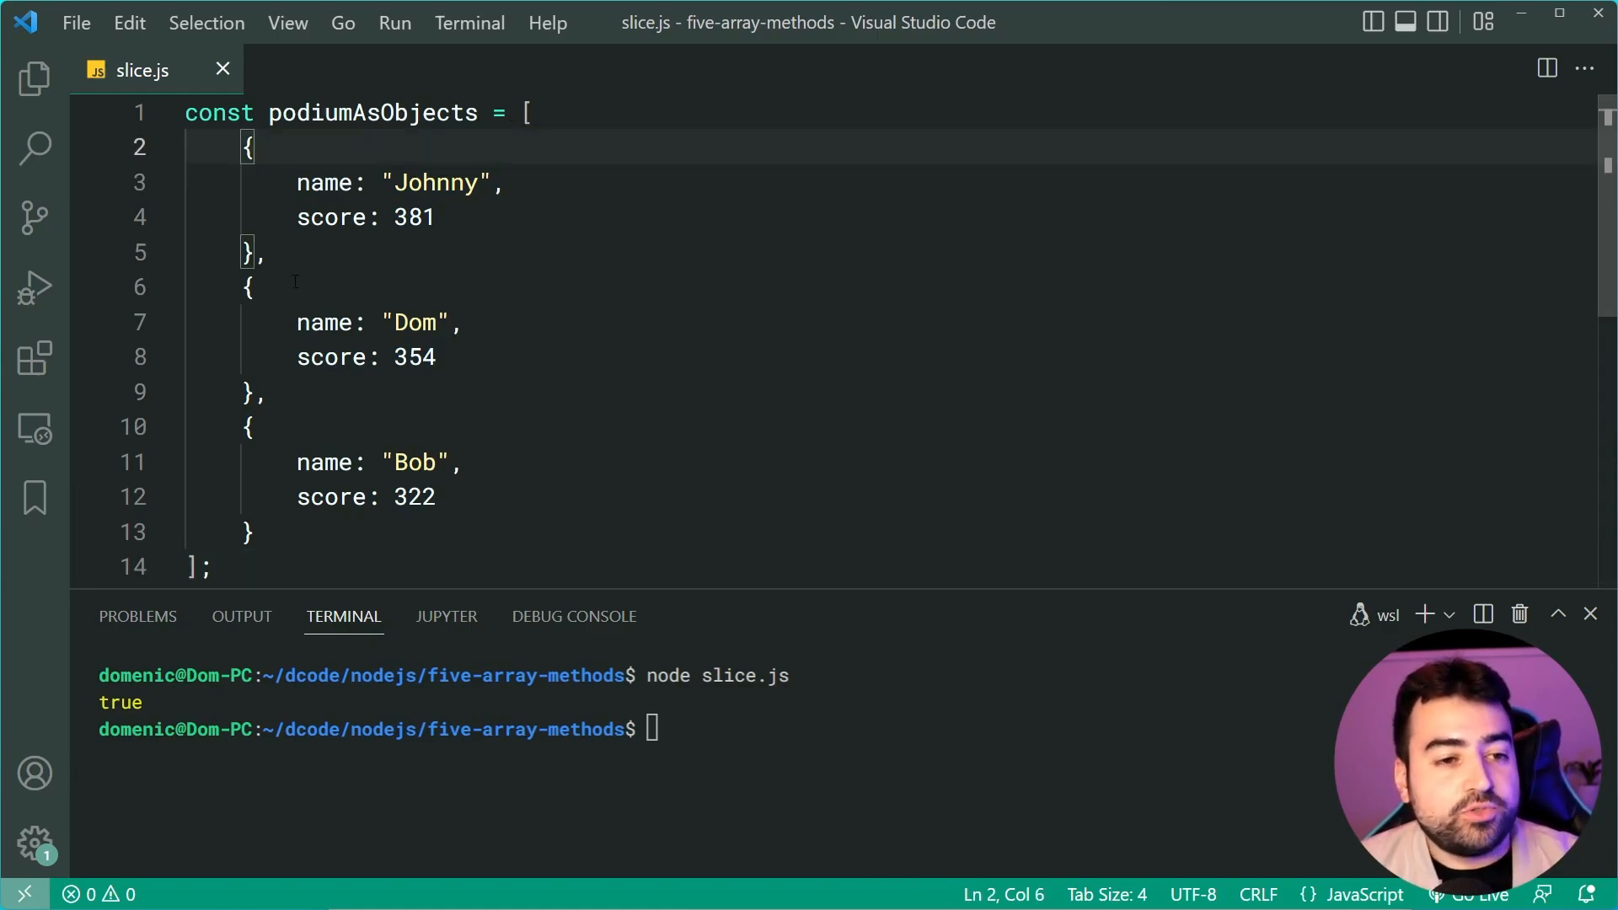
{"action": "left_click", "coordinate": [504, 182]}
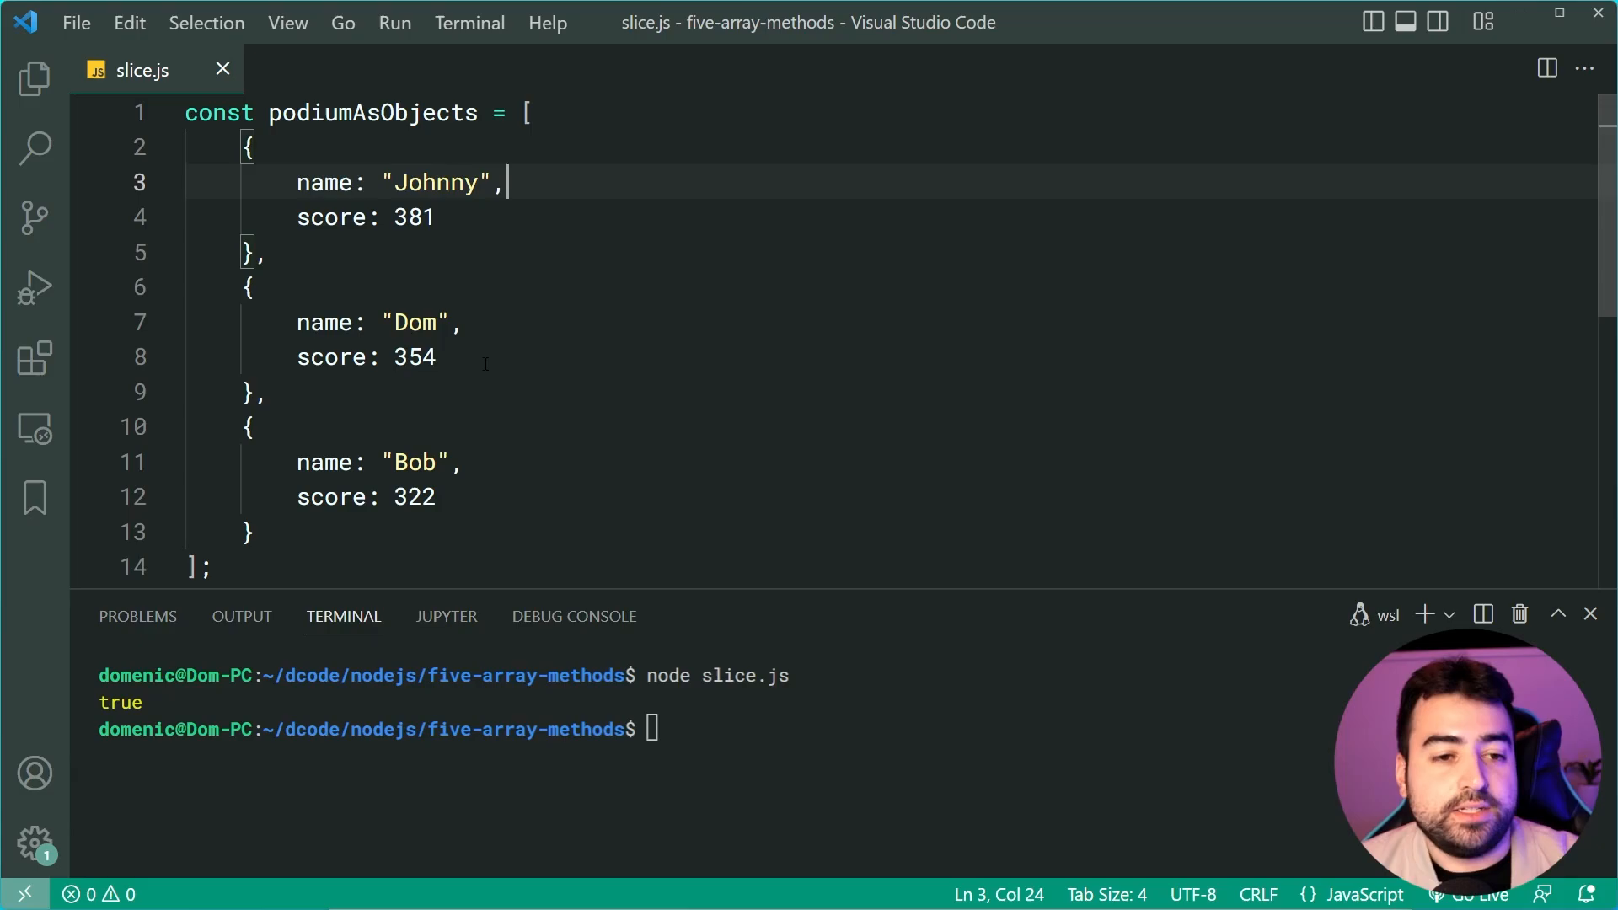
{"action": "left_click", "coordinate": [439, 495]}
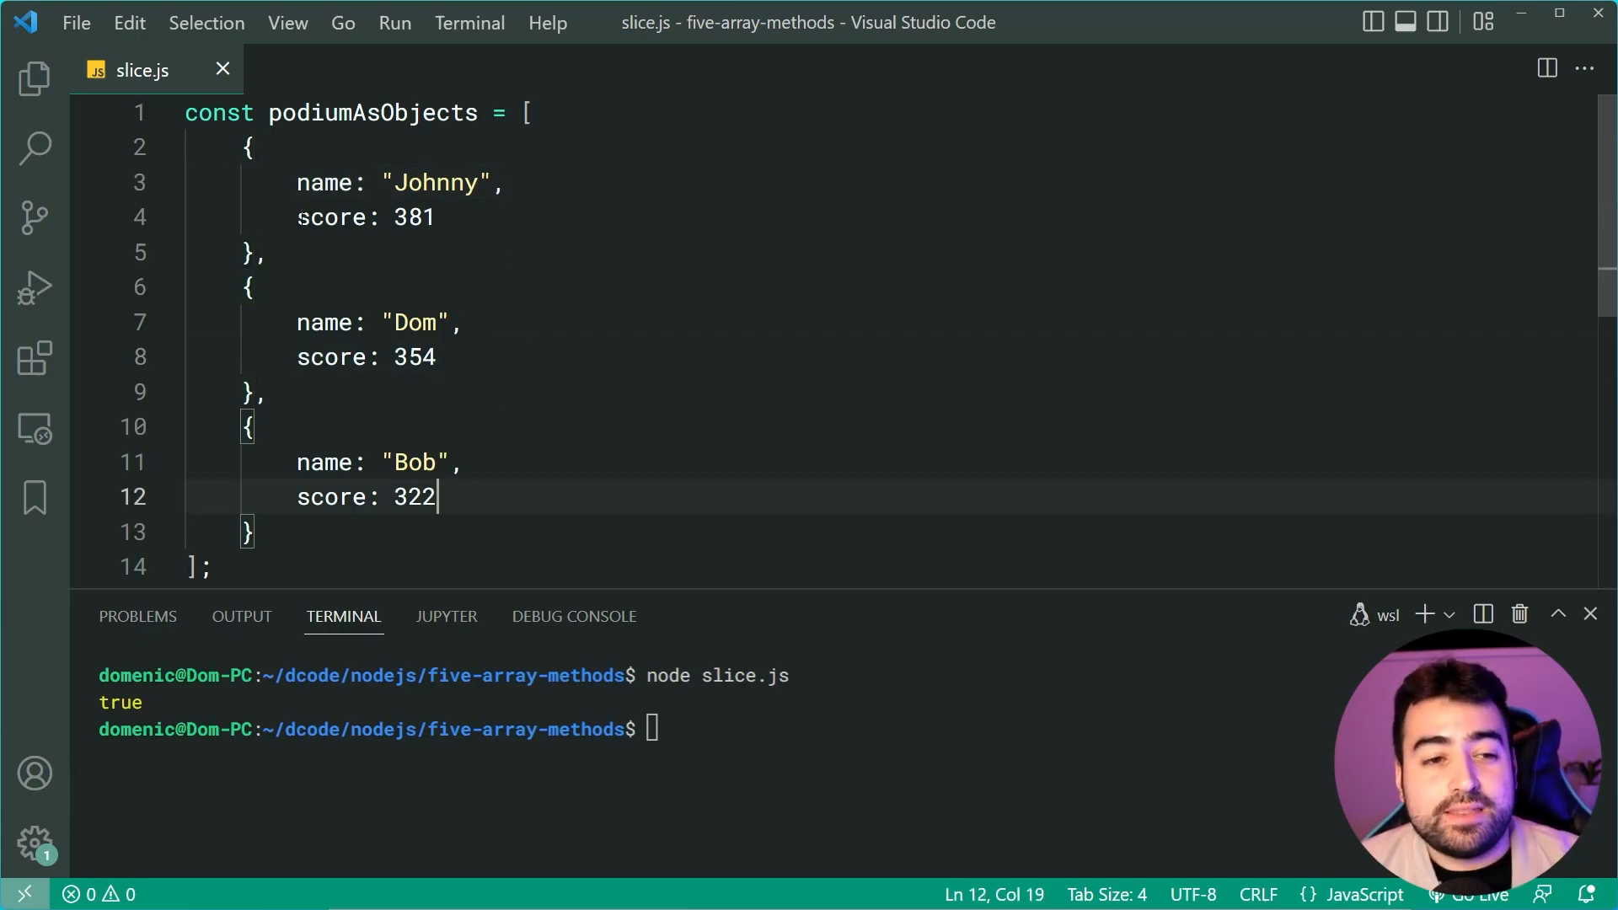
{"action": "scroll", "scroll_direction": "down", "scroll_amount": 3}
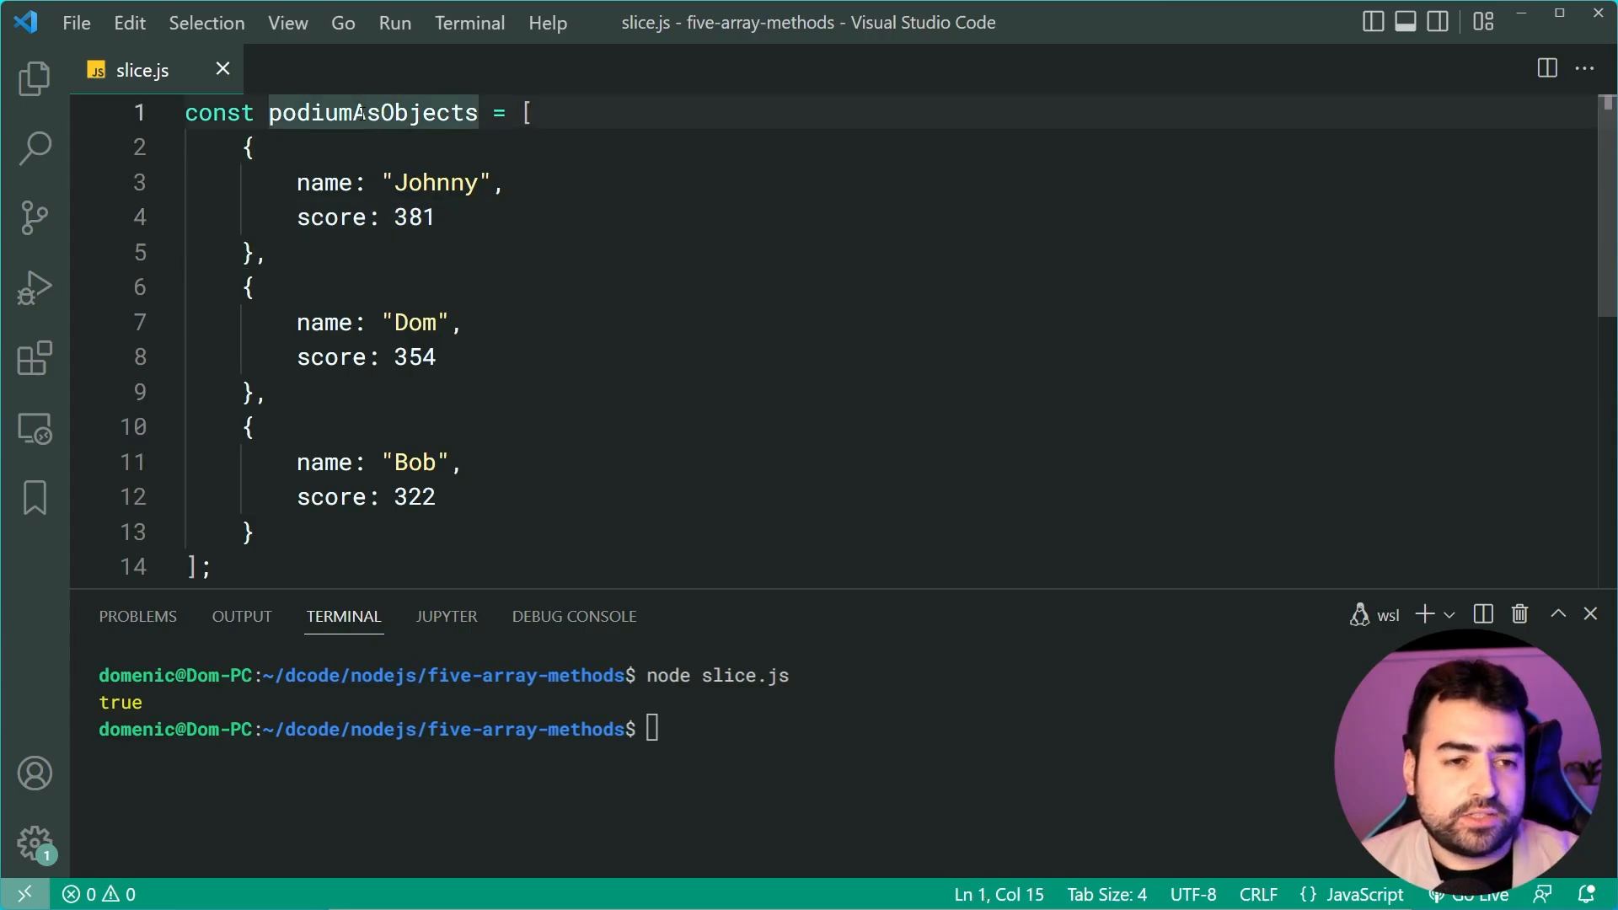
Rename podiumAsObjects to podium and rerun node slice.js, again printing true.
{"action": "key", "text": "Backspace"}
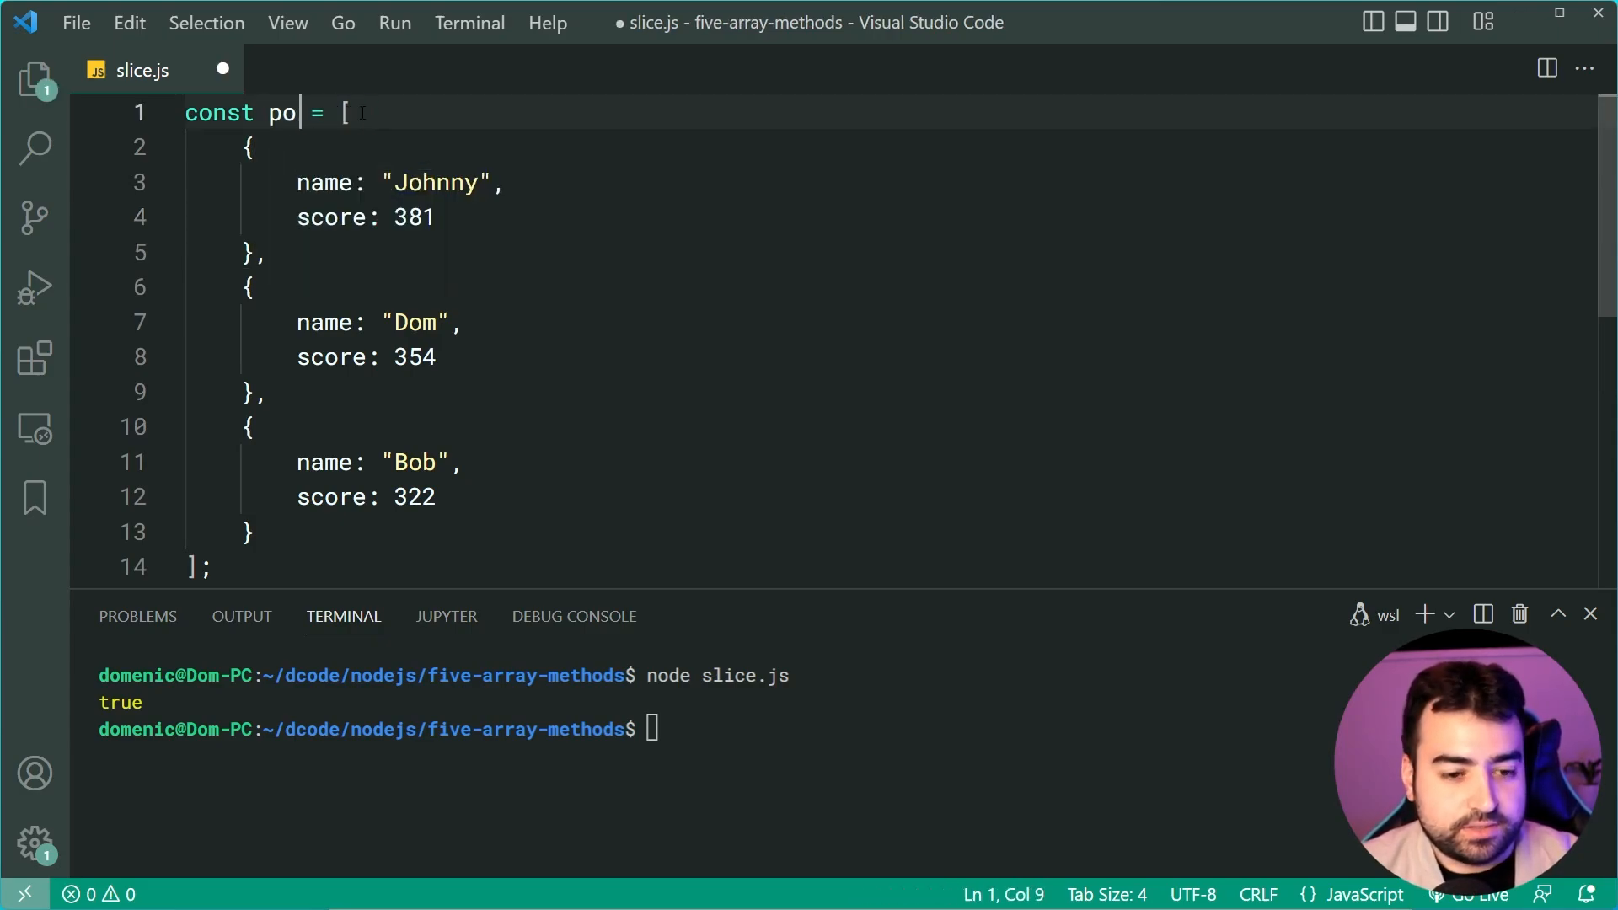
{"action": "type", "text": "dium"}
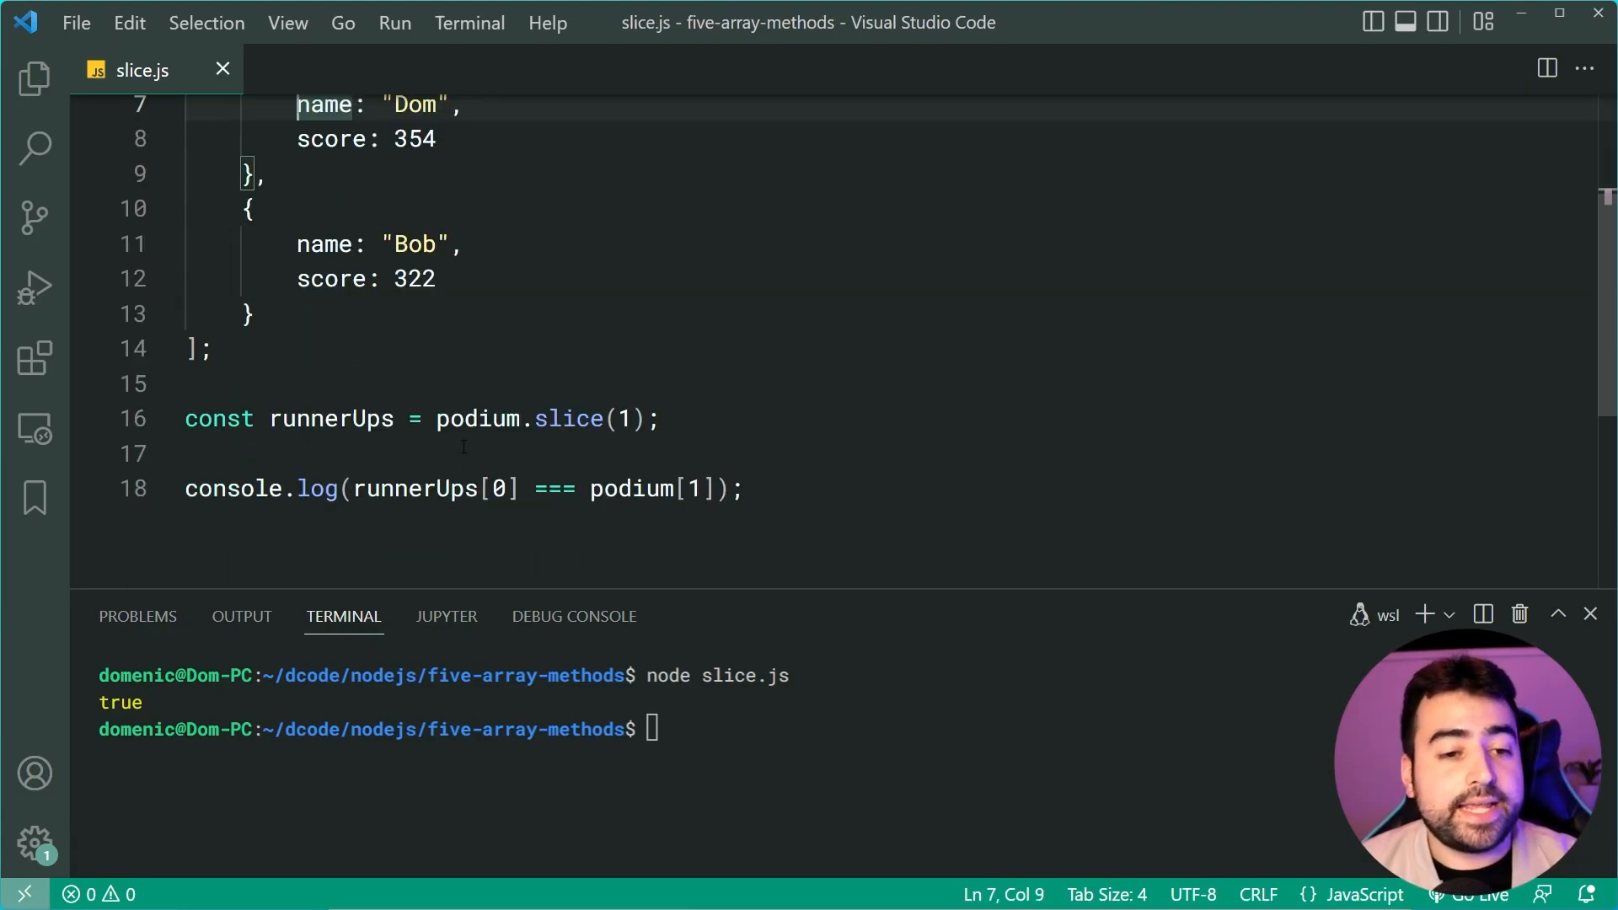
{"action": "left_click", "coordinate": [745, 489]}
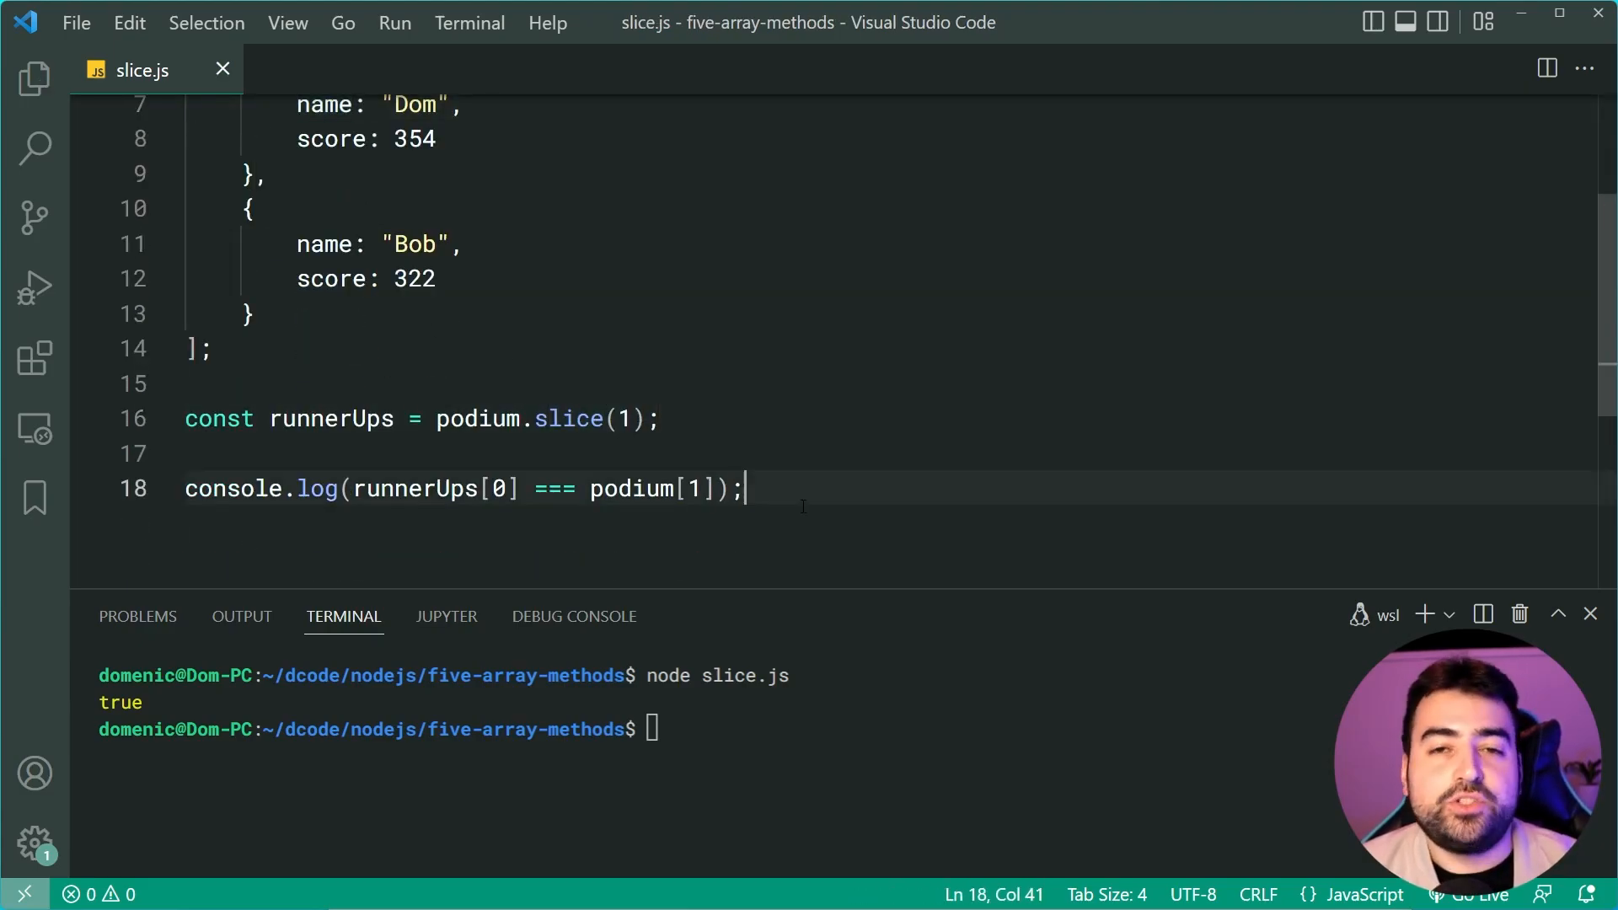
{"action": "key", "text": "Return"}
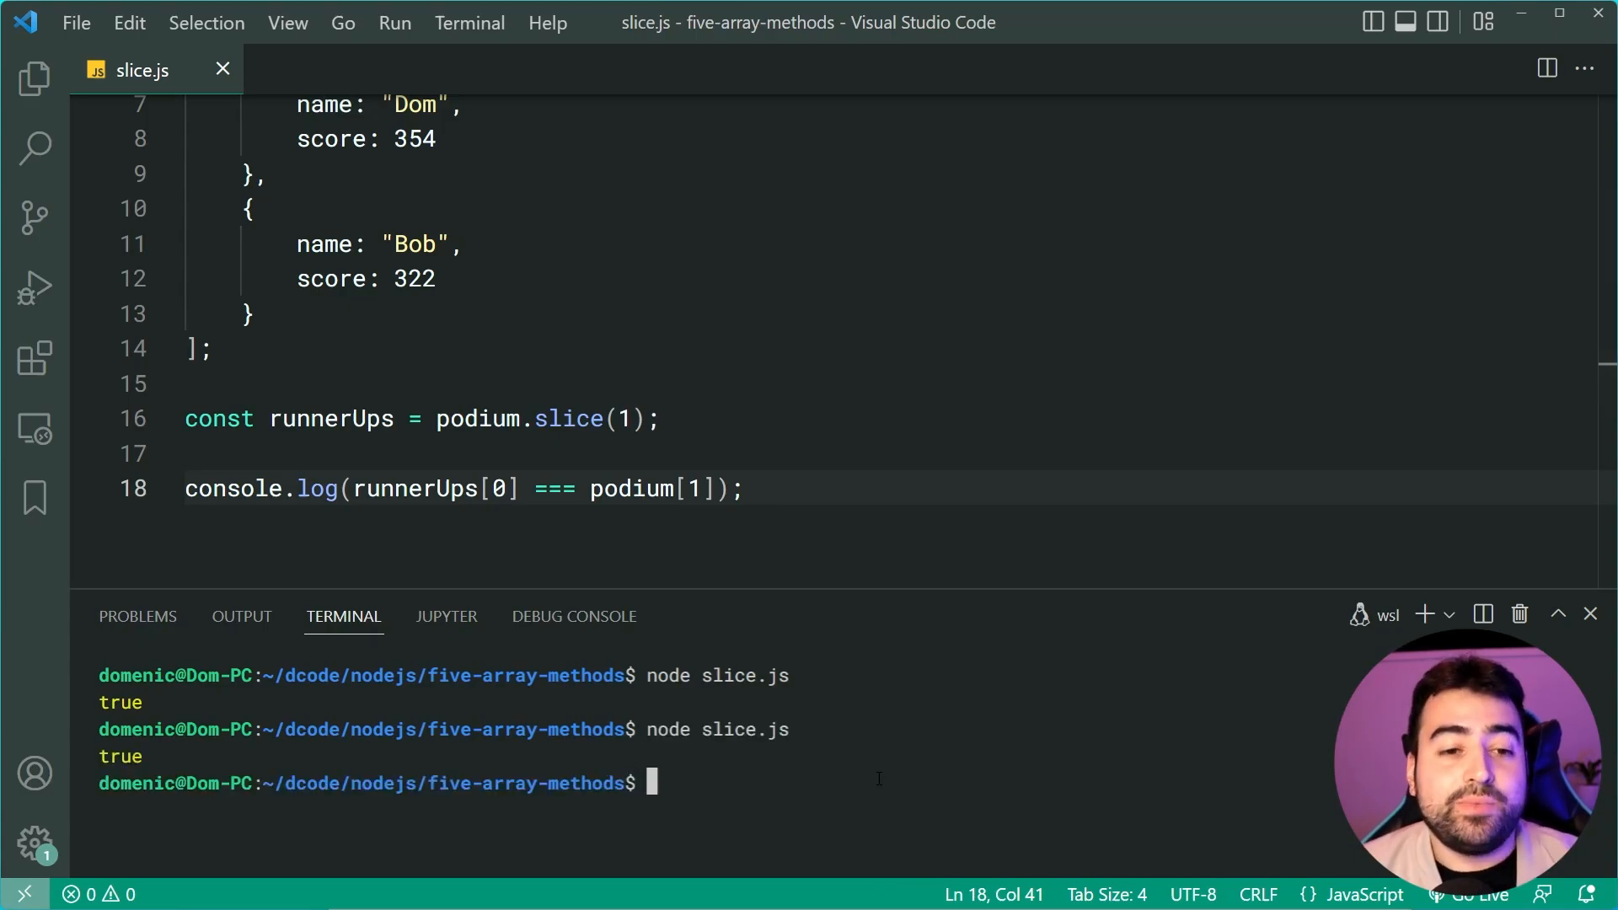
{"action": "scroll", "scroll_direction": "up", "scroll_amount": 3}
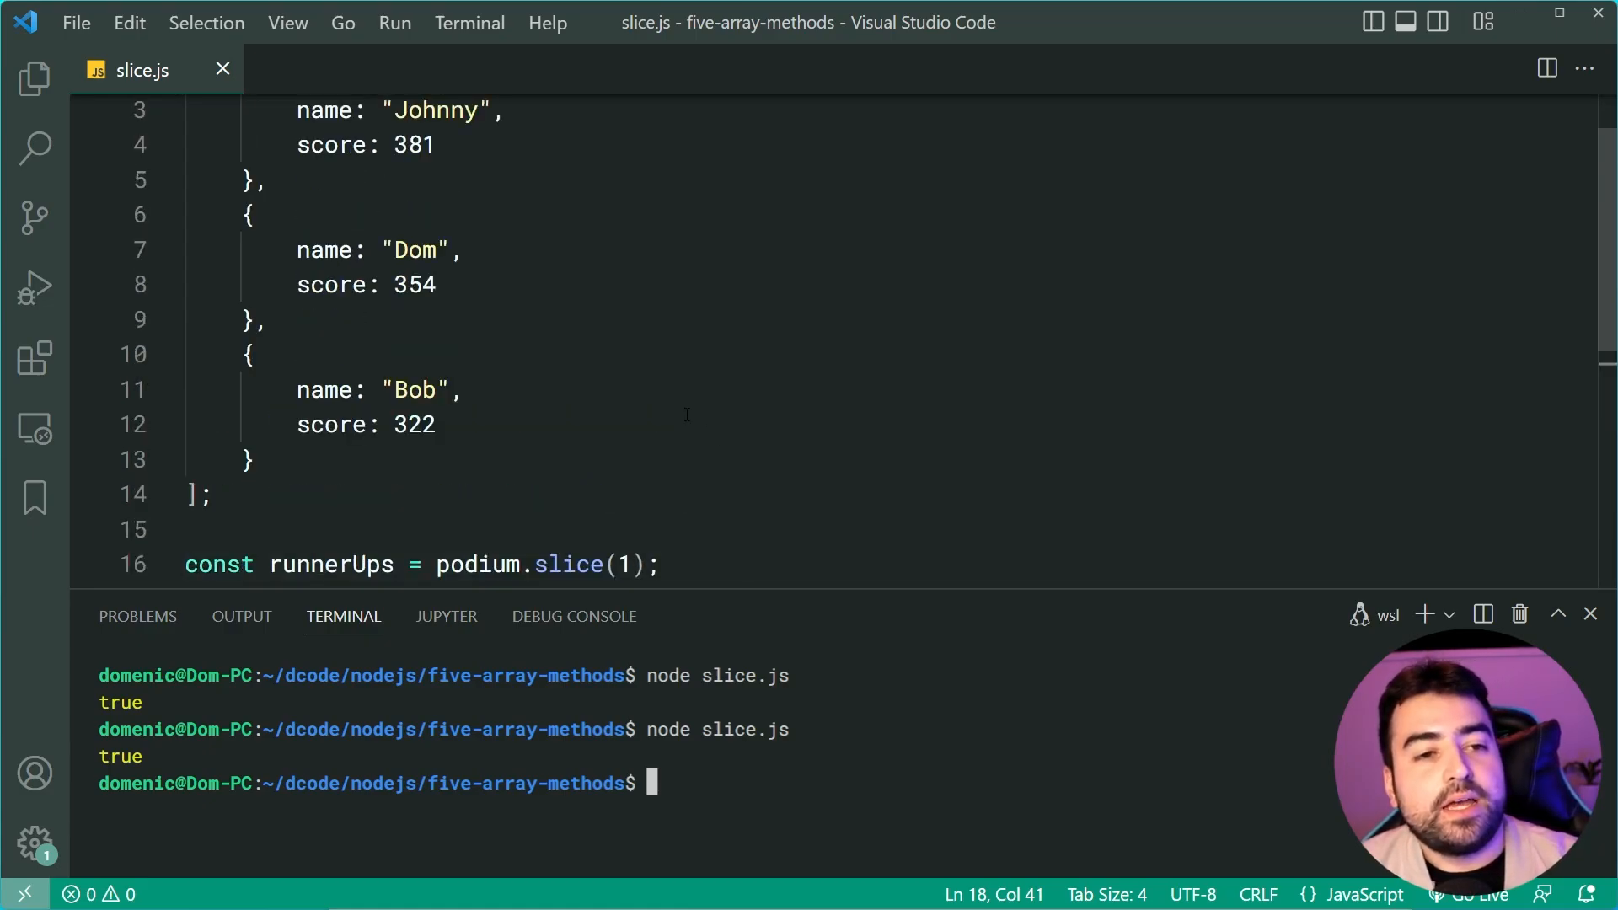
{"action": "scroll", "scroll_direction": "up", "scroll_amount": 3}
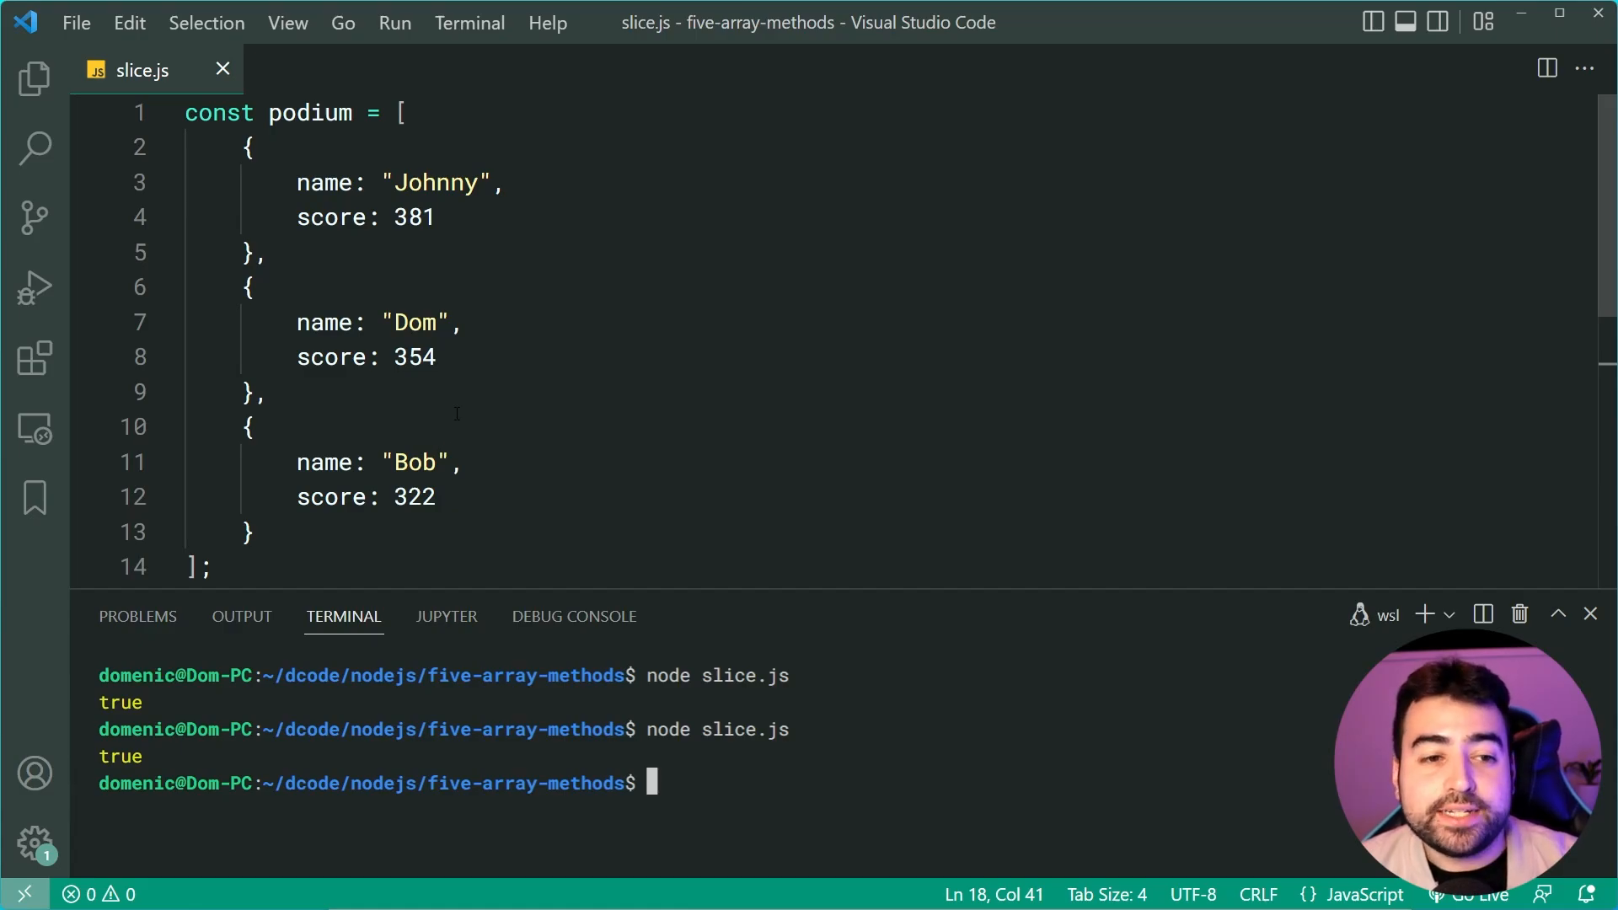
{"action": "scroll", "scroll_direction": "down", "scroll_amount": 3}
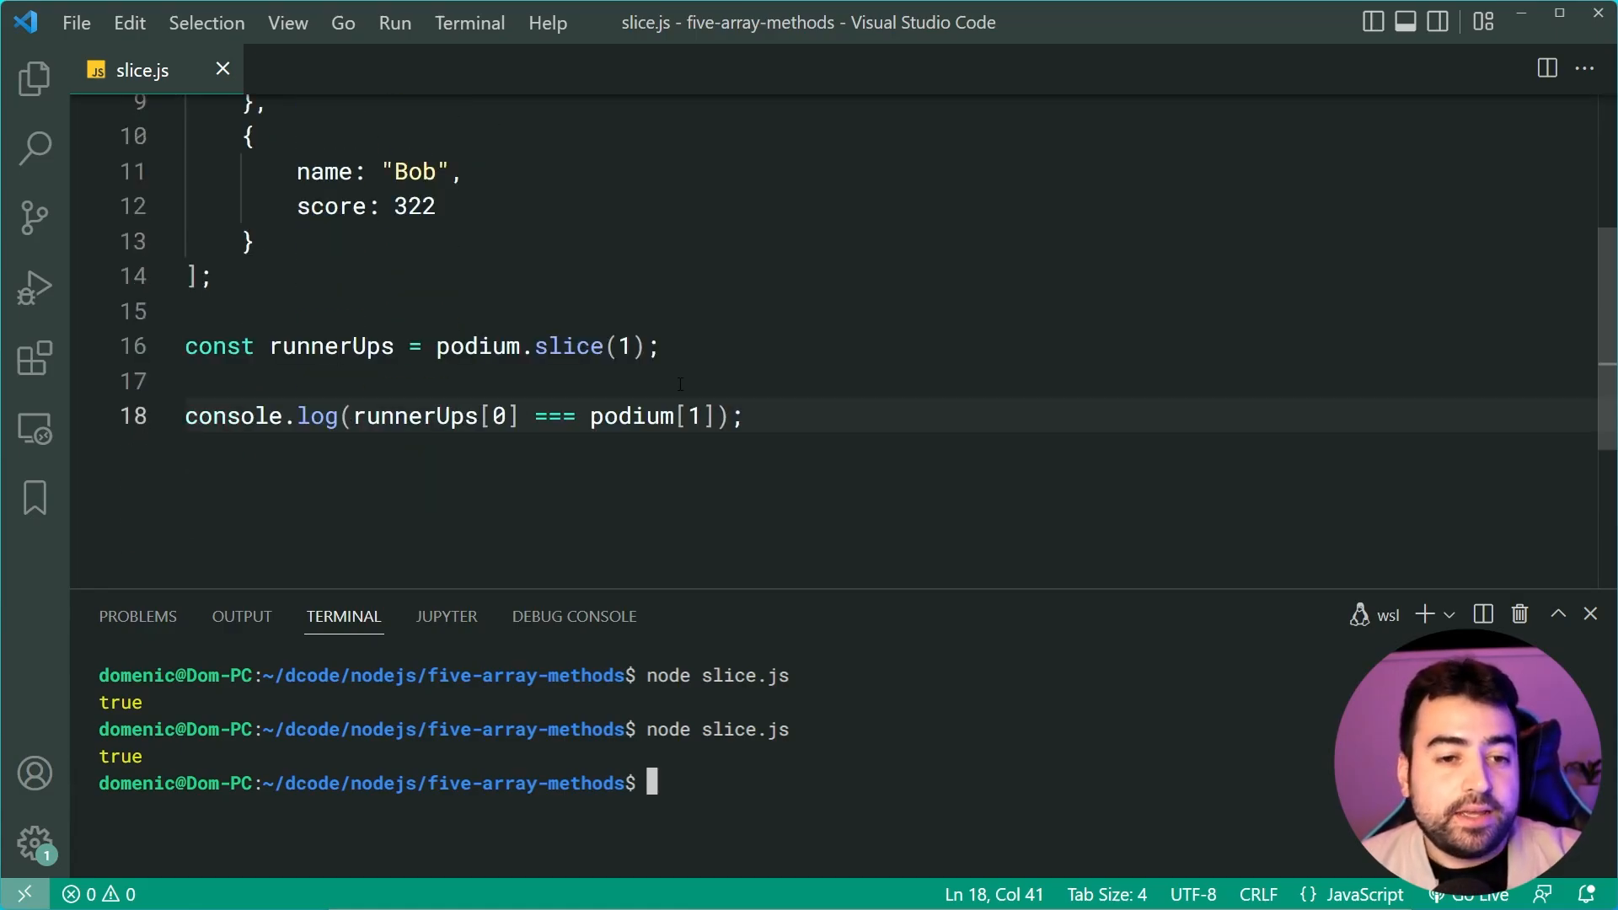
Add runnerUps[0].score = 500;, log podium and run it, showing Dom's score as 500.
{"action": "key", "text": "Enter"}
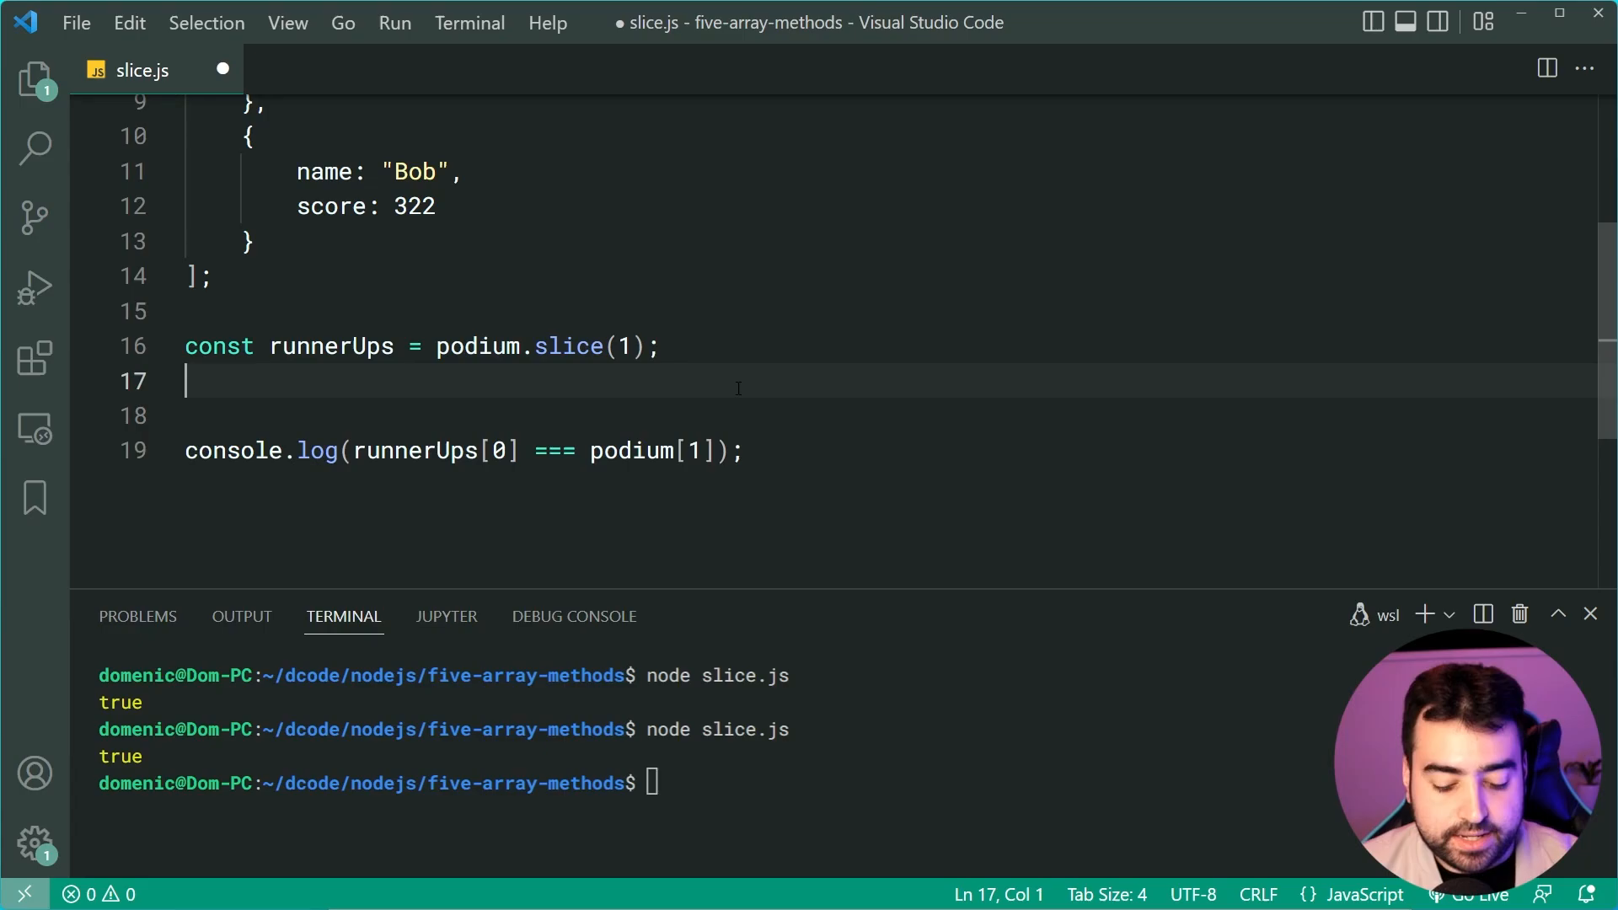
{"action": "type", "text": "runnerUps[]"}
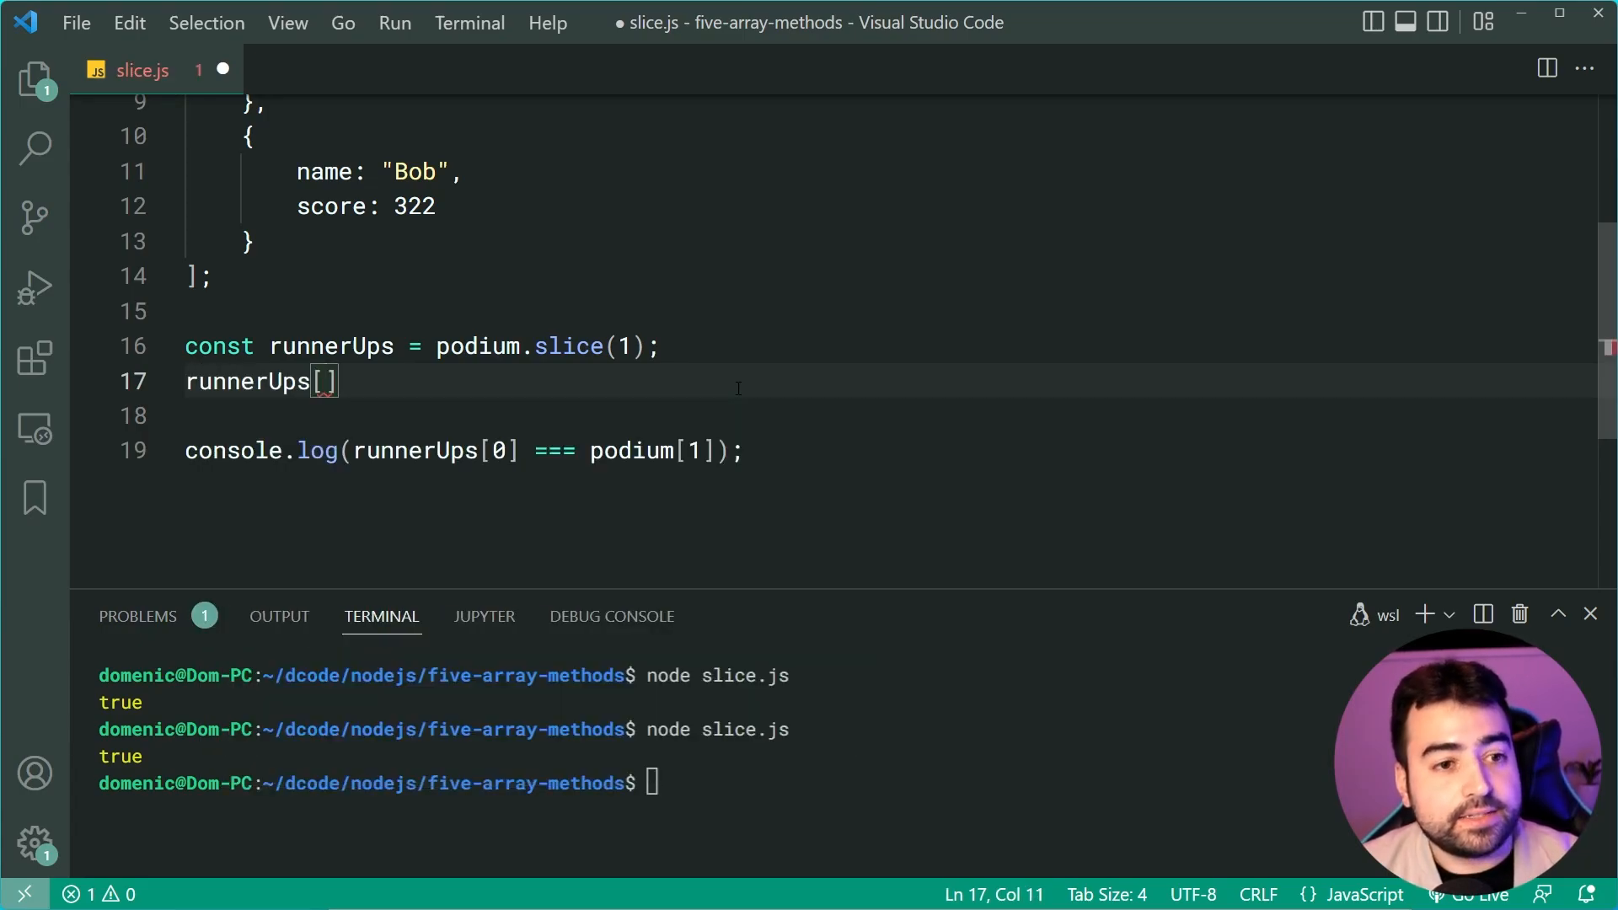
{"action": "type", "text": "0]."}
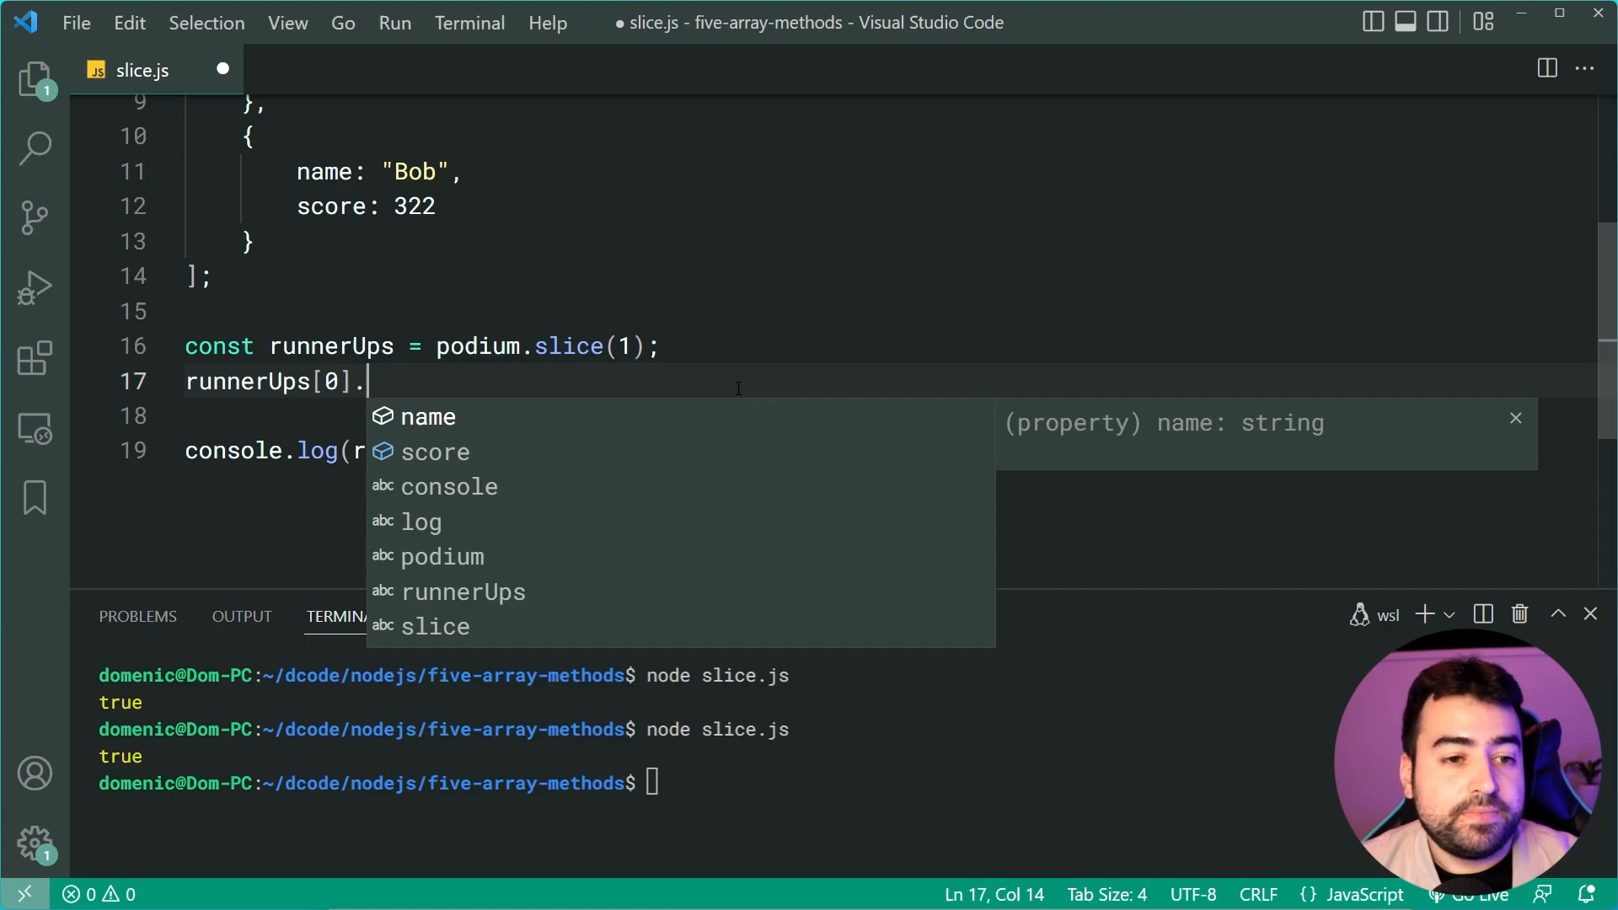
{"action": "type", "text": "score = 500"}
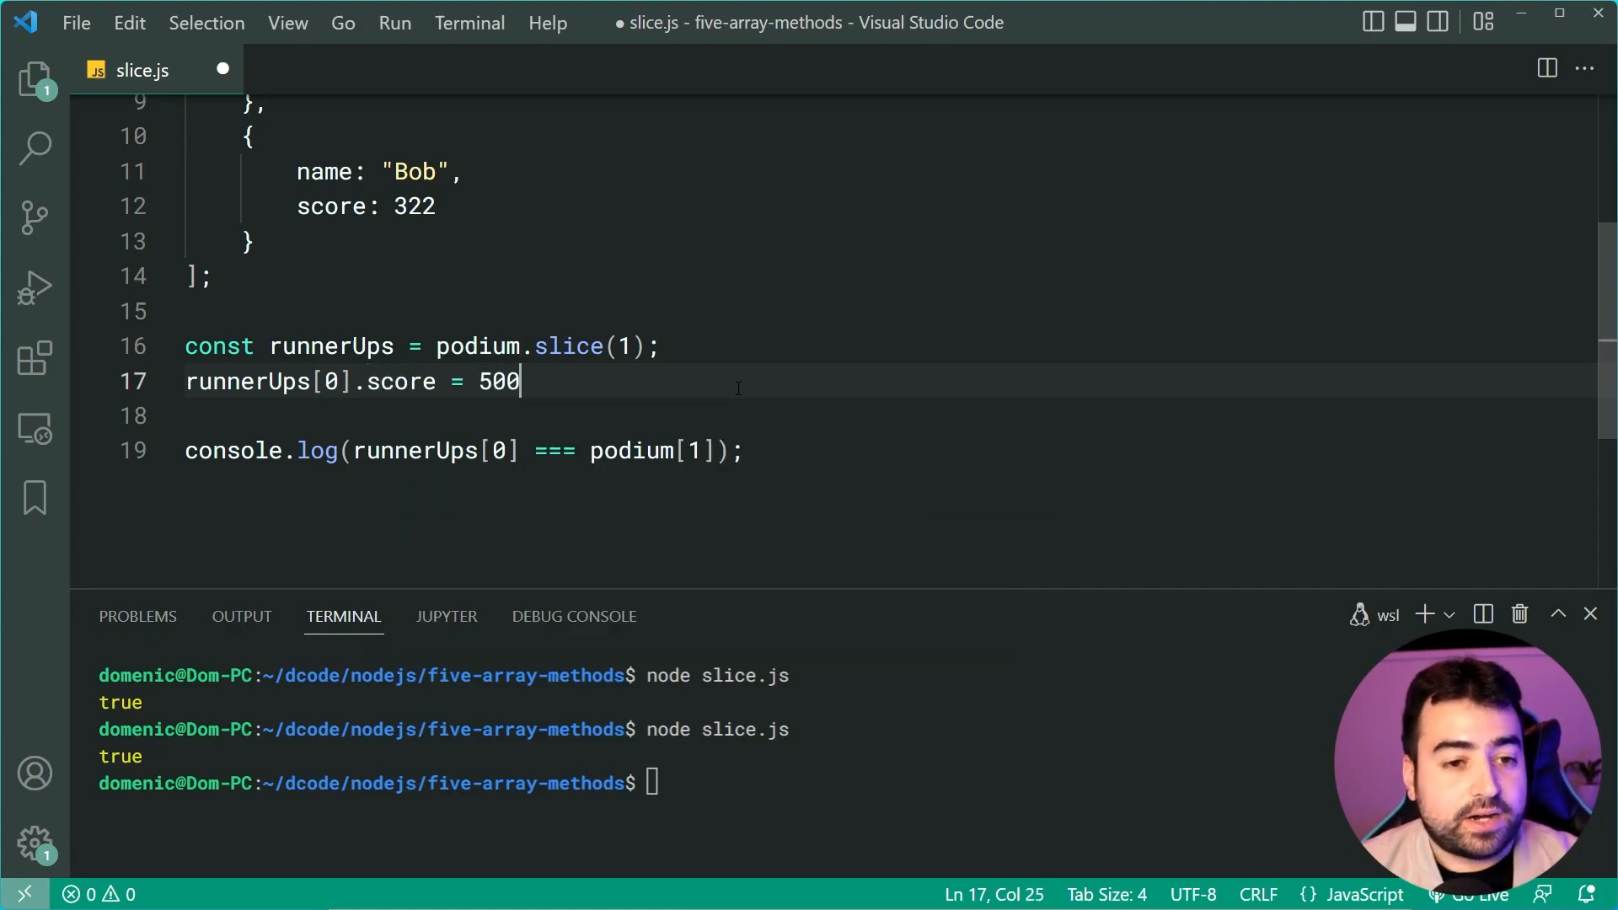
{"action": "type", "text": ";"}
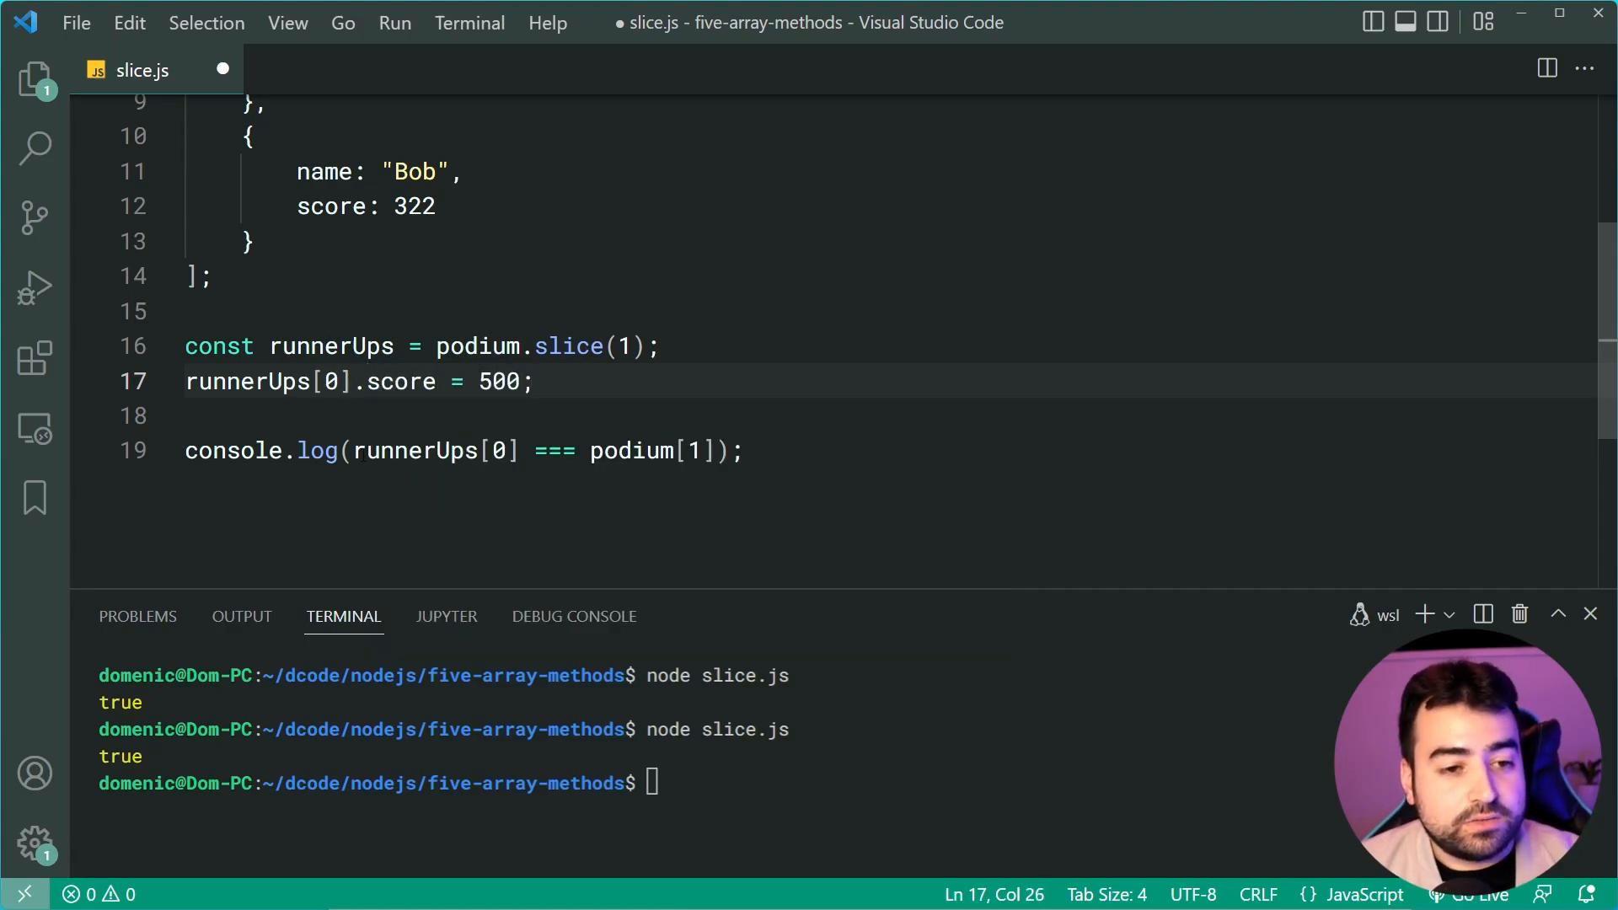
{"action": "type", "text": "prod"}
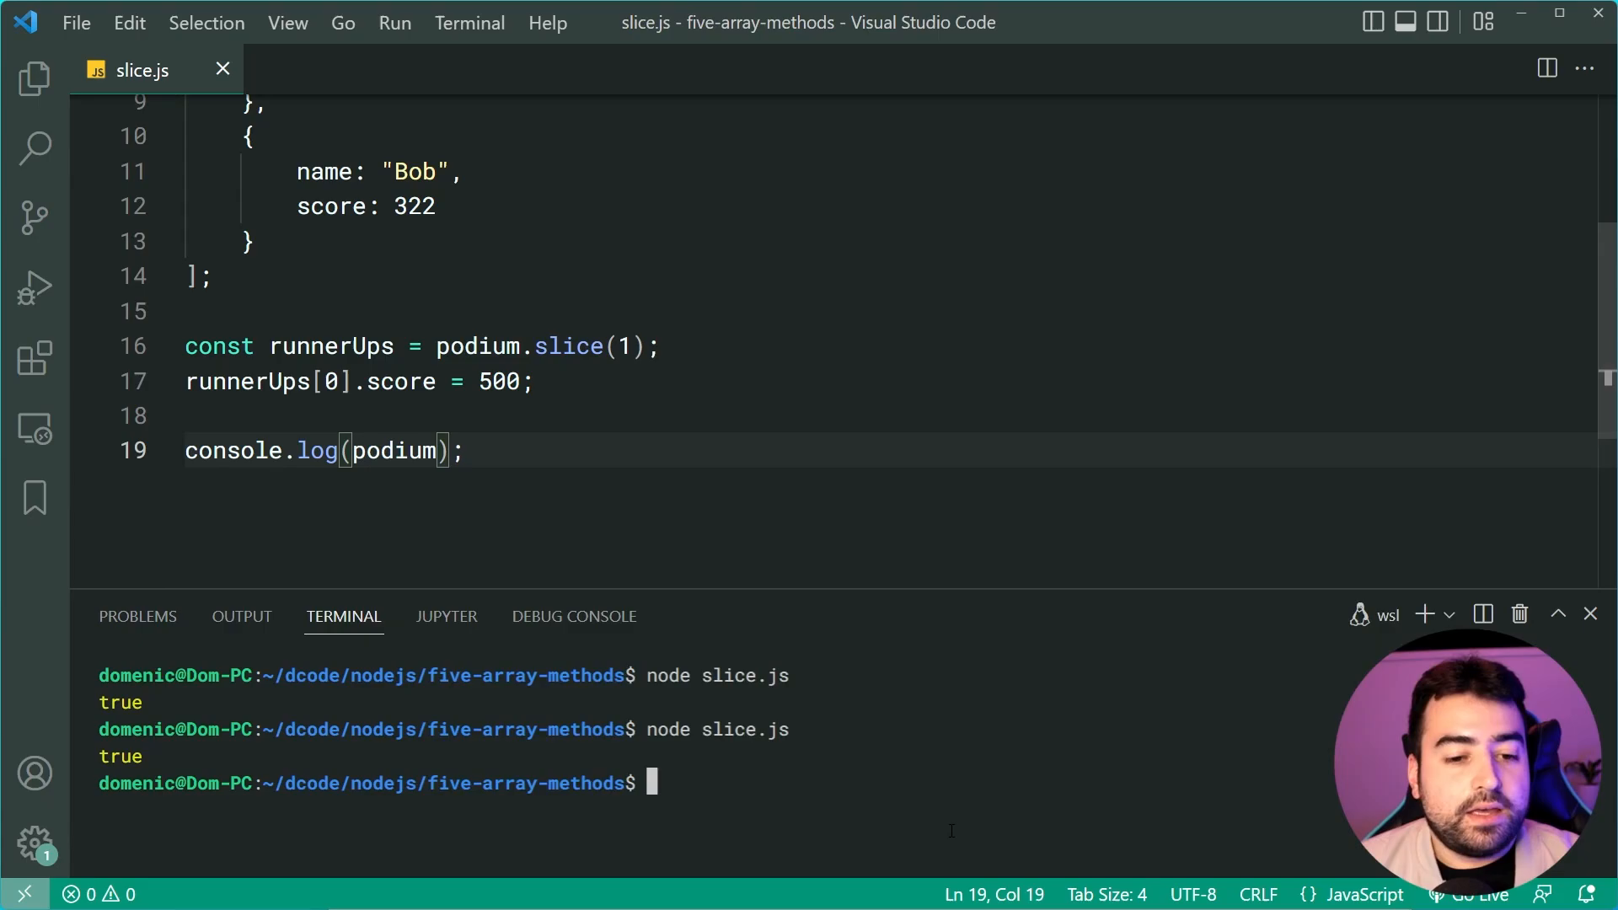
{"action": "key", "text": "Return"}
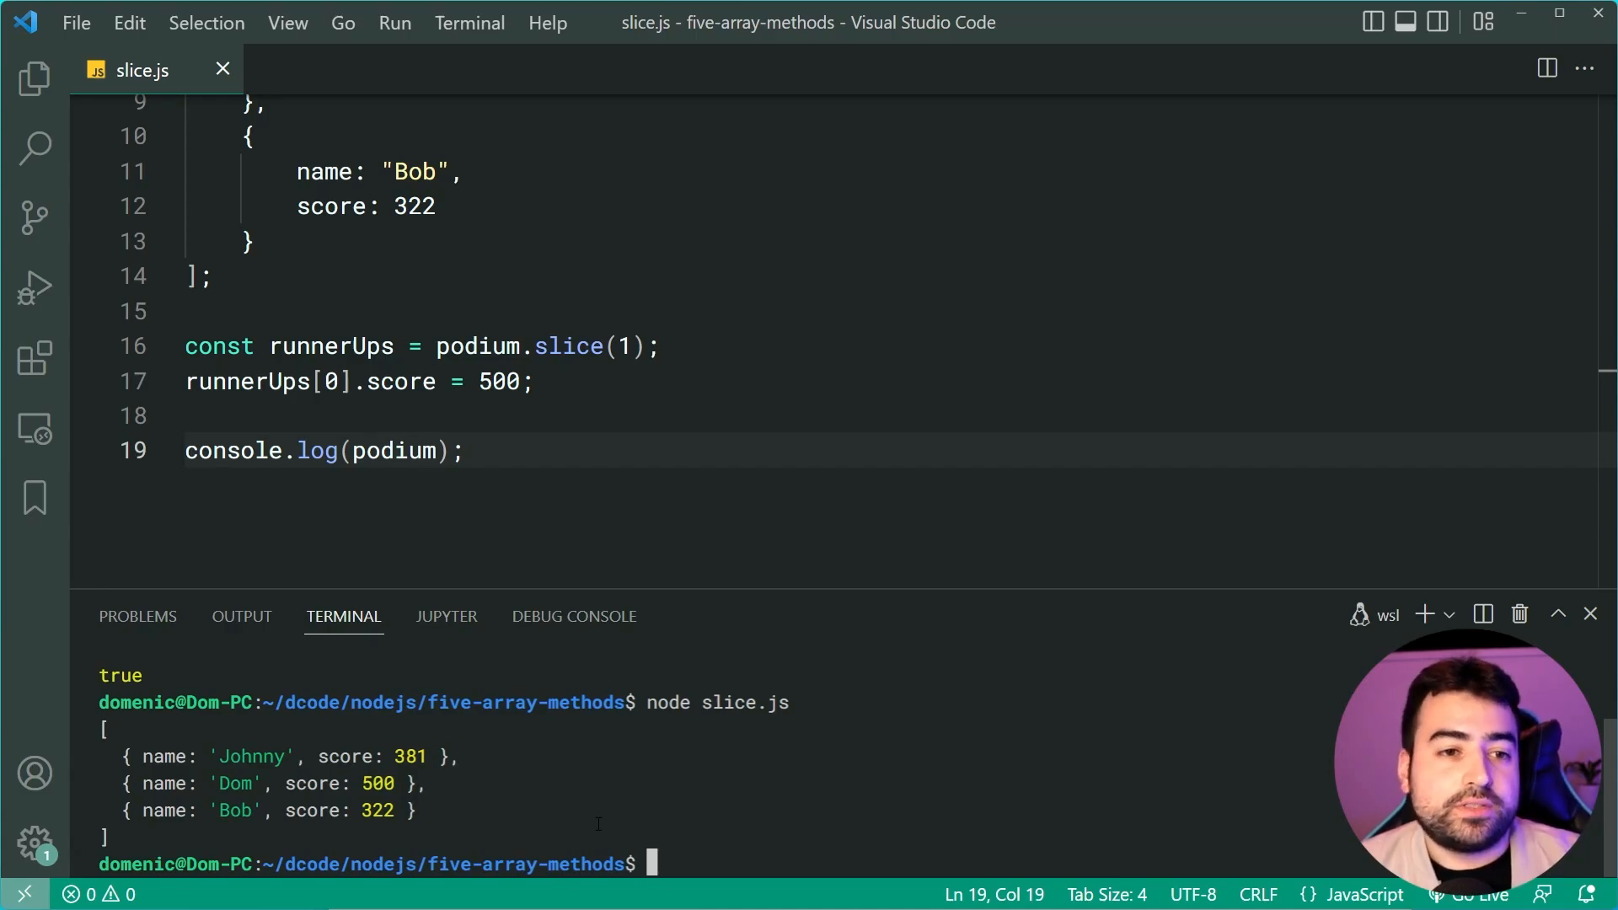
{"action": "mouse_move", "coordinate": [645, 761]}
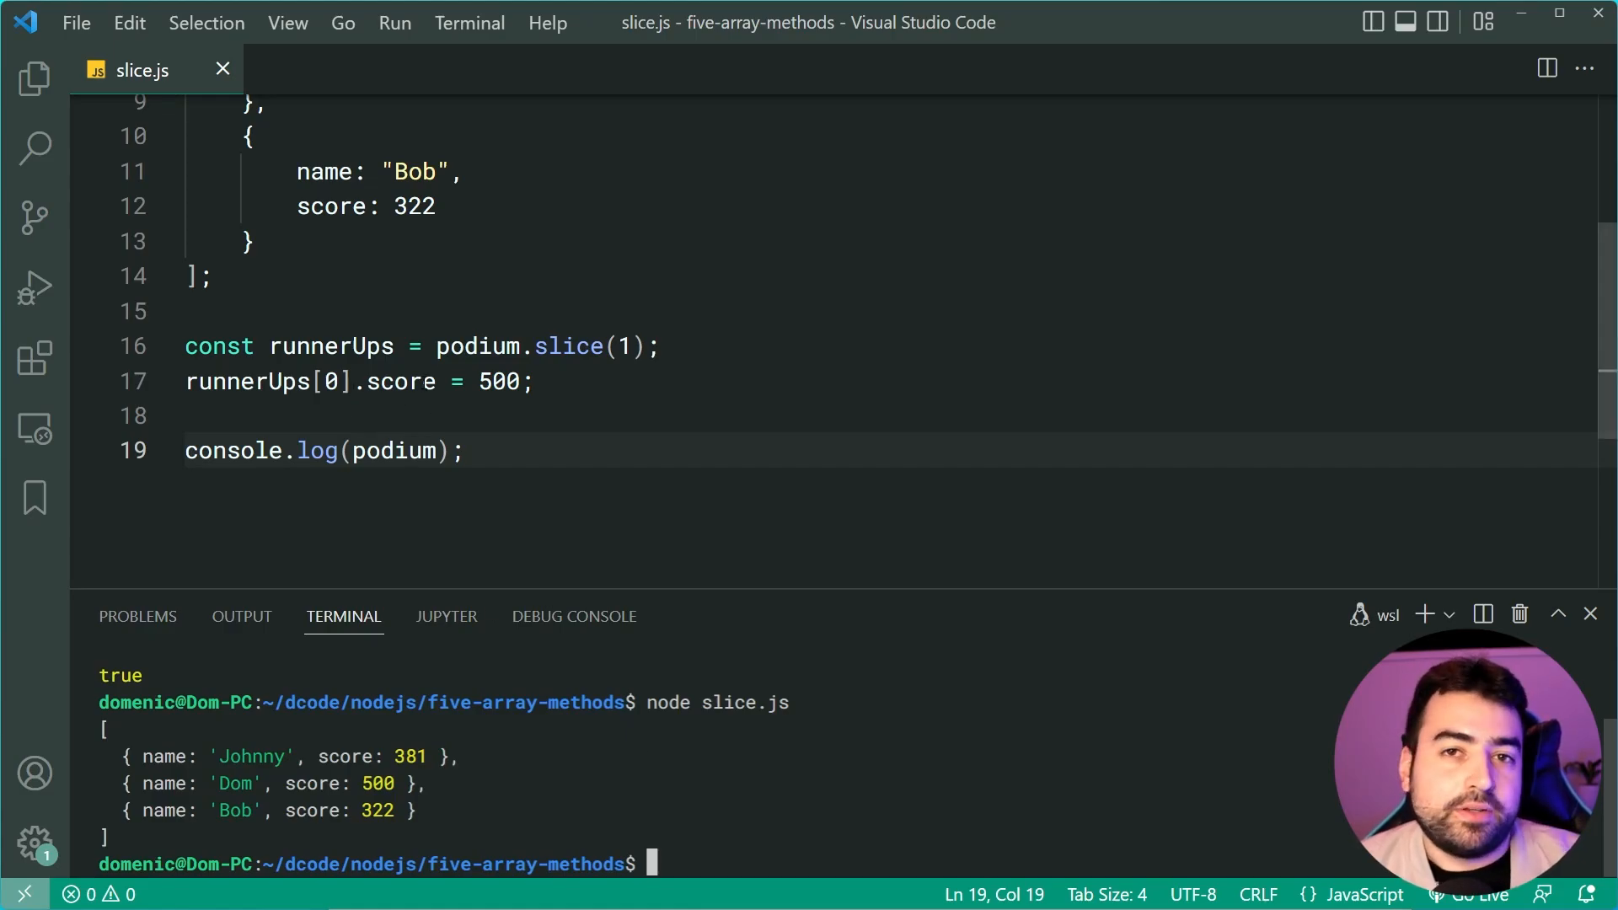
{"action": "scroll", "scroll_direction": "up", "scroll_amount": 3}
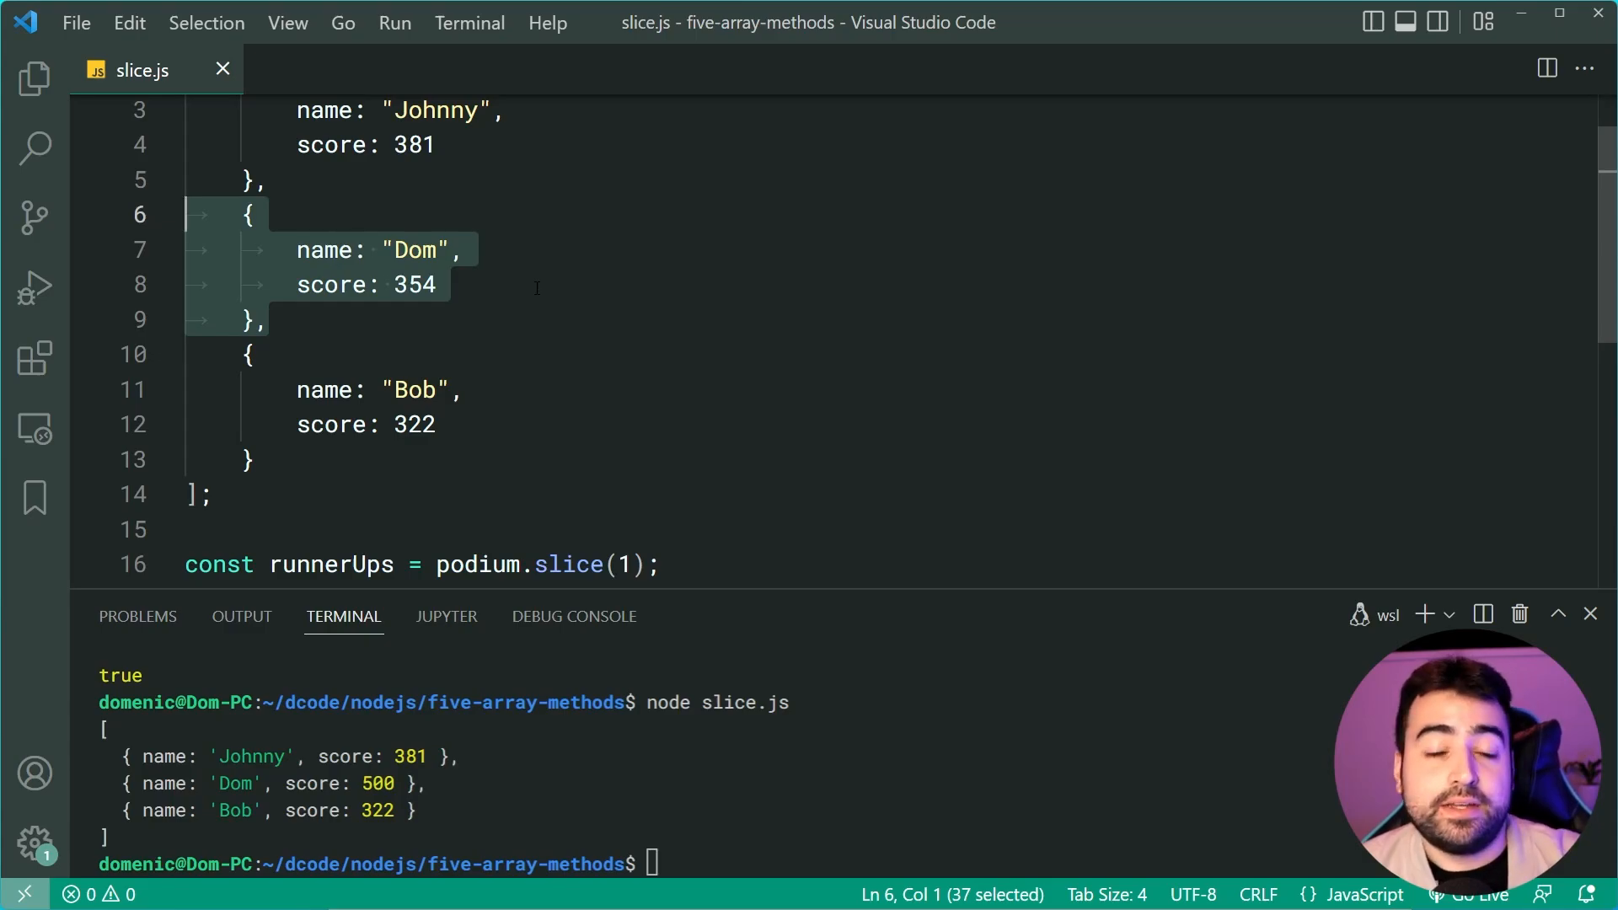
{"action": "mouse_move", "coordinate": [531, 281]}
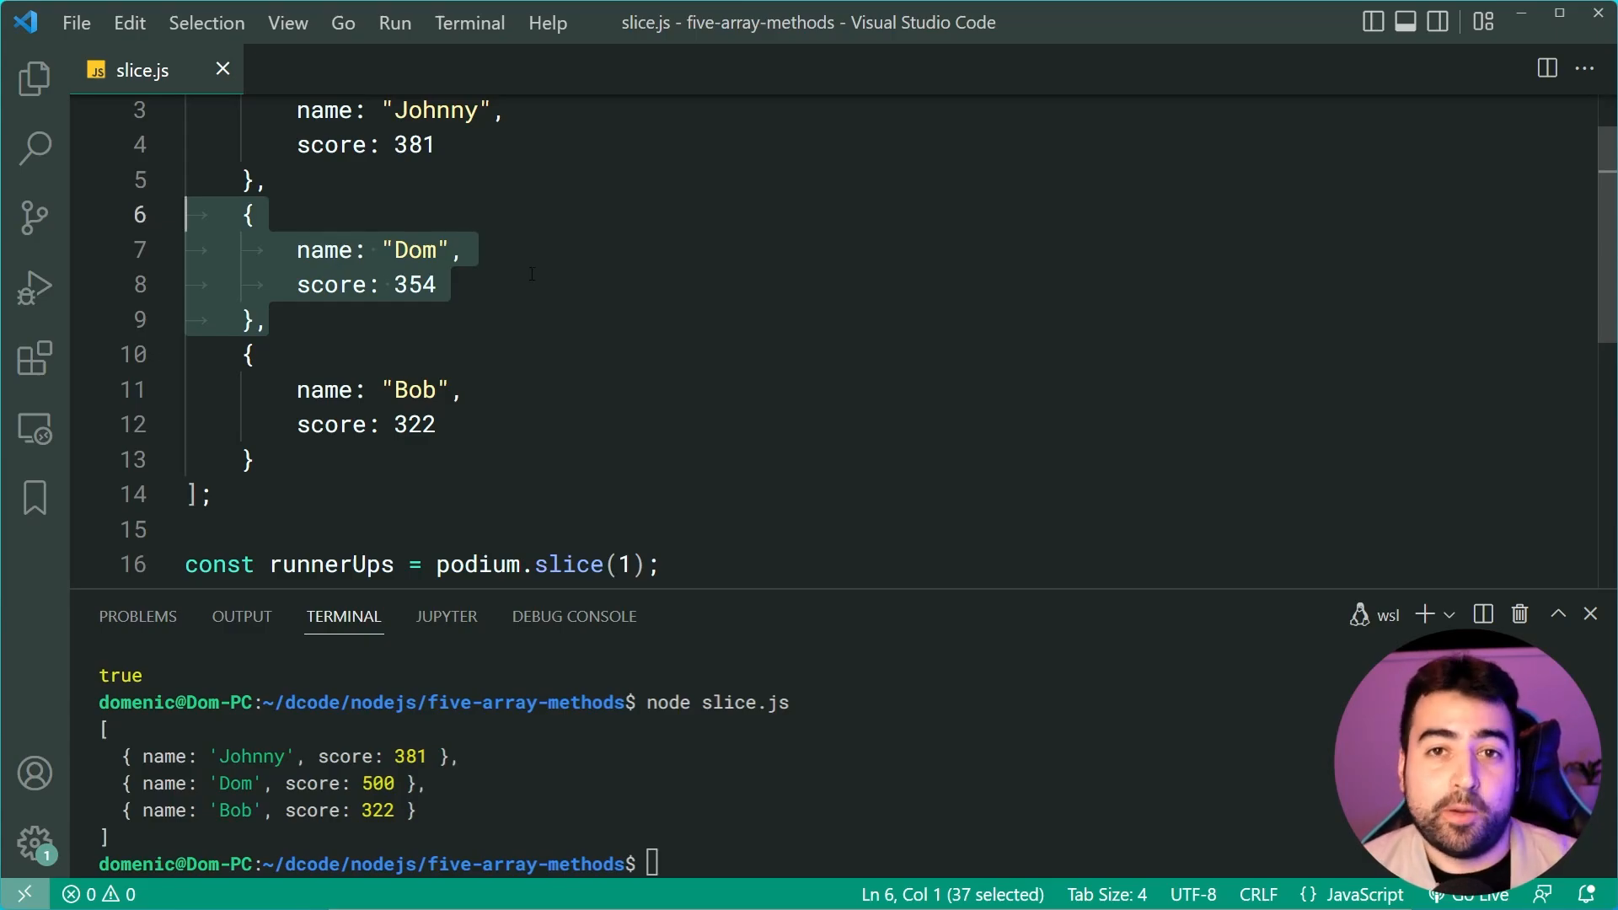